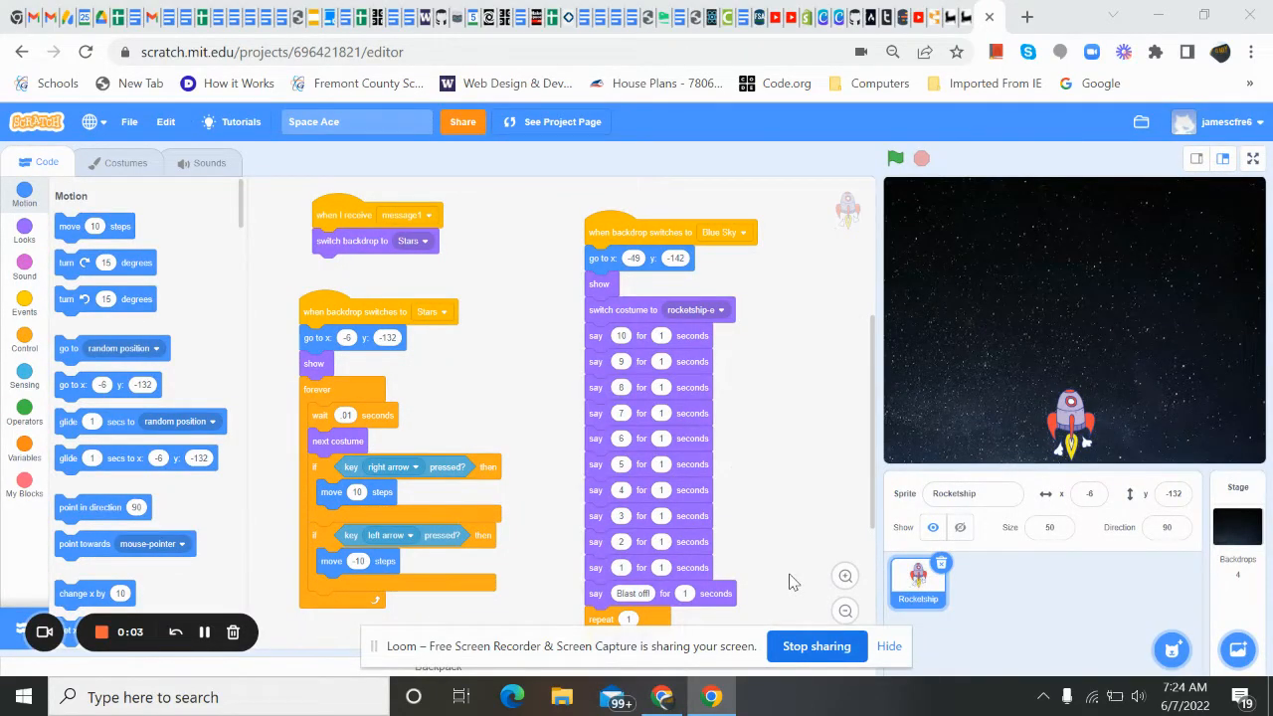
mouse_move(719, 376)
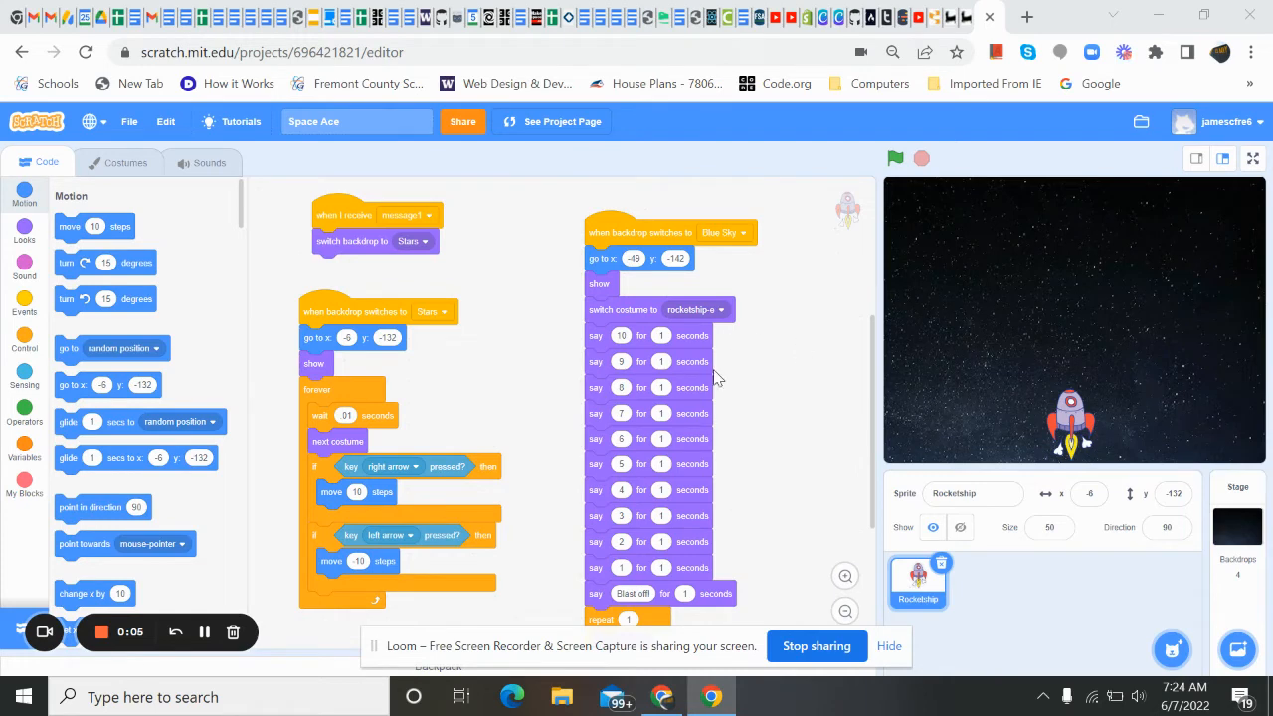
mouse_move(913, 350)
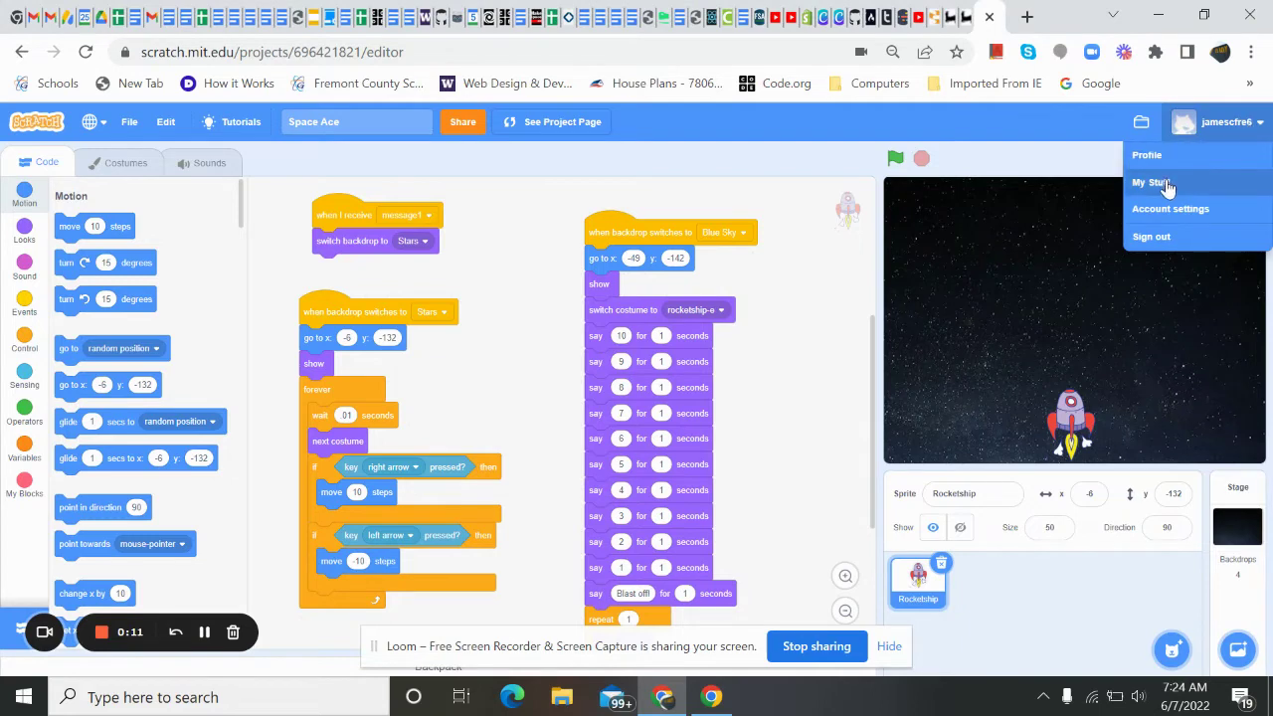
Step: Reopen the Space Ace project in the editor from the My Stuff list
click(1152, 182)
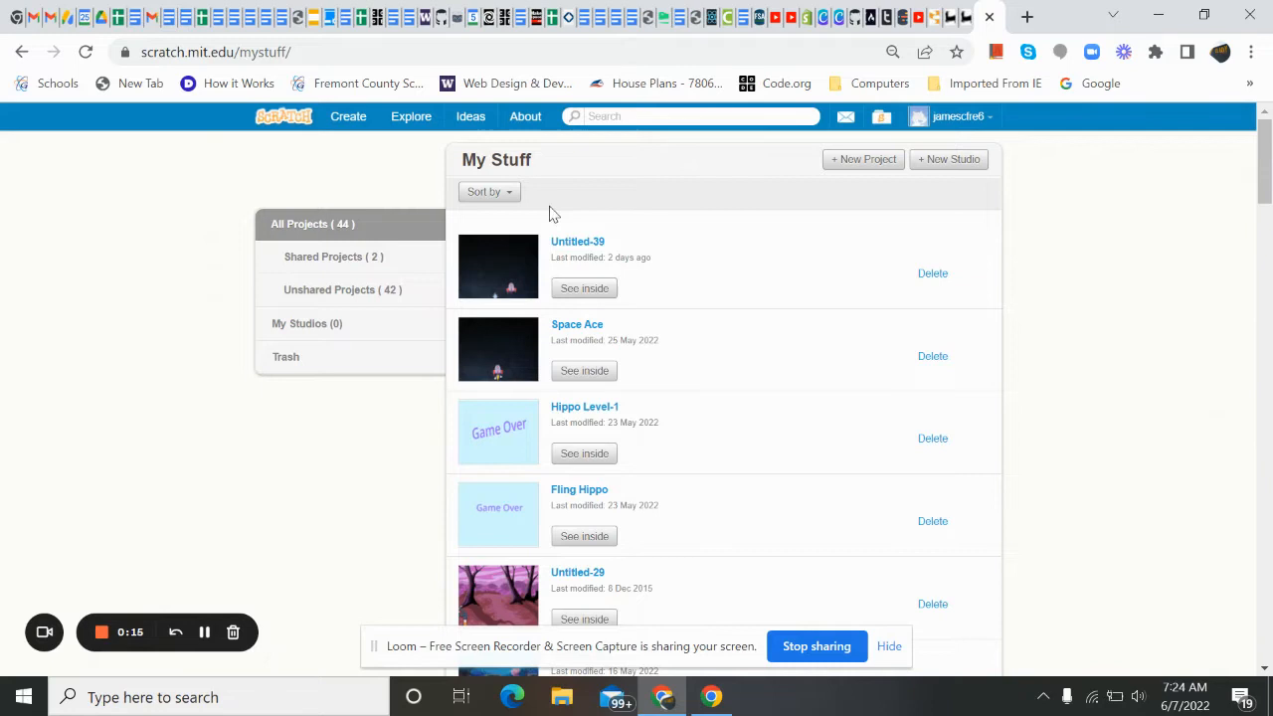
mouse_move(628, 314)
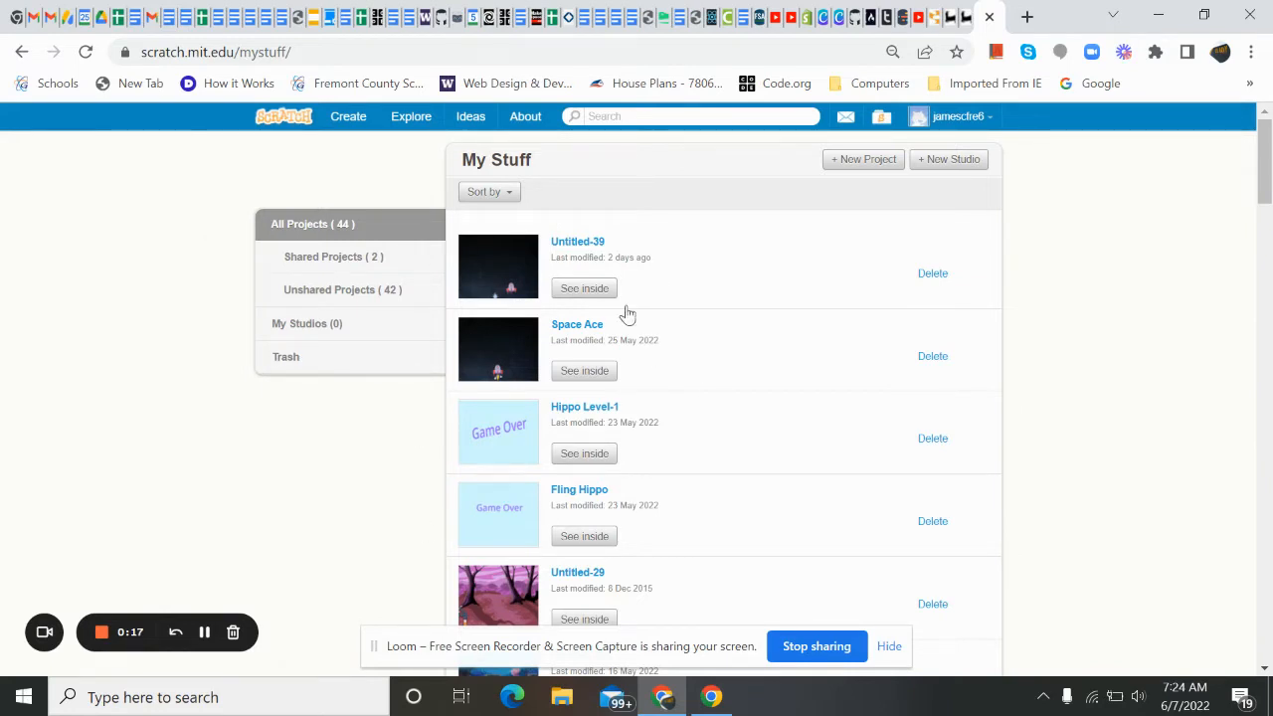
mouse_move(685, 438)
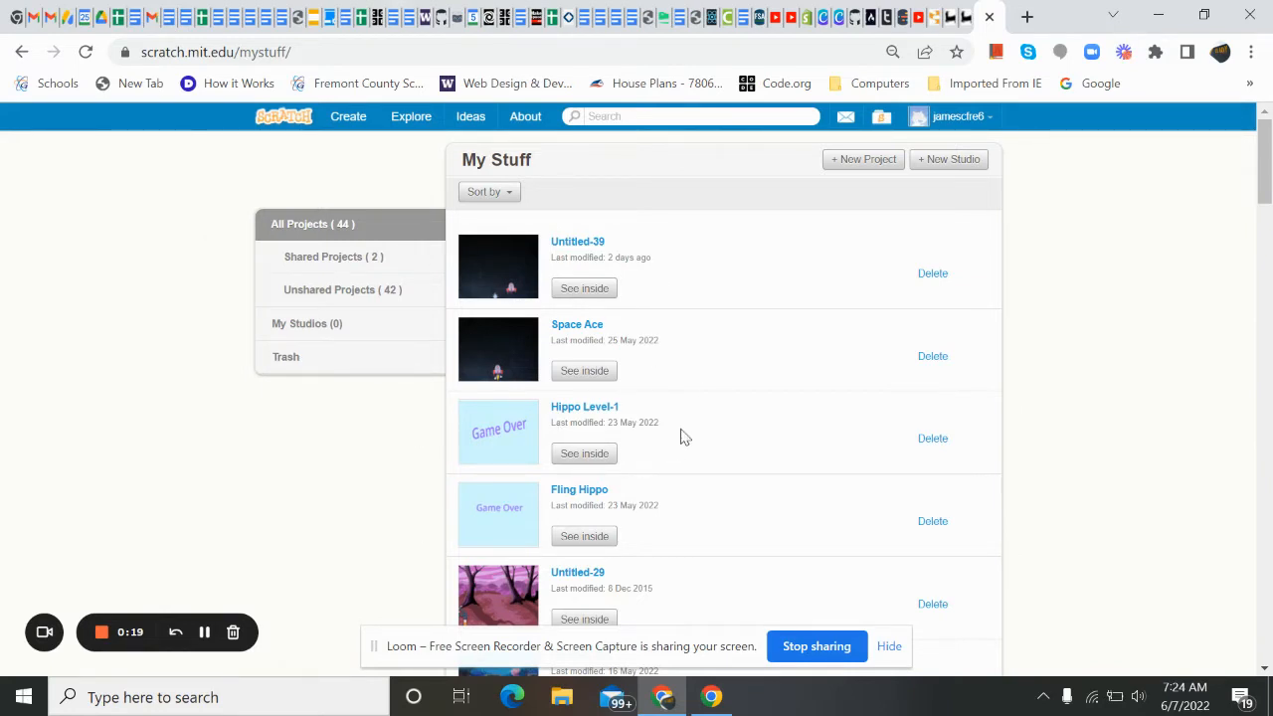
mouse_move(646, 361)
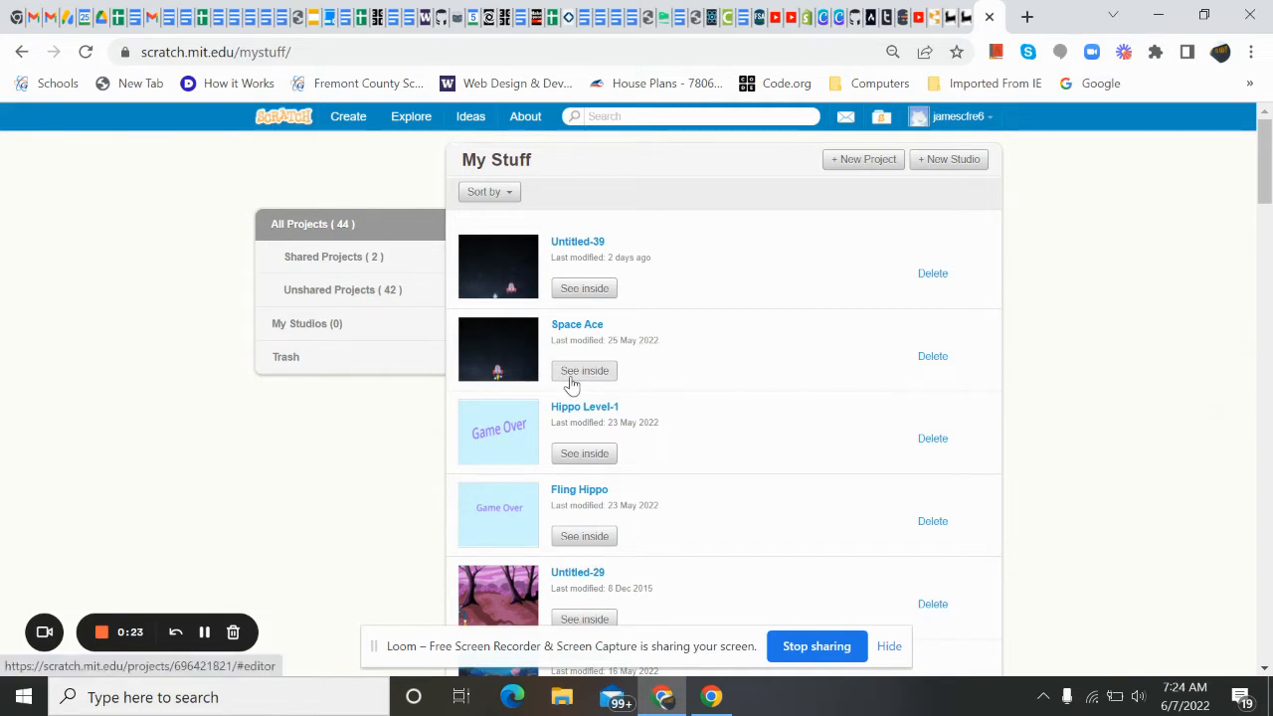
click(584, 370)
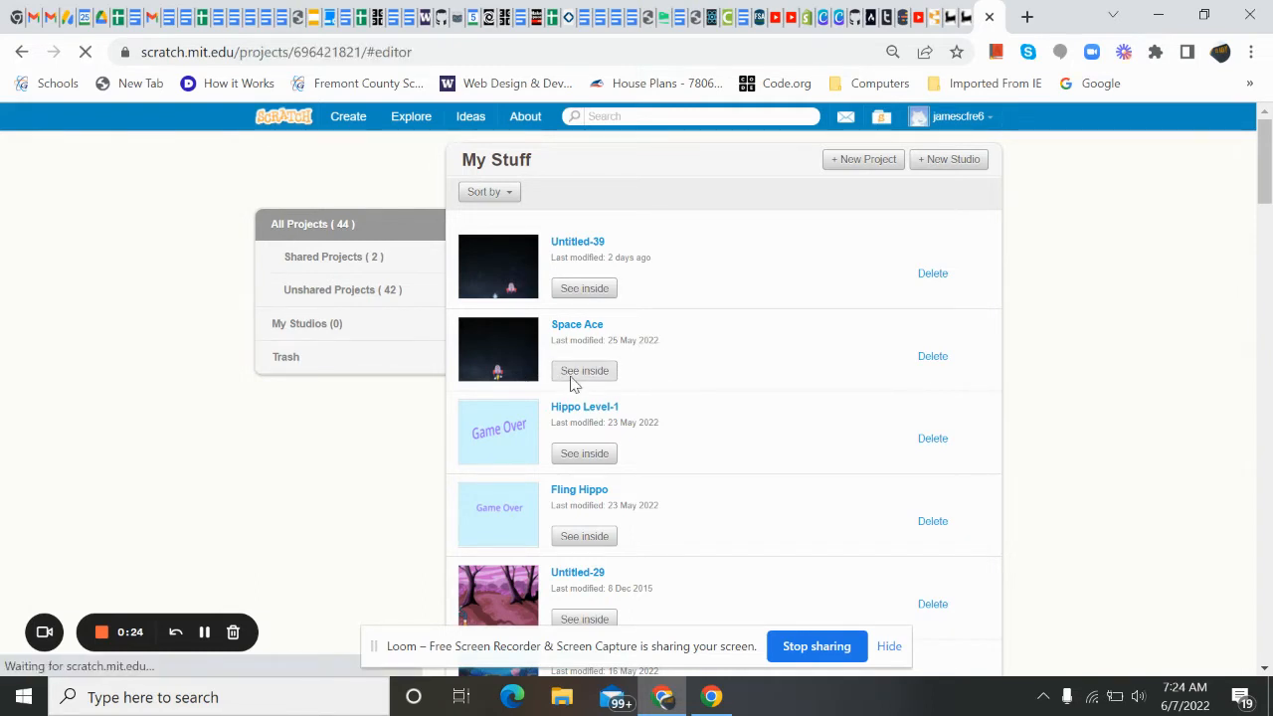
click(584, 370)
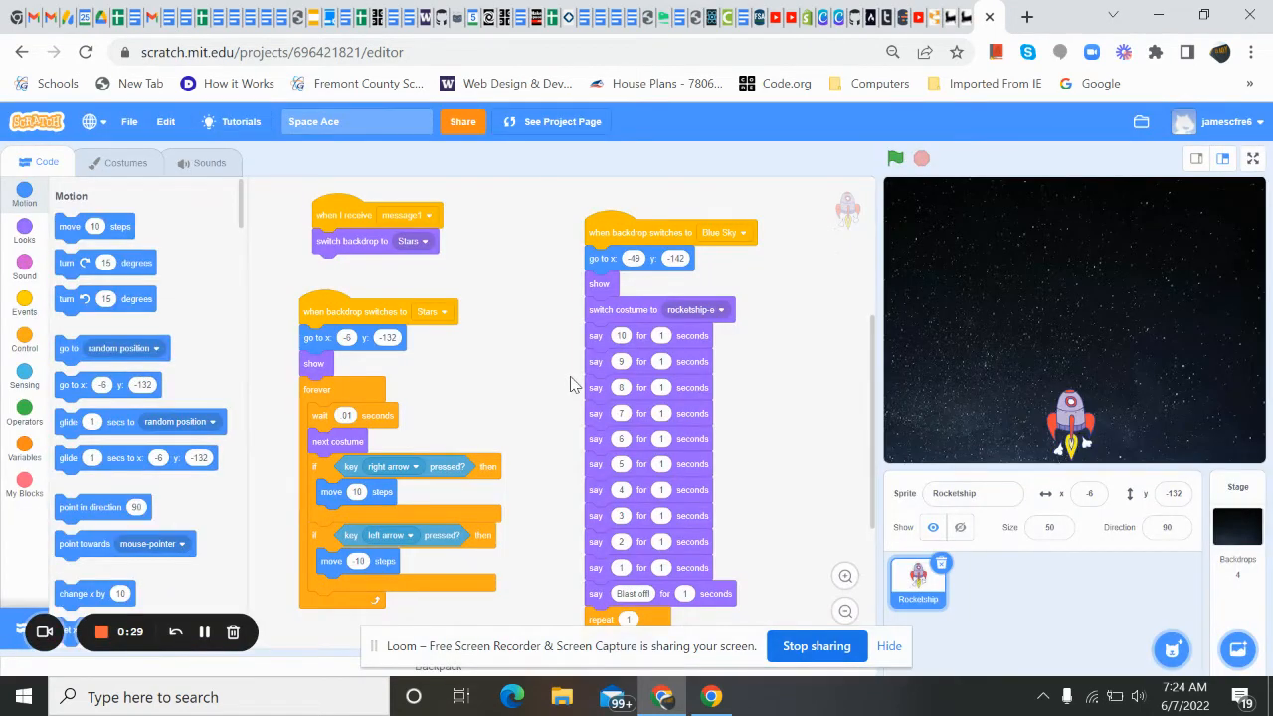
mouse_move(559, 232)
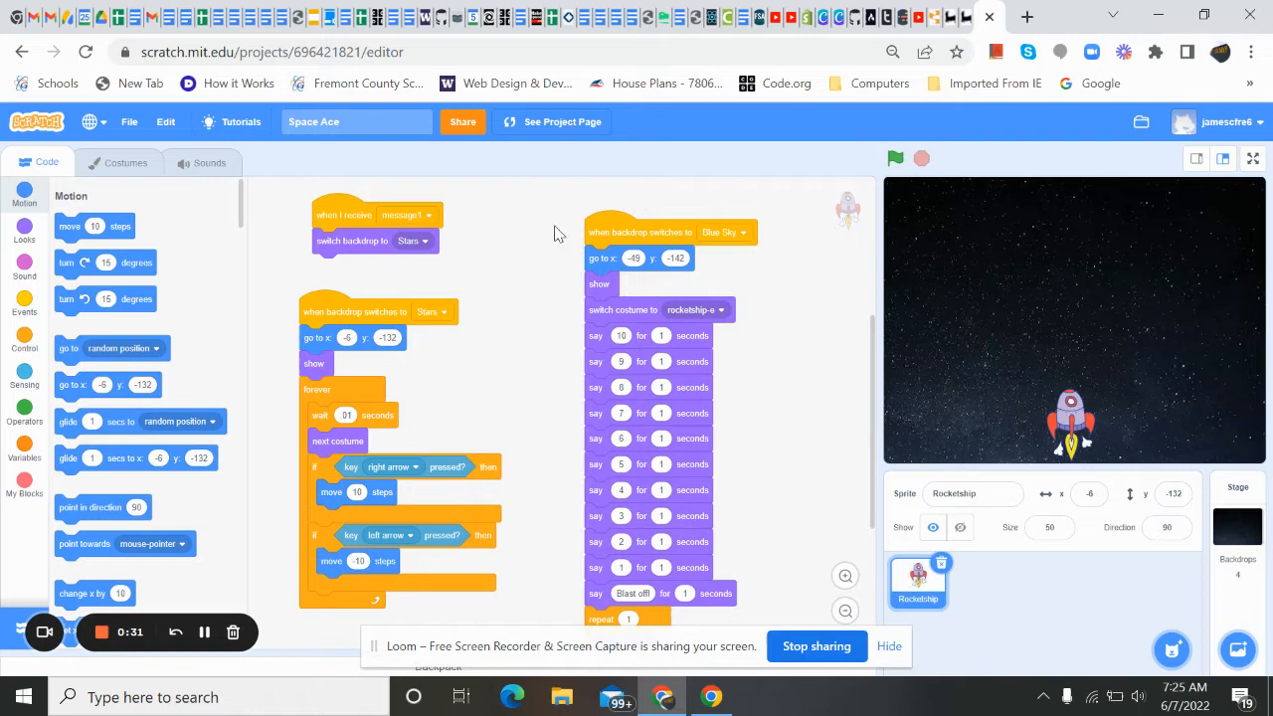
mouse_move(832, 406)
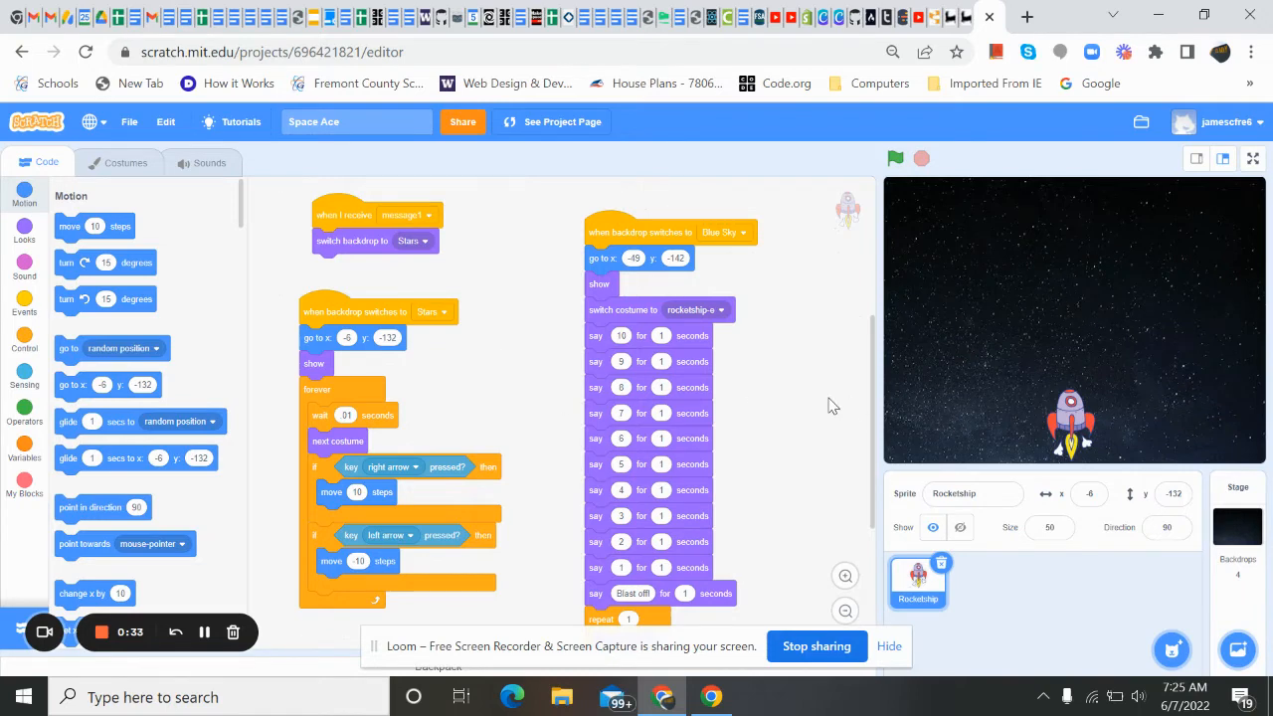
mouse_move(826, 405)
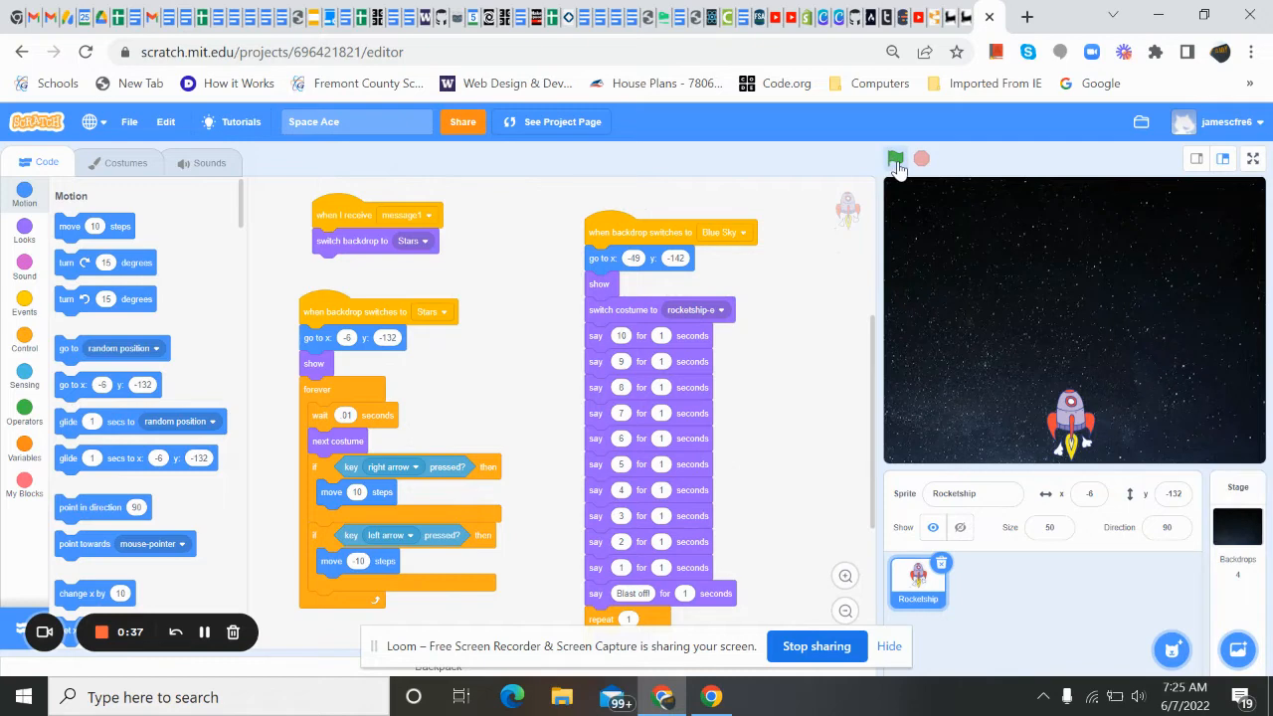
click(894, 159)
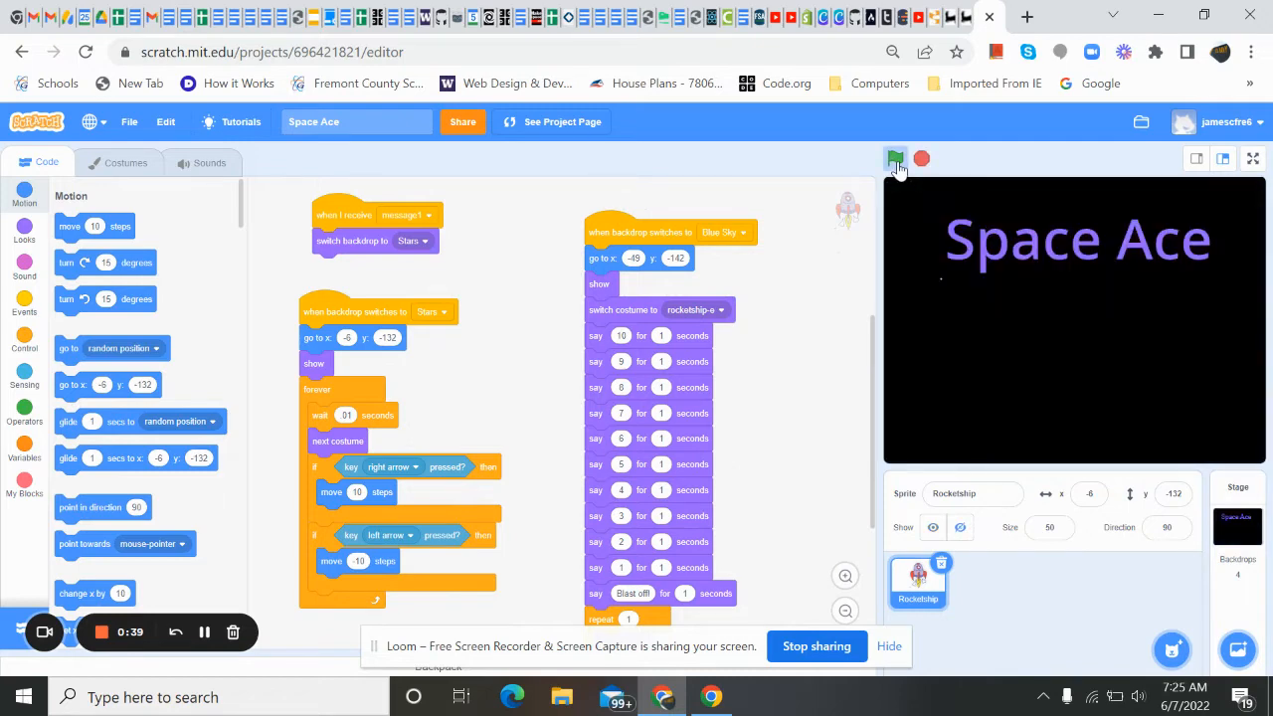
click(894, 159)
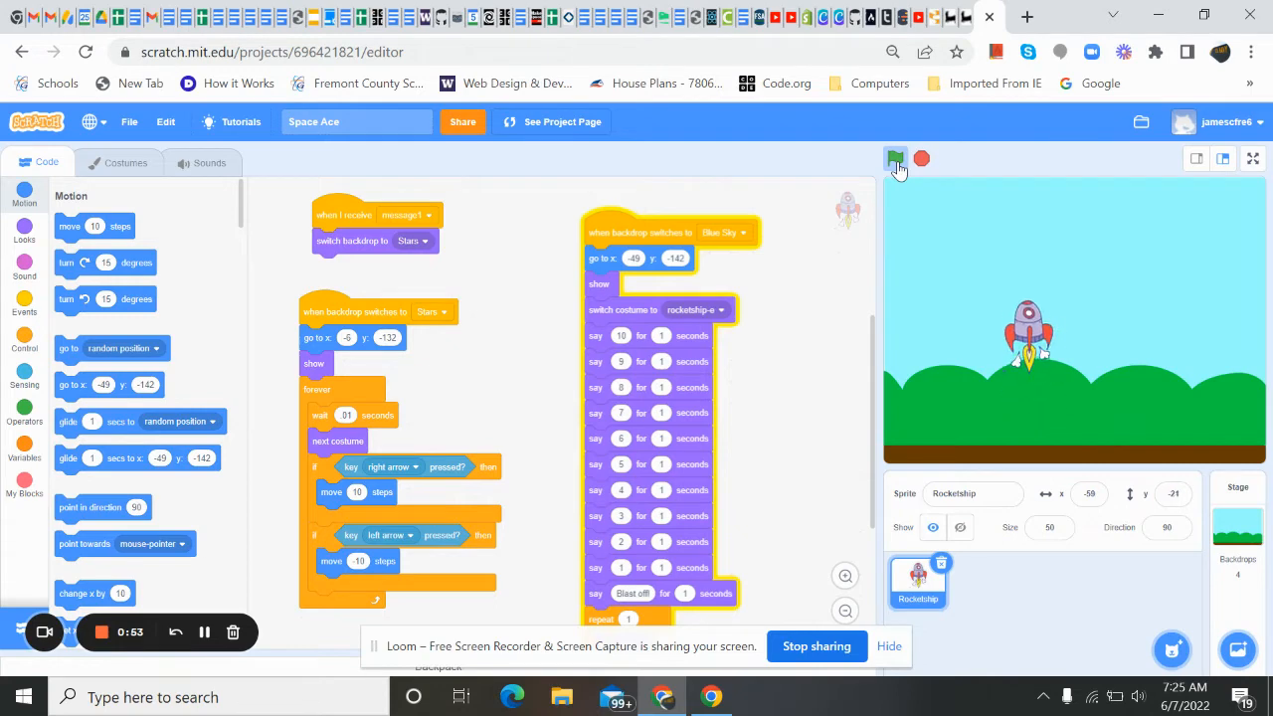
click(894, 160)
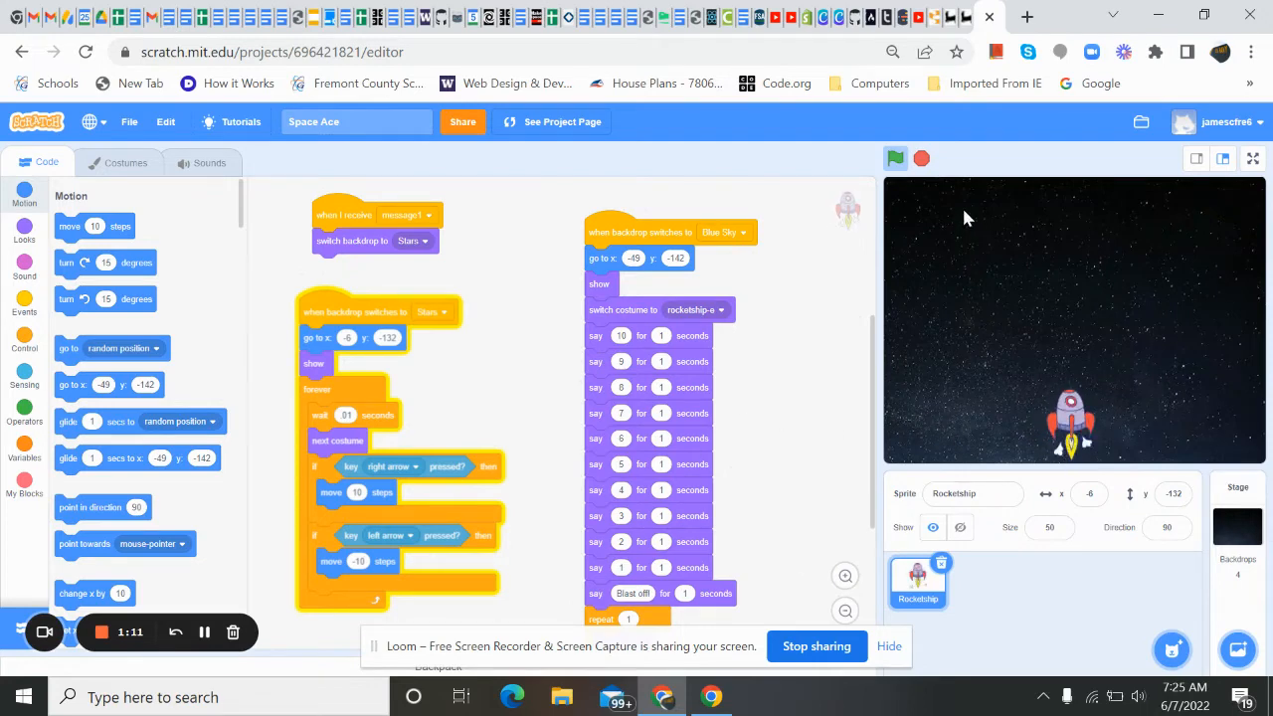
click(894, 158)
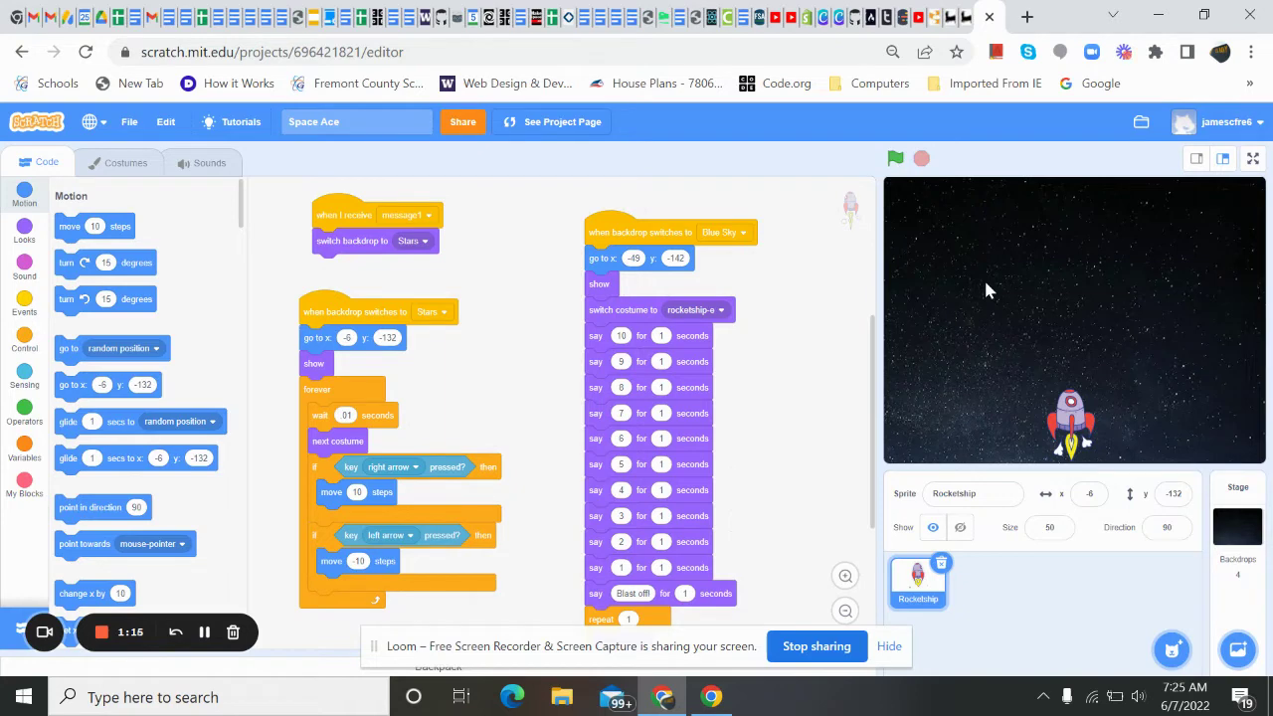
mouse_move(1097, 519)
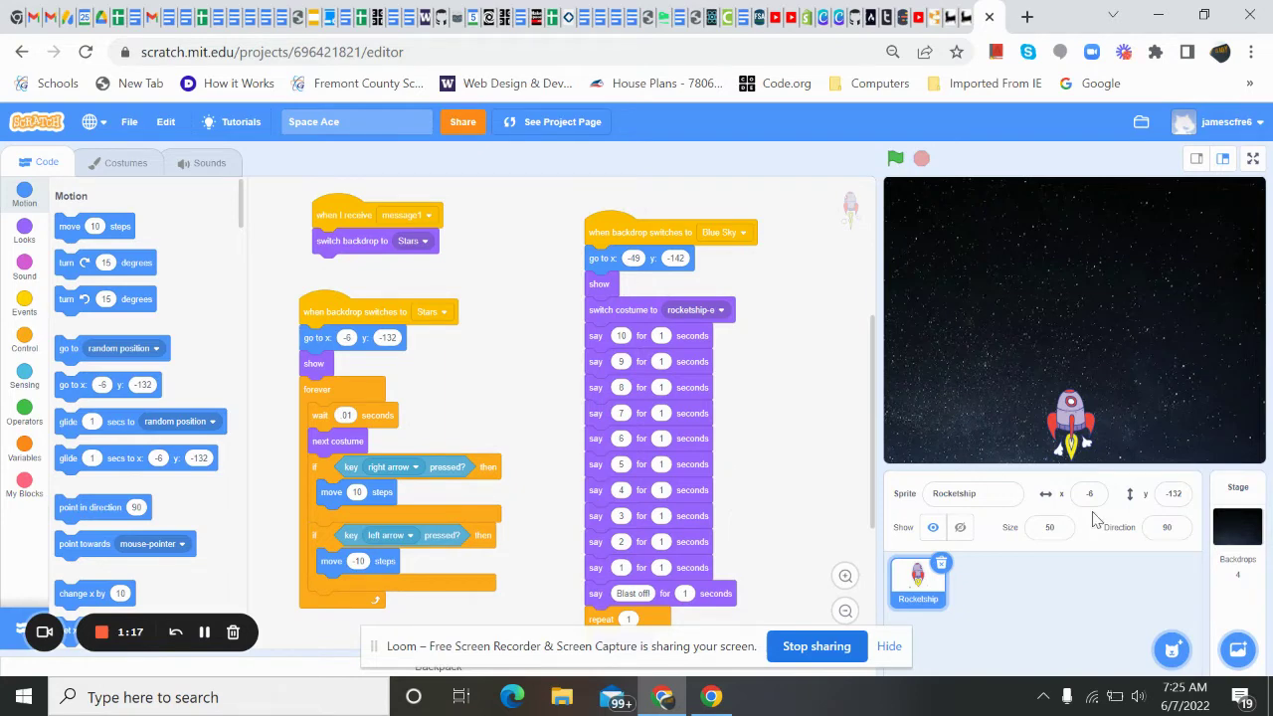
Step: Search the sprite library for 'robot' and add the Robot sprite
click(1172, 649)
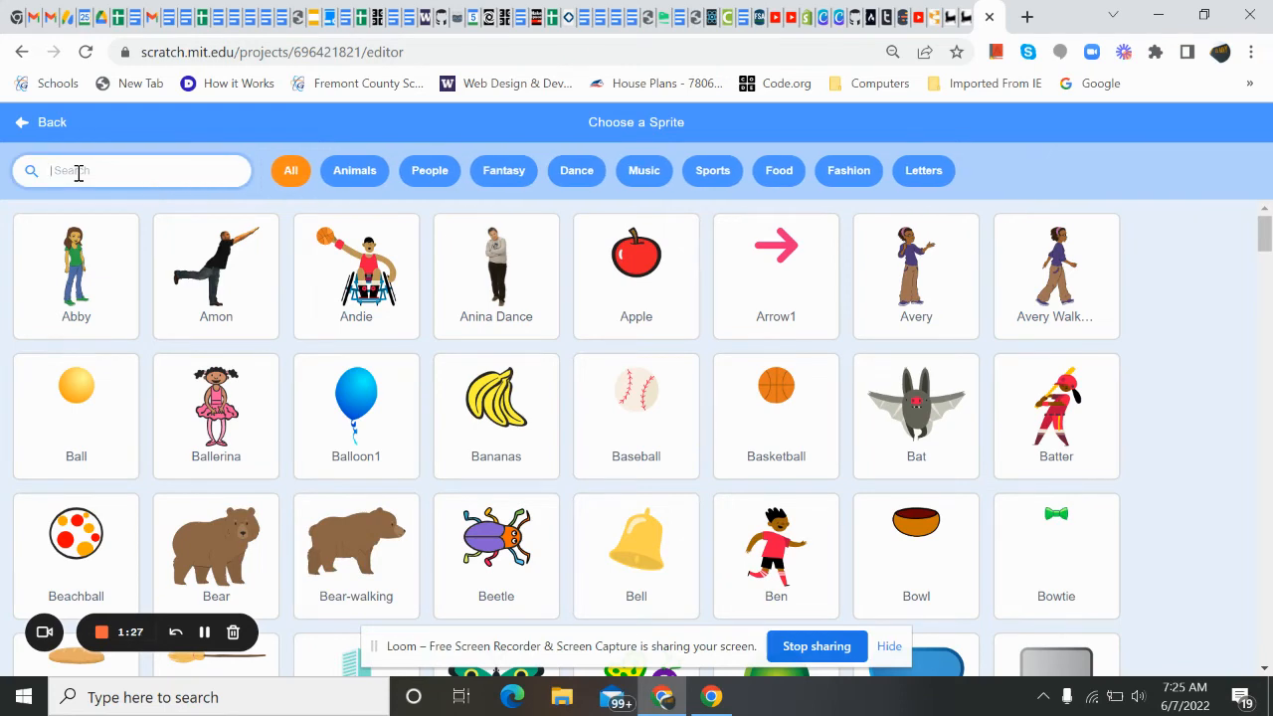
text(r)
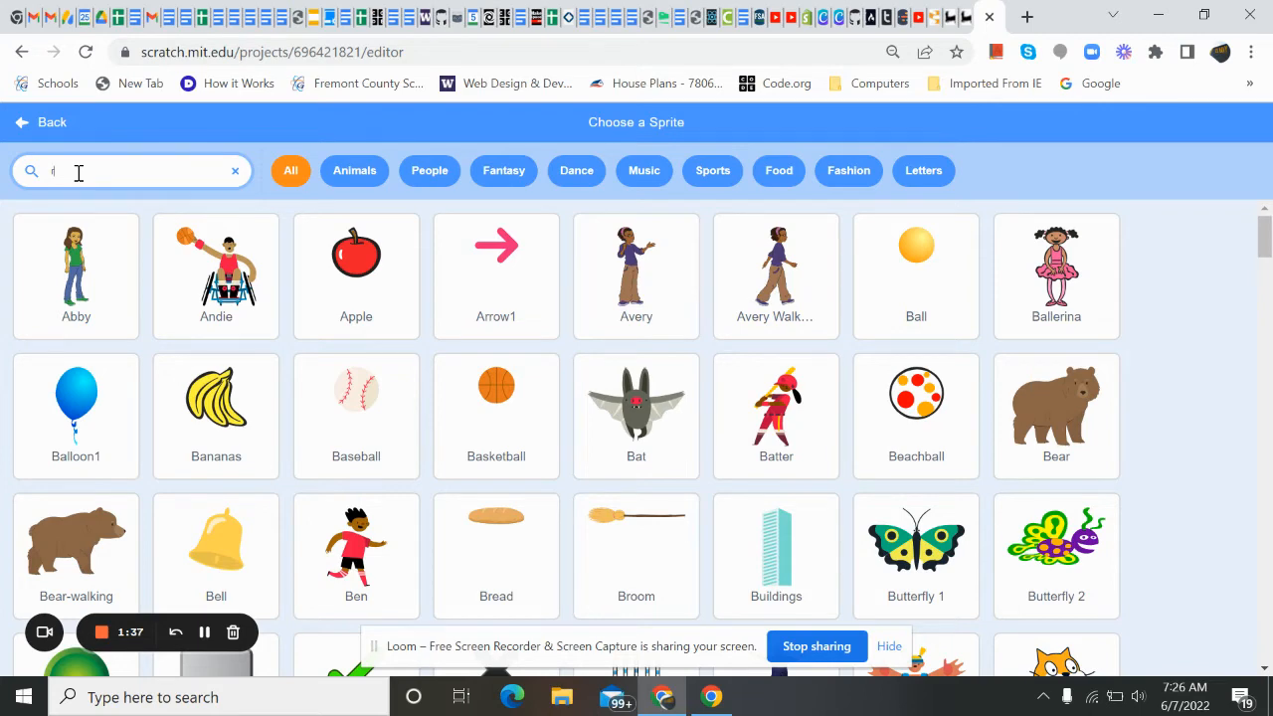
text(robot)
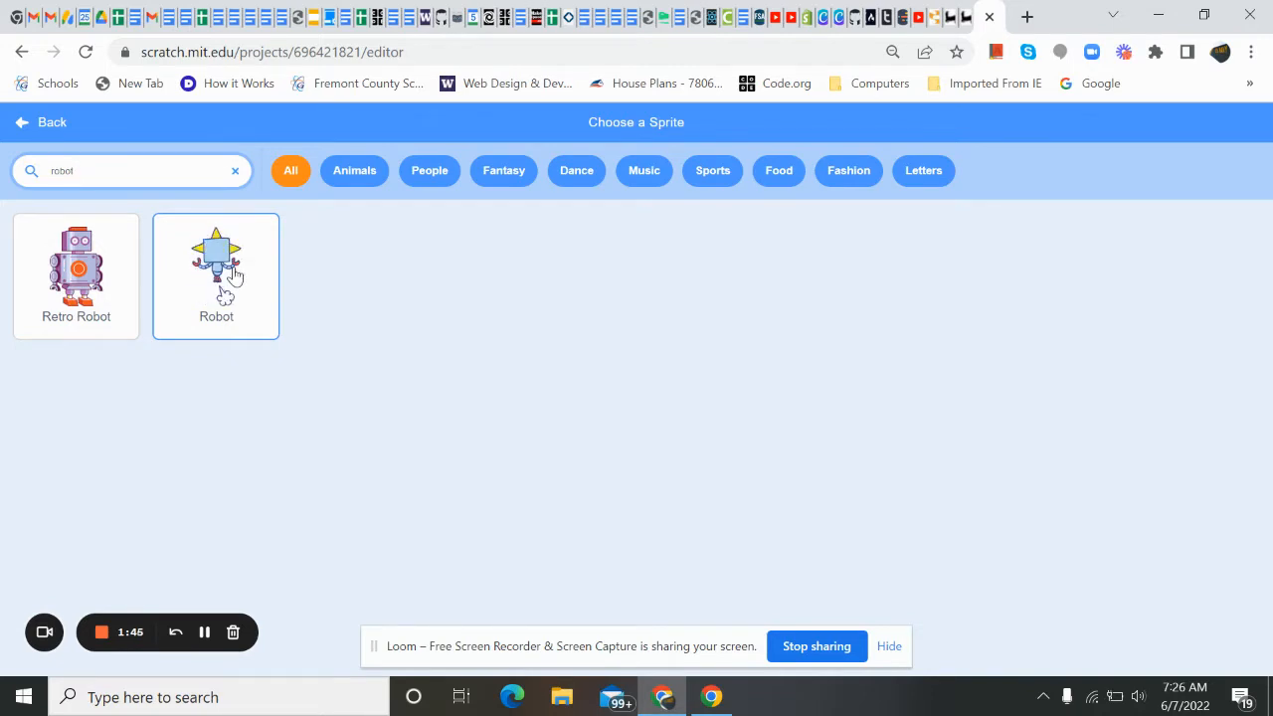
click(215, 268)
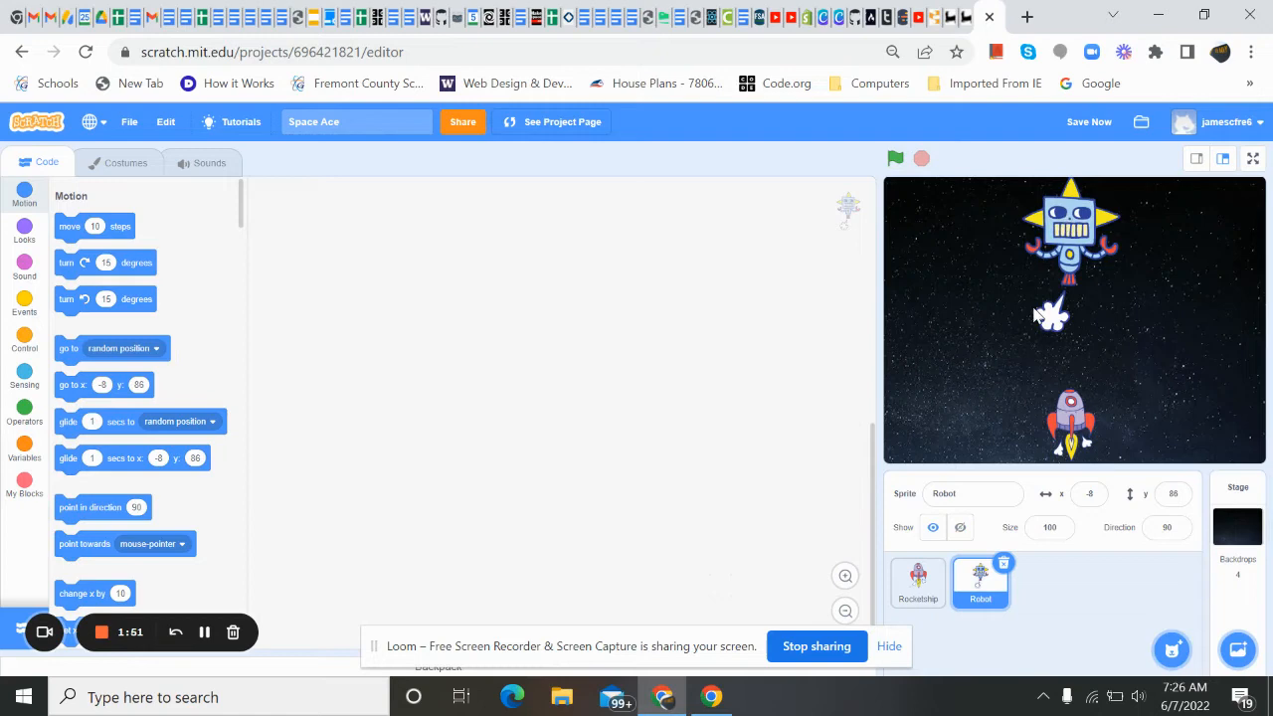
mouse_move(1019, 277)
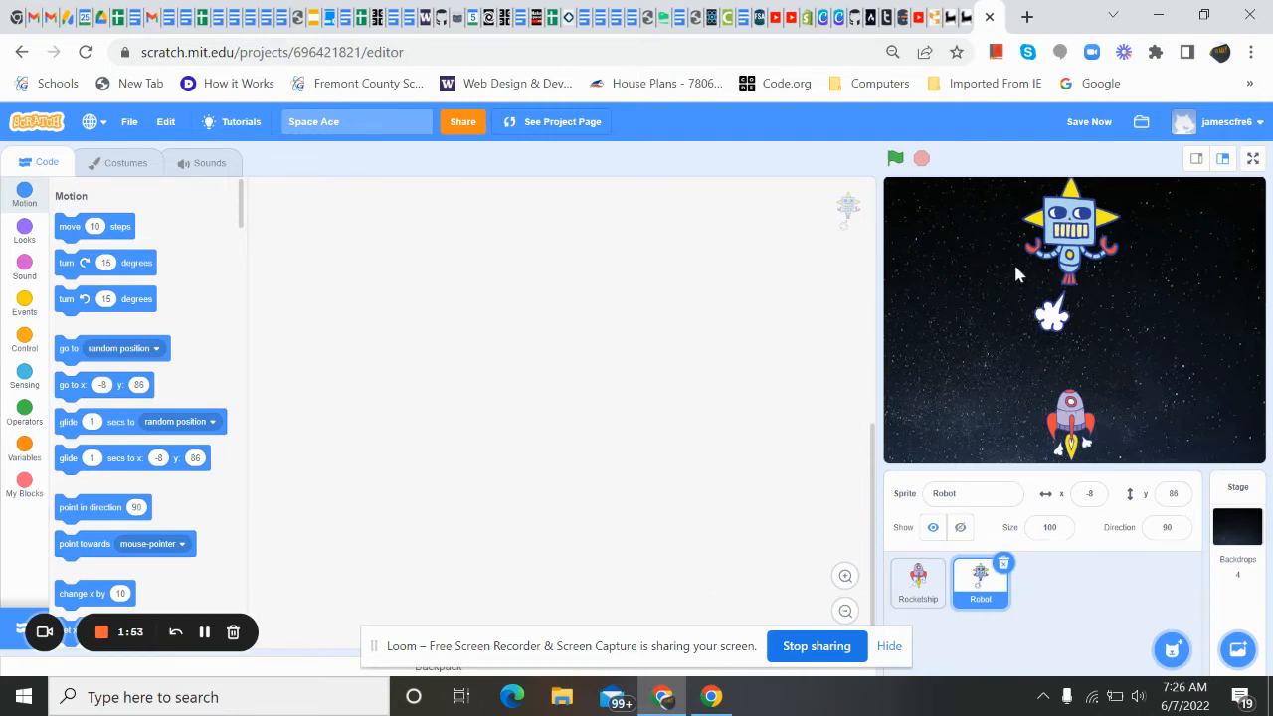
mouse_move(989, 398)
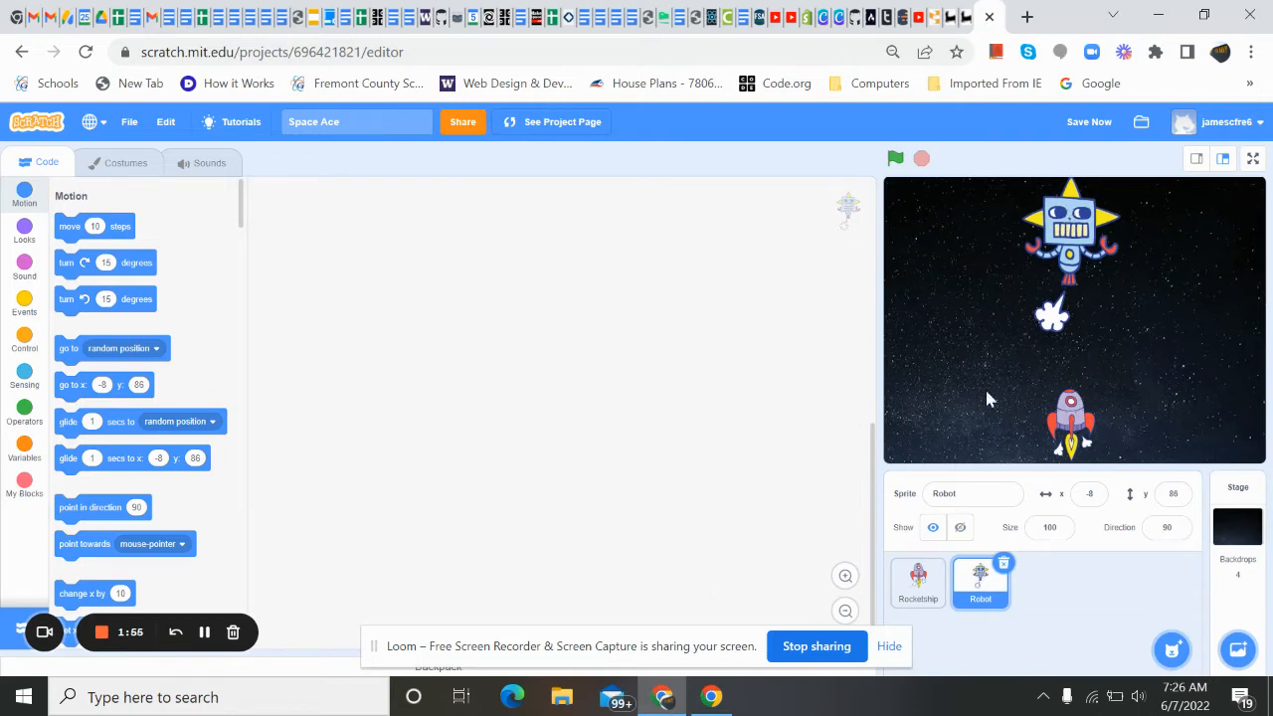
Step: Shrink the Robot sprite to size 30
click(1049, 527)
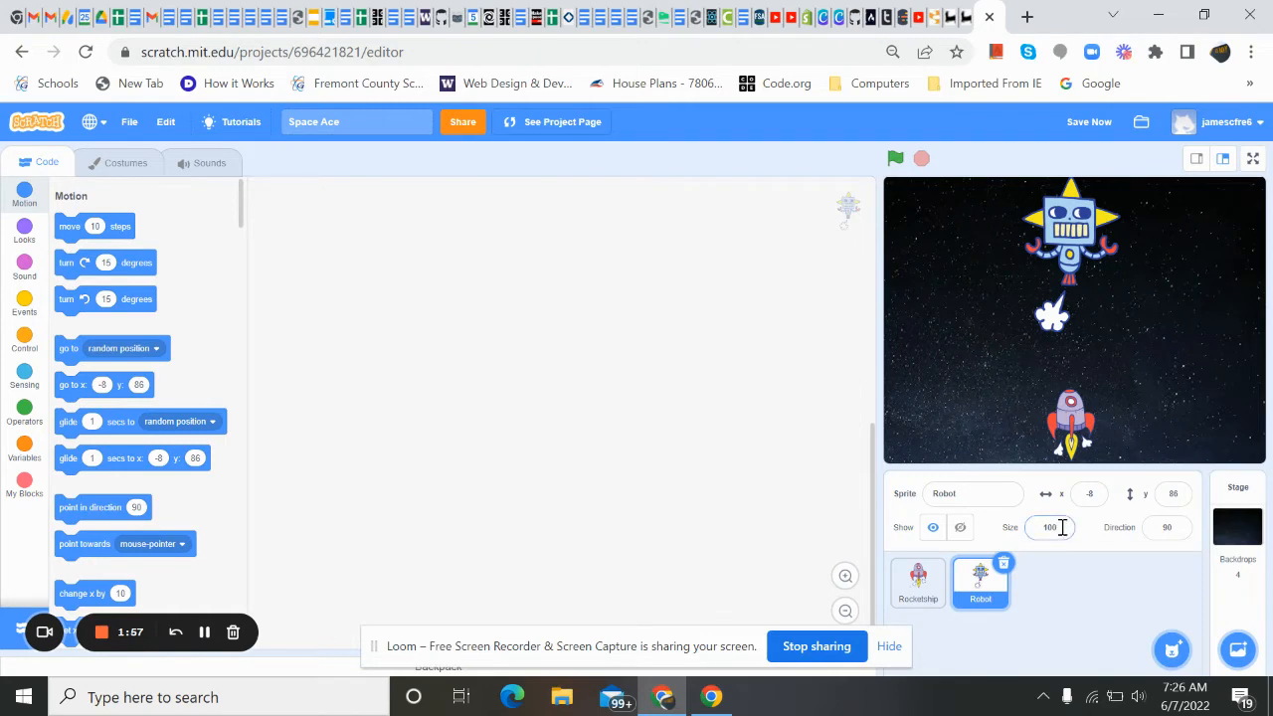
click(1049, 527)
text(30)
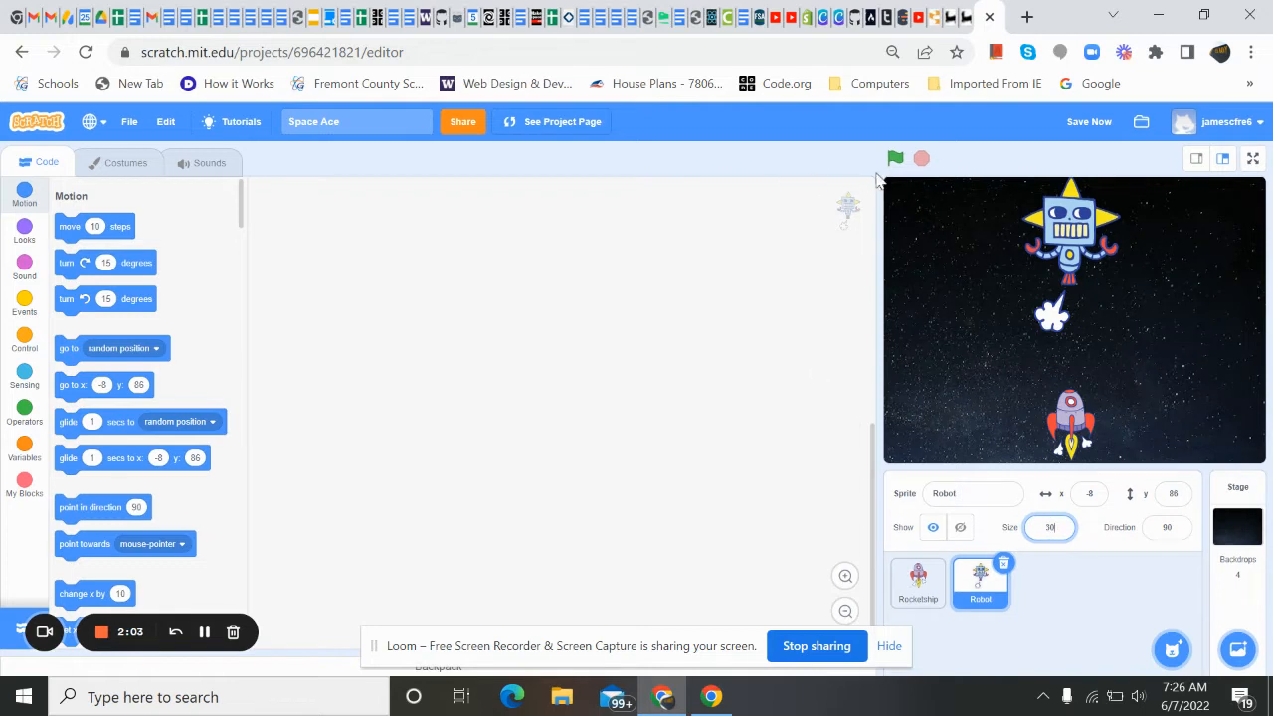
click(895, 159)
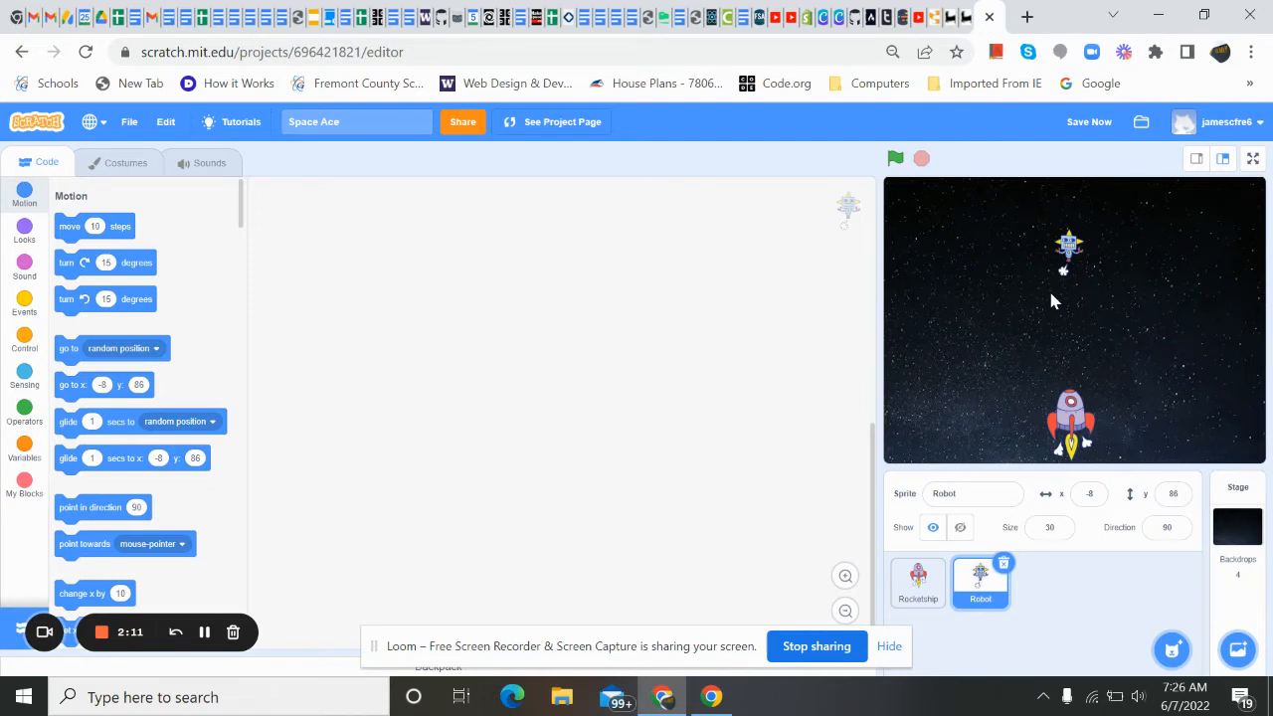
mouse_move(1081, 263)
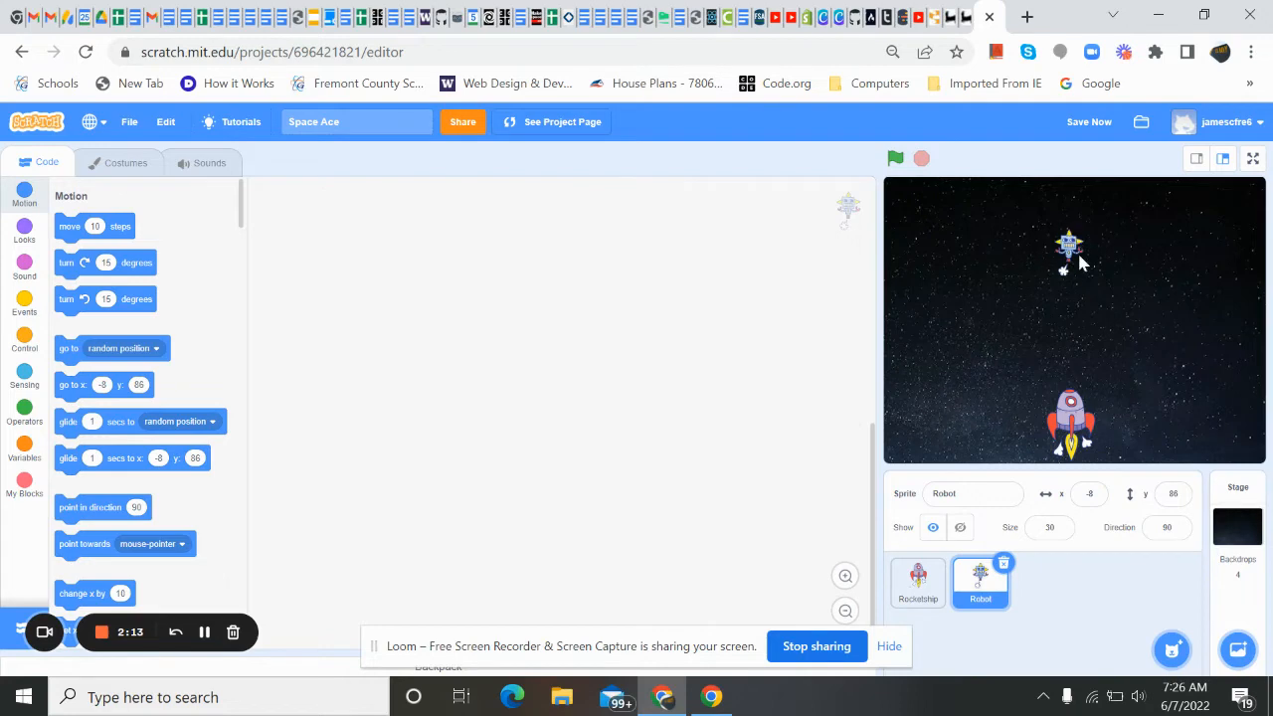
mouse_move(944, 341)
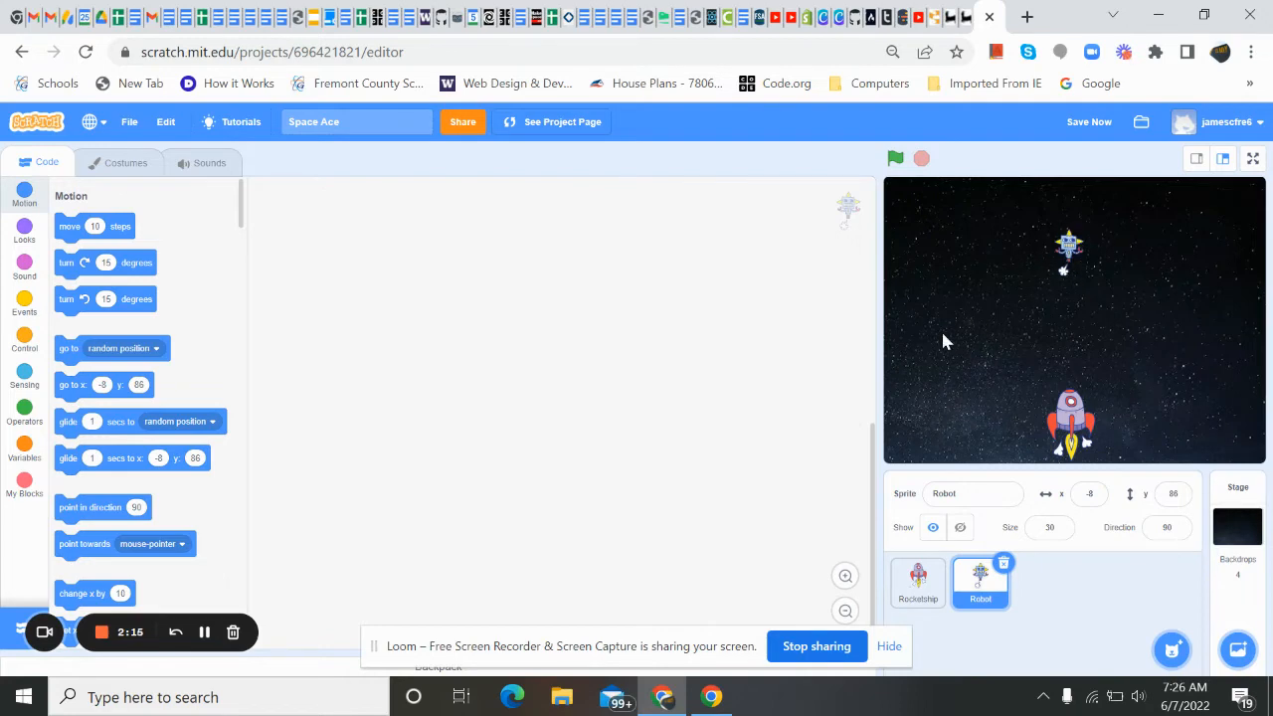
mouse_move(1064, 258)
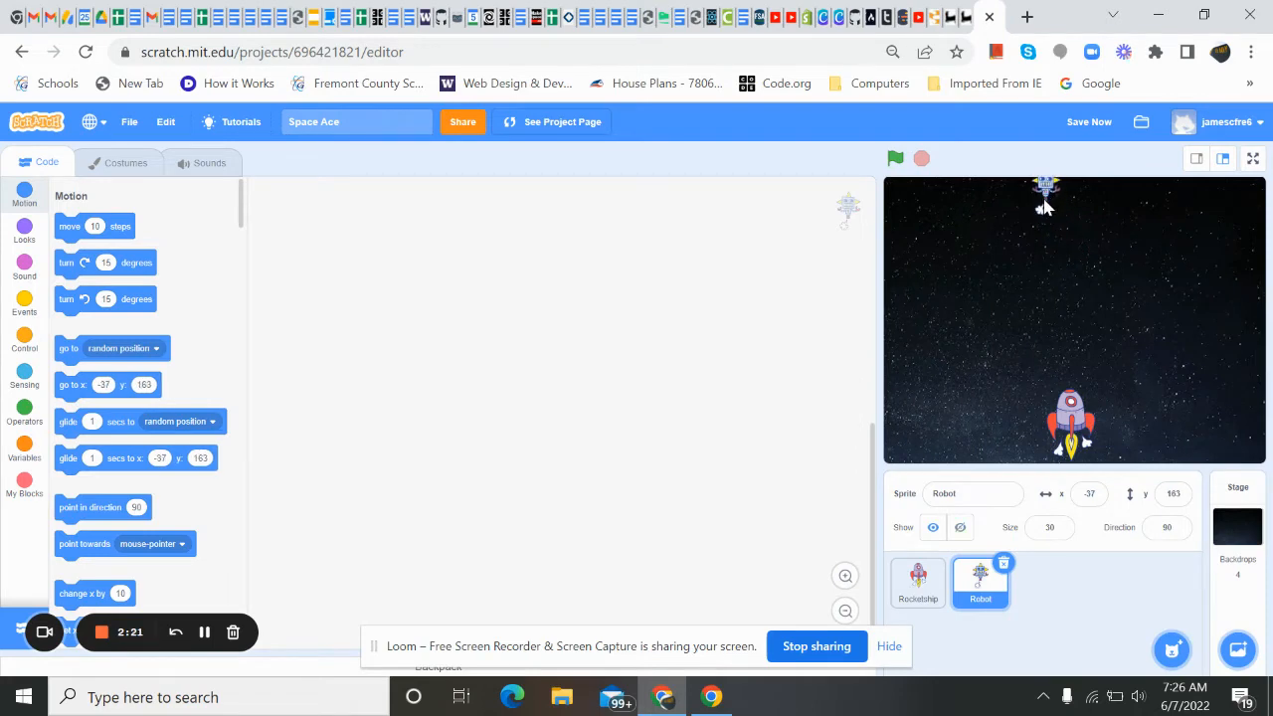
mouse_move(1042, 212)
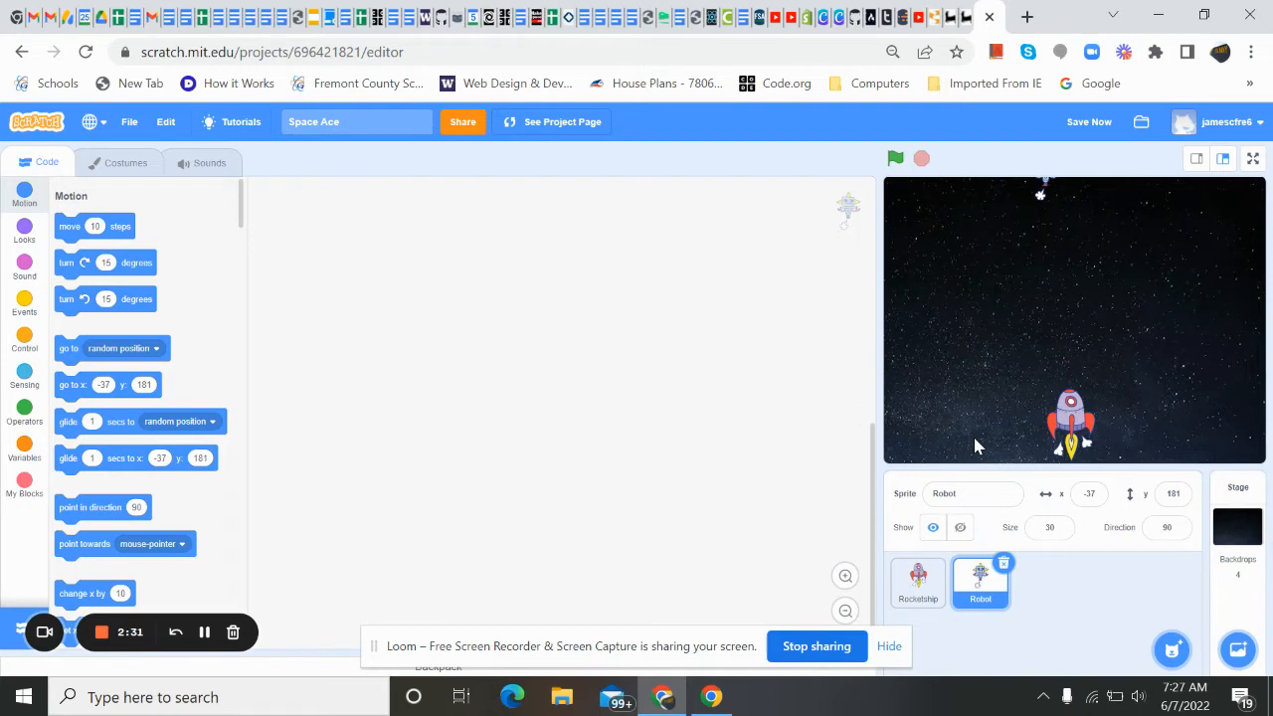
mouse_move(752, 456)
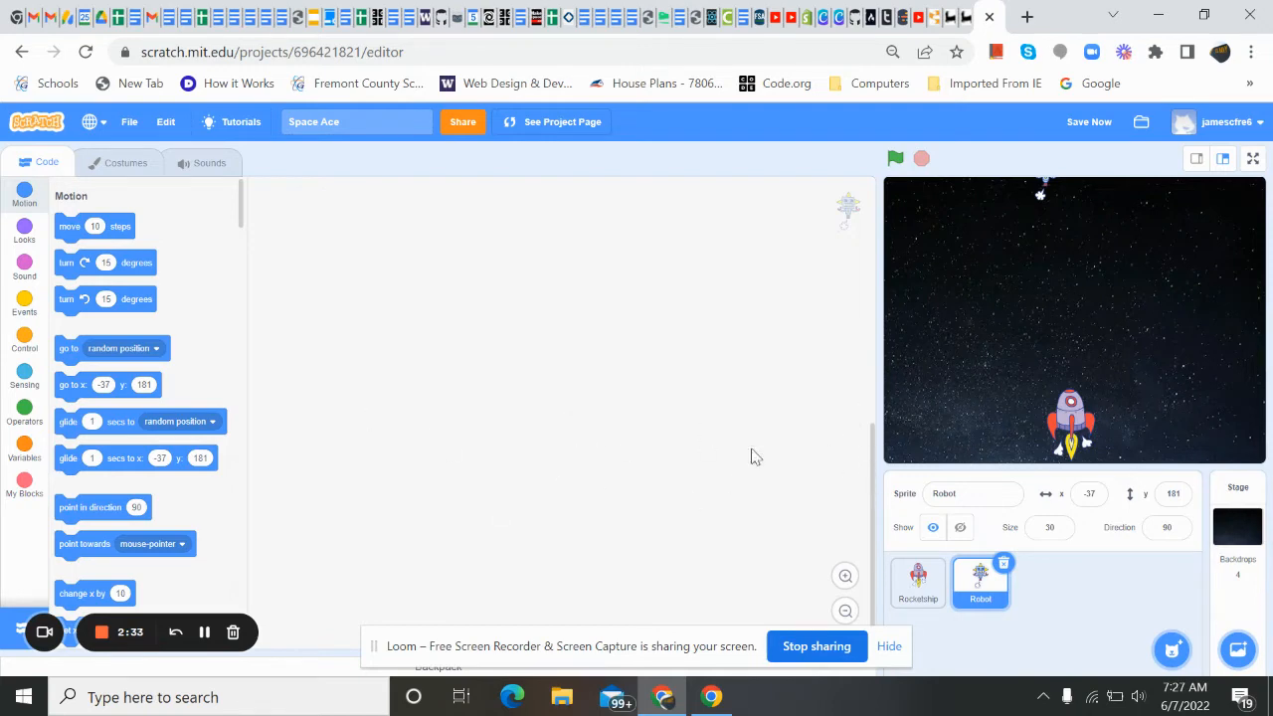
mouse_move(1138, 386)
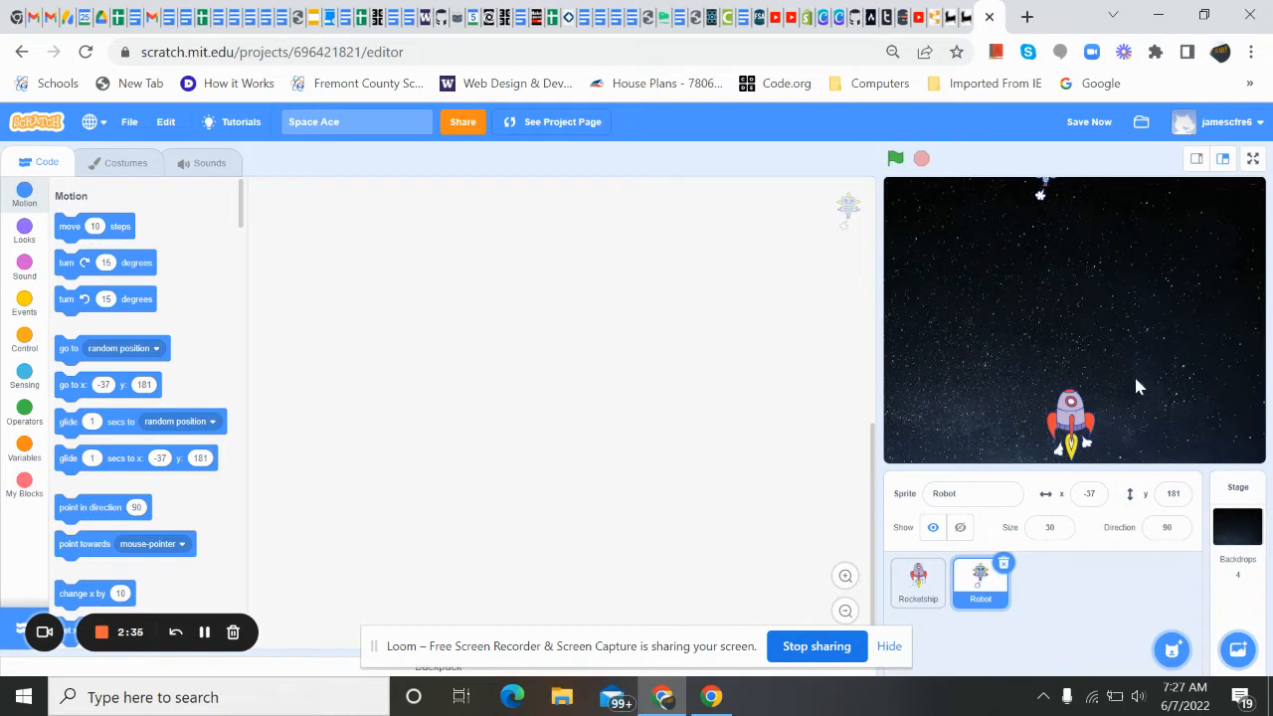
mouse_move(976, 383)
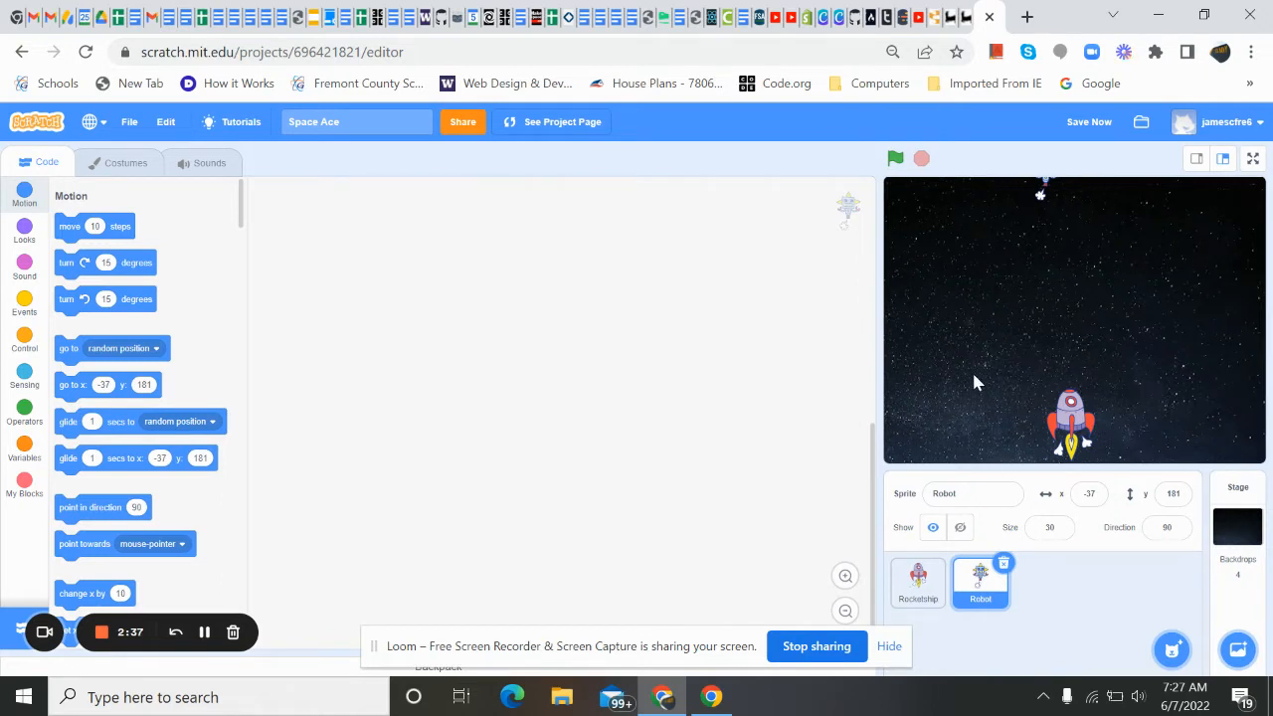
mouse_move(1114, 350)
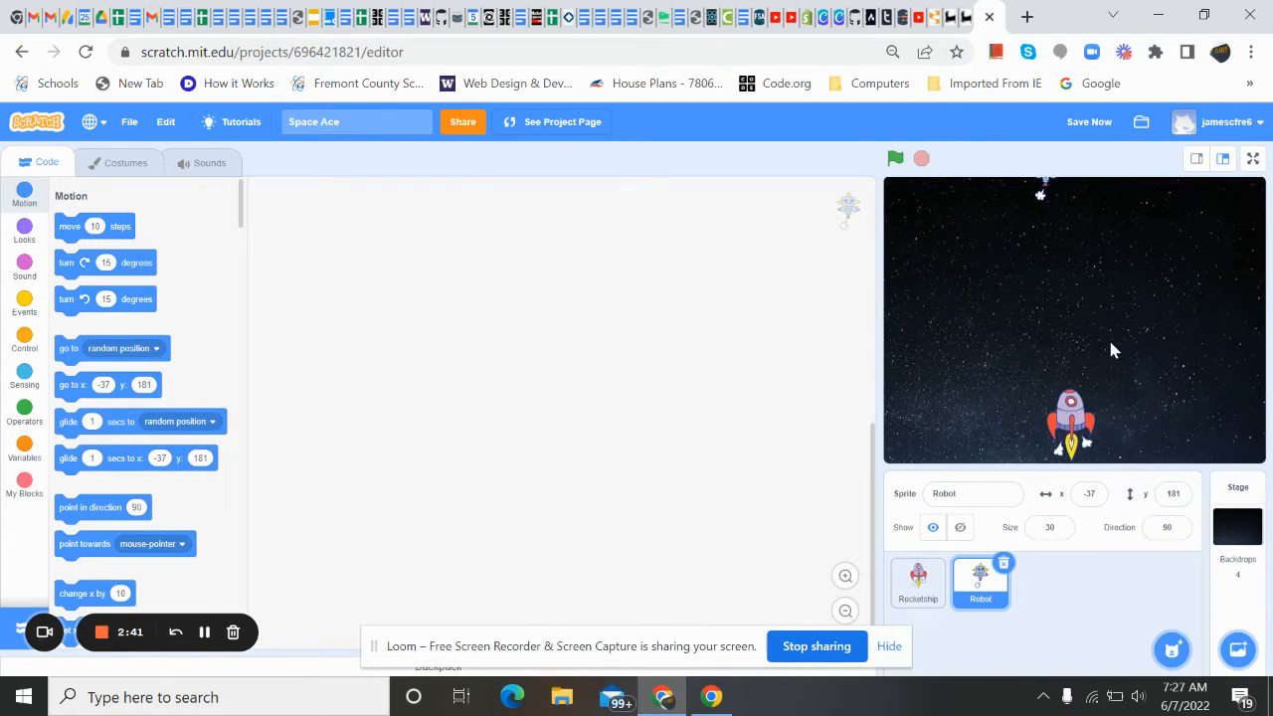
mouse_move(229, 440)
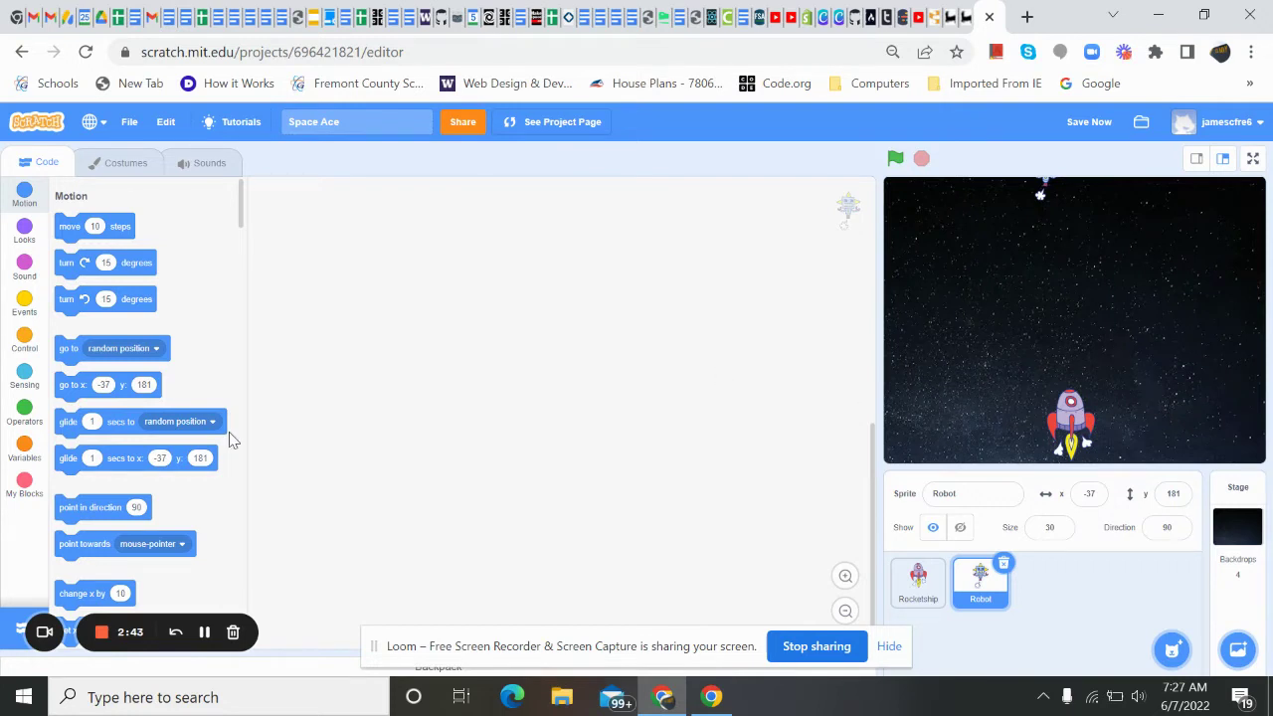
Step: Add a 'when backdrop switches to Stars' hat block to the Robot's script
click(24, 306)
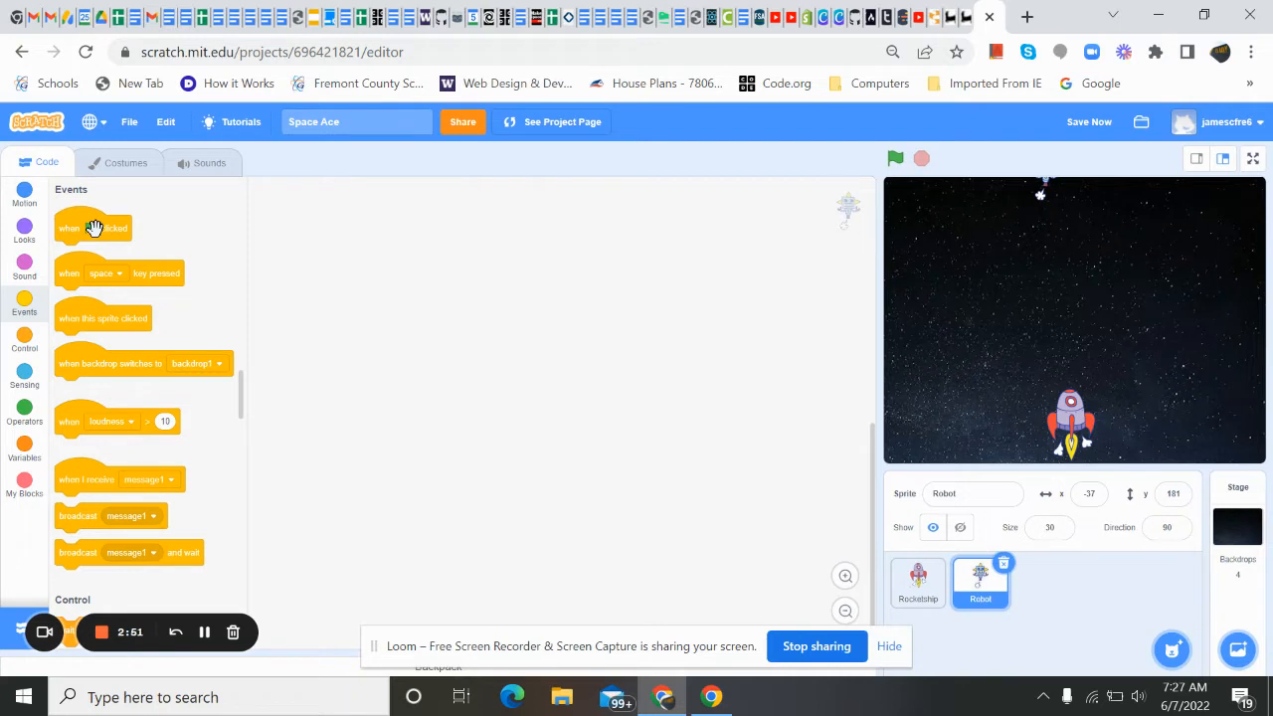
mouse_move(432, 306)
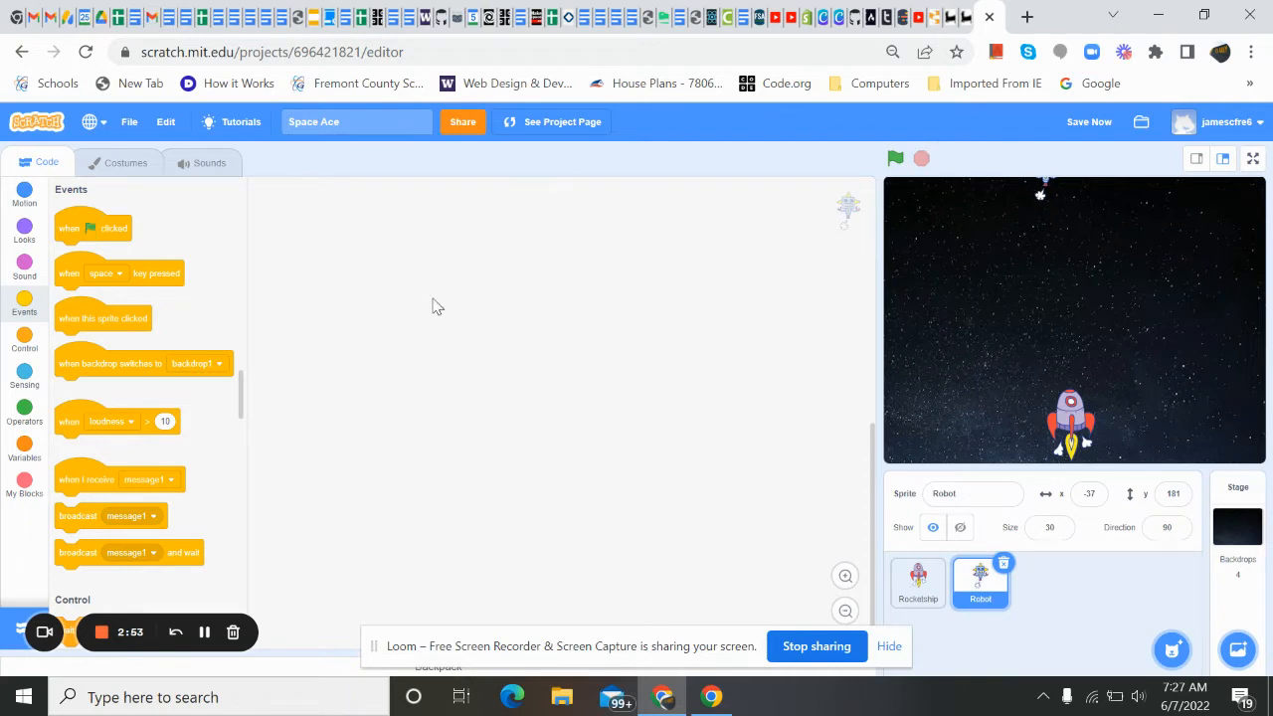
mouse_move(681, 378)
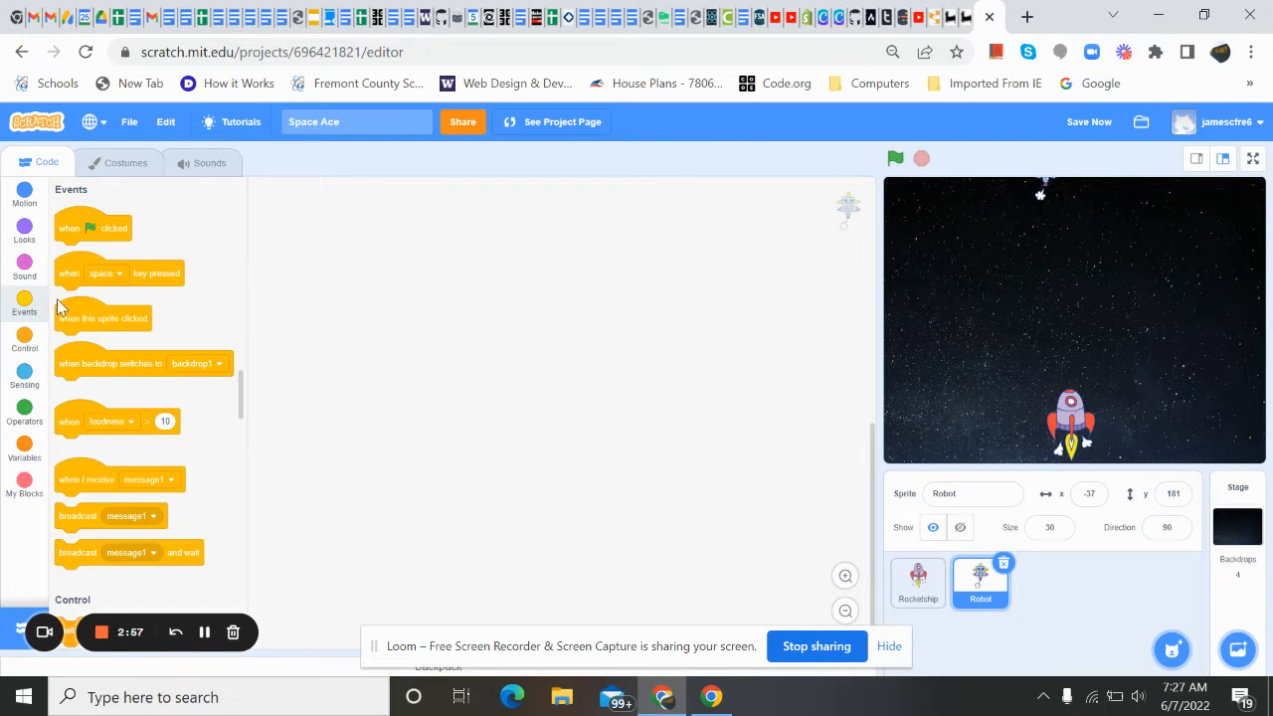
mouse_move(79, 346)
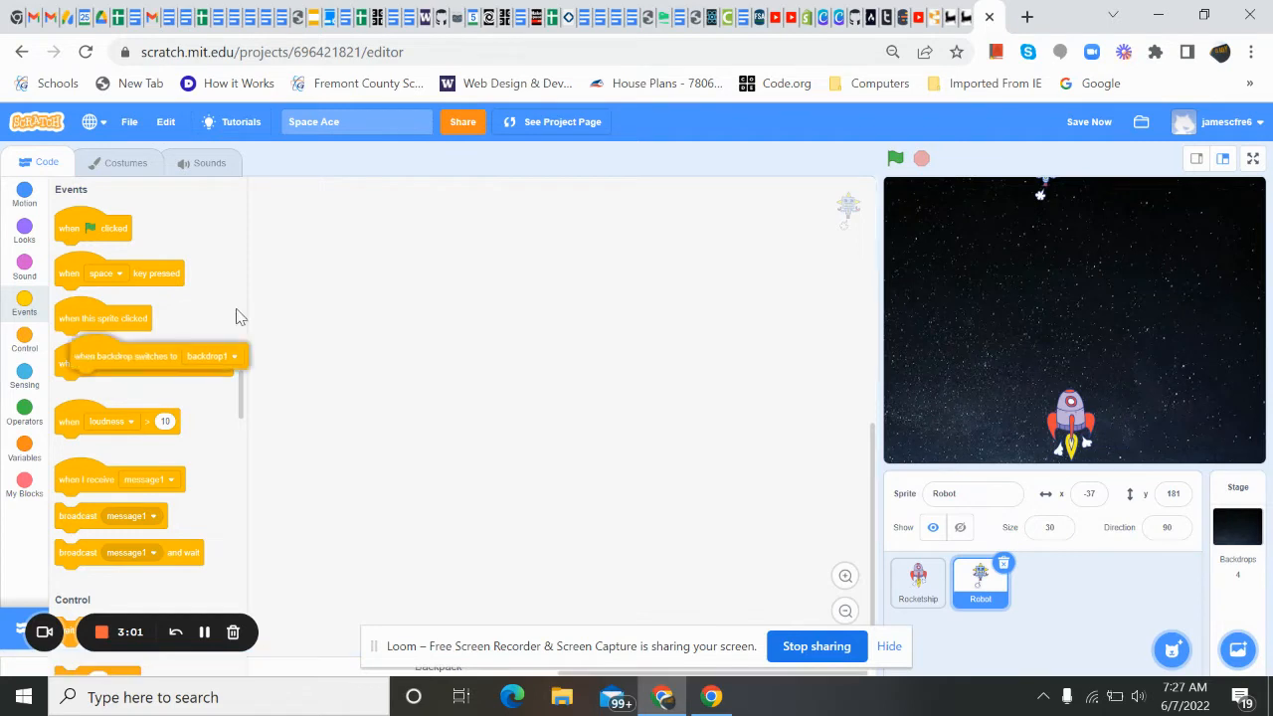
drag(149, 356, 368, 249)
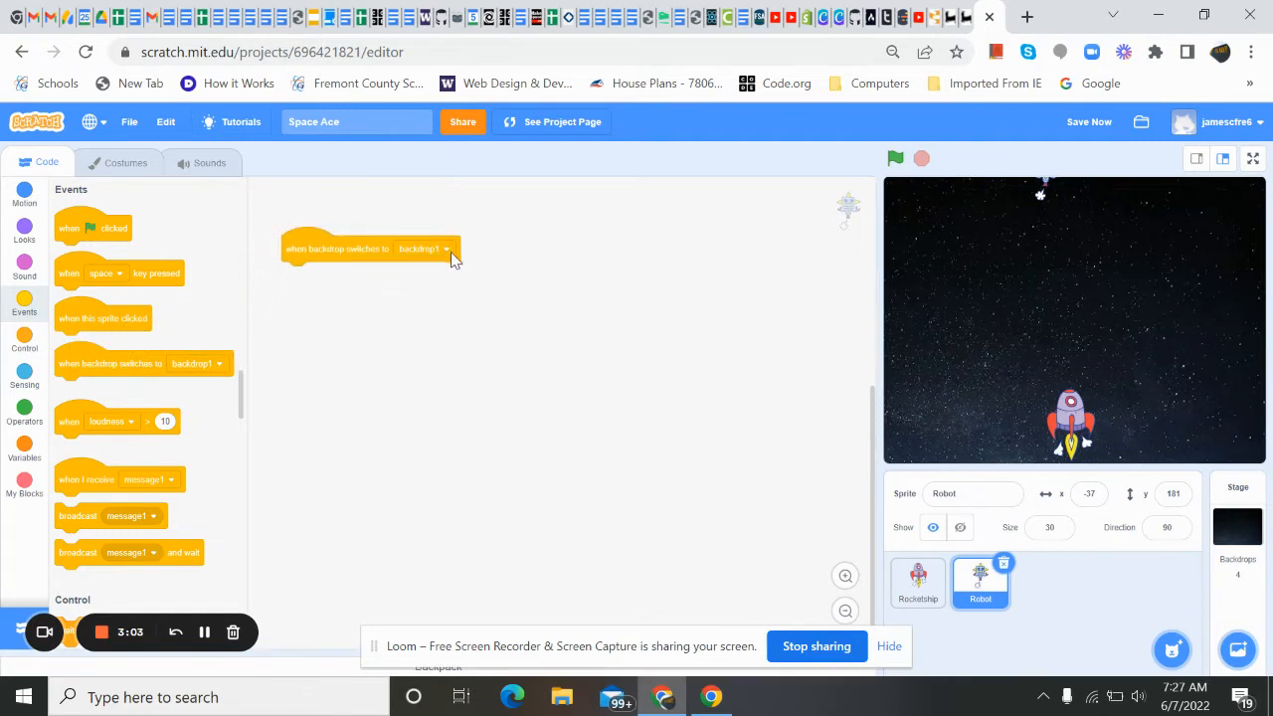
click(423, 248)
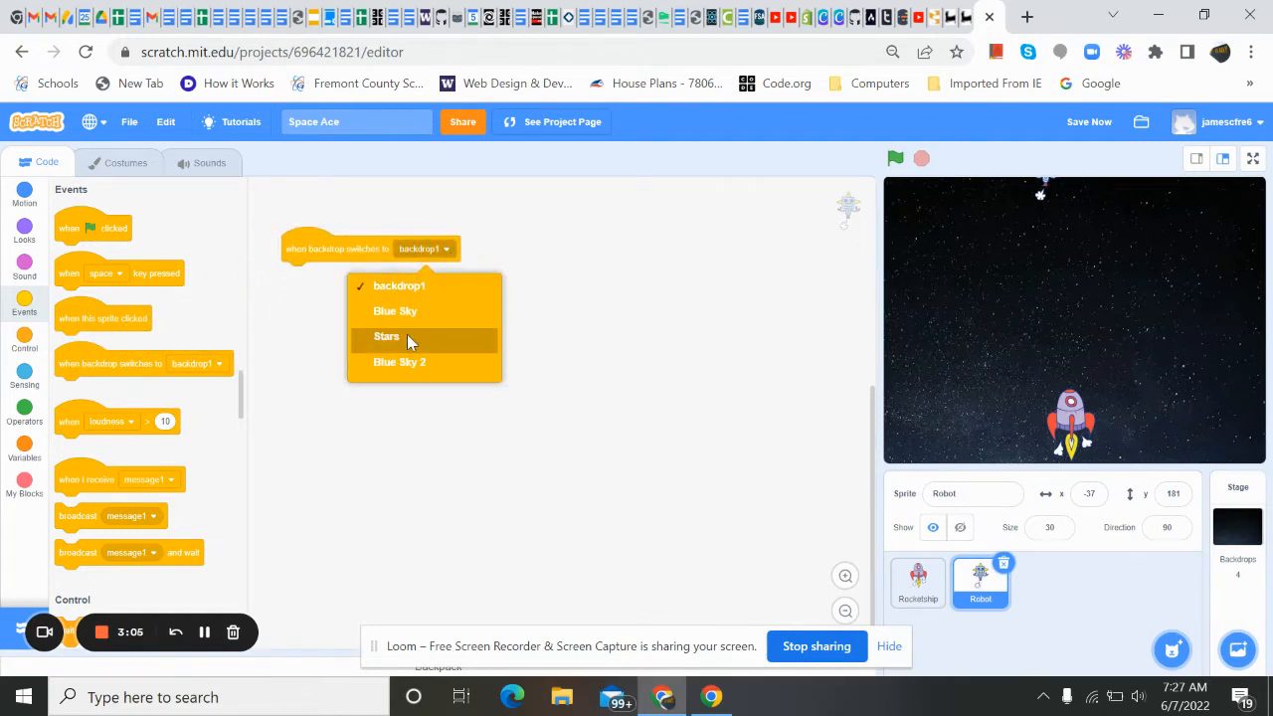
click(386, 337)
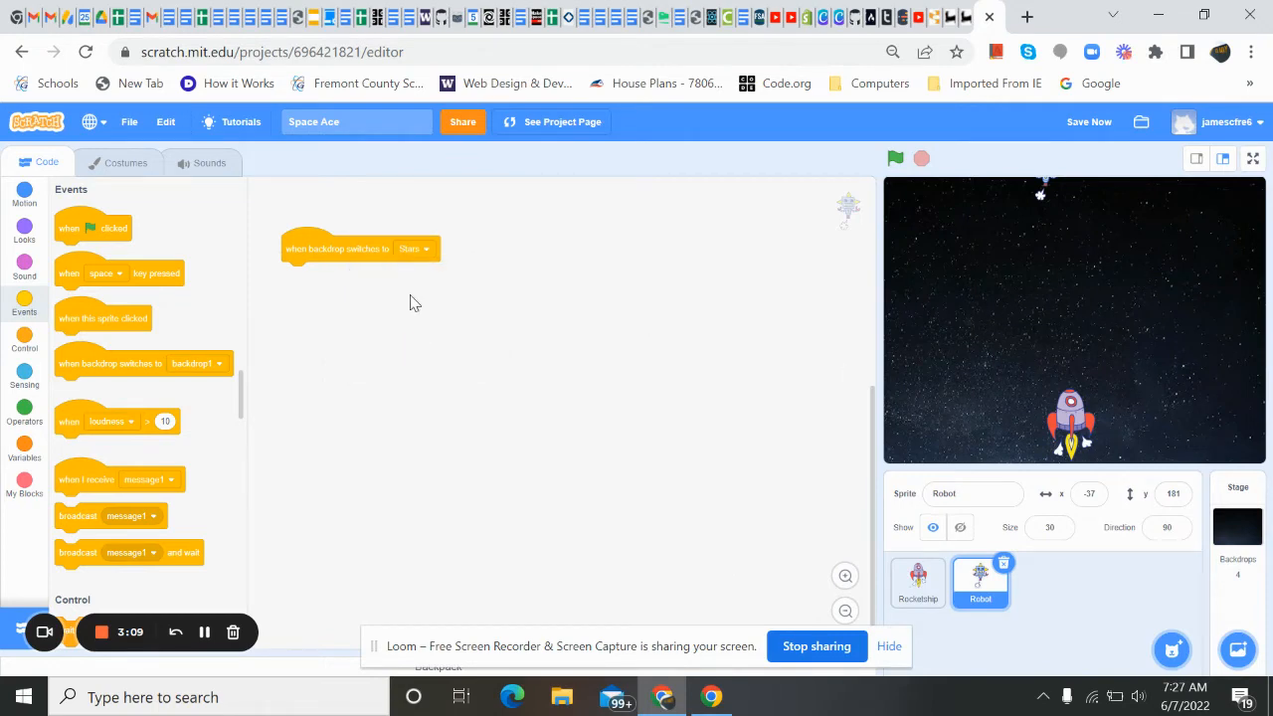
mouse_move(42, 235)
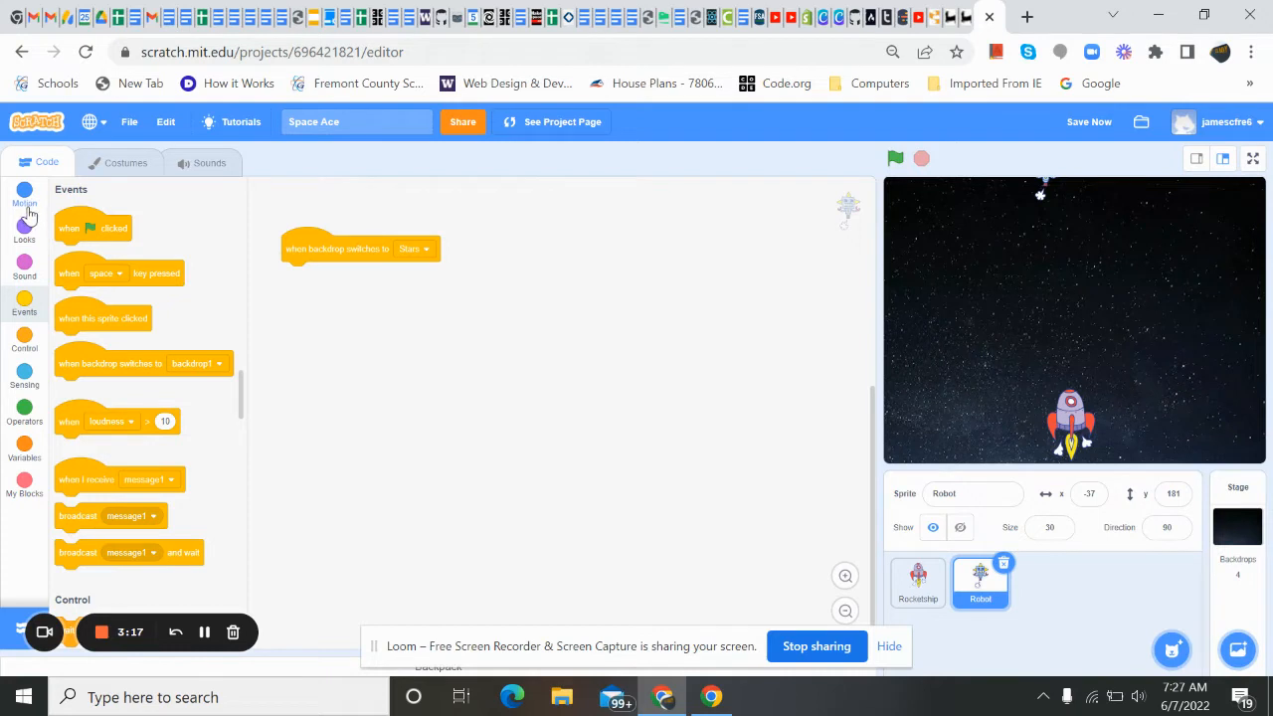
mouse_move(1037, 193)
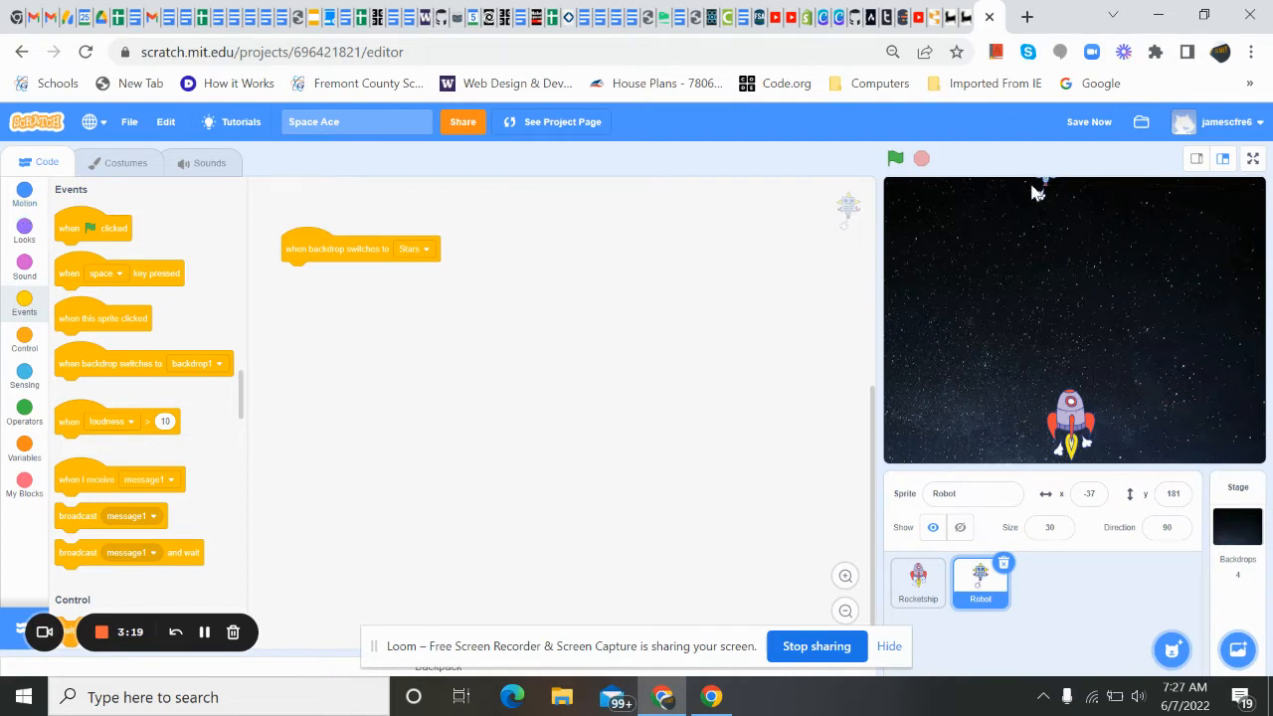
mouse_move(5, 323)
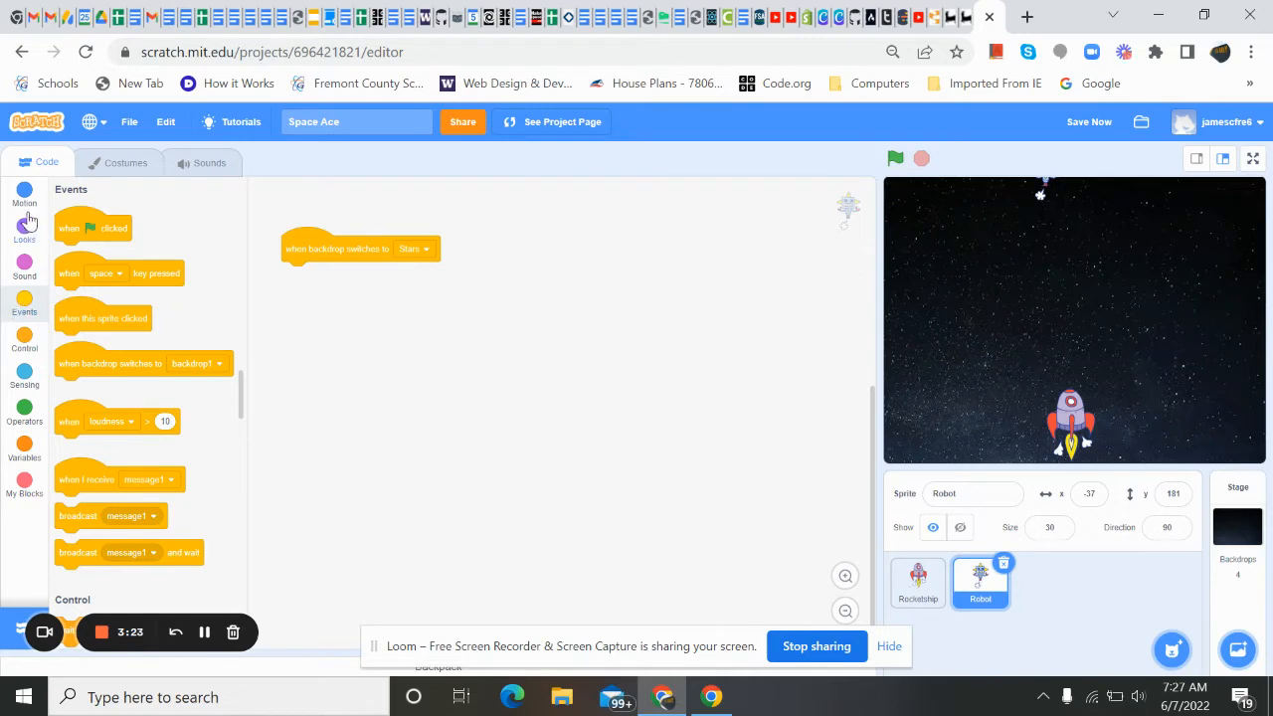
Step: Attach 'go to x: -37 y: 181' under the Stars backdrop trigger
click(24, 196)
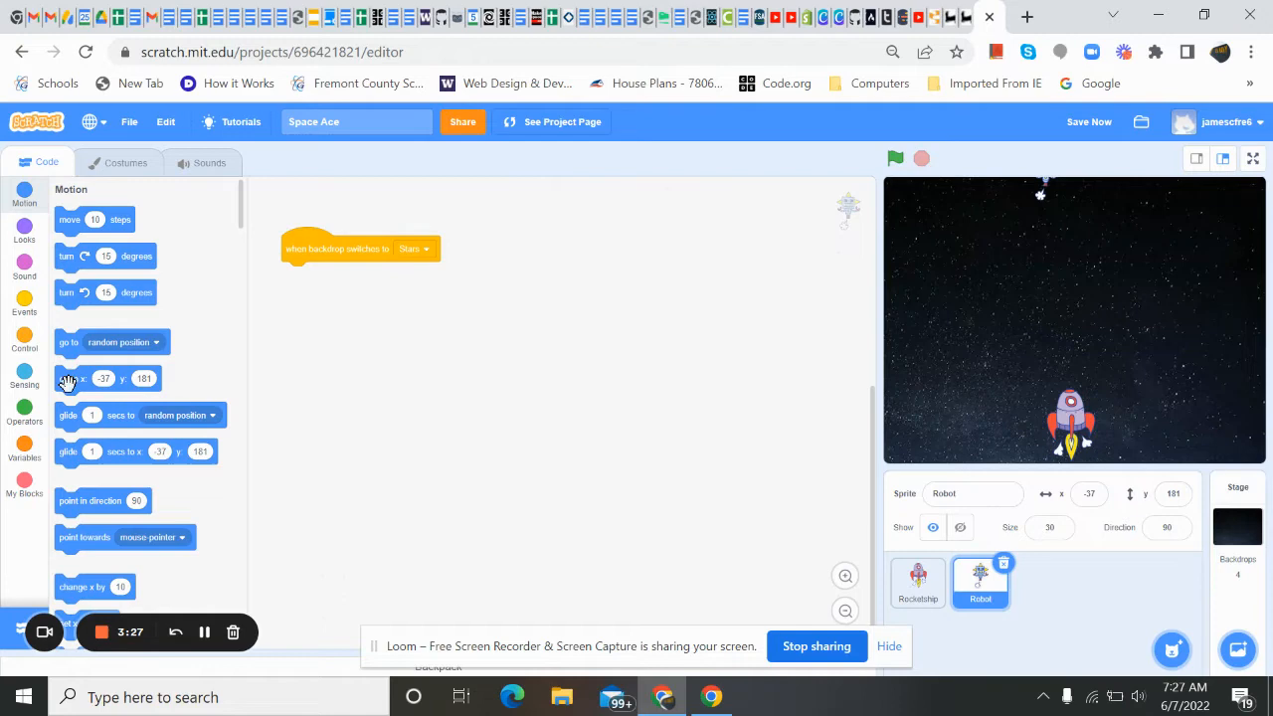
drag(71, 378, 330, 275)
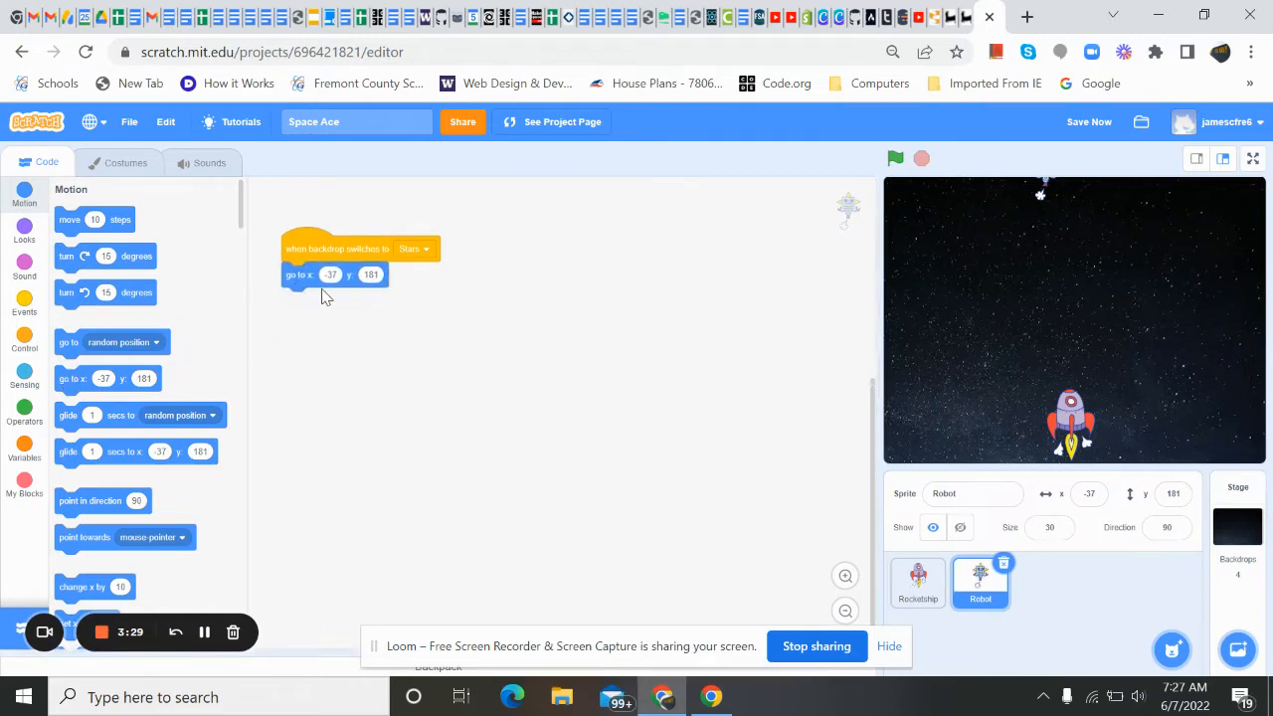
mouse_move(367, 281)
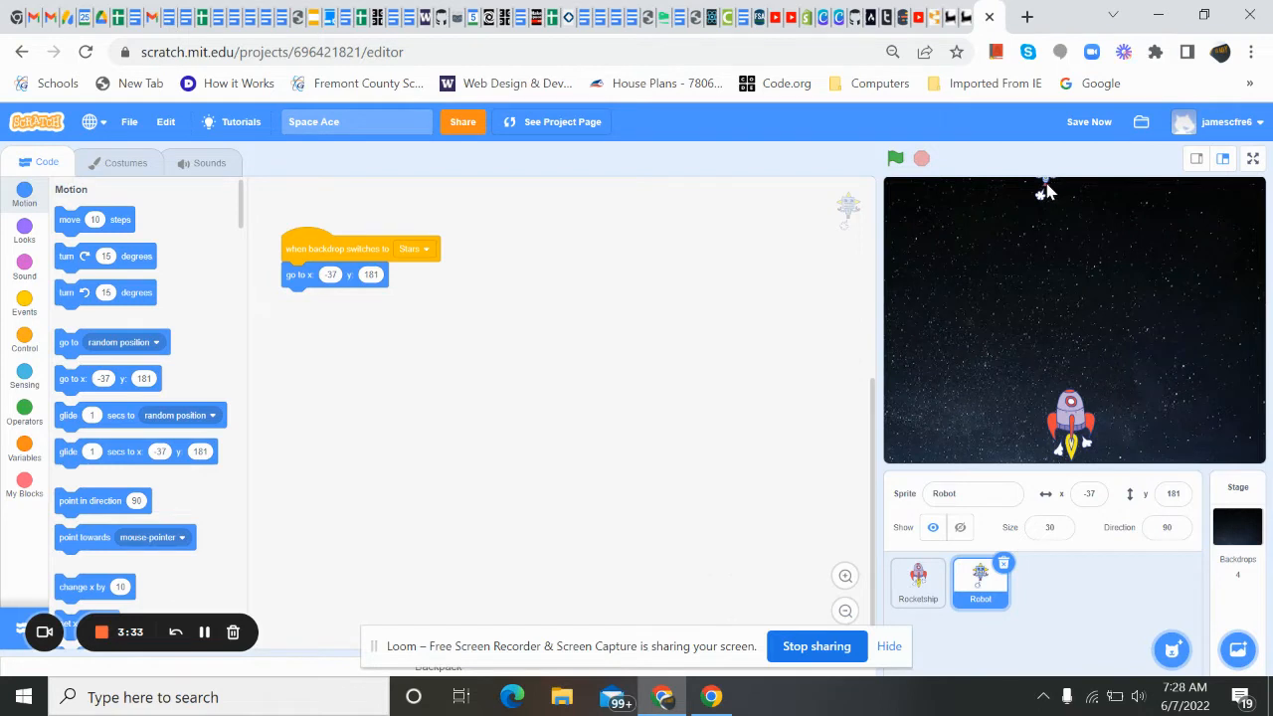
mouse_move(487, 328)
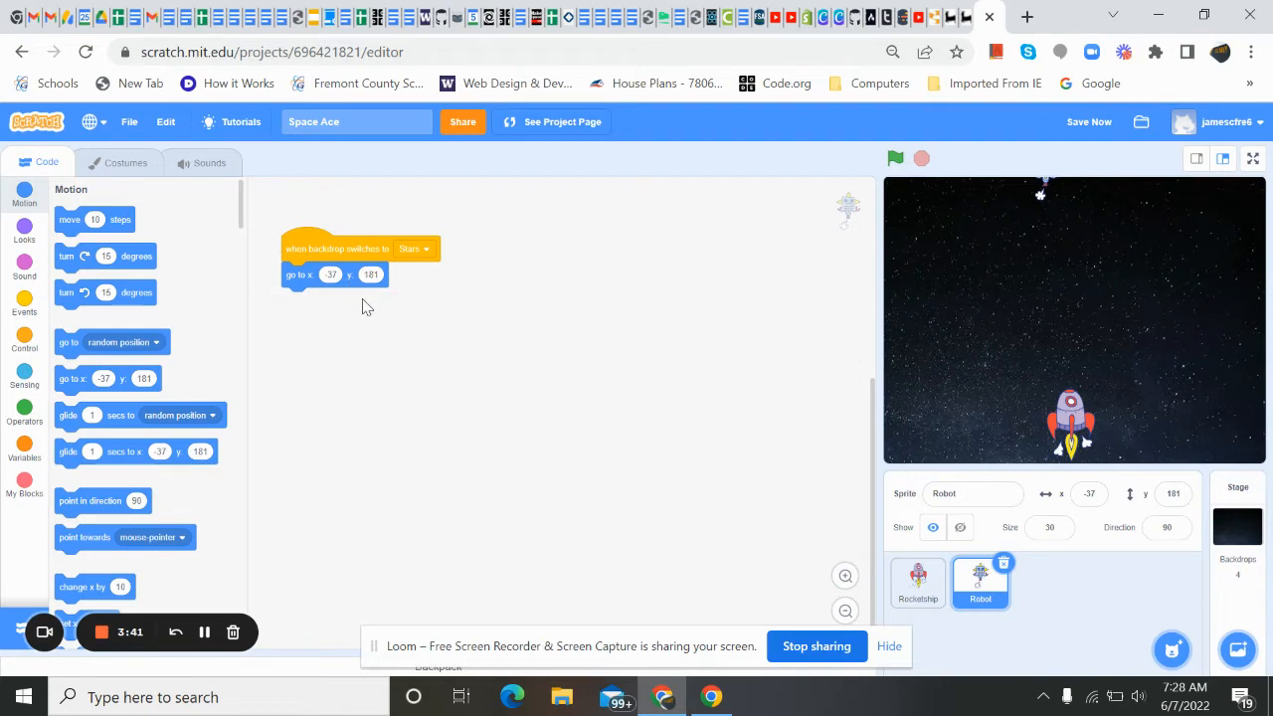
mouse_move(376, 229)
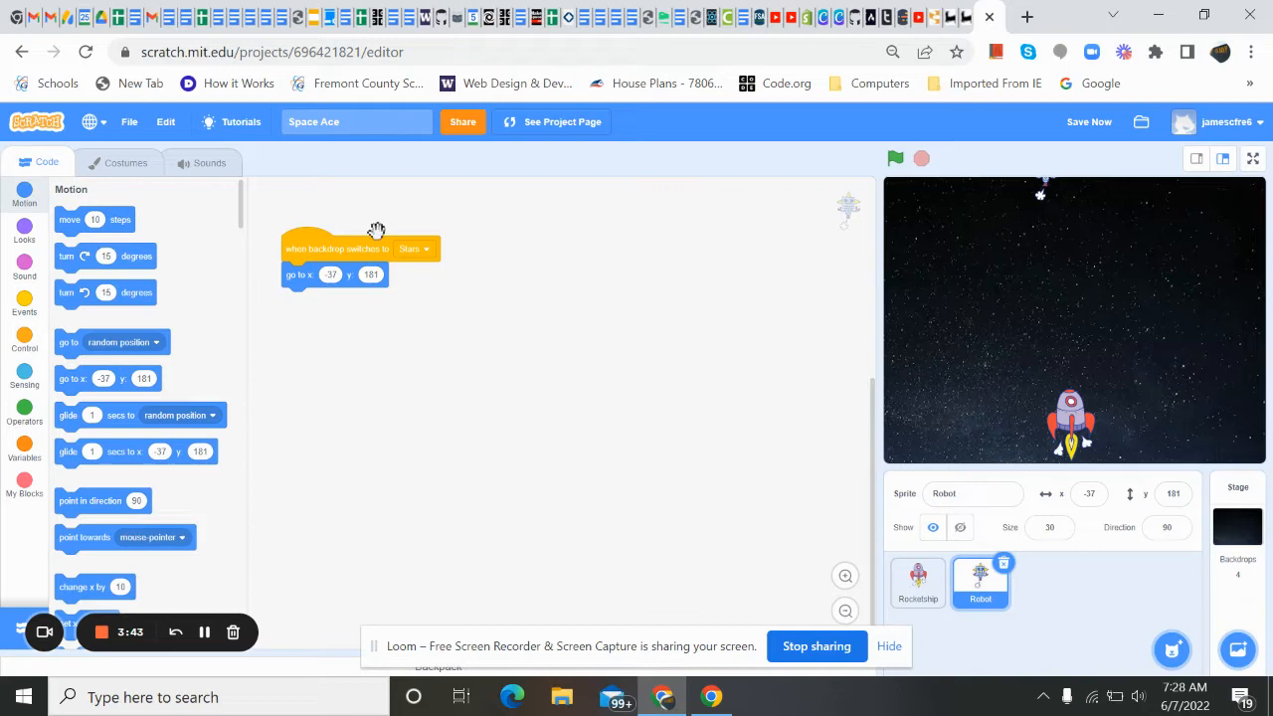
mouse_move(30, 305)
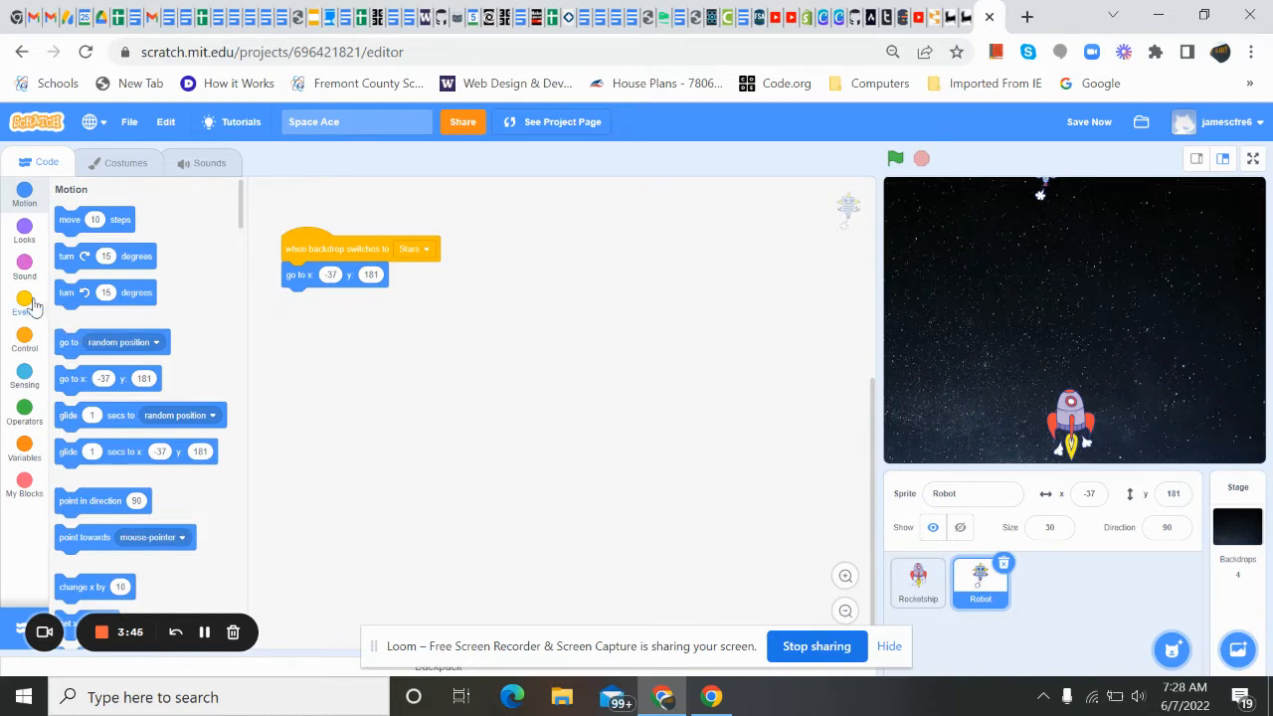
mouse_move(24, 346)
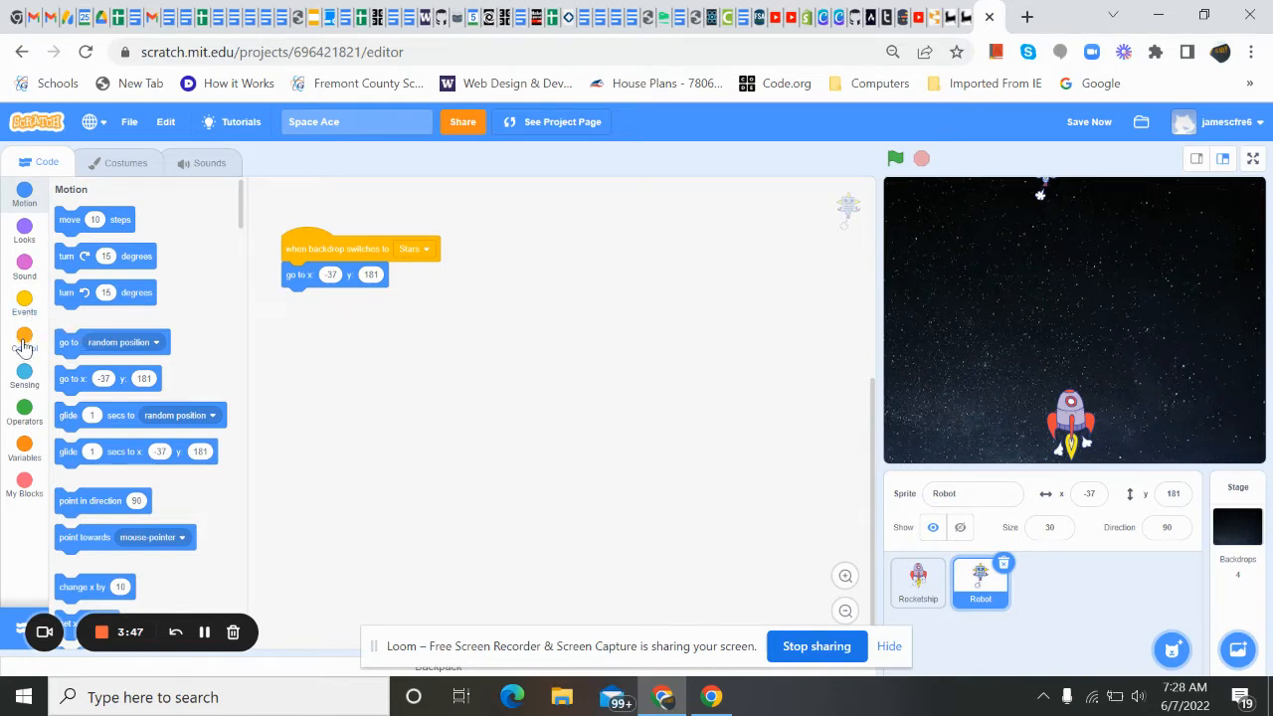
Step: Attach an empty forever loop beneath the Robot's go-to block
click(23, 335)
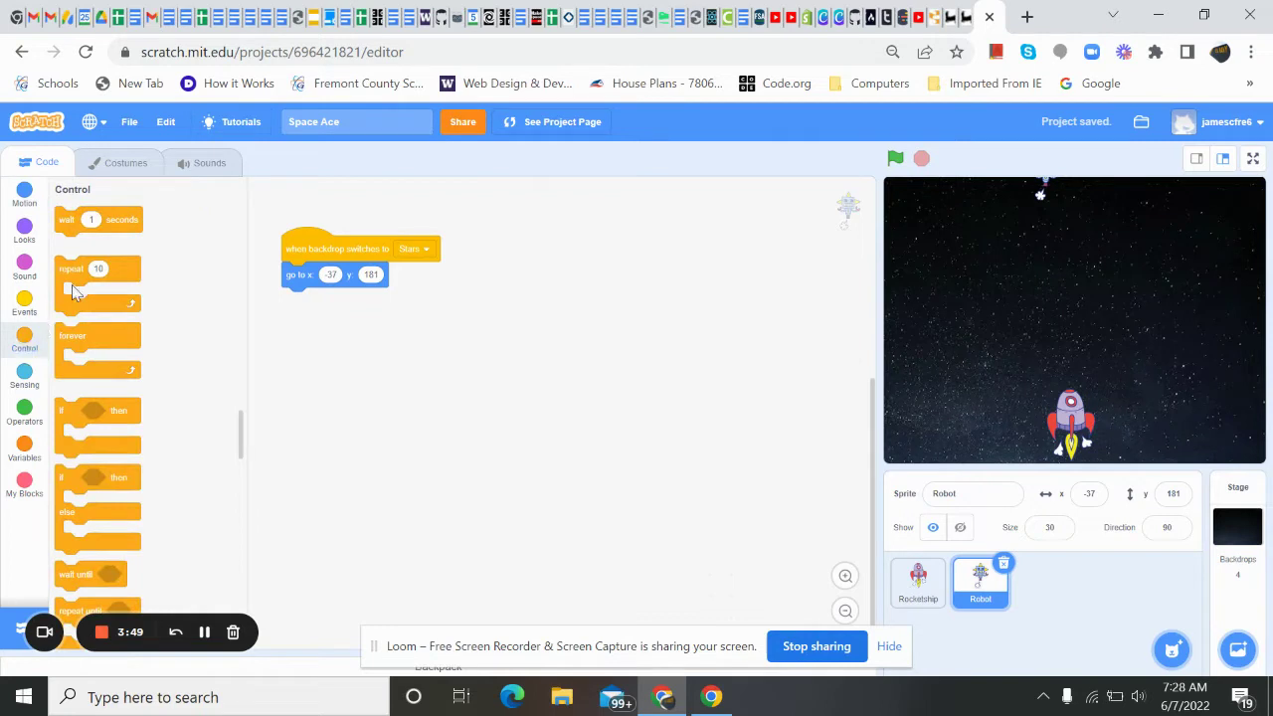
drag(72, 335, 273, 323)
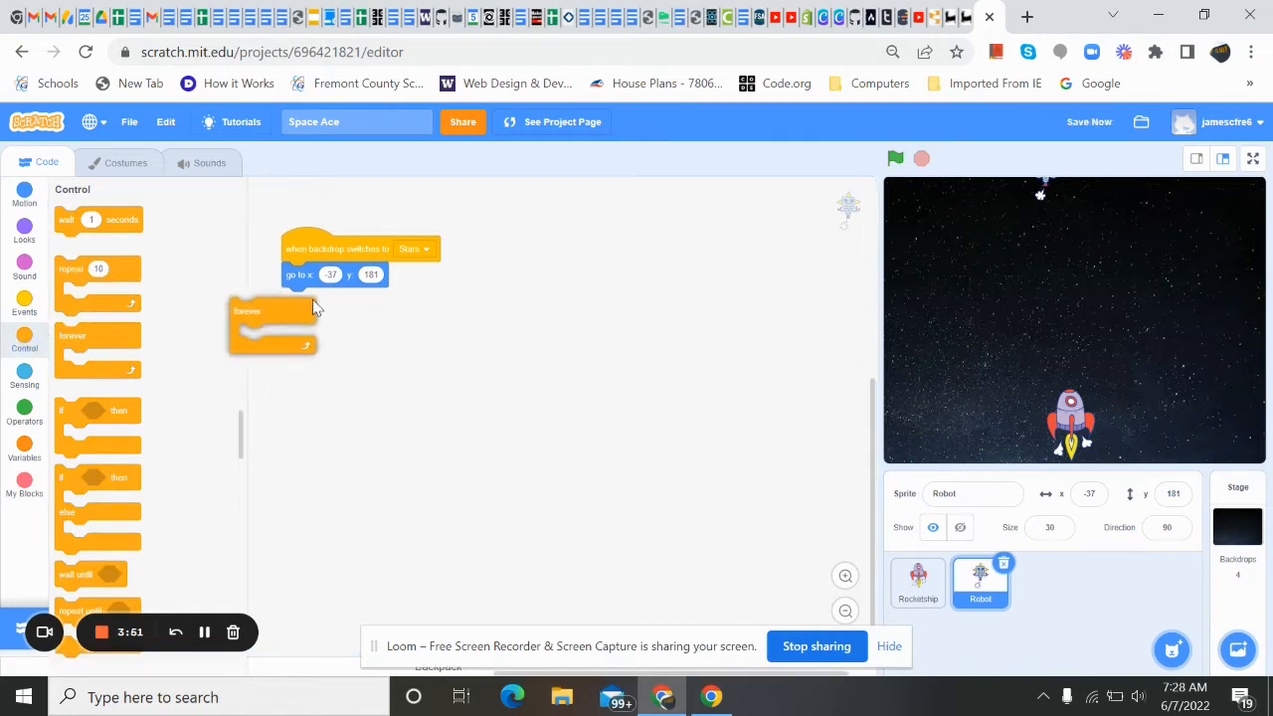
drag(273, 310, 323, 300)
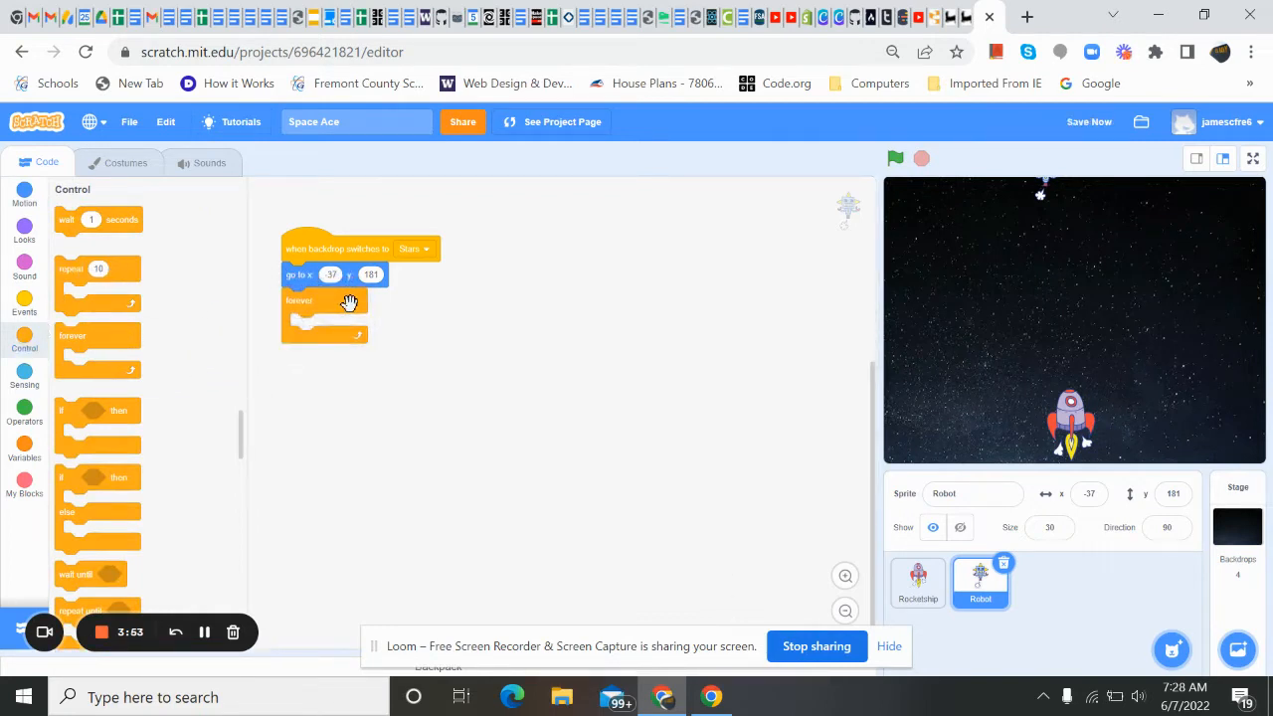
mouse_move(346, 298)
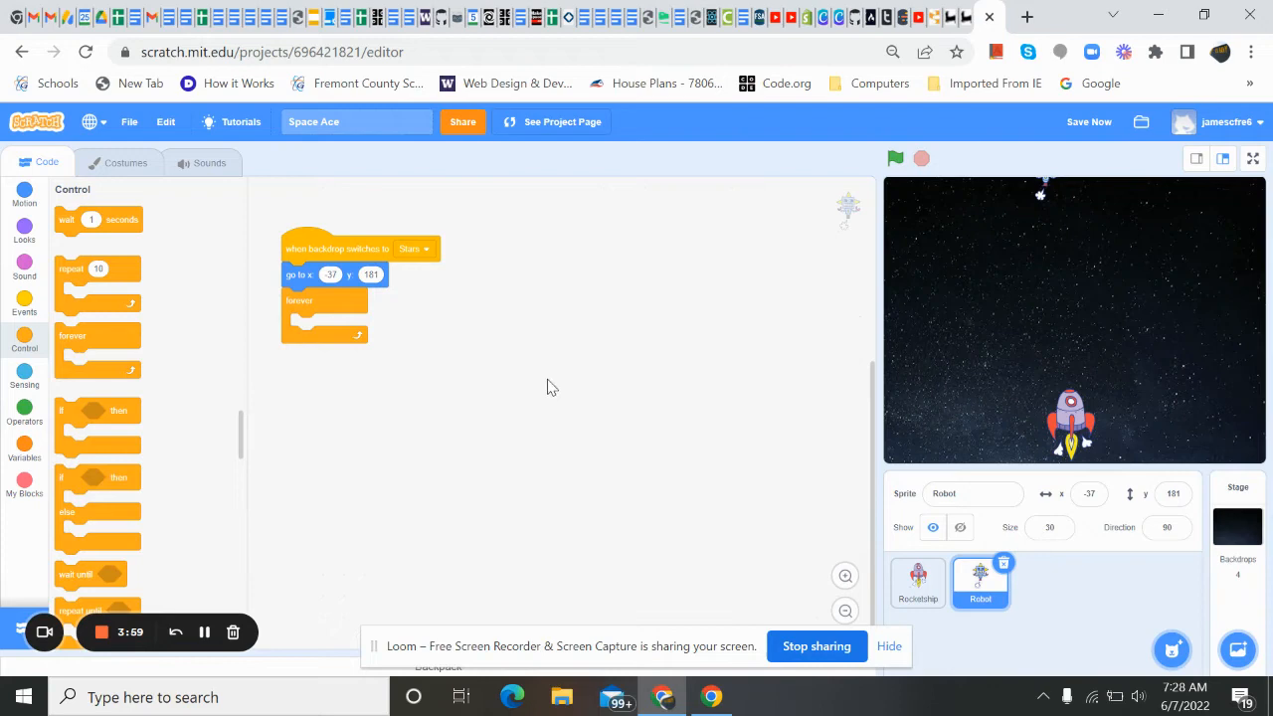
mouse_move(55, 302)
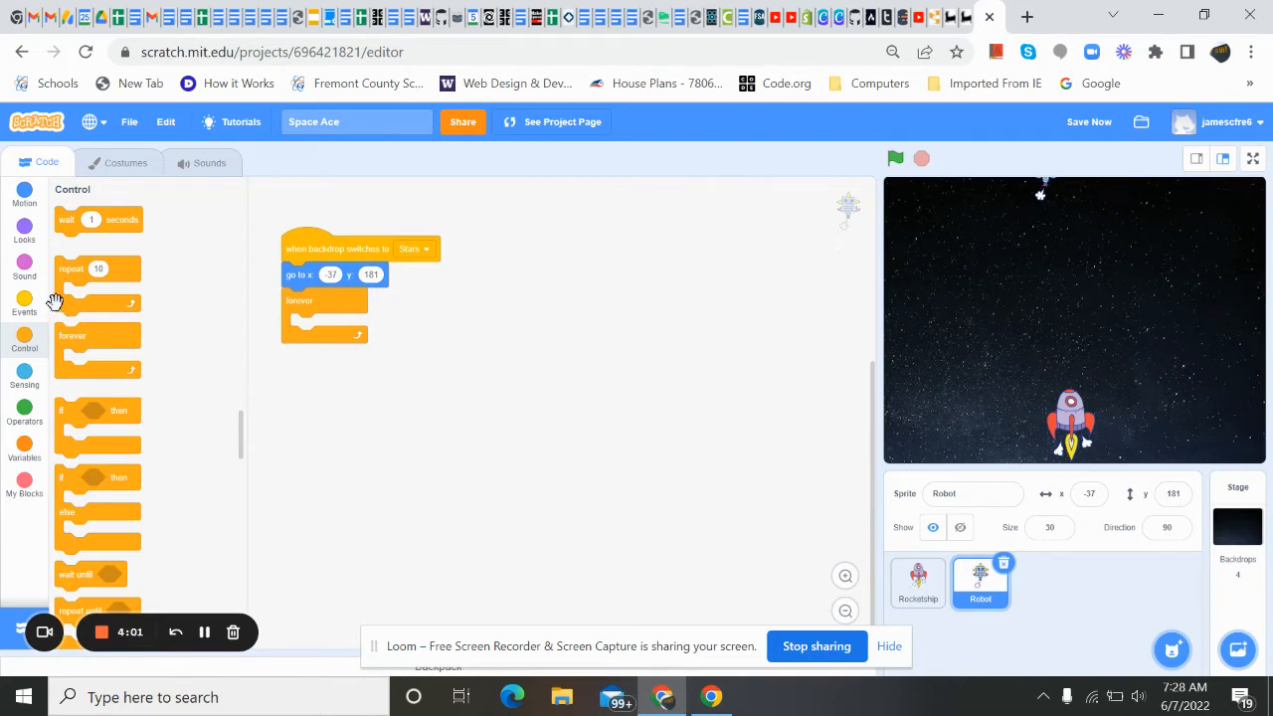
mouse_move(91, 397)
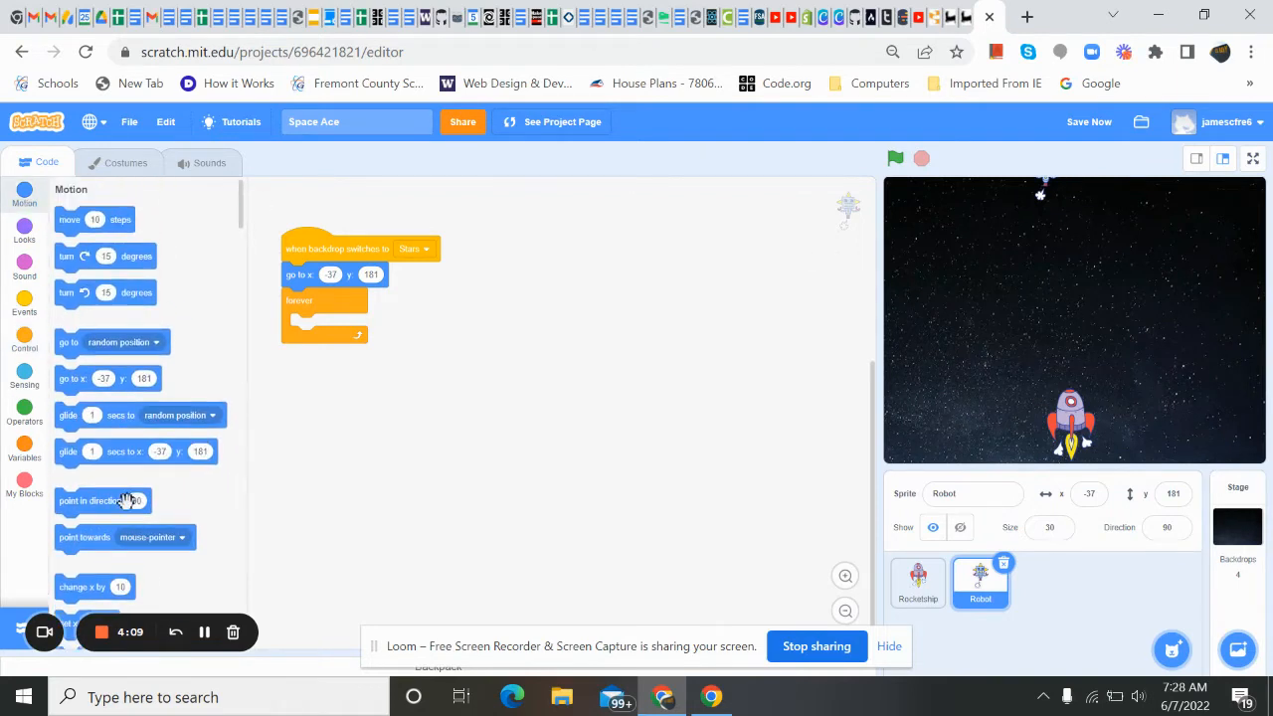
Step: Place a 'change y by 10' block inside the forever loop
scroll(down, 3)
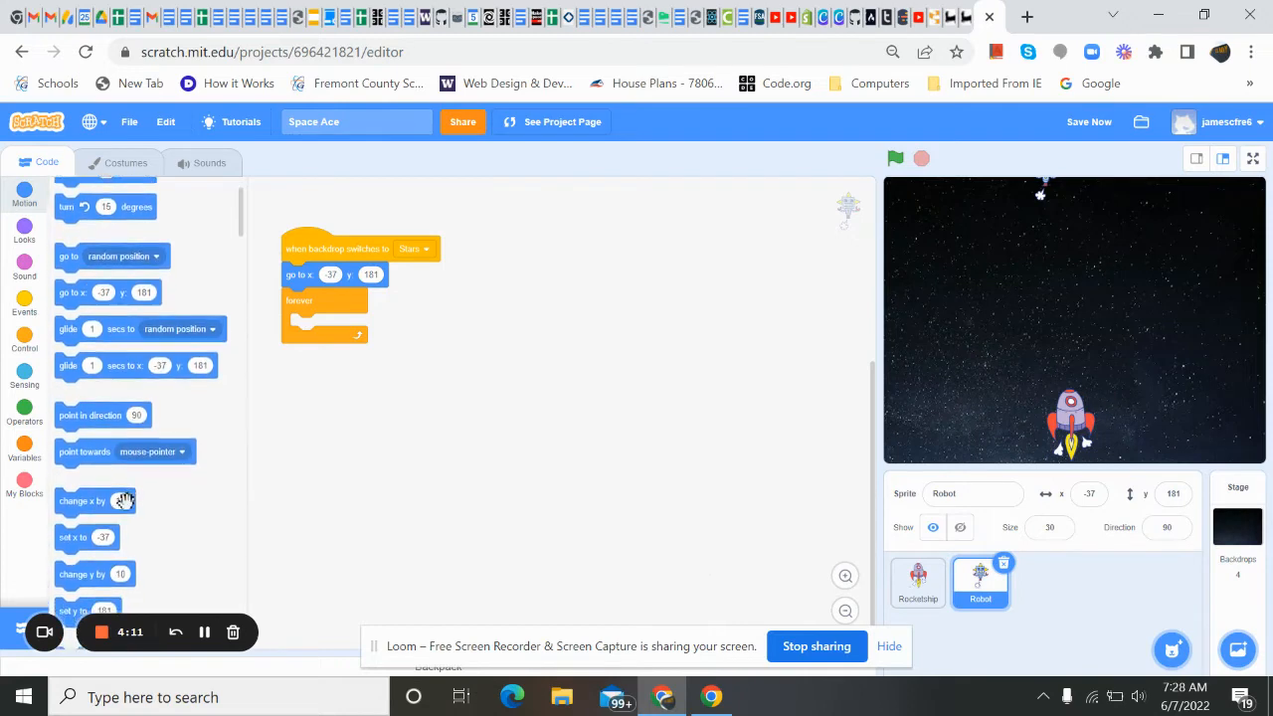
scroll(down, 3)
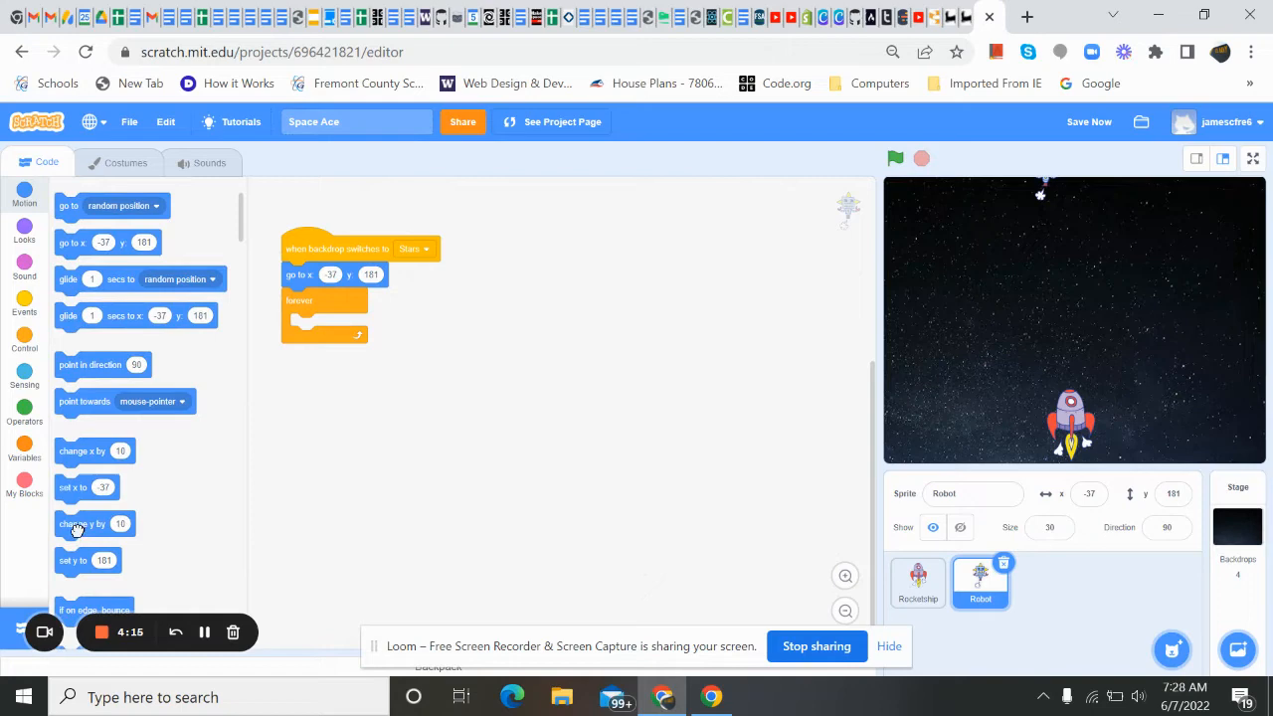
drag(84, 523, 318, 327)
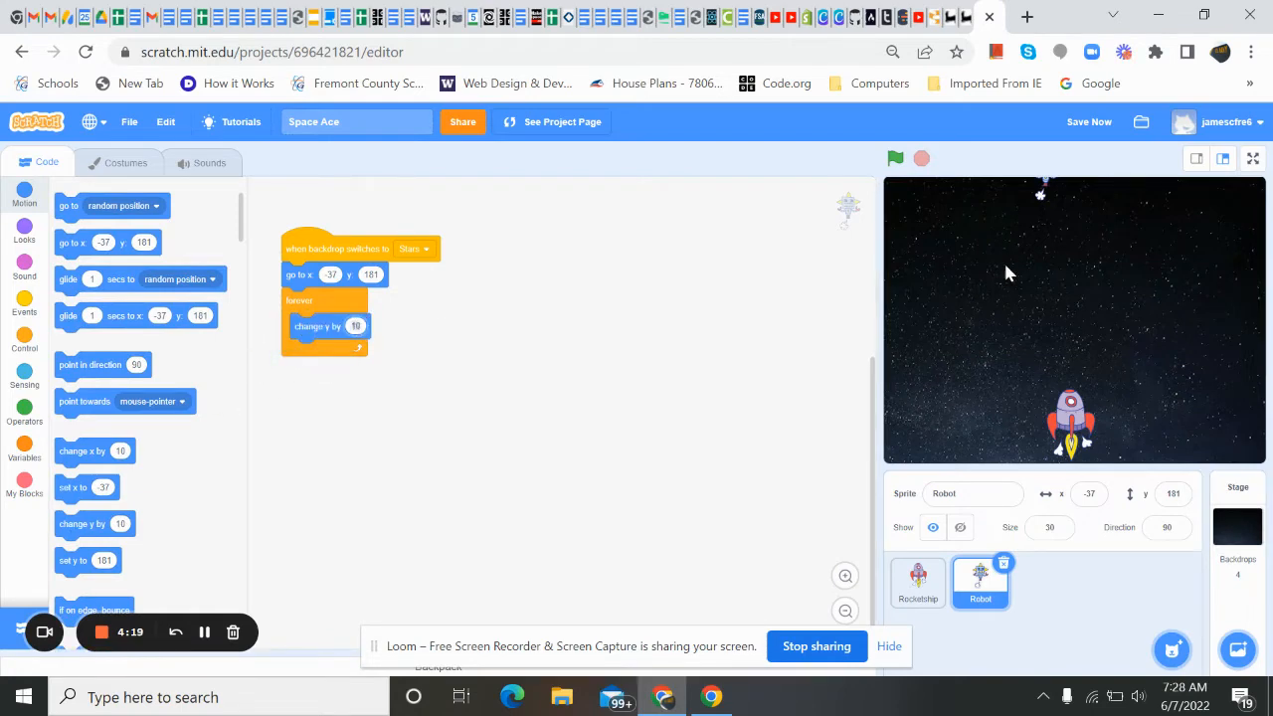
mouse_move(880, 250)
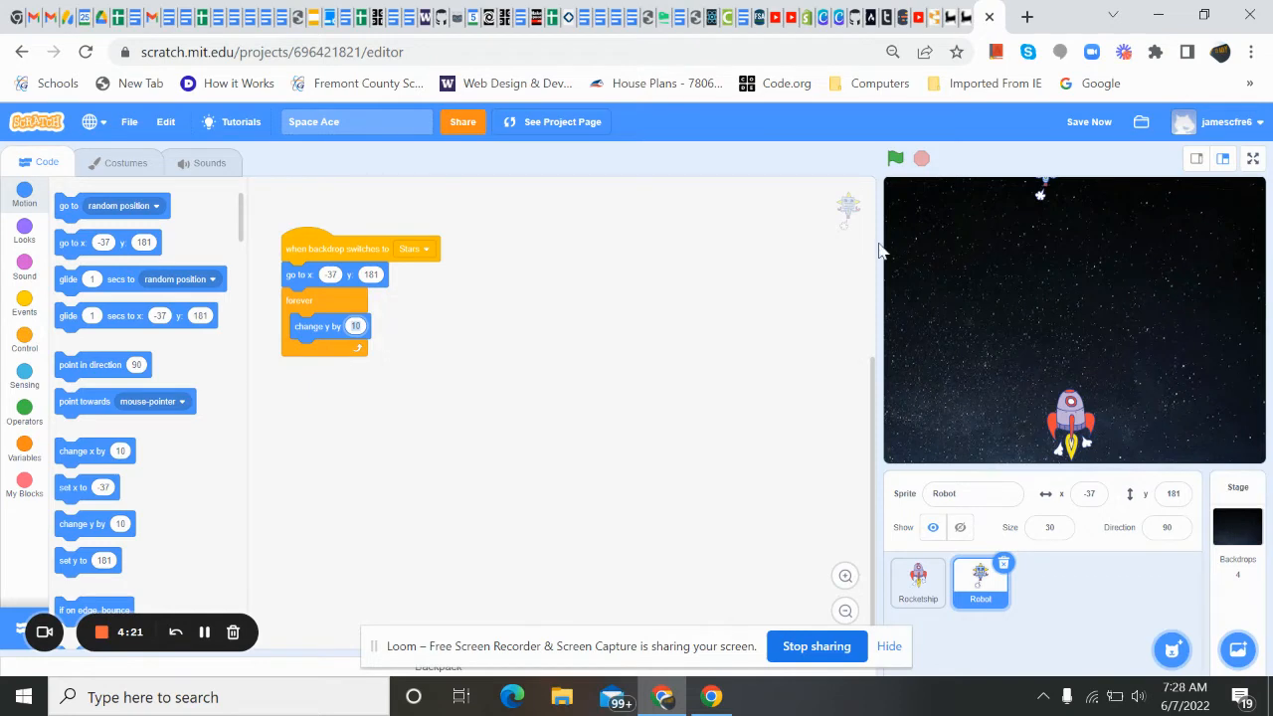
mouse_move(502, 300)
text(-8)
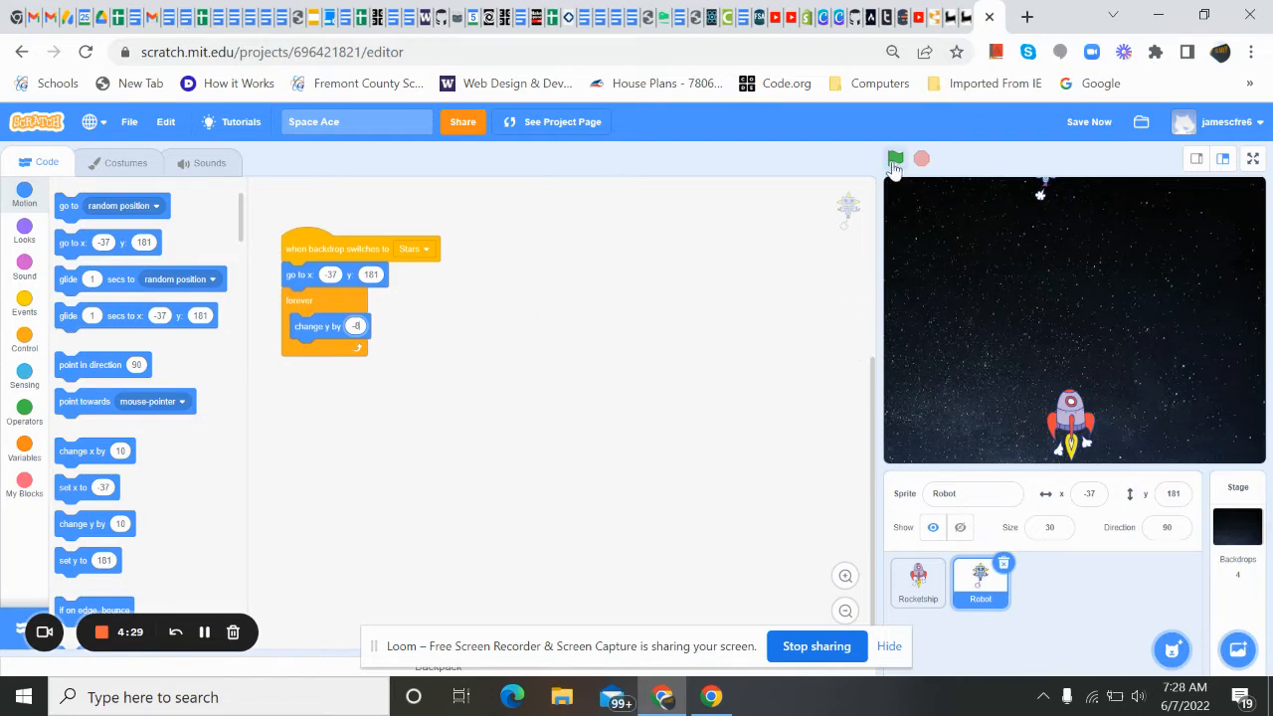
Step: Run the game and watch the robot fall once the Stars backdrop appears
click(893, 159)
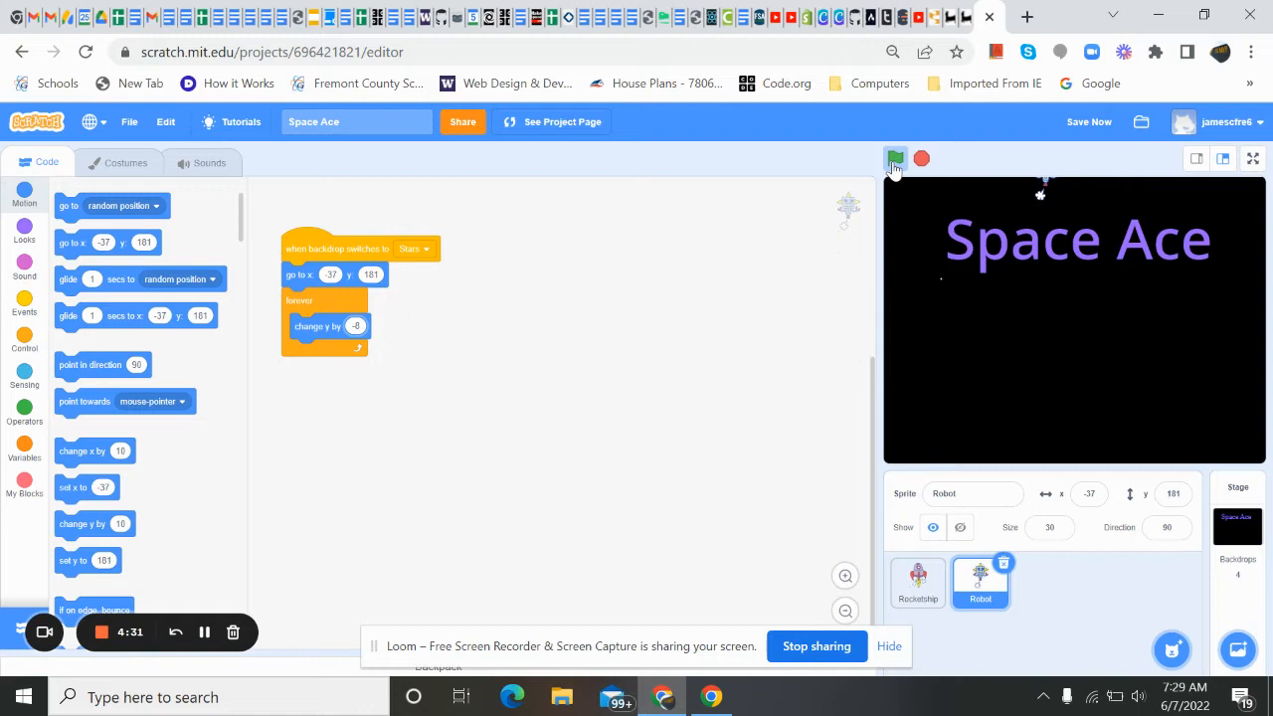
click(894, 159)
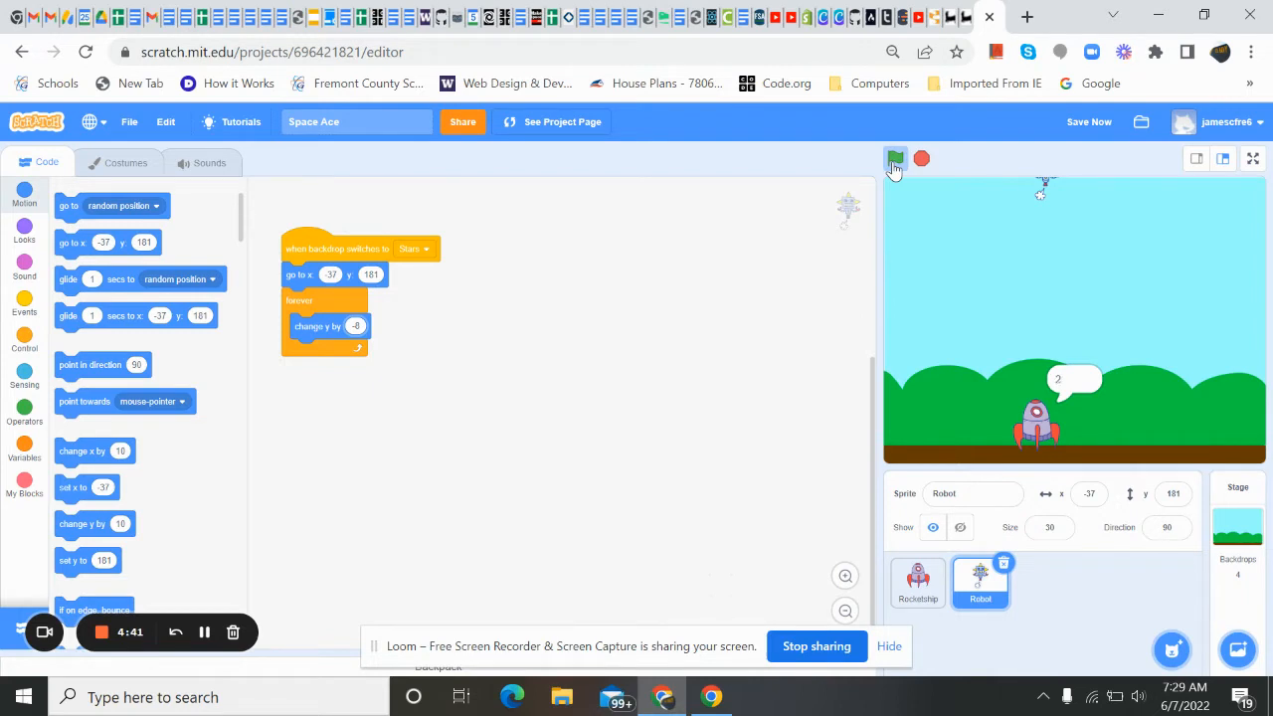
click(894, 160)
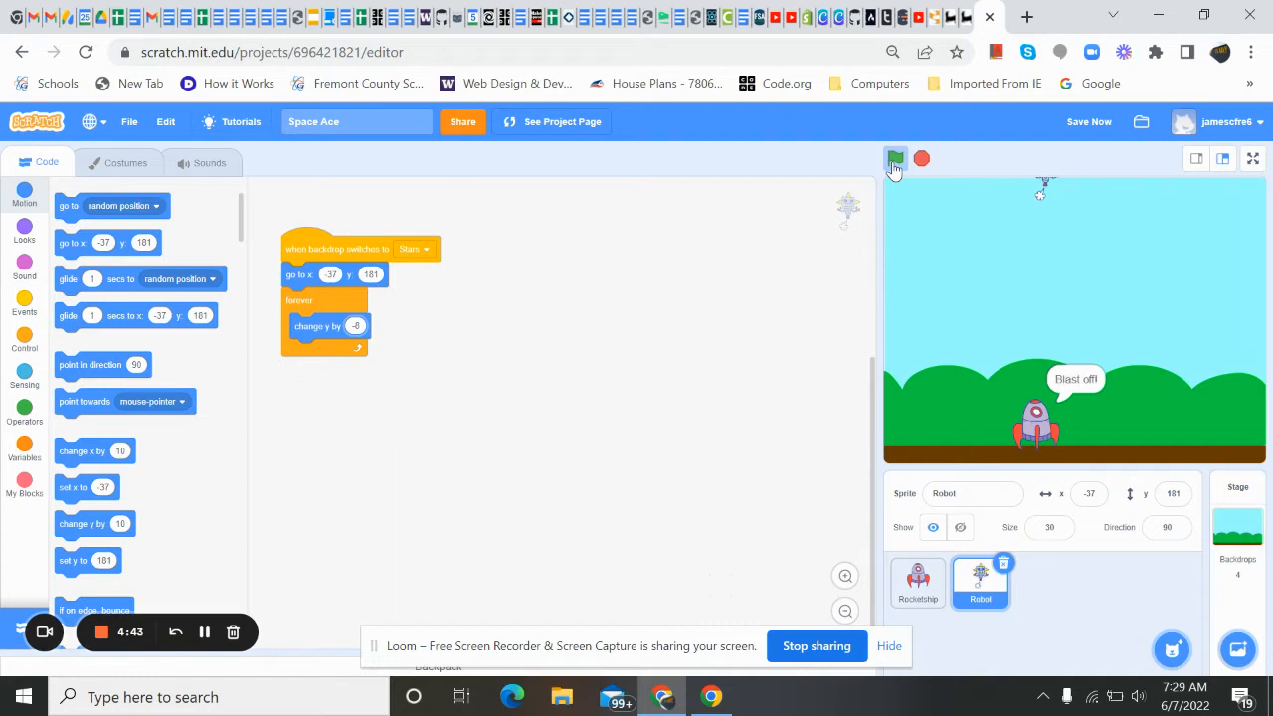
click(894, 159)
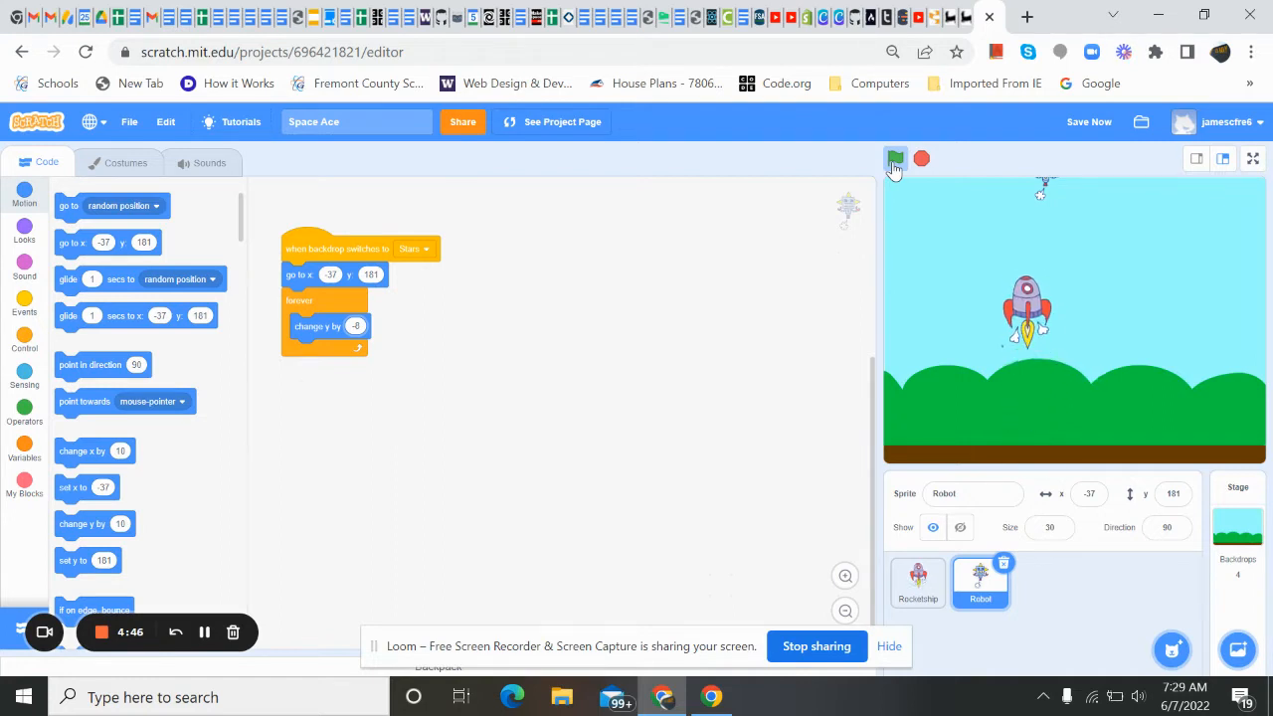
click(894, 159)
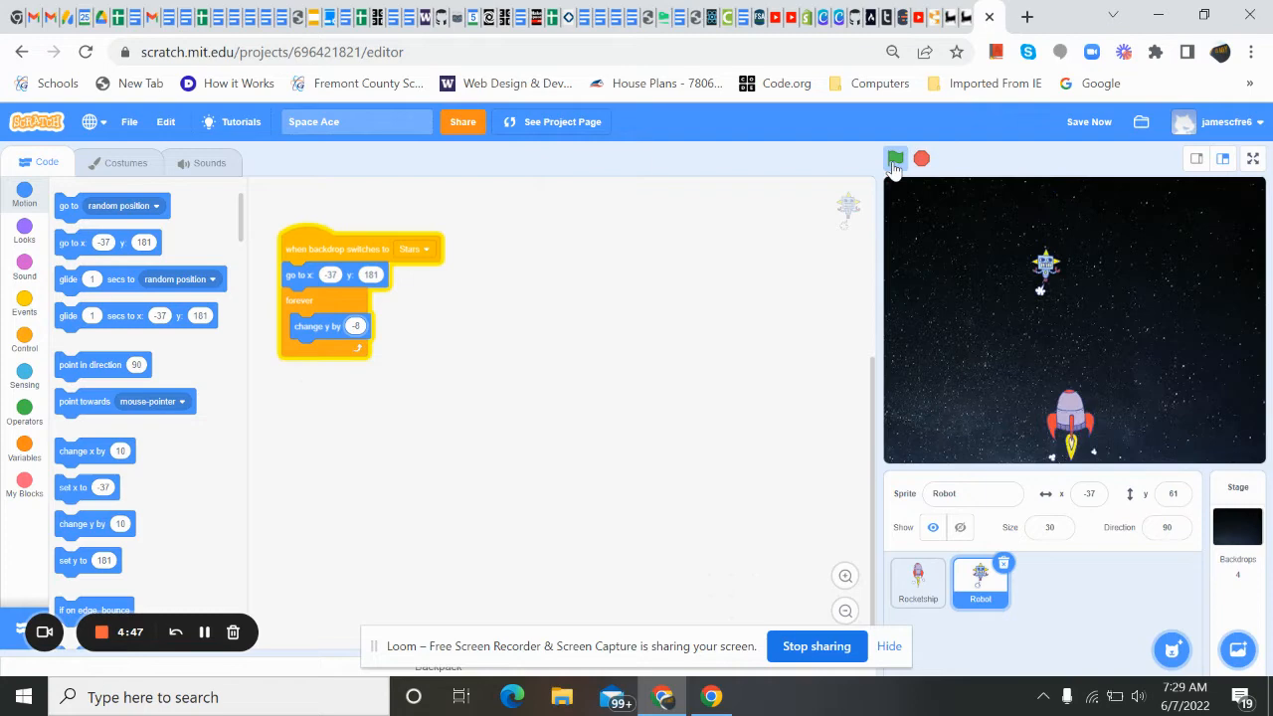
click(893, 159)
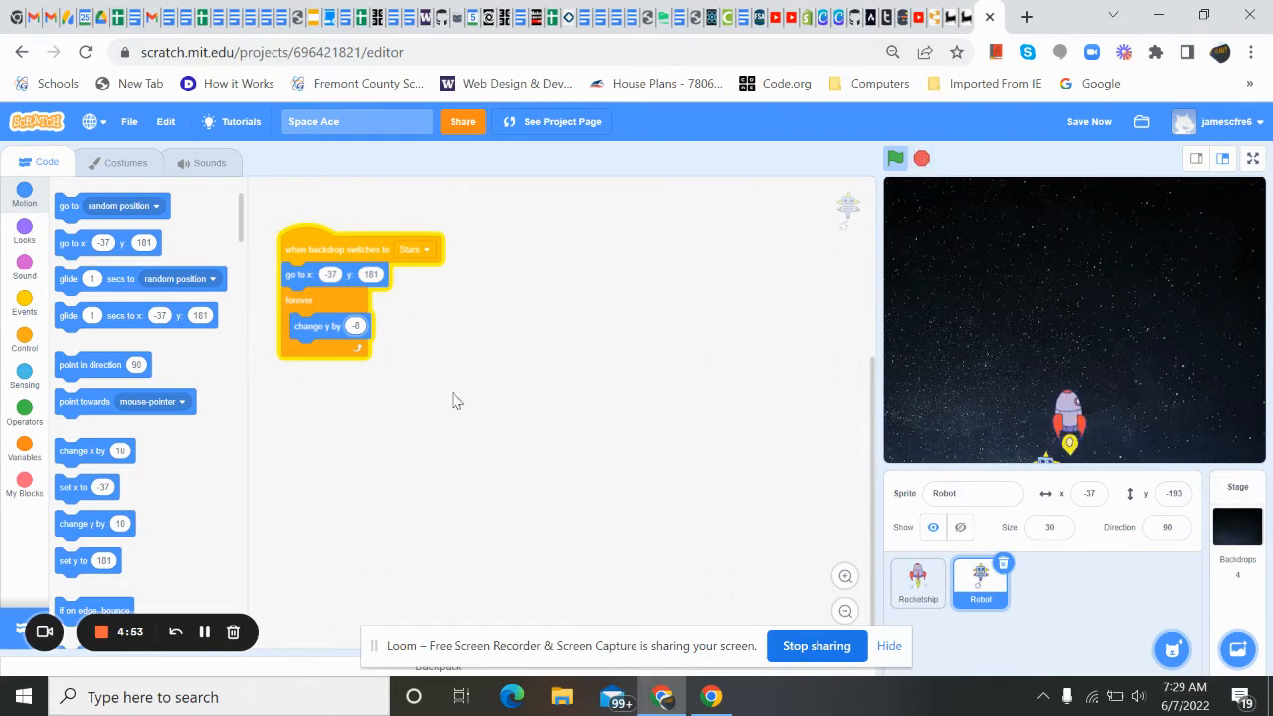
click(920, 158)
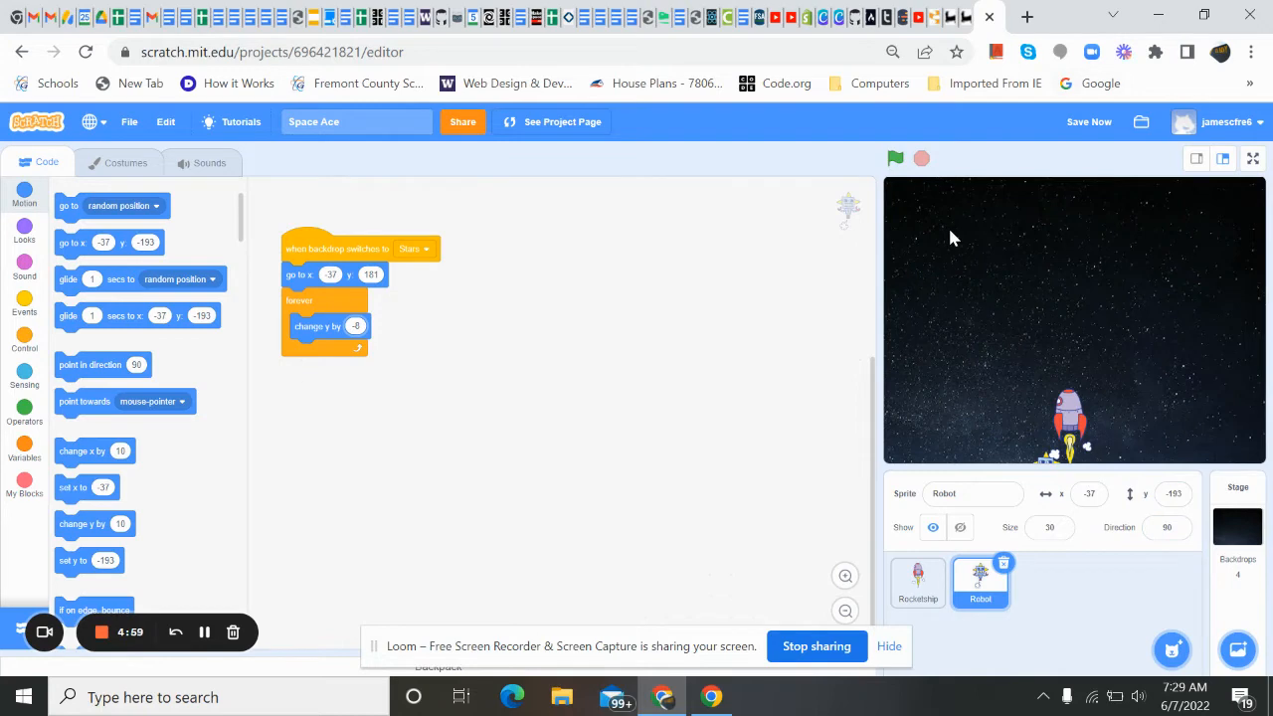
mouse_move(139, 270)
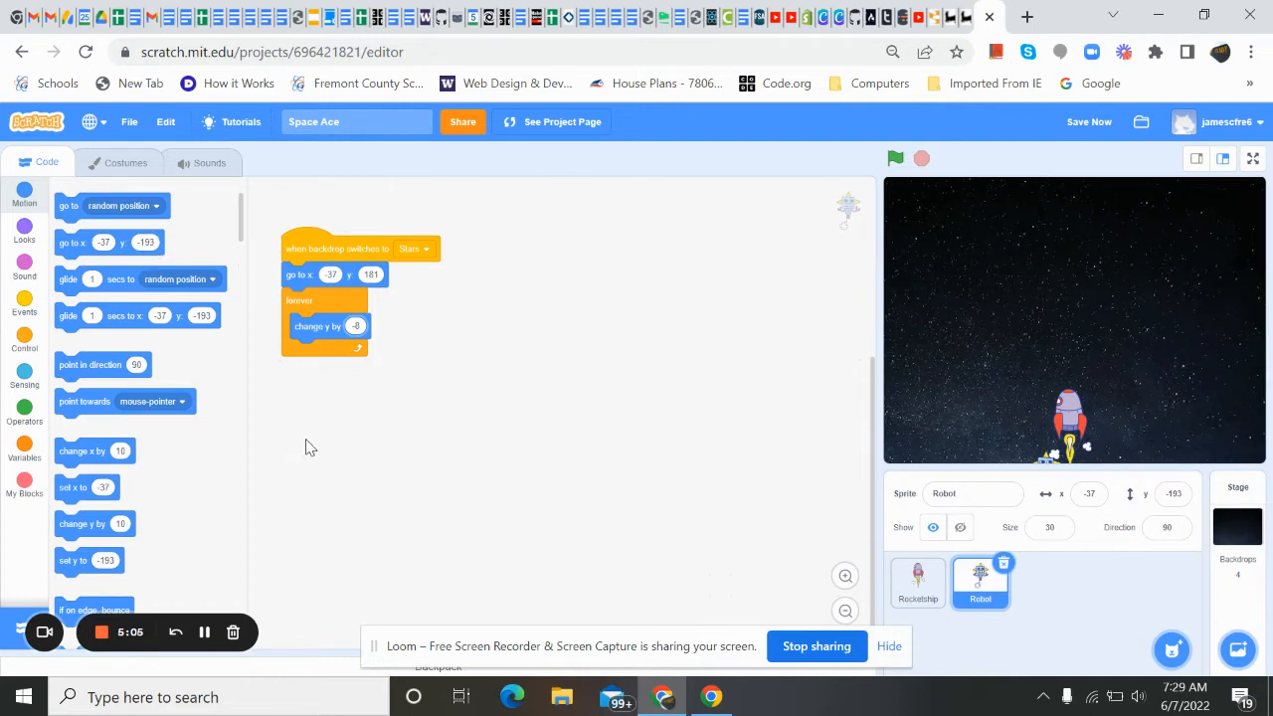
mouse_move(125, 241)
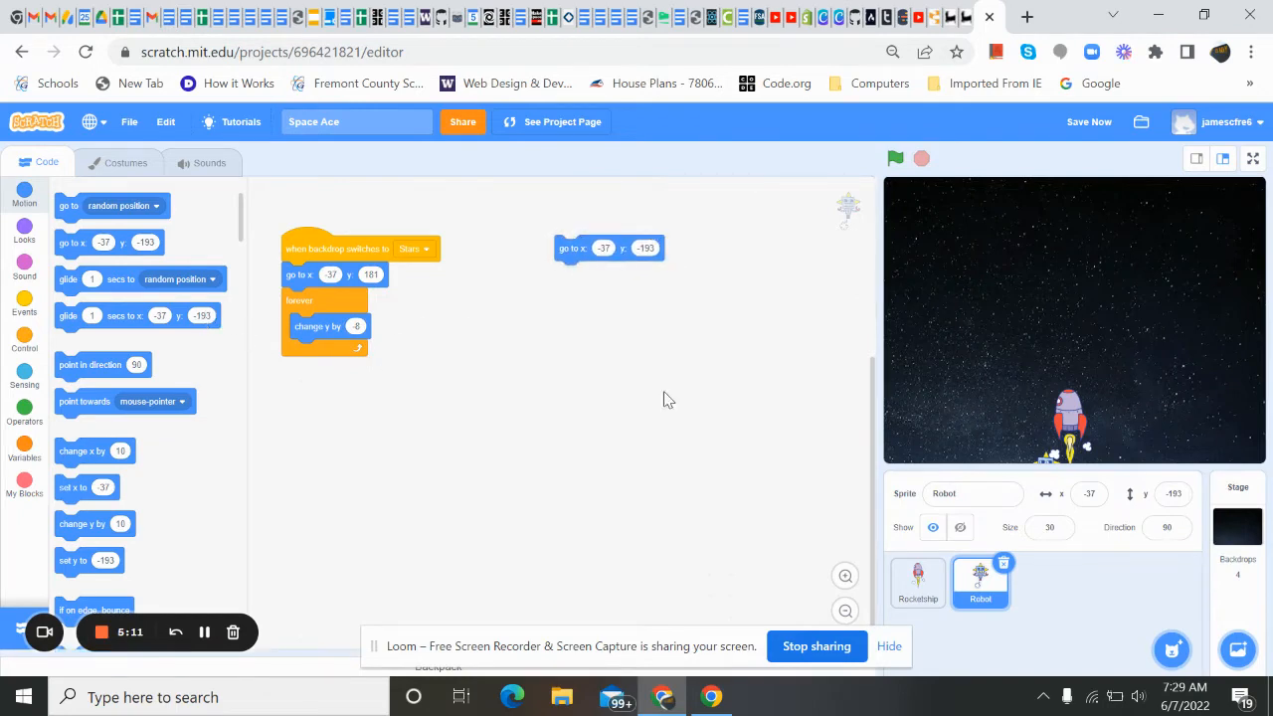
mouse_move(245, 414)
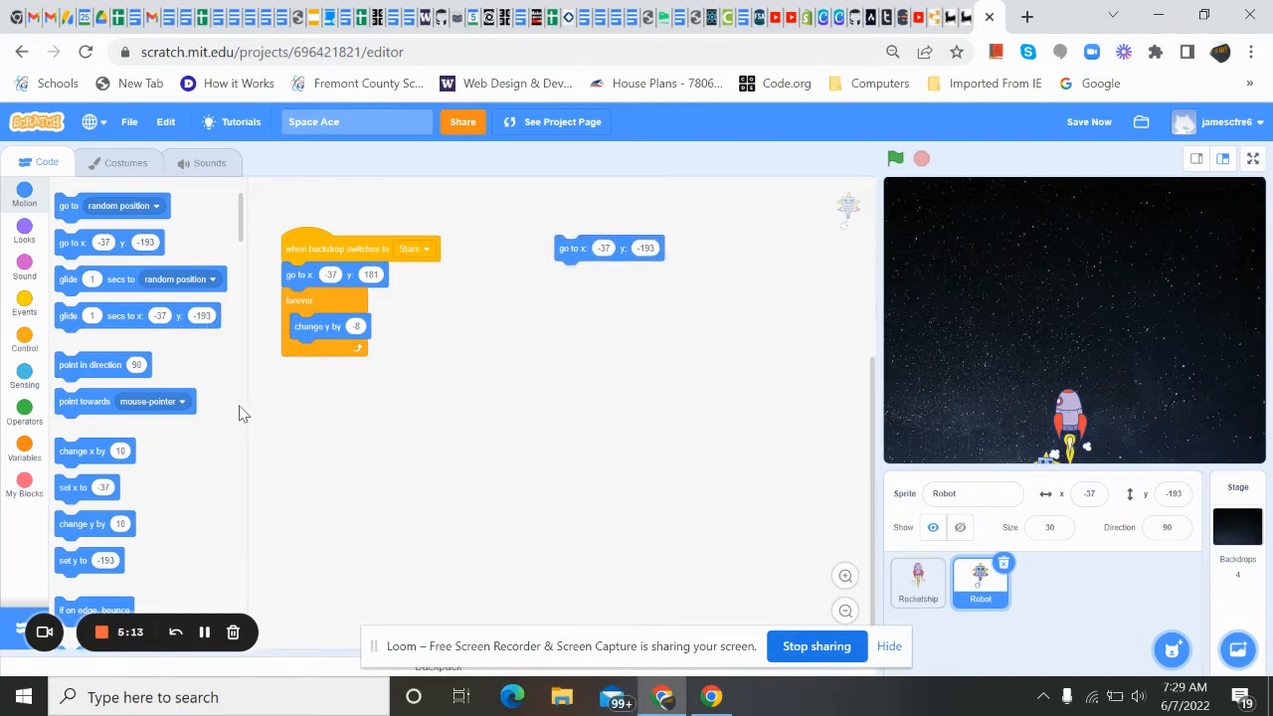
mouse_move(102, 302)
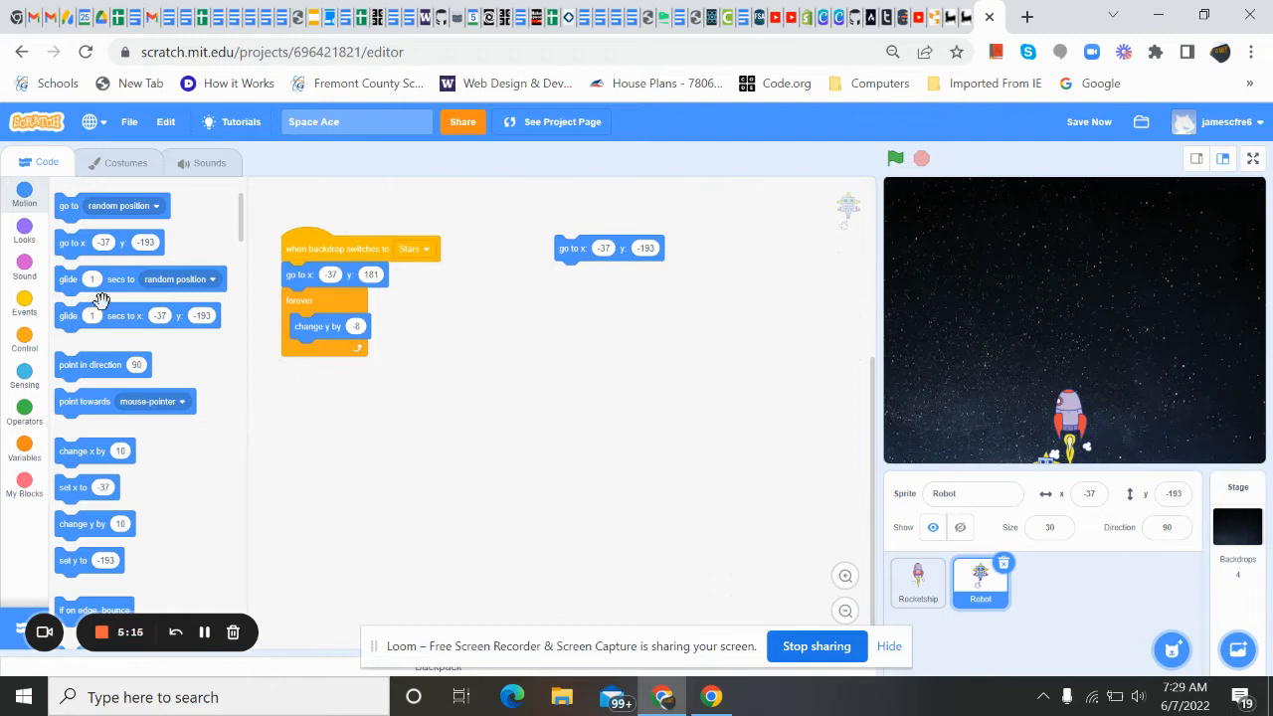
mouse_move(348, 348)
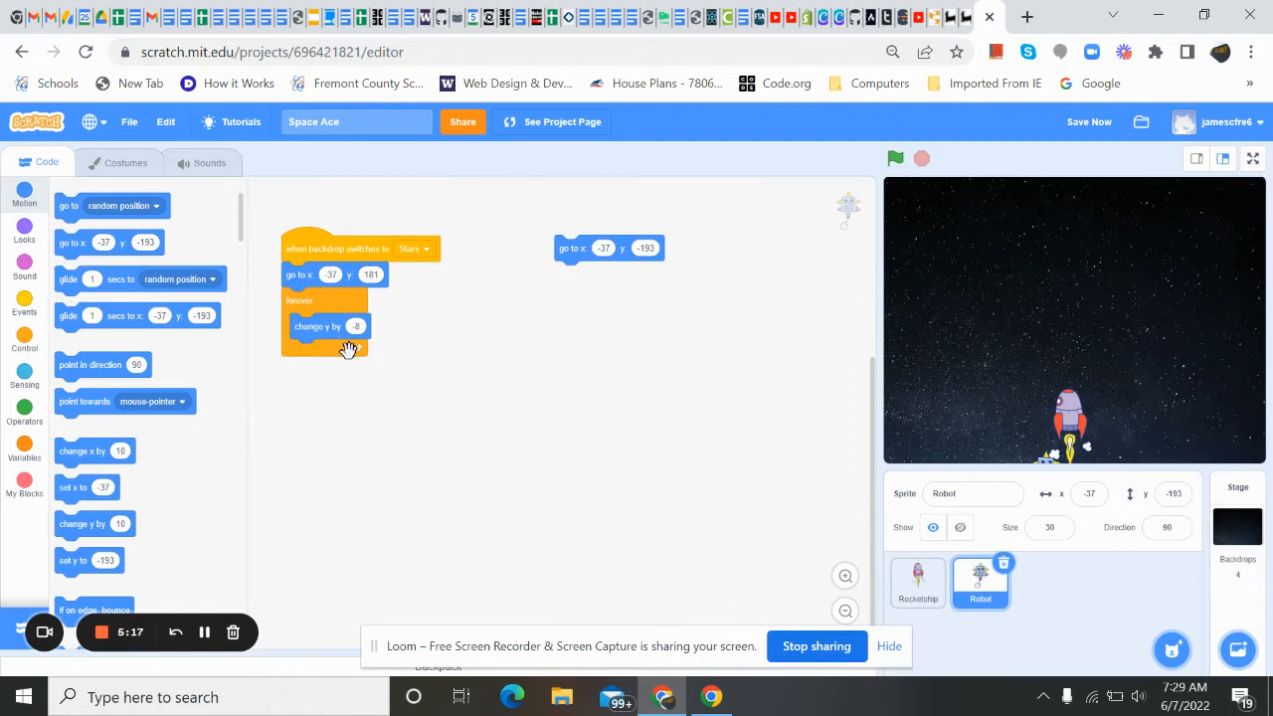
mouse_move(514, 356)
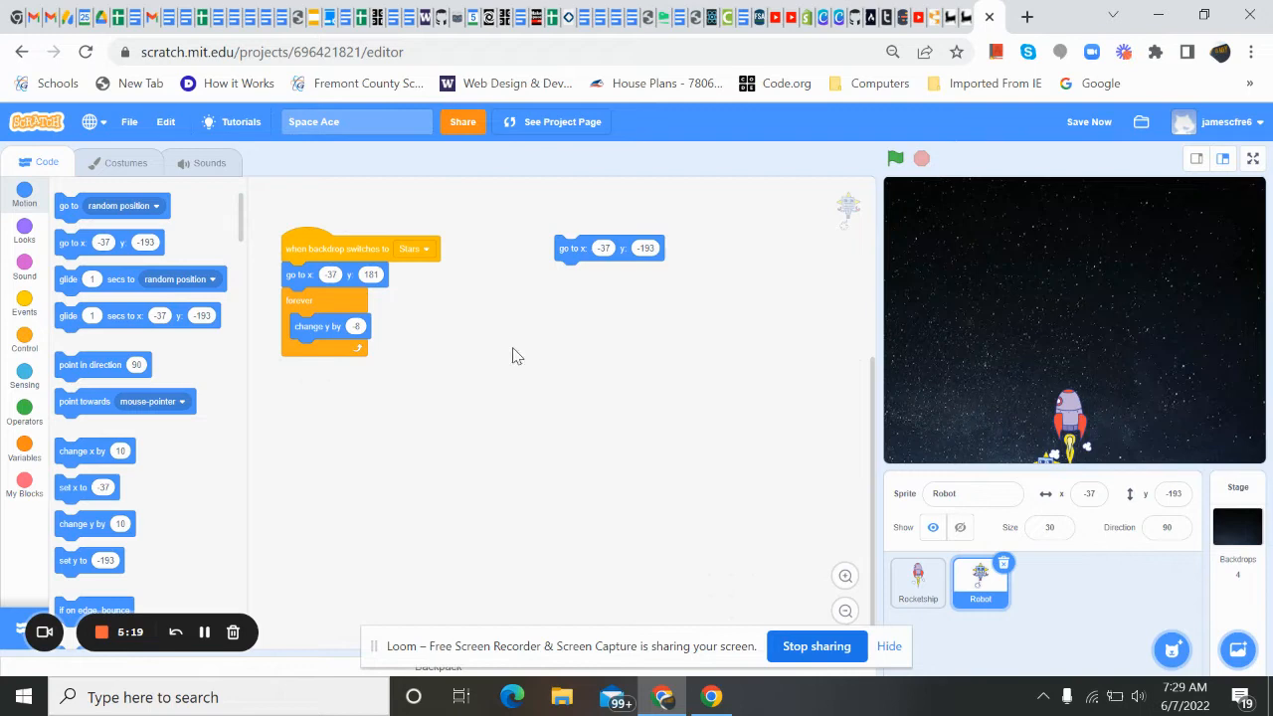
mouse_move(1043, 482)
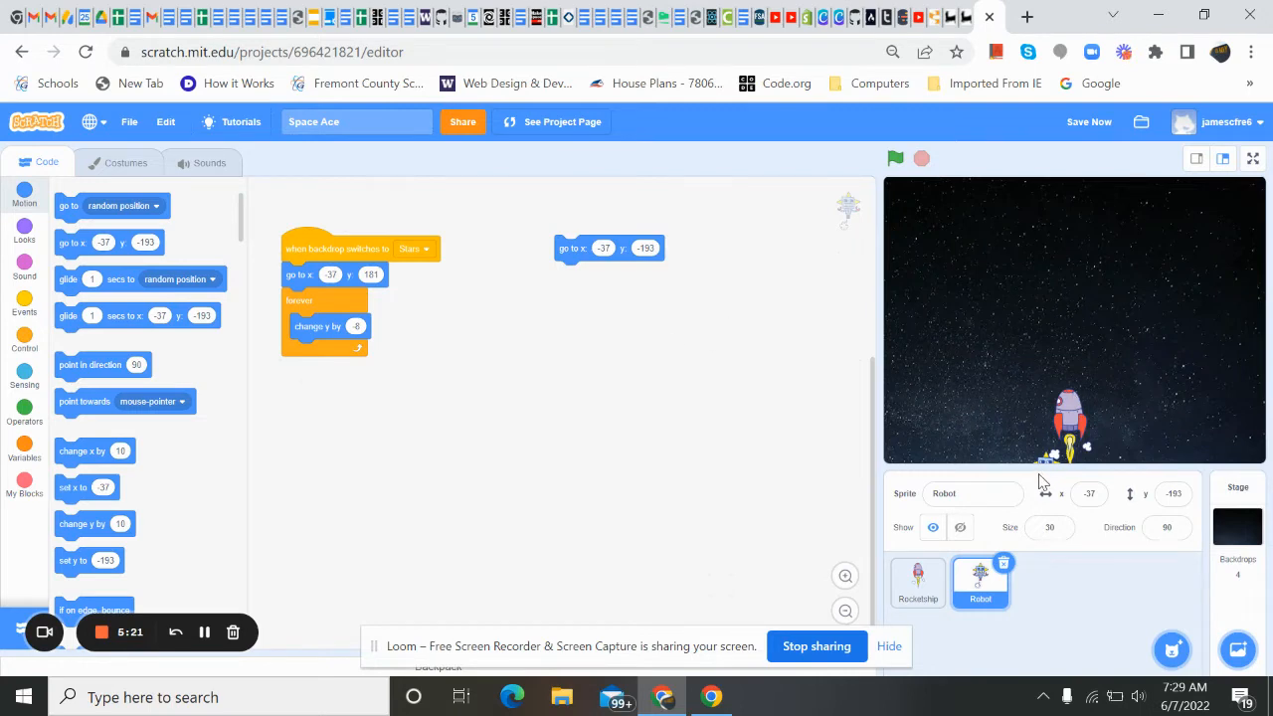
mouse_move(568, 532)
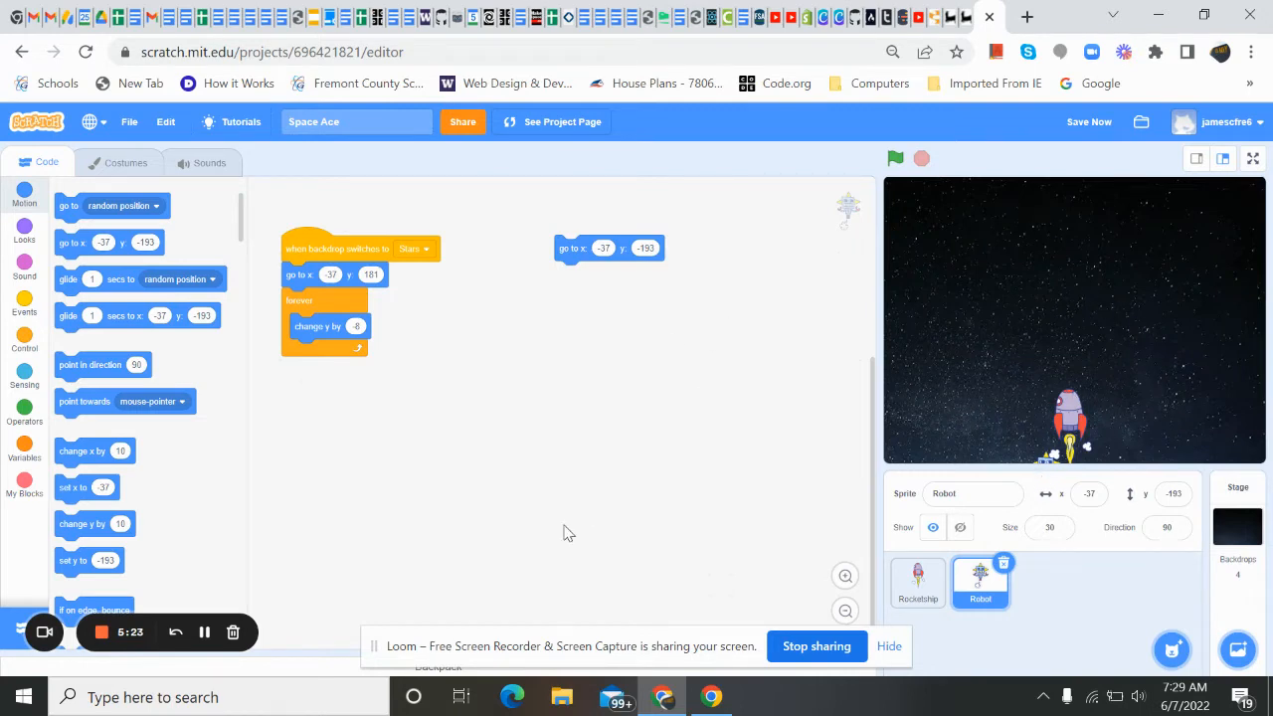
Step: Put an empty if-then block in the forever loop below 'change y by -8'
click(24, 341)
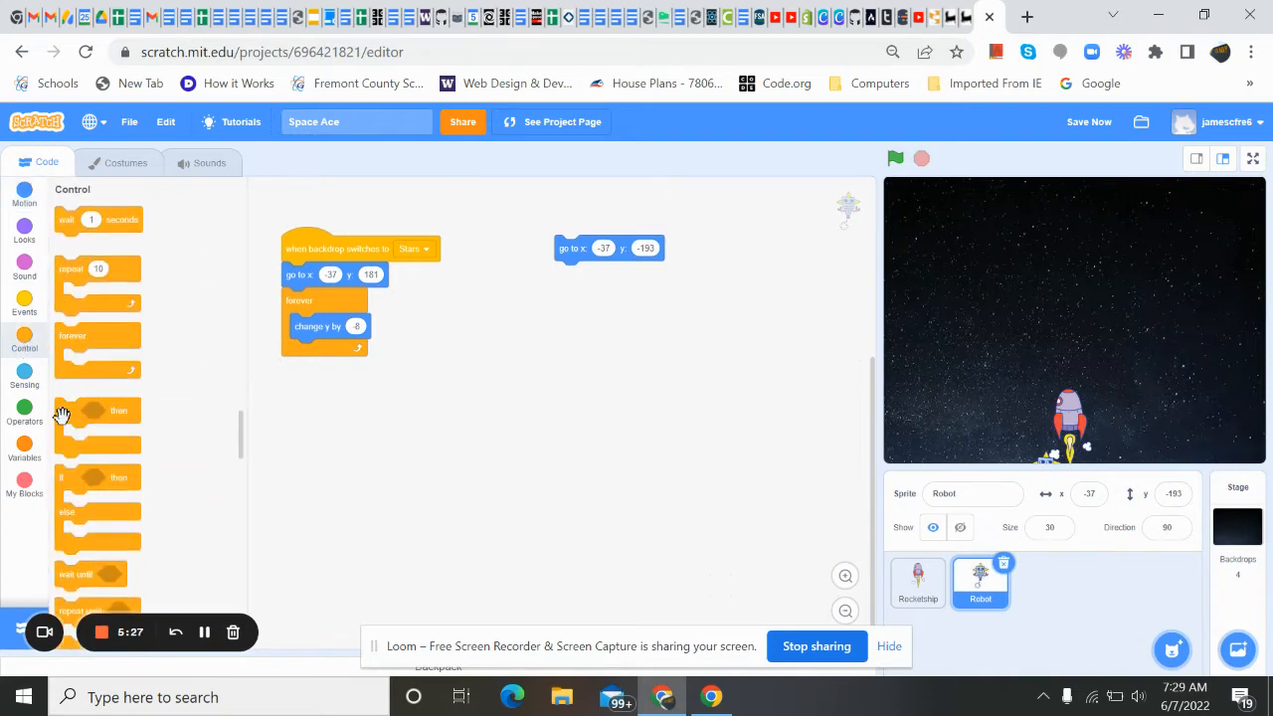
drag(97, 428, 333, 398)
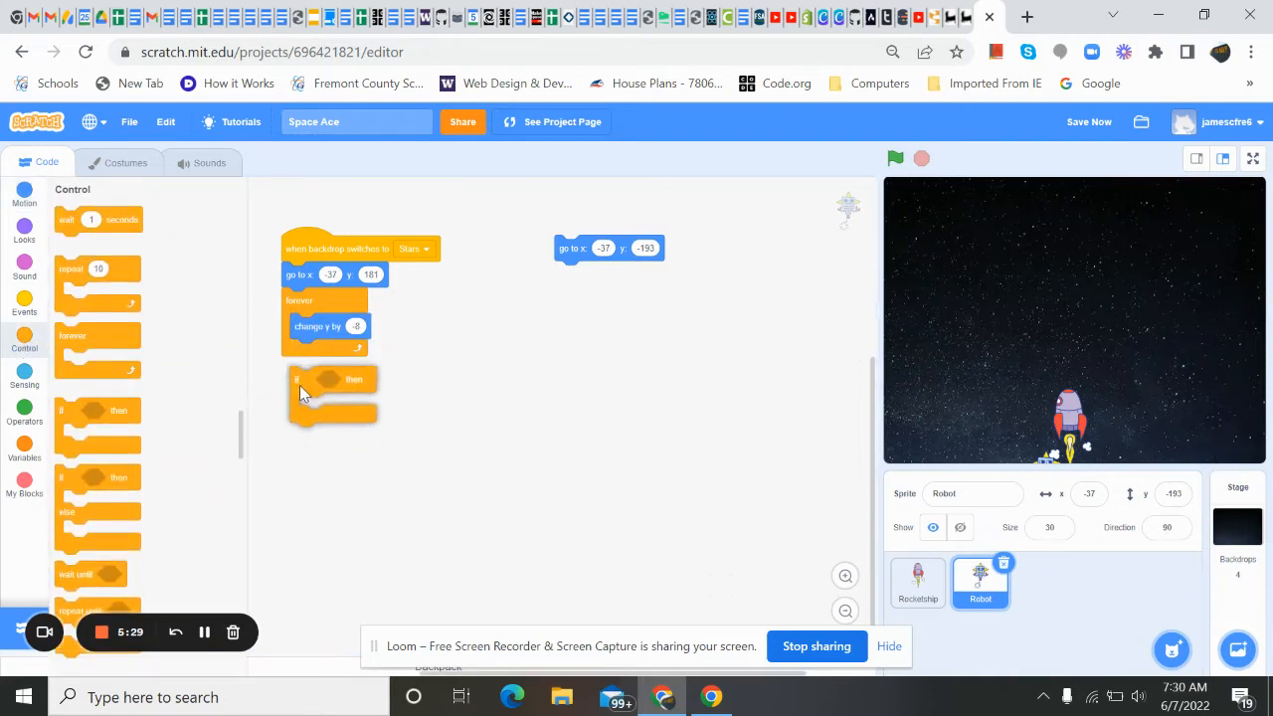
drag(304, 393, 303, 353)
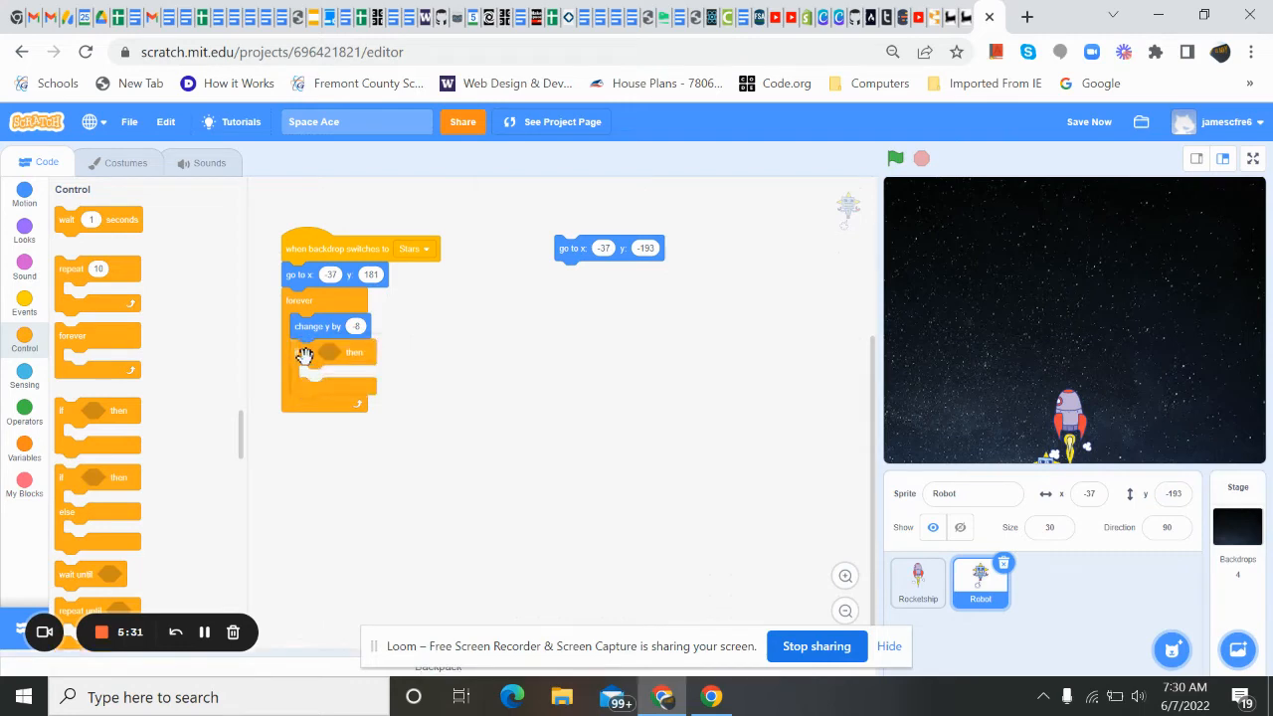
mouse_move(1056, 472)
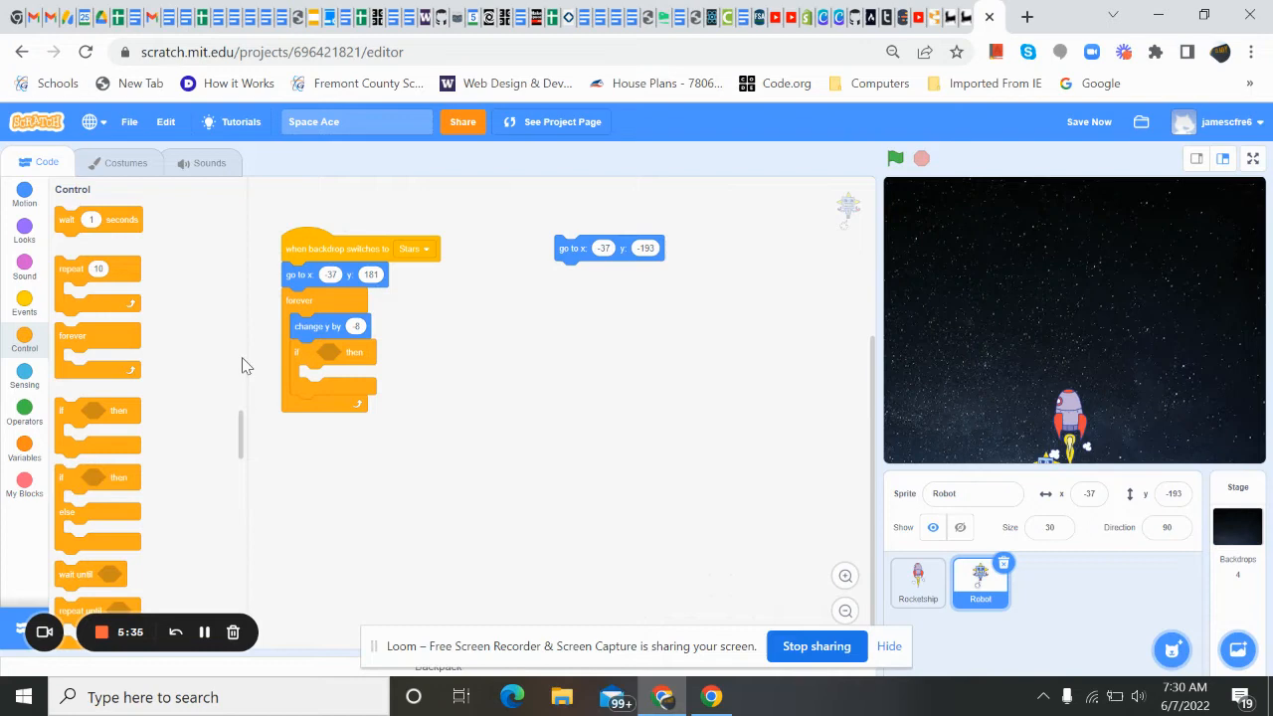
mouse_move(25, 224)
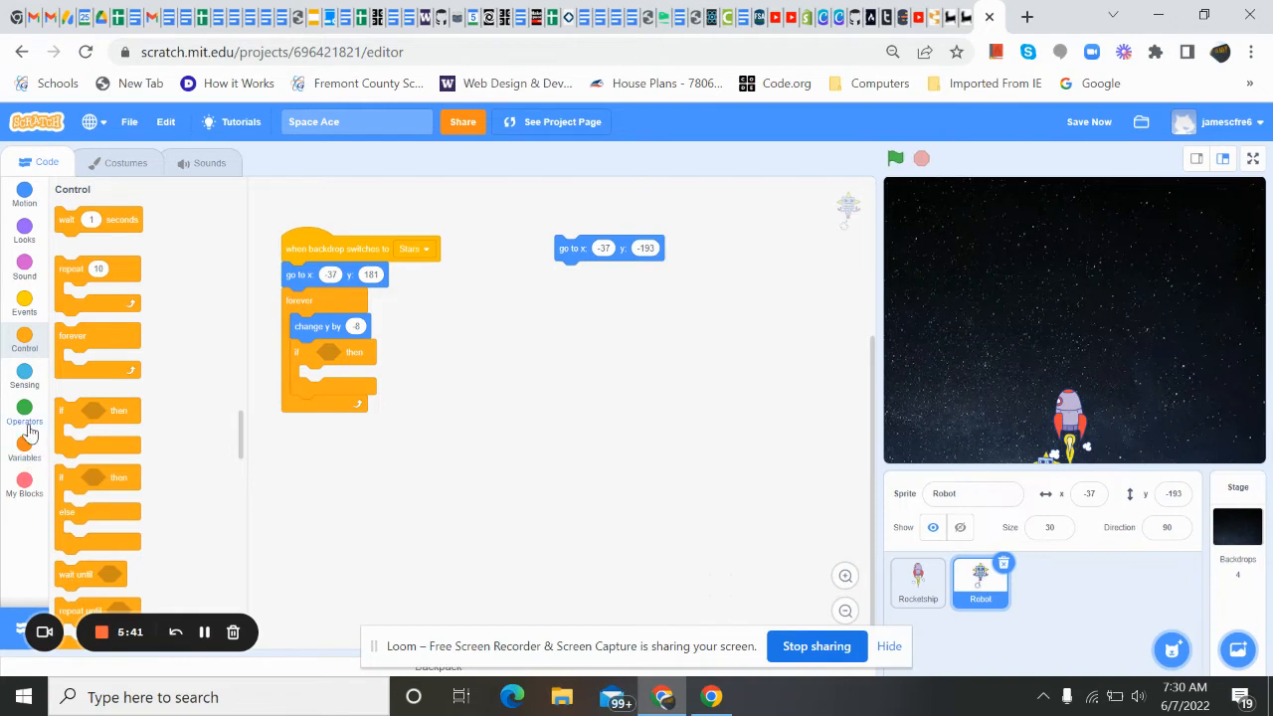
Step: Make the if condition 'y position < -192' and discard the loose go-to block
click(24, 413)
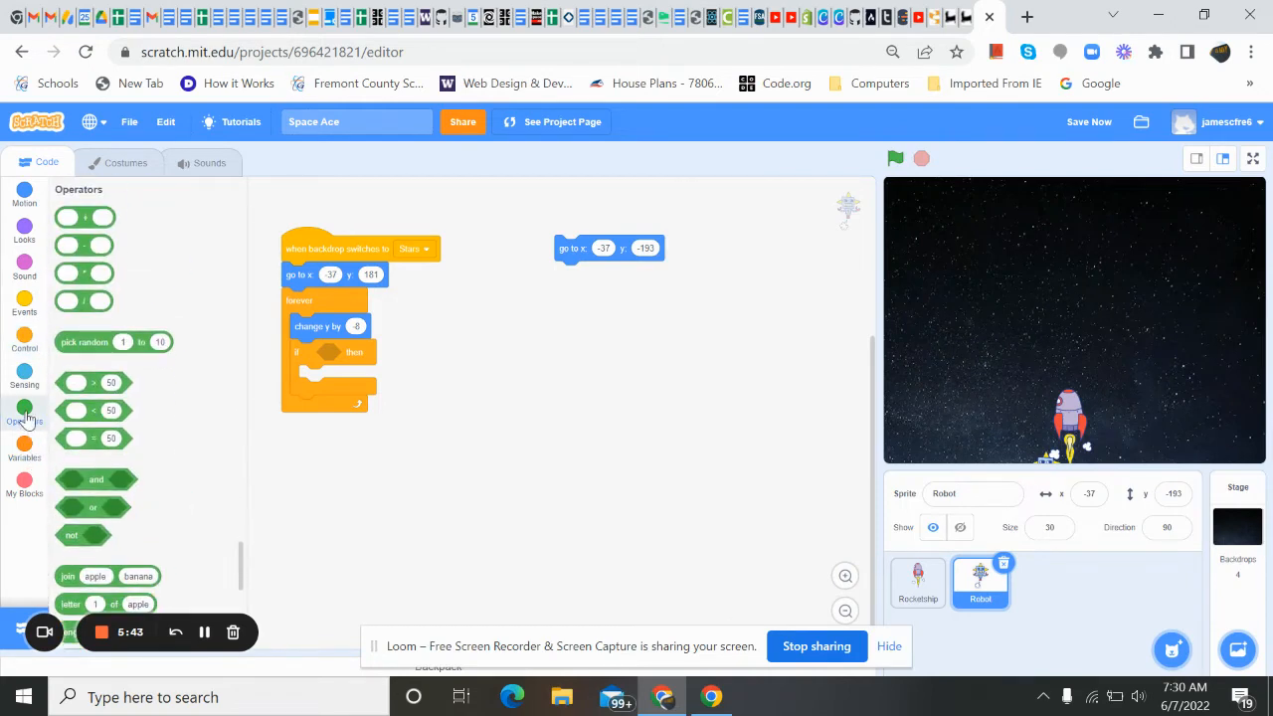
mouse_move(147, 386)
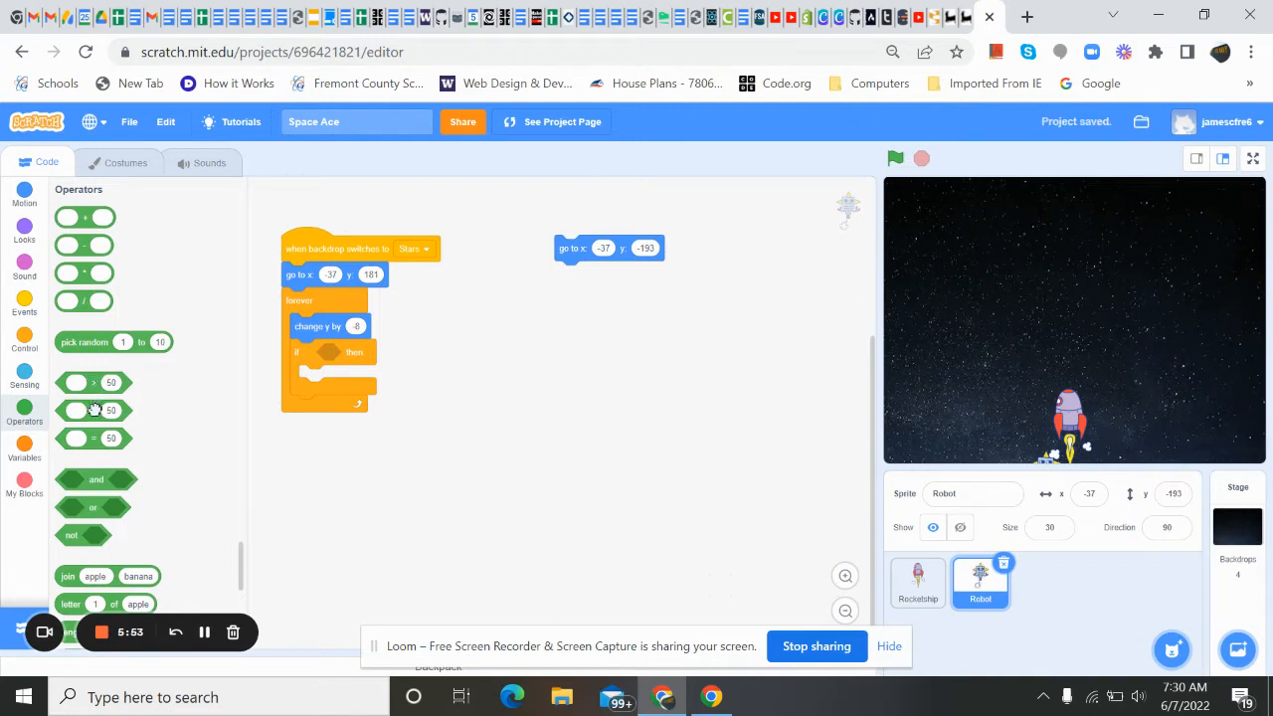
drag(95, 410, 353, 352)
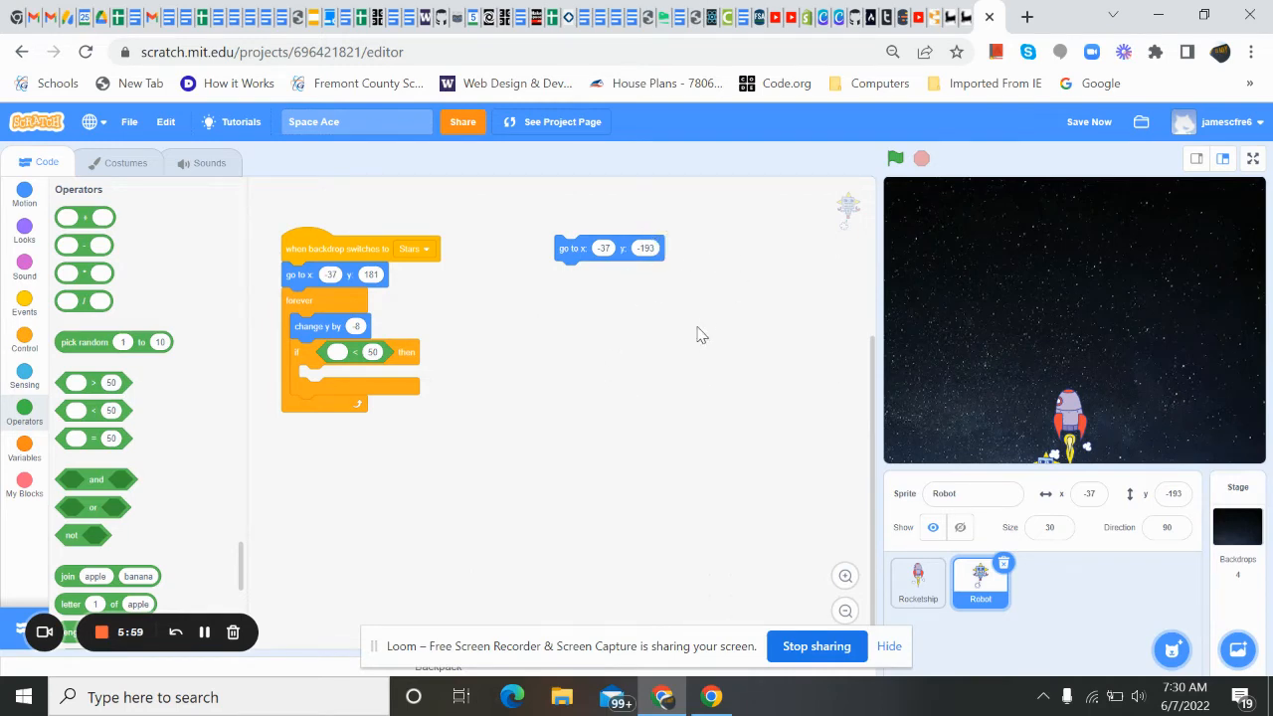
mouse_move(118, 462)
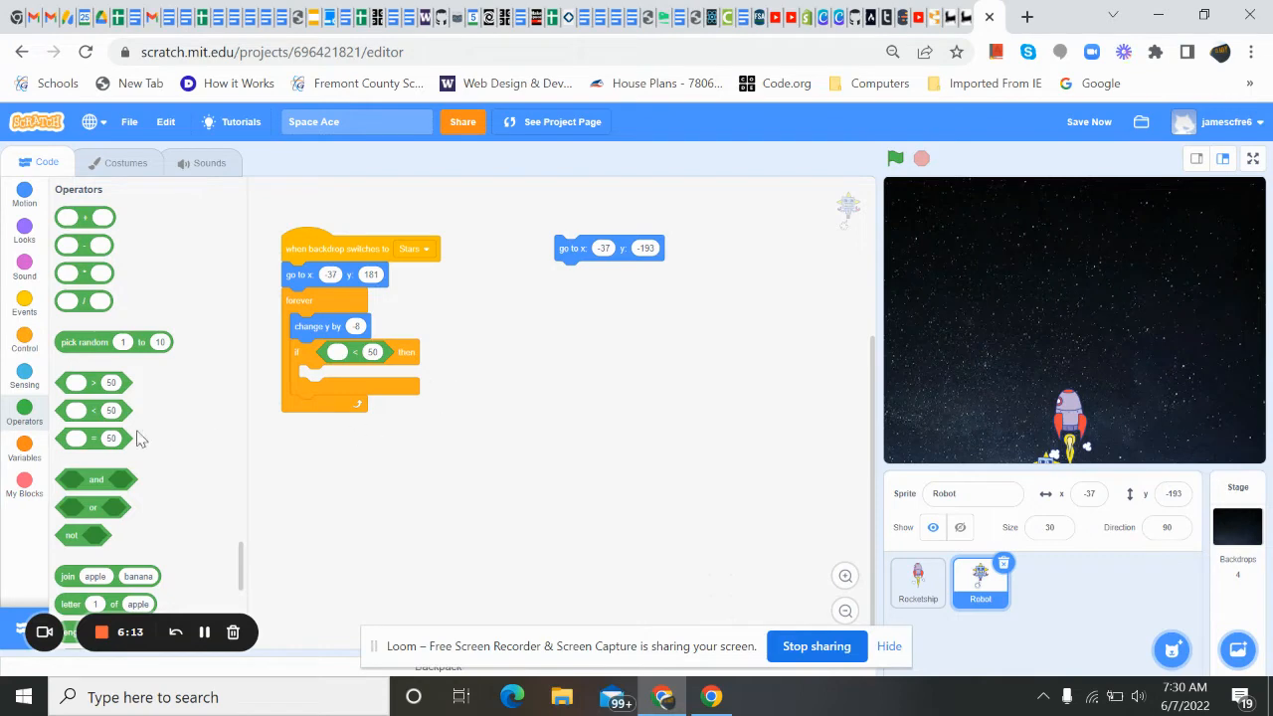
mouse_move(92, 439)
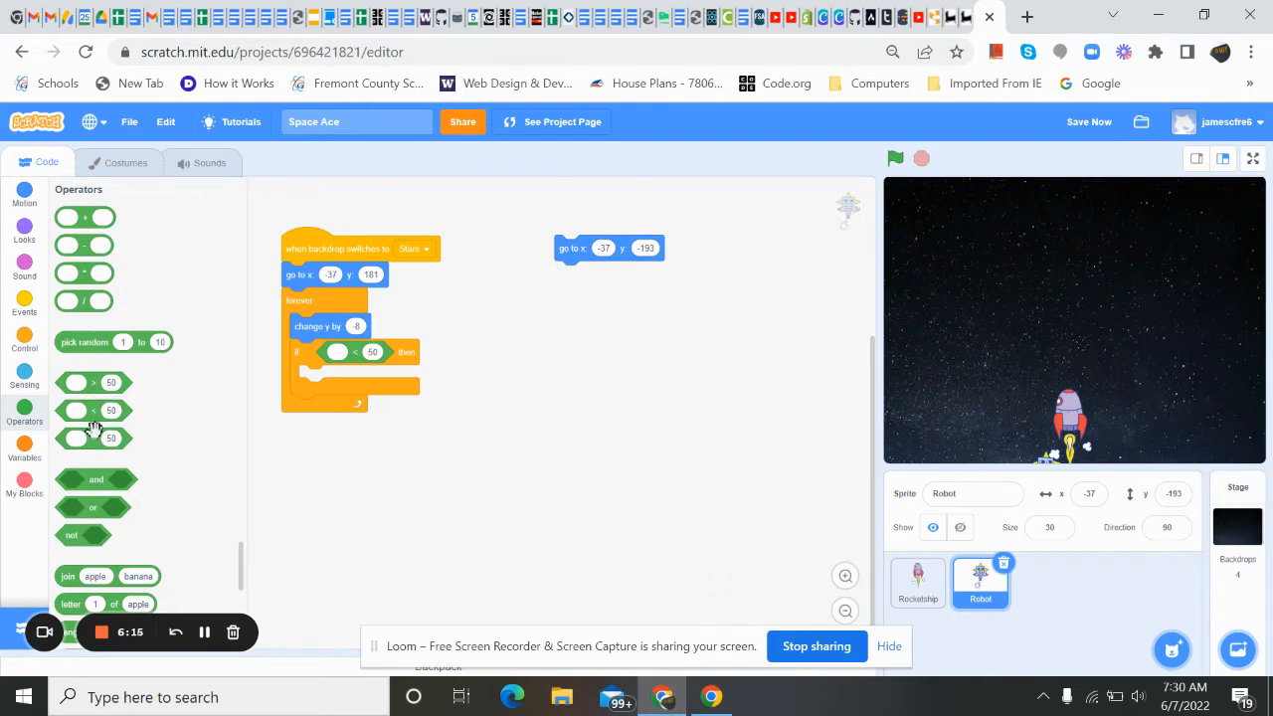
mouse_move(139, 467)
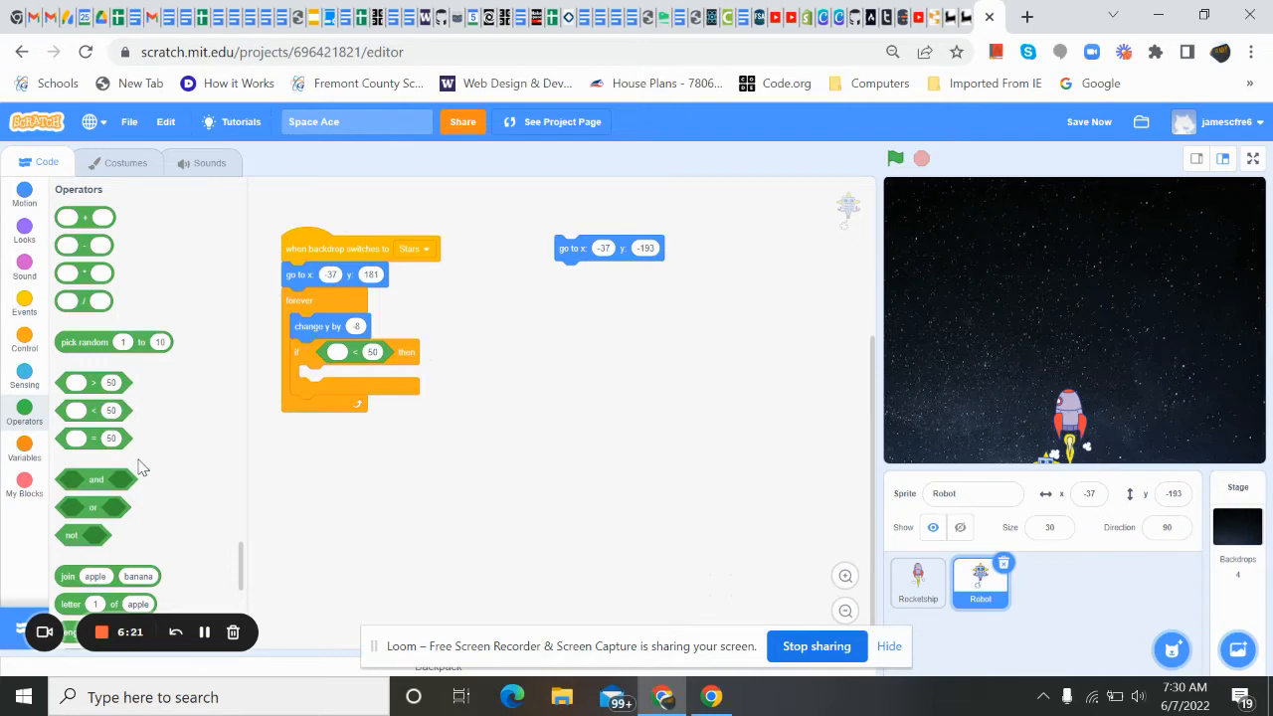
mouse_move(989, 469)
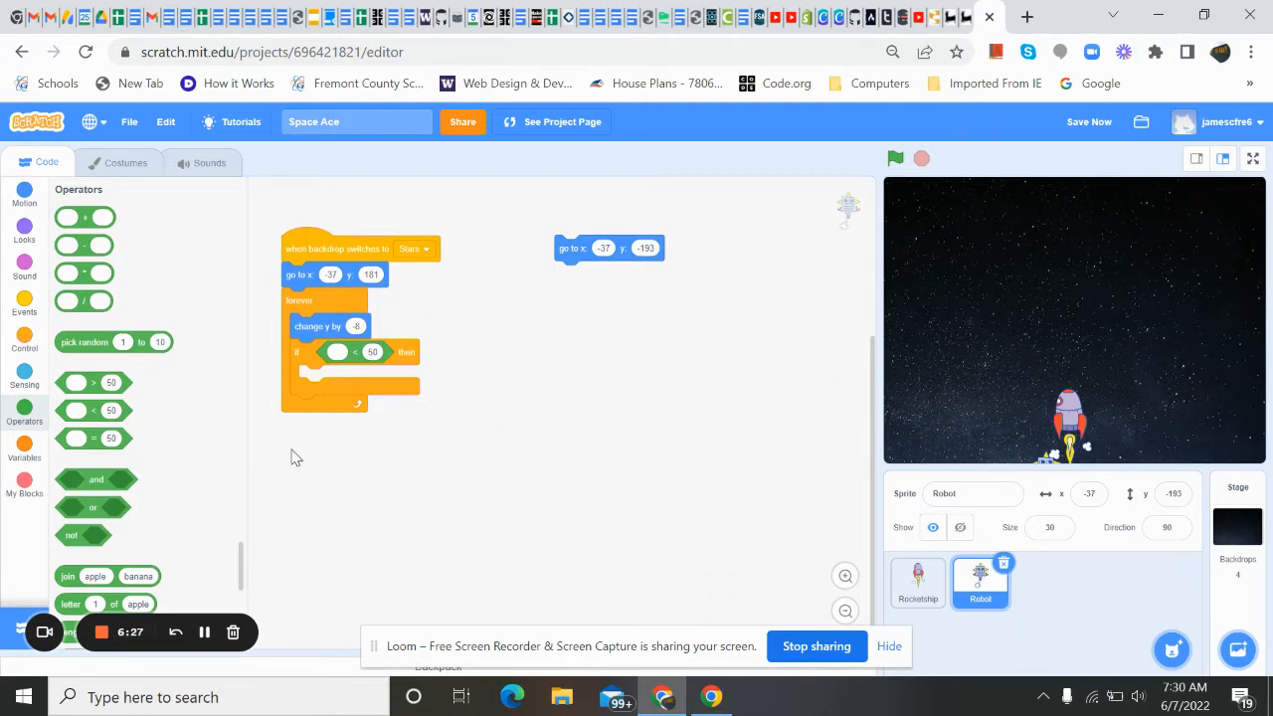
mouse_move(204, 467)
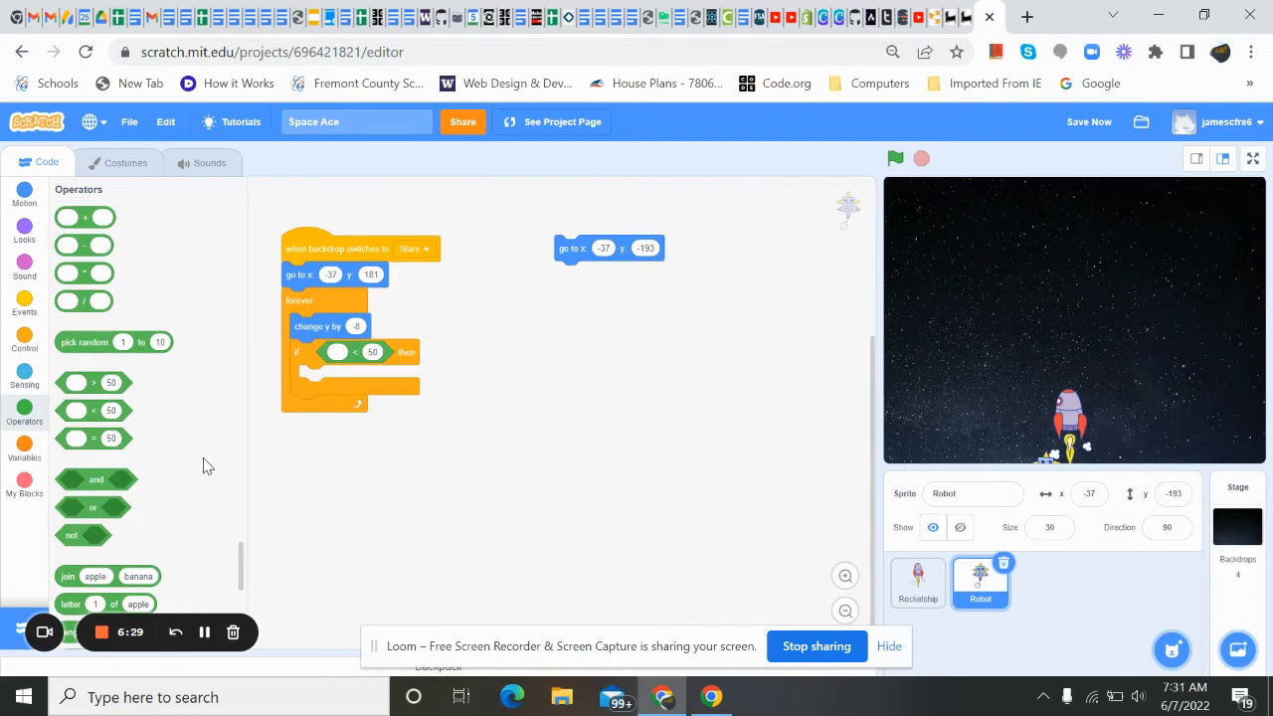
mouse_move(331, 356)
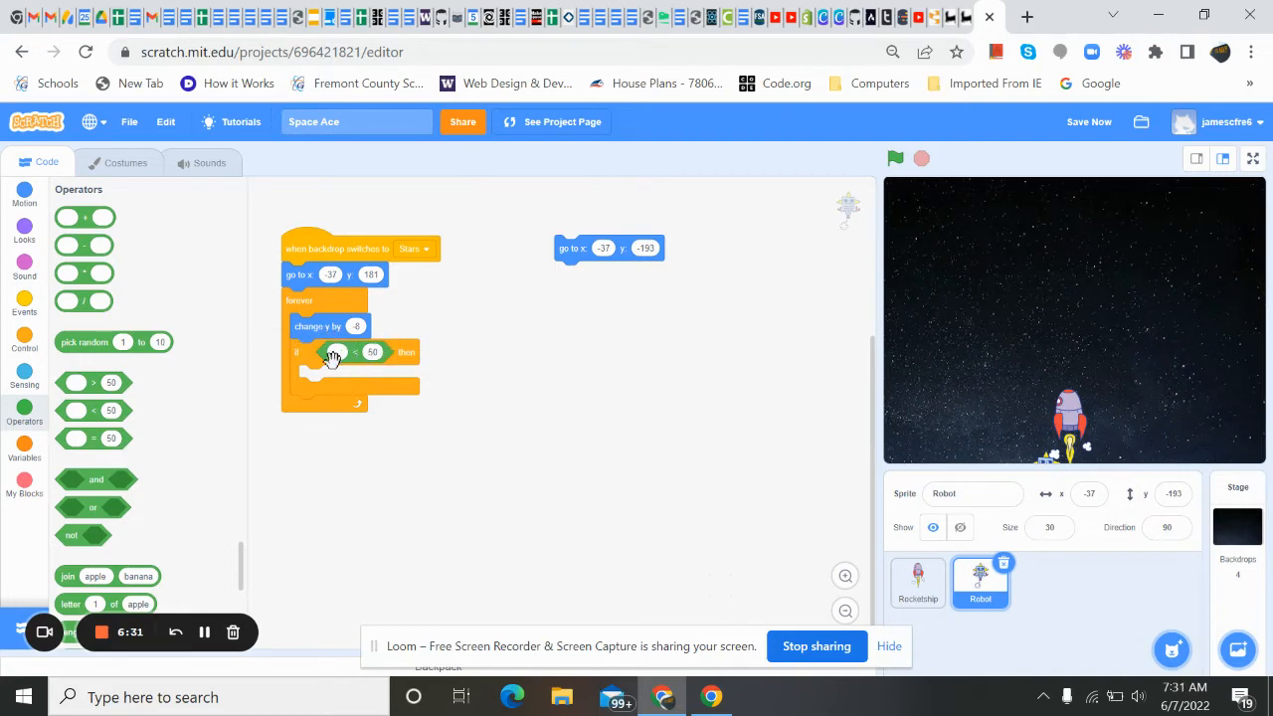
mouse_move(1025, 191)
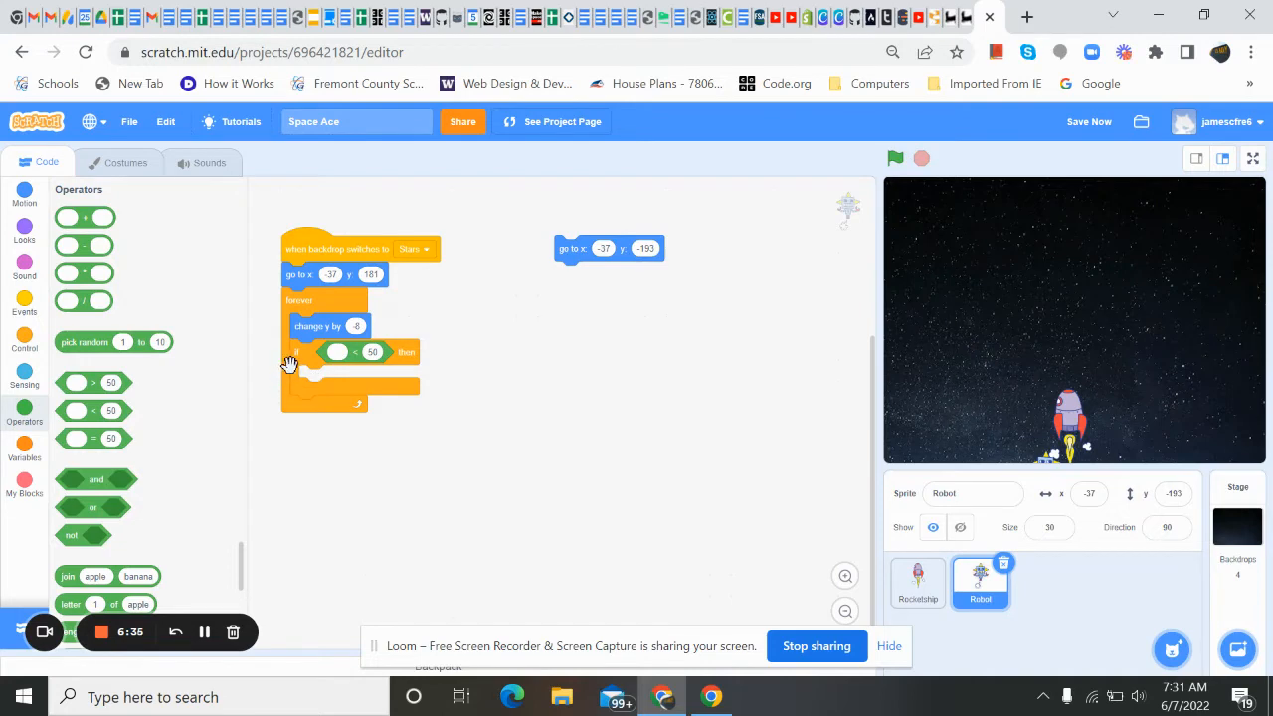
mouse_move(345, 375)
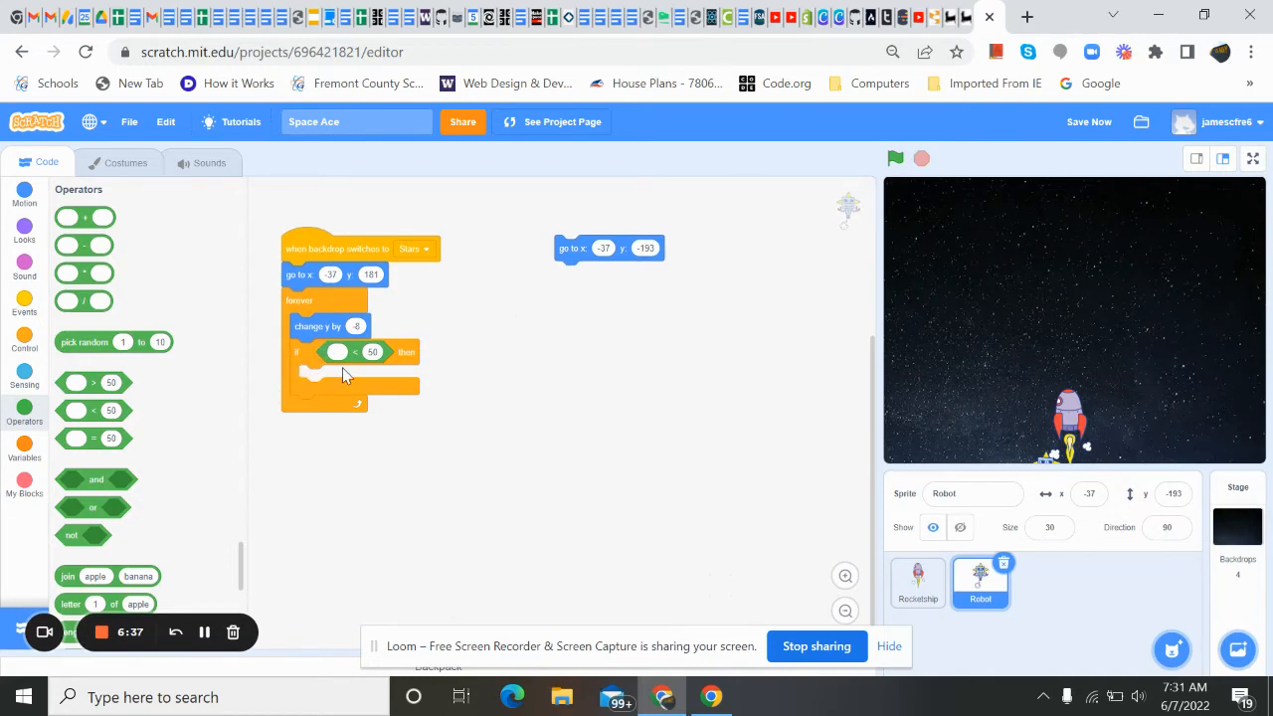
mouse_move(969, 402)
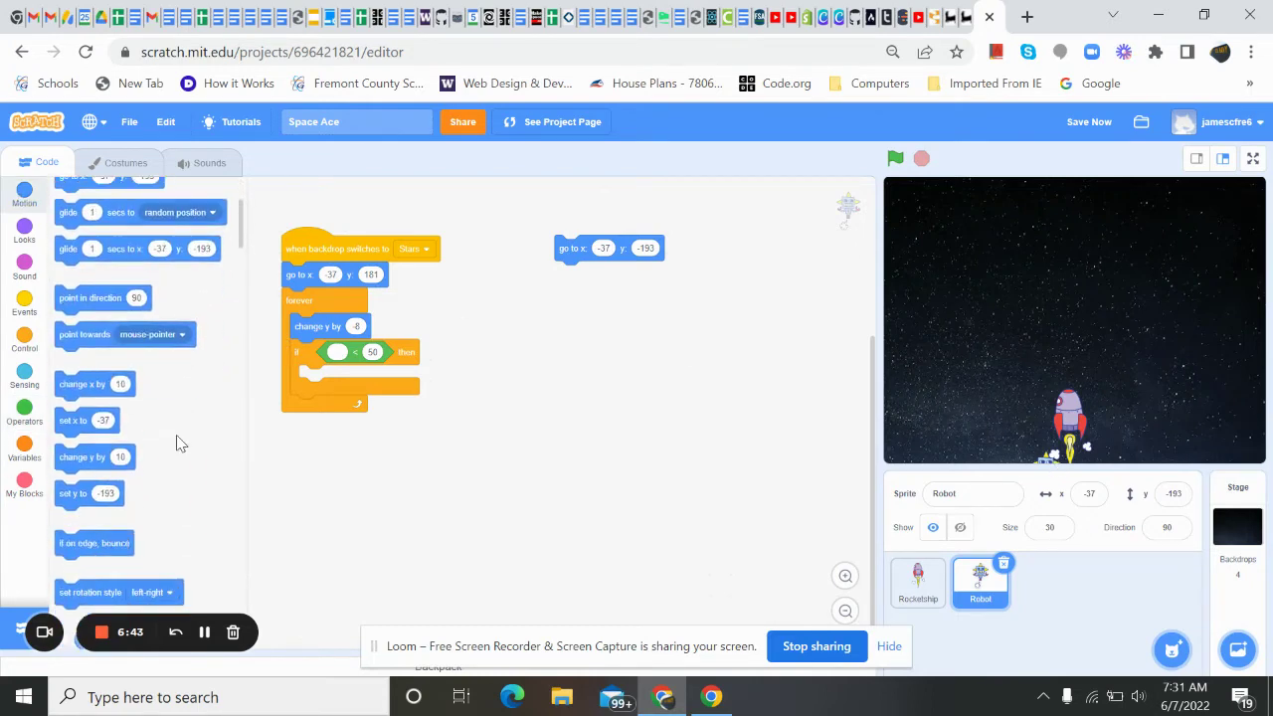
scroll(down, 3)
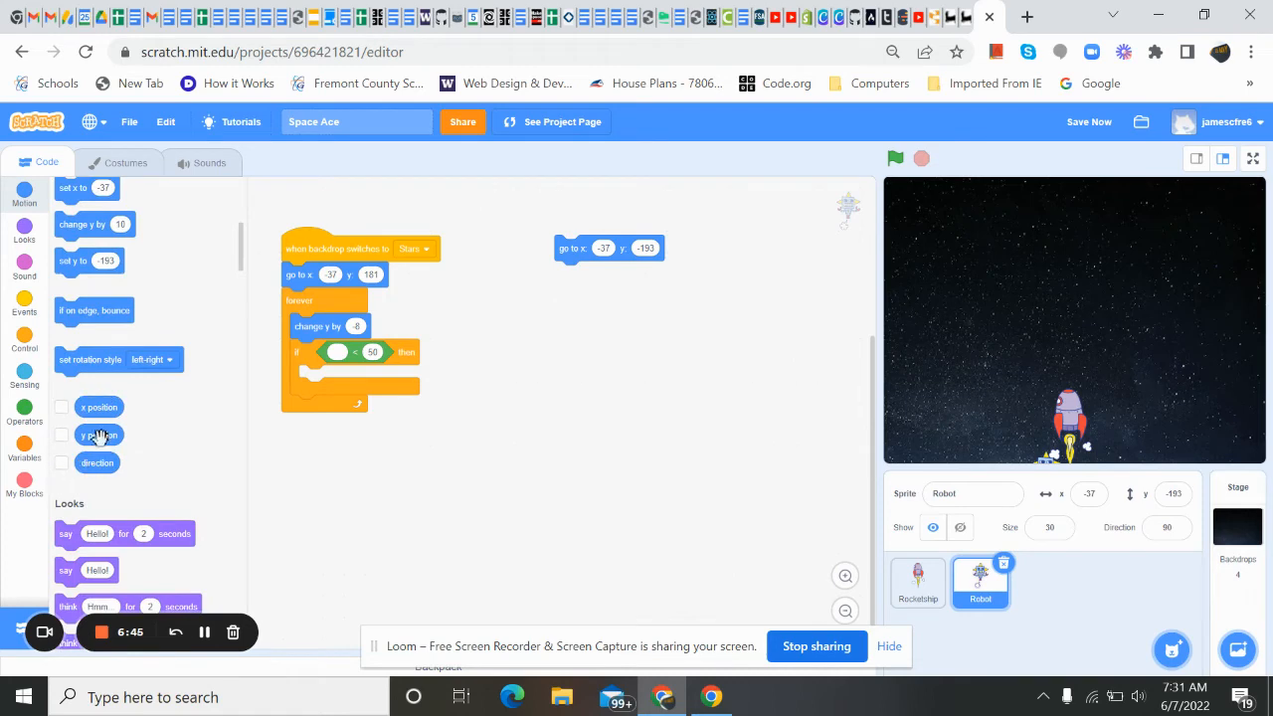
drag(98, 435, 338, 353)
text(-192)
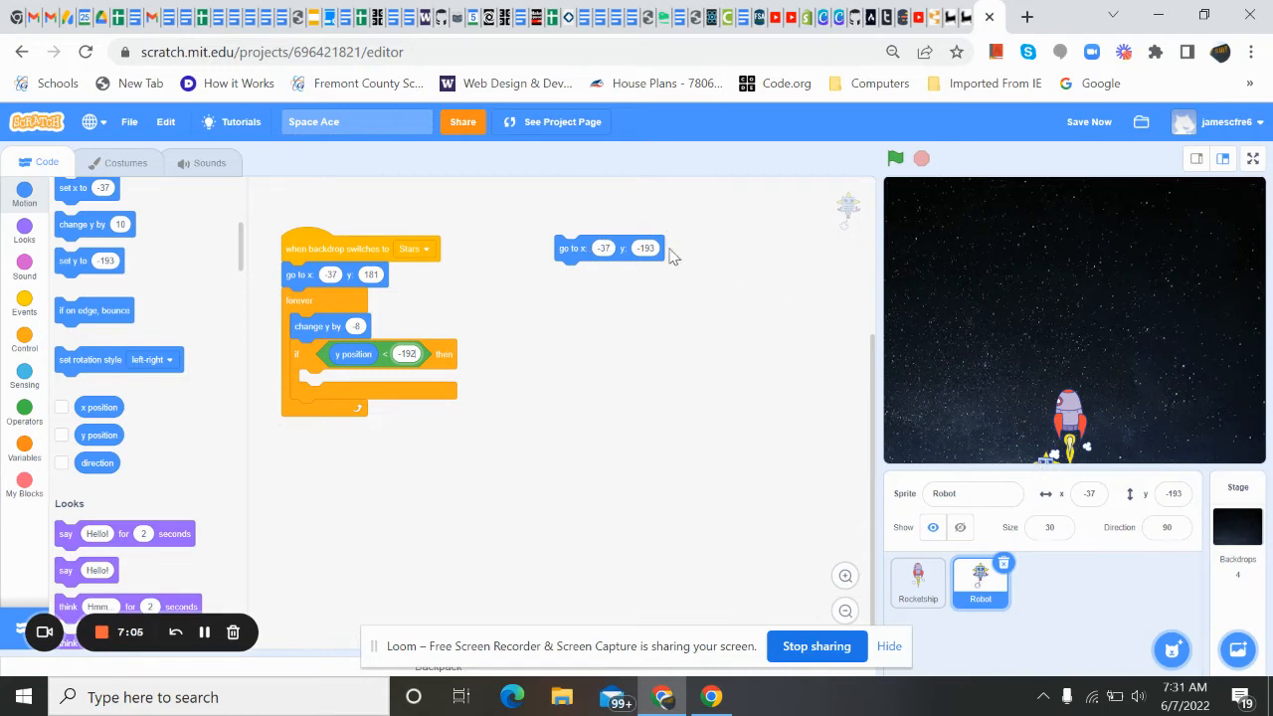
mouse_move(384, 362)
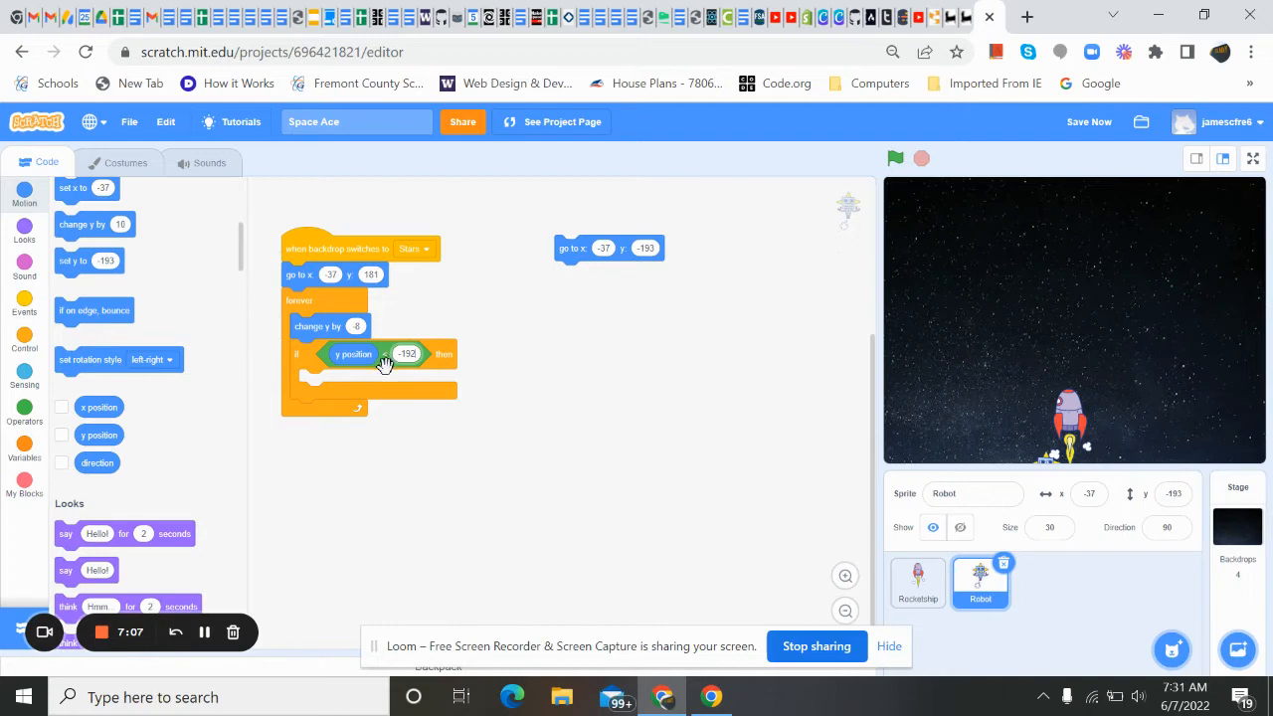
mouse_move(641, 239)
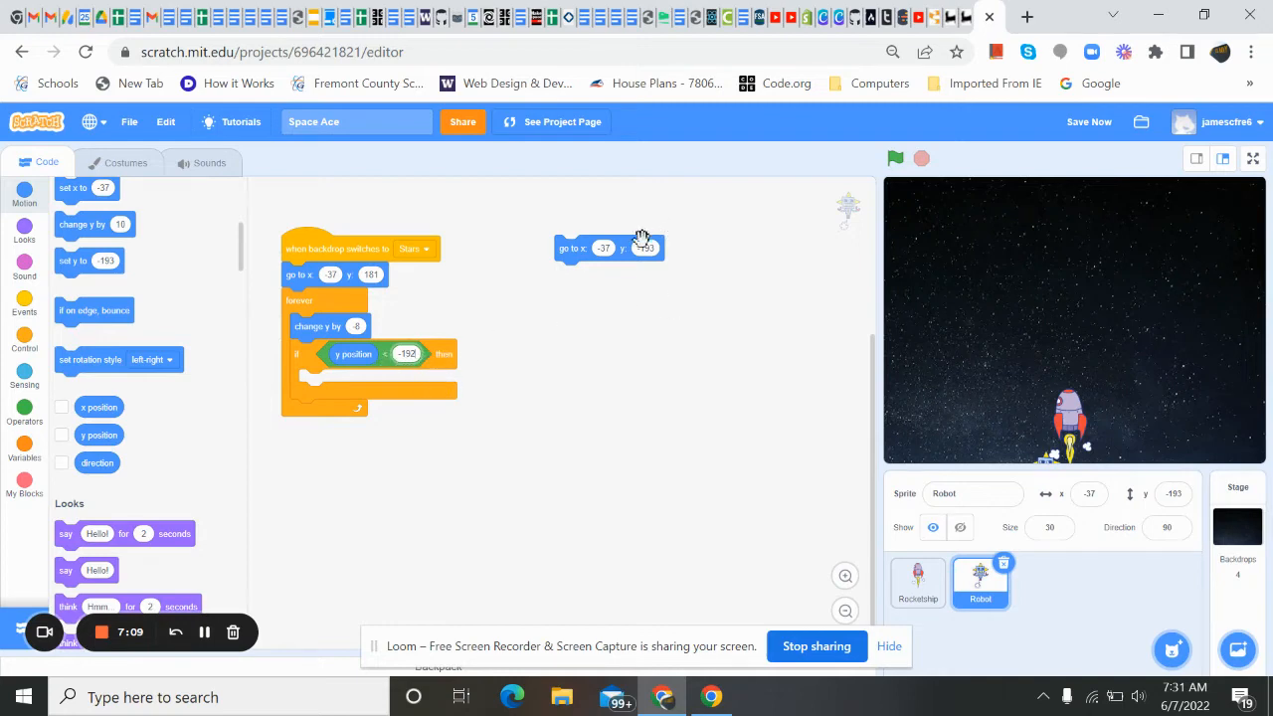
drag(609, 248, 179, 196)
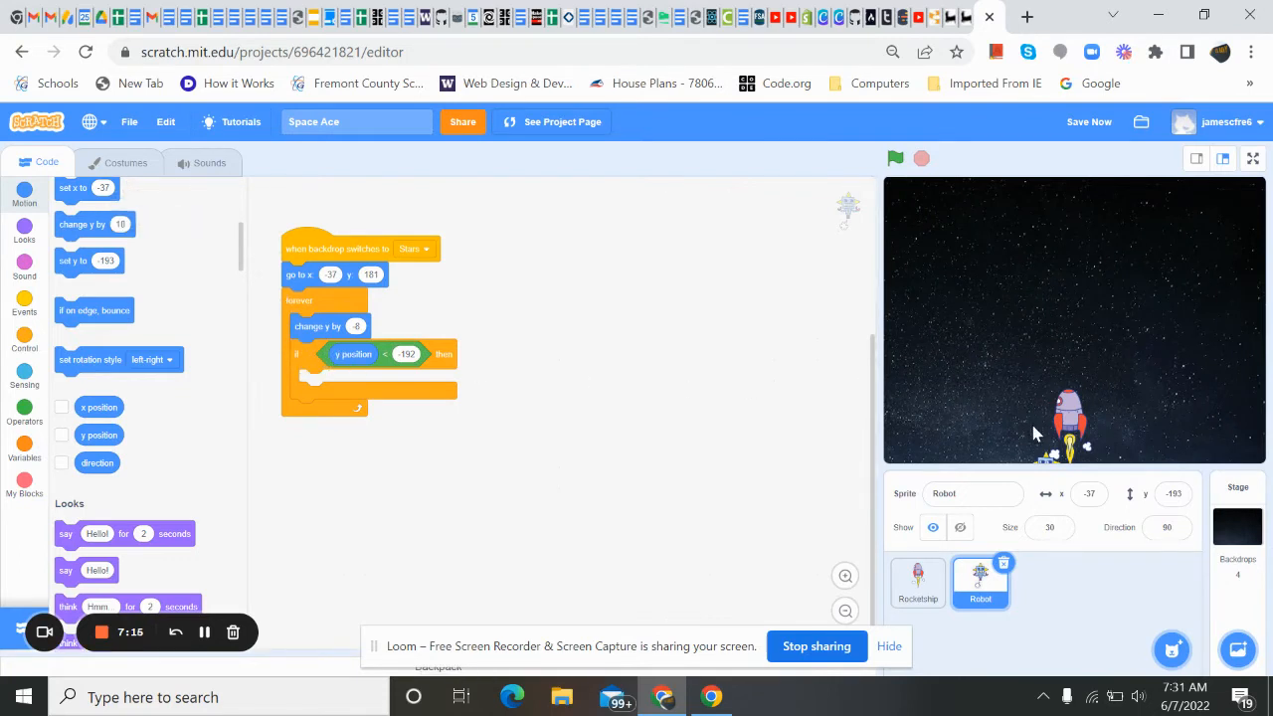
mouse_move(1054, 477)
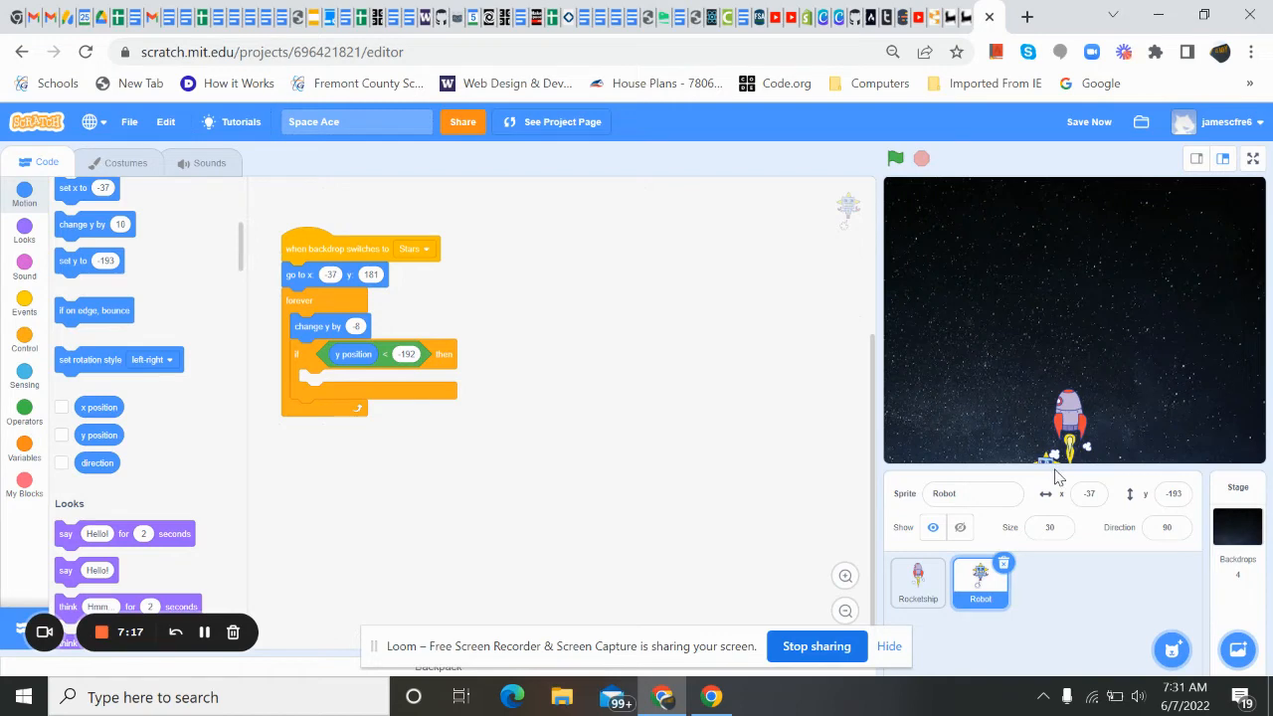
mouse_move(1131, 225)
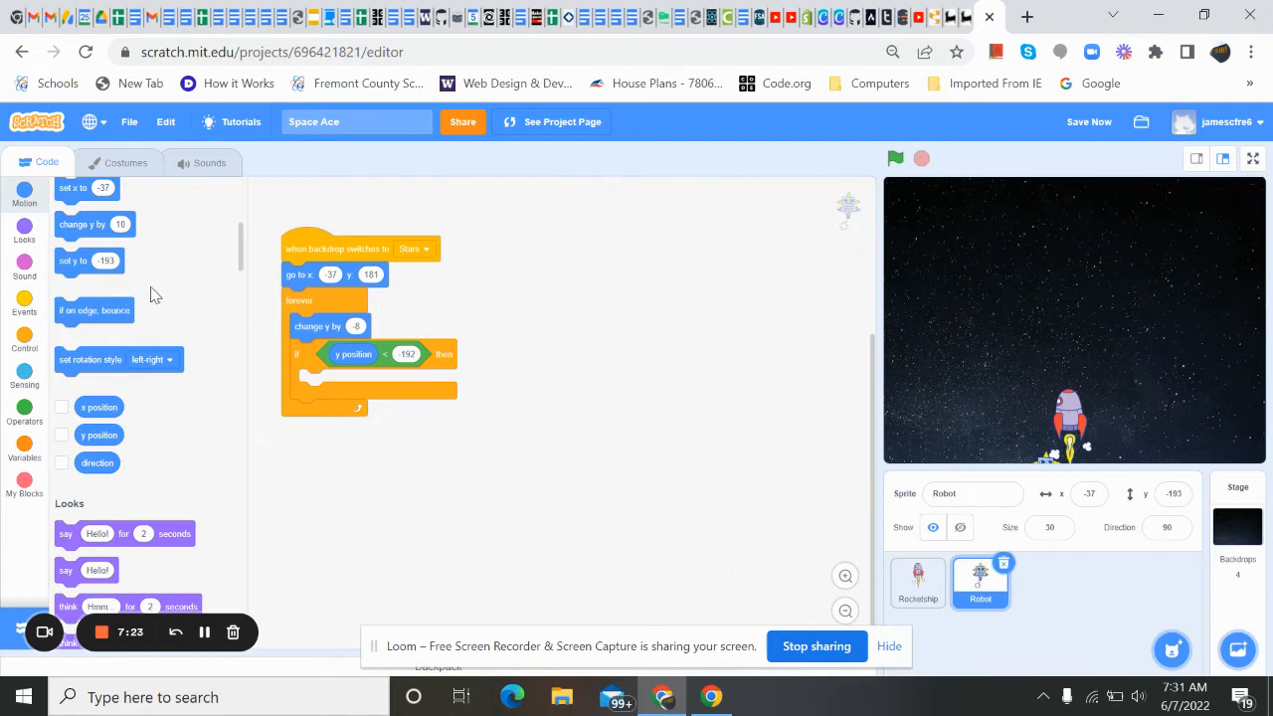
Step: Place a 'go to x: -37 y: 181' block inside the Robot's if block
scroll(up, 3)
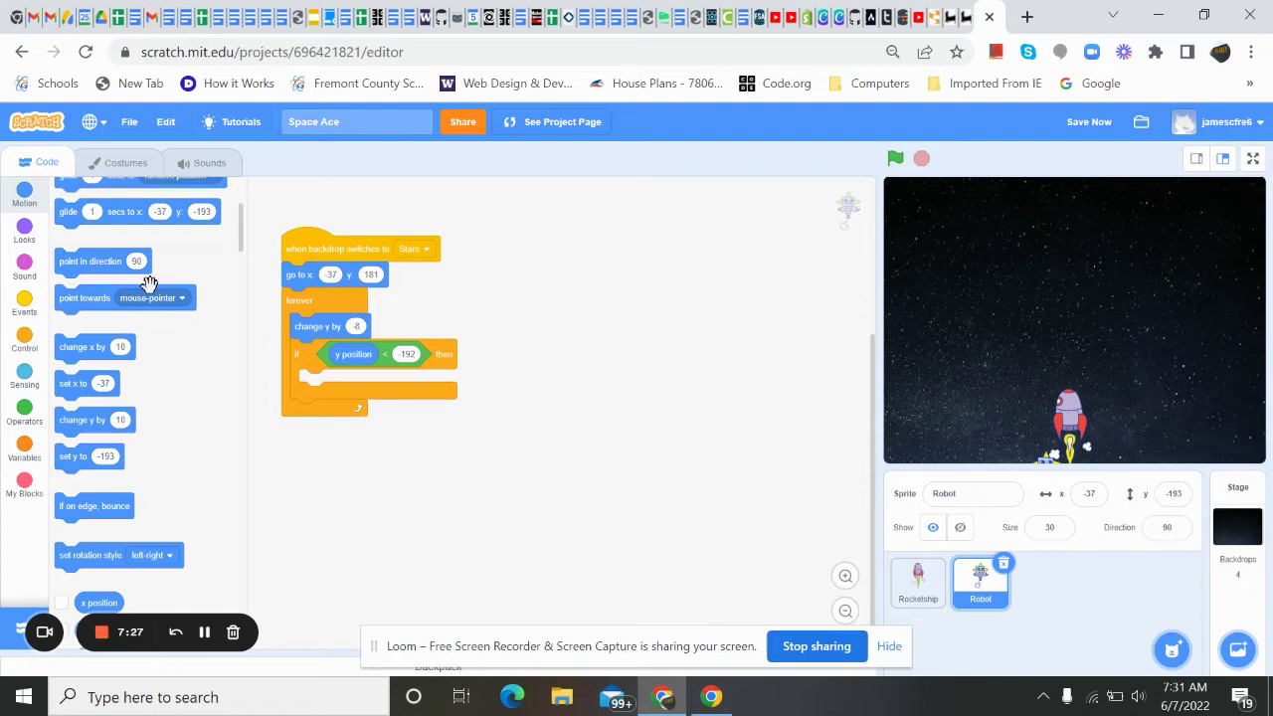
mouse_move(182, 455)
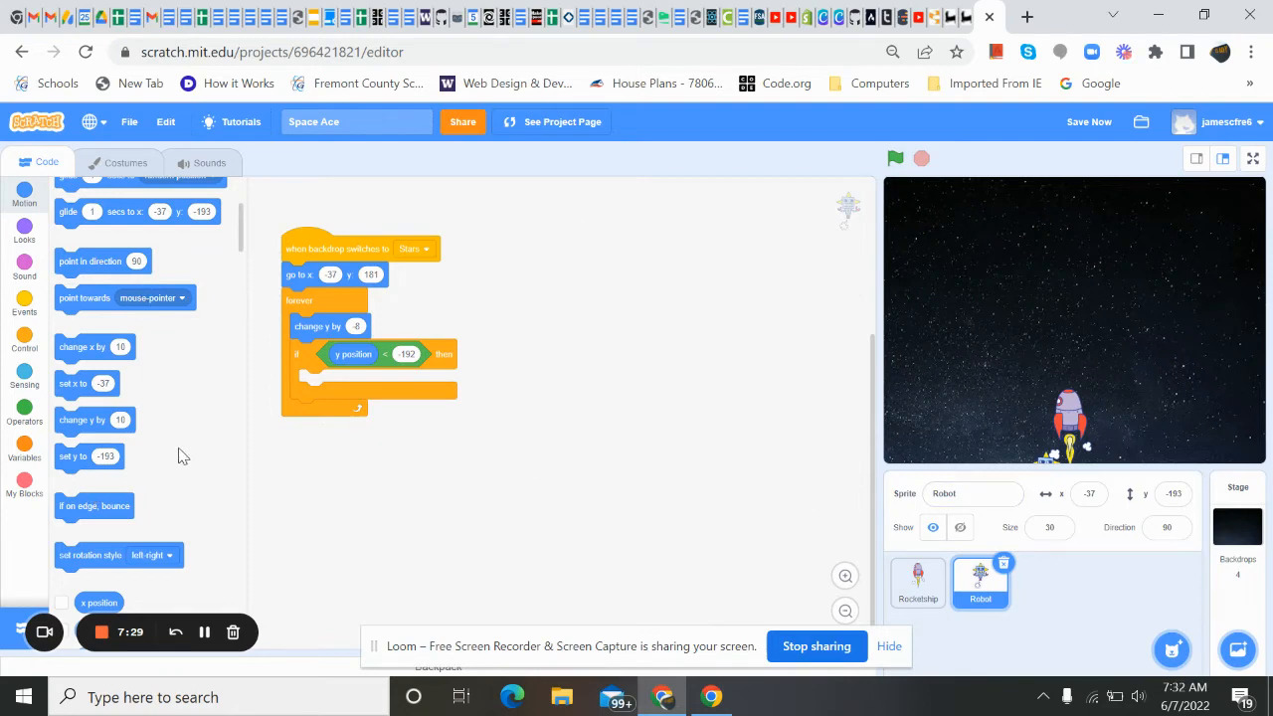
scroll(up, 3)
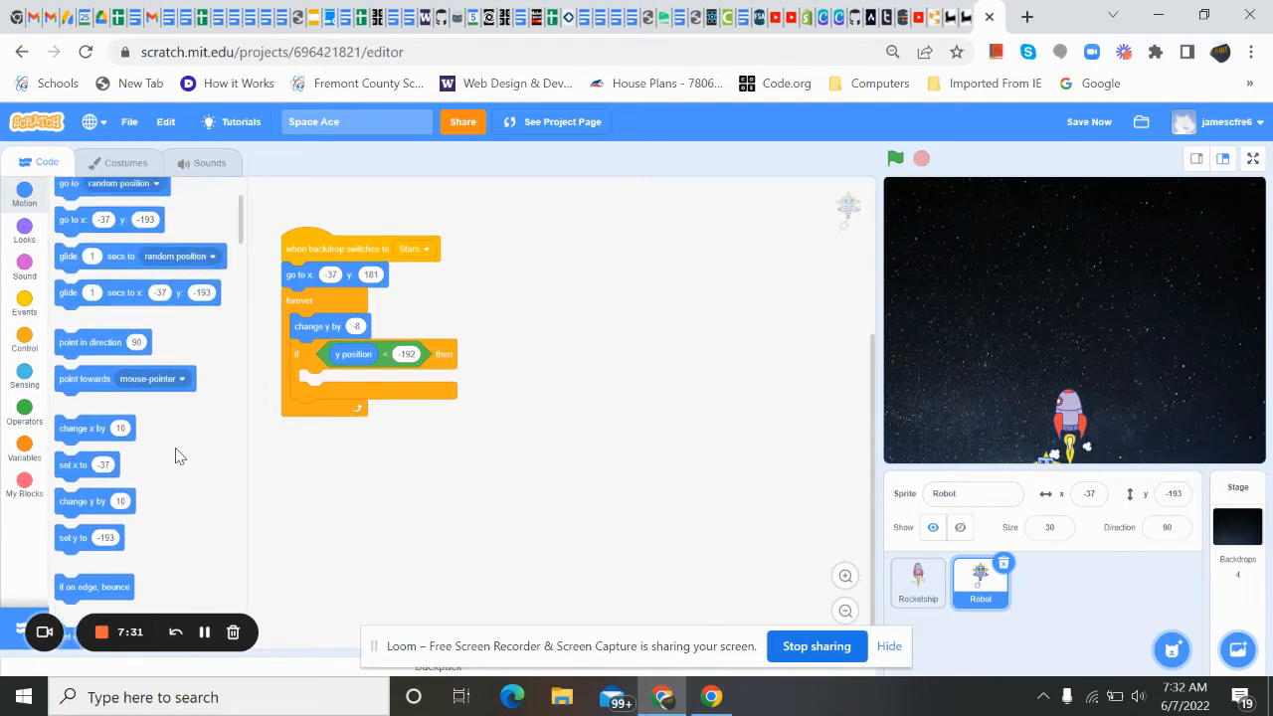
scroll(up, 3)
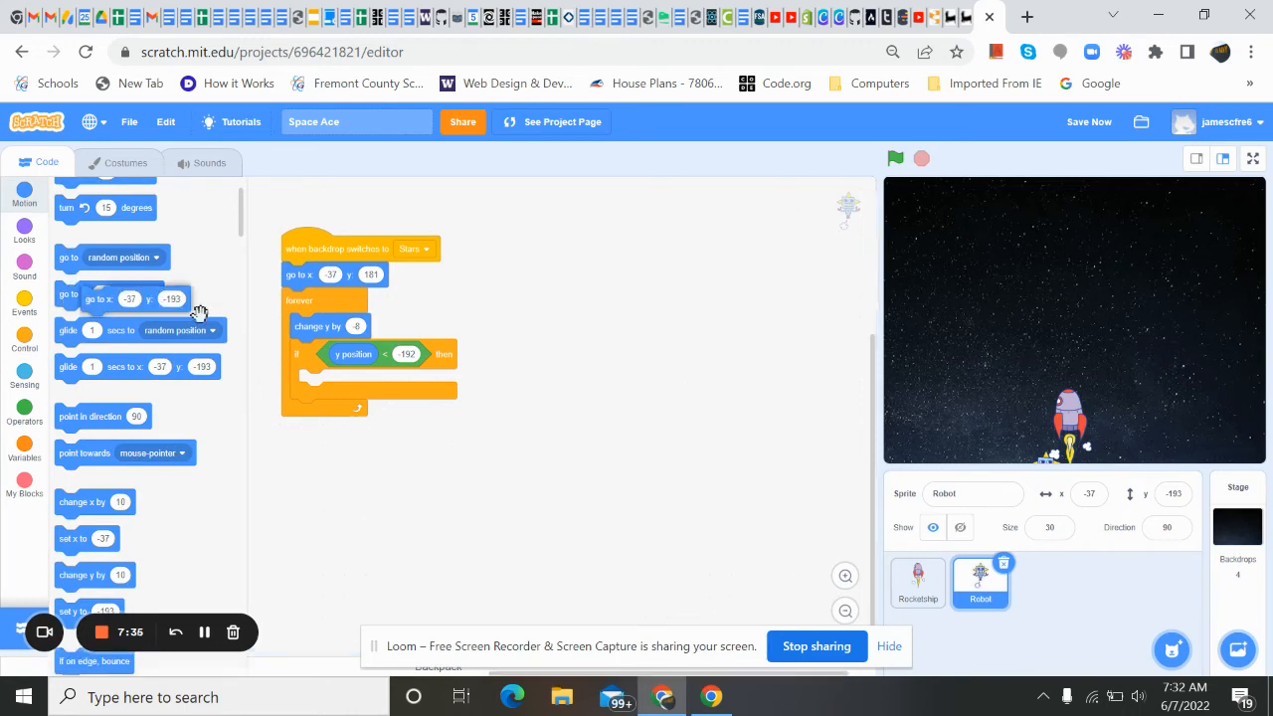
drag(121, 299, 346, 382)
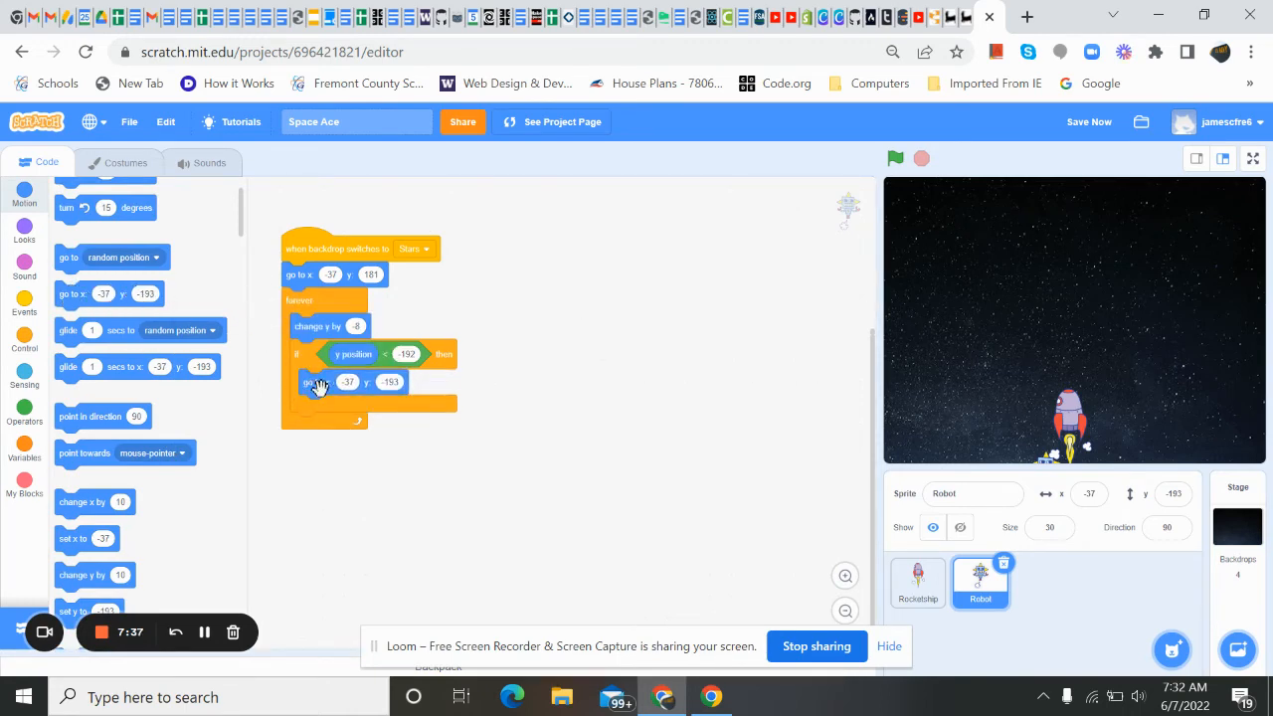
mouse_move(461, 281)
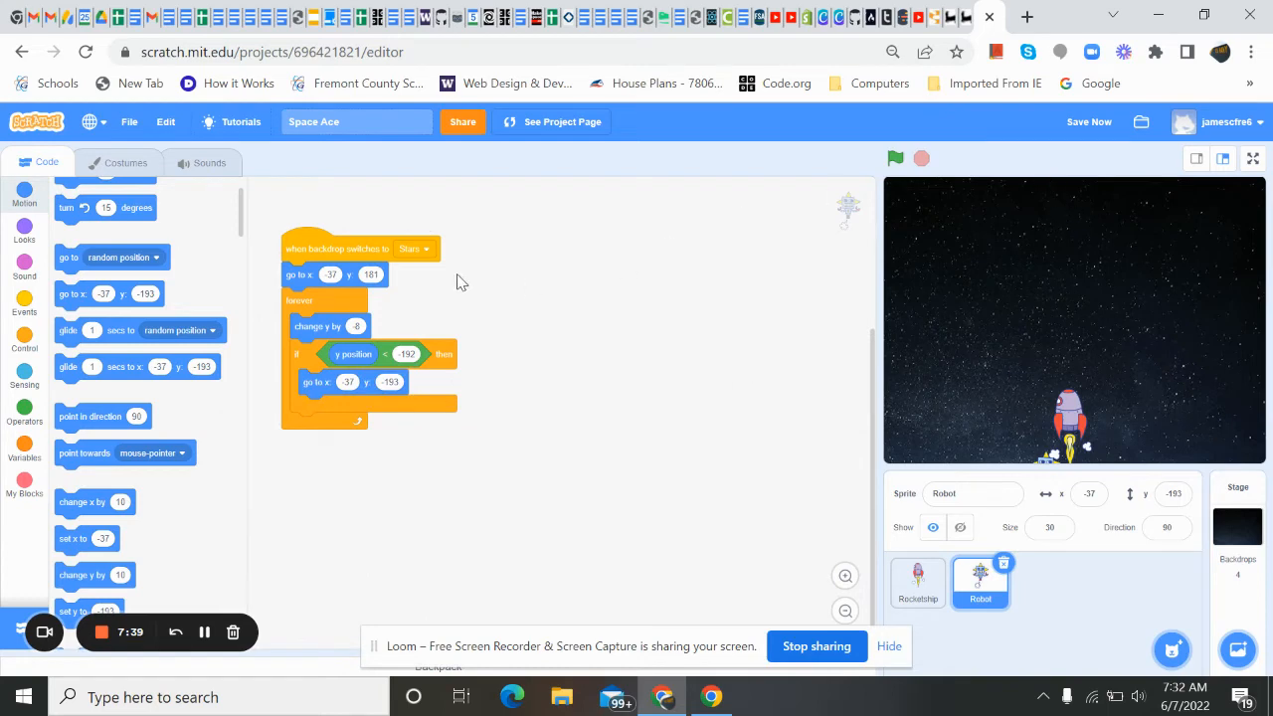
mouse_move(378, 316)
text(181)
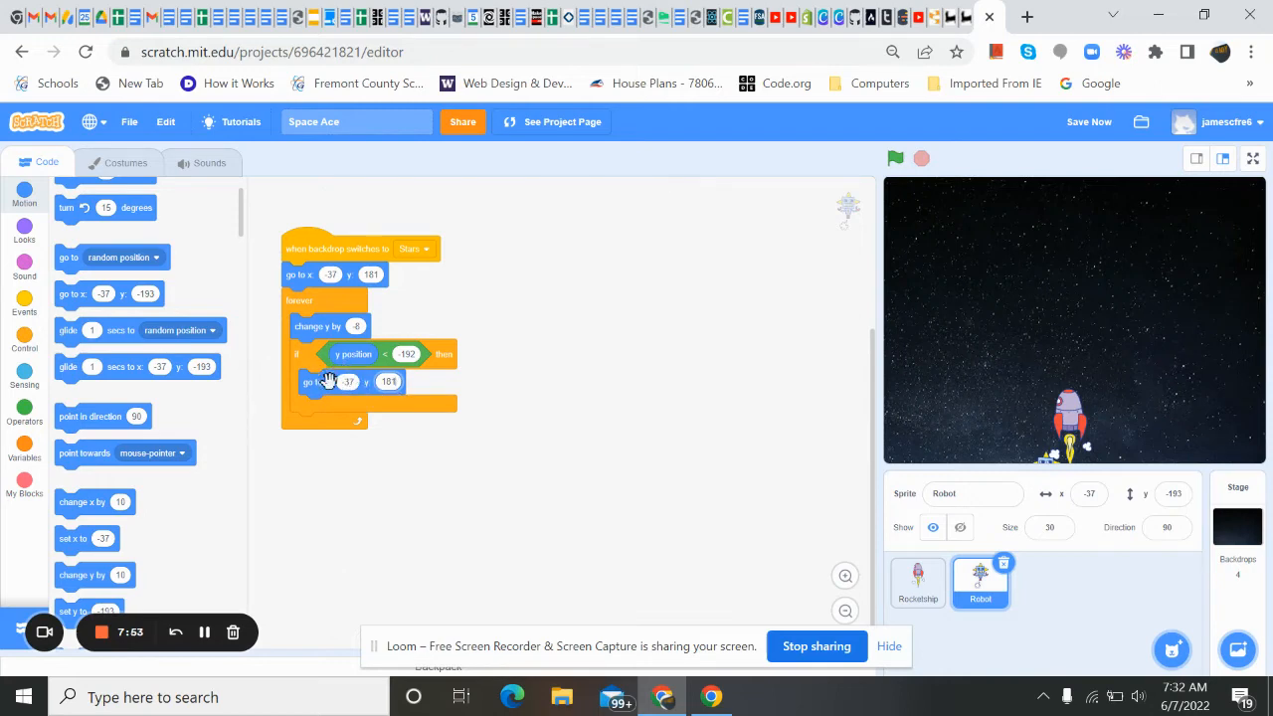
click(1088, 122)
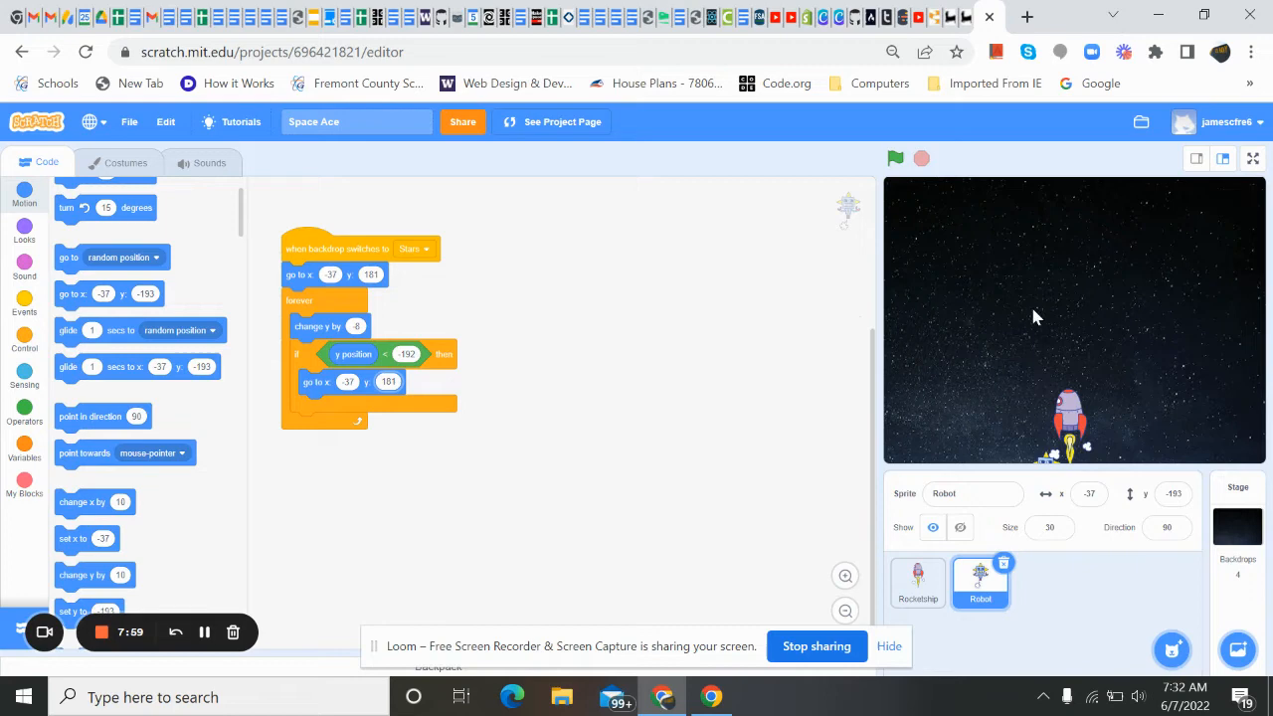
mouse_move(1214, 423)
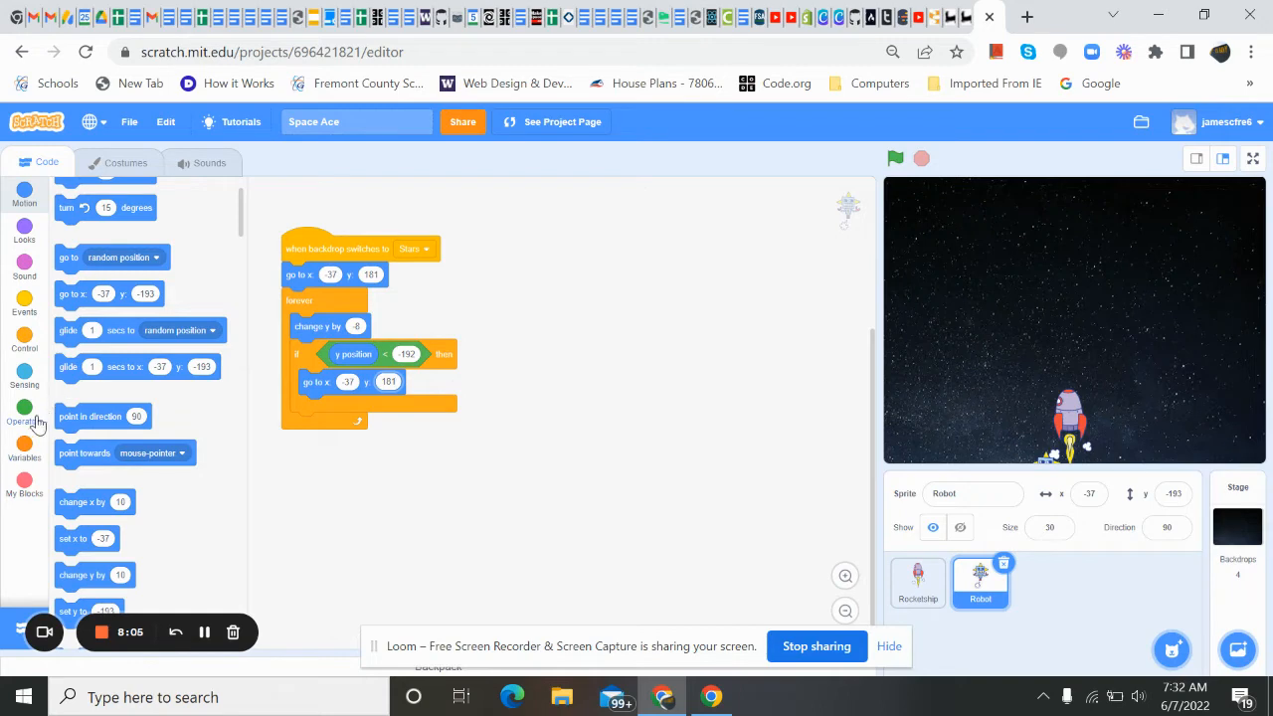
Step: Replace -192 in the y position comparison with a pick random reporter
click(23, 409)
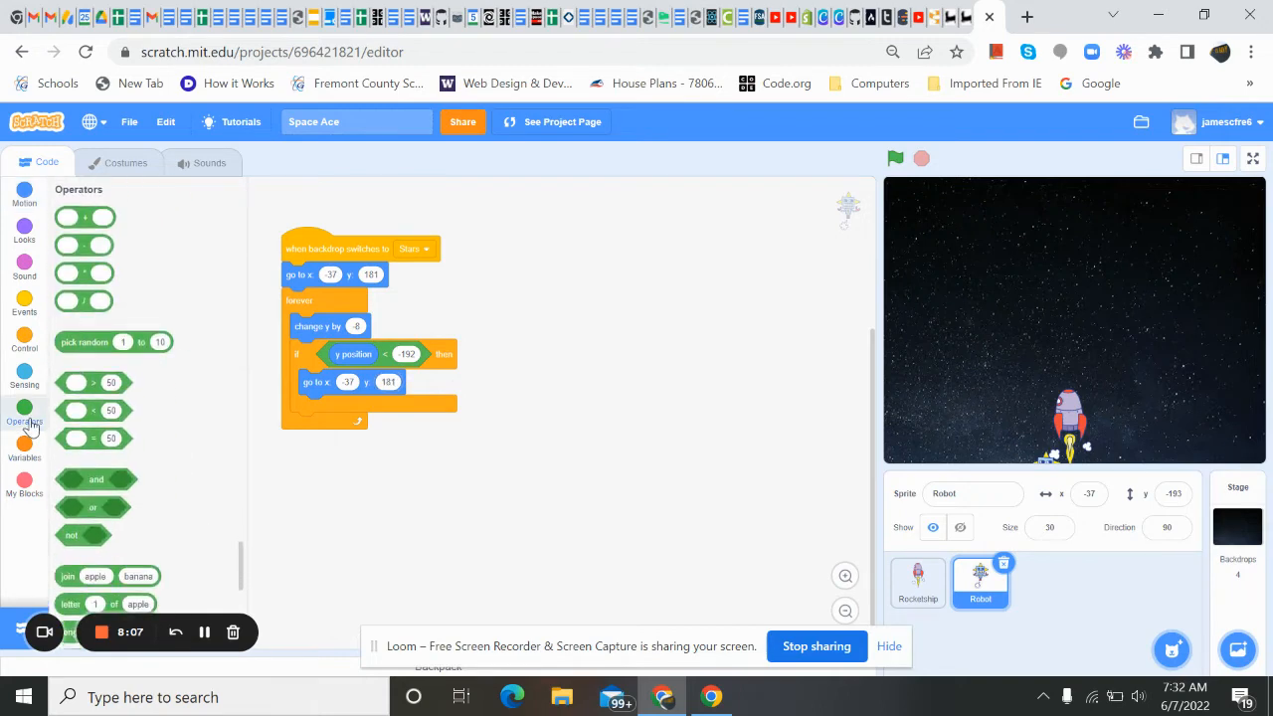
mouse_move(97, 326)
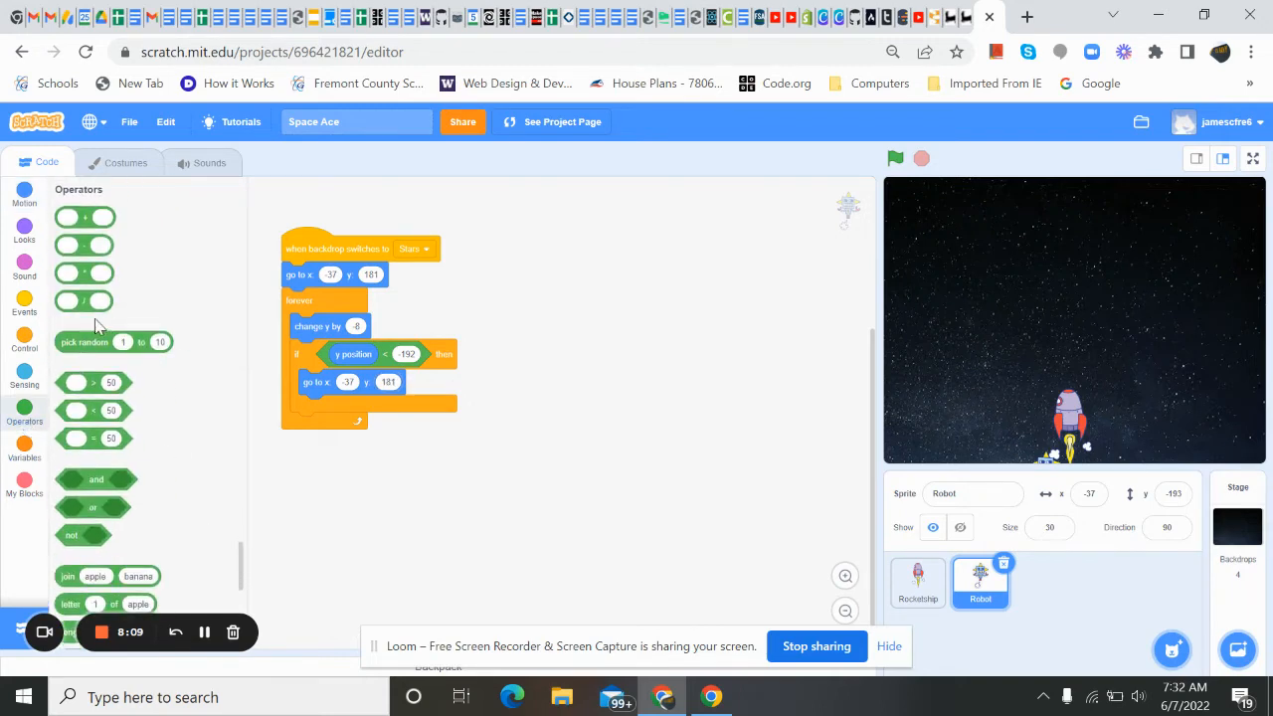
drag(83, 342, 388, 284)
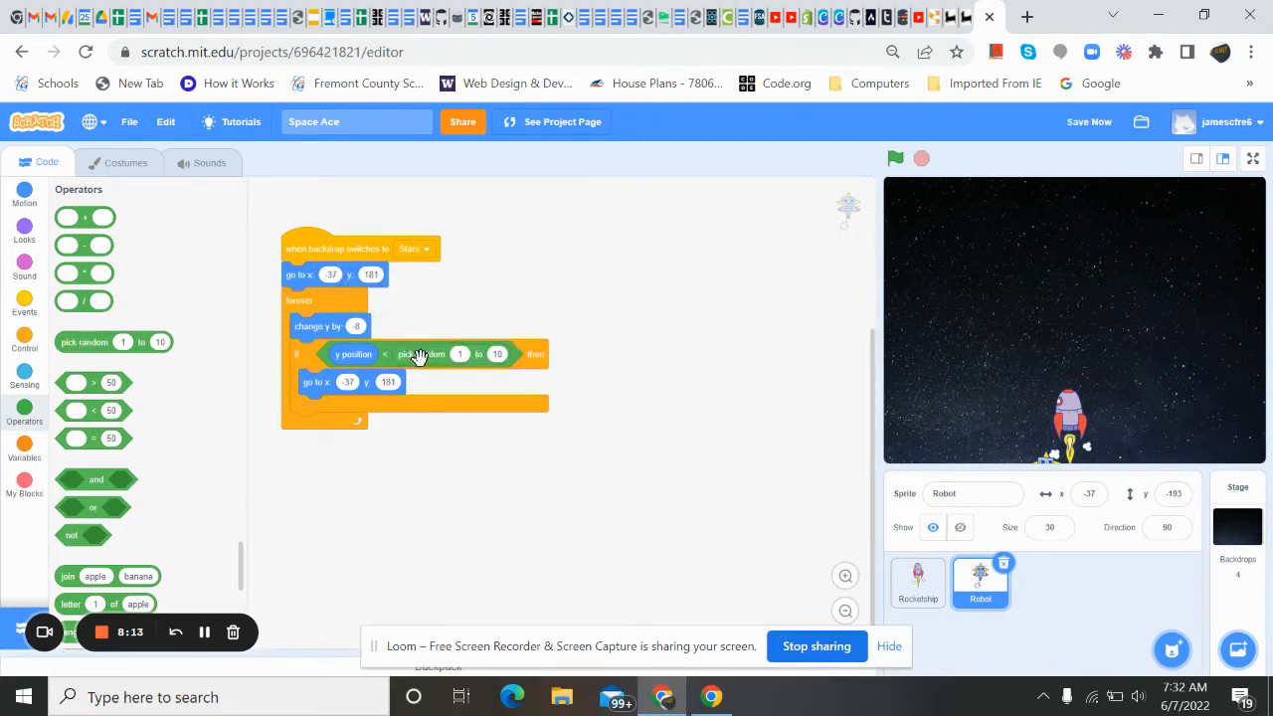
mouse_move(174, 278)
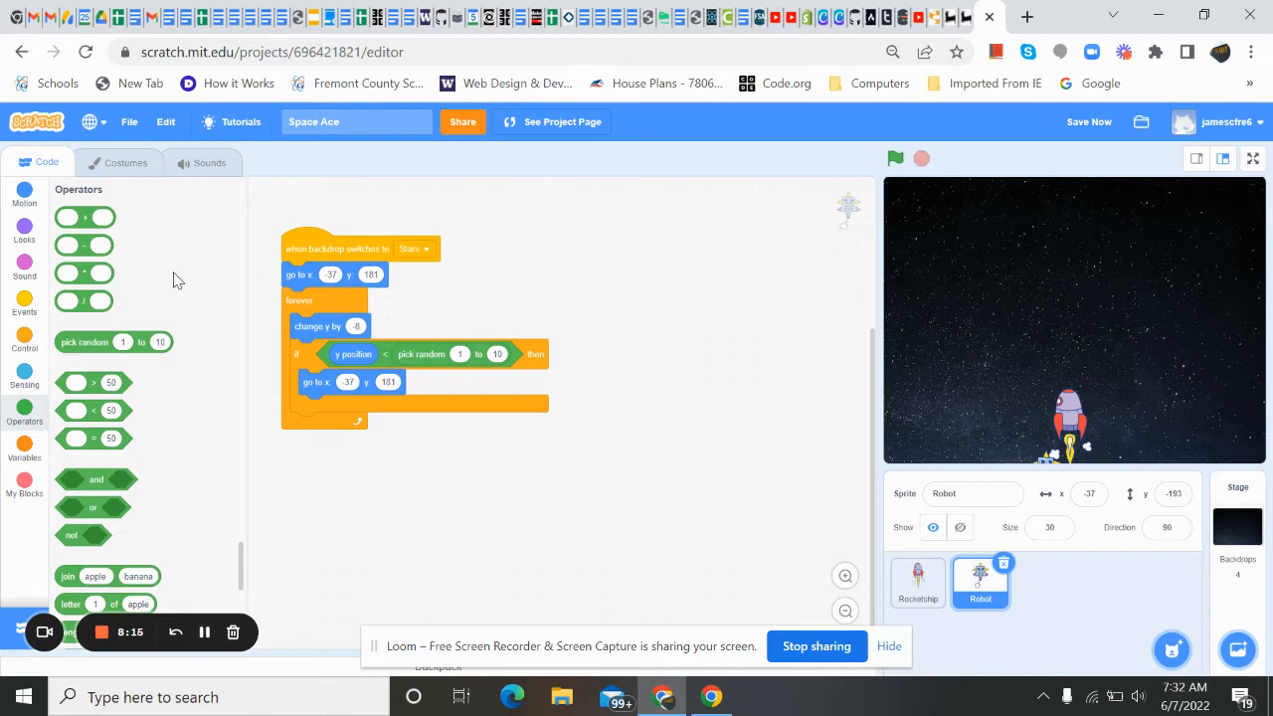
click(24, 374)
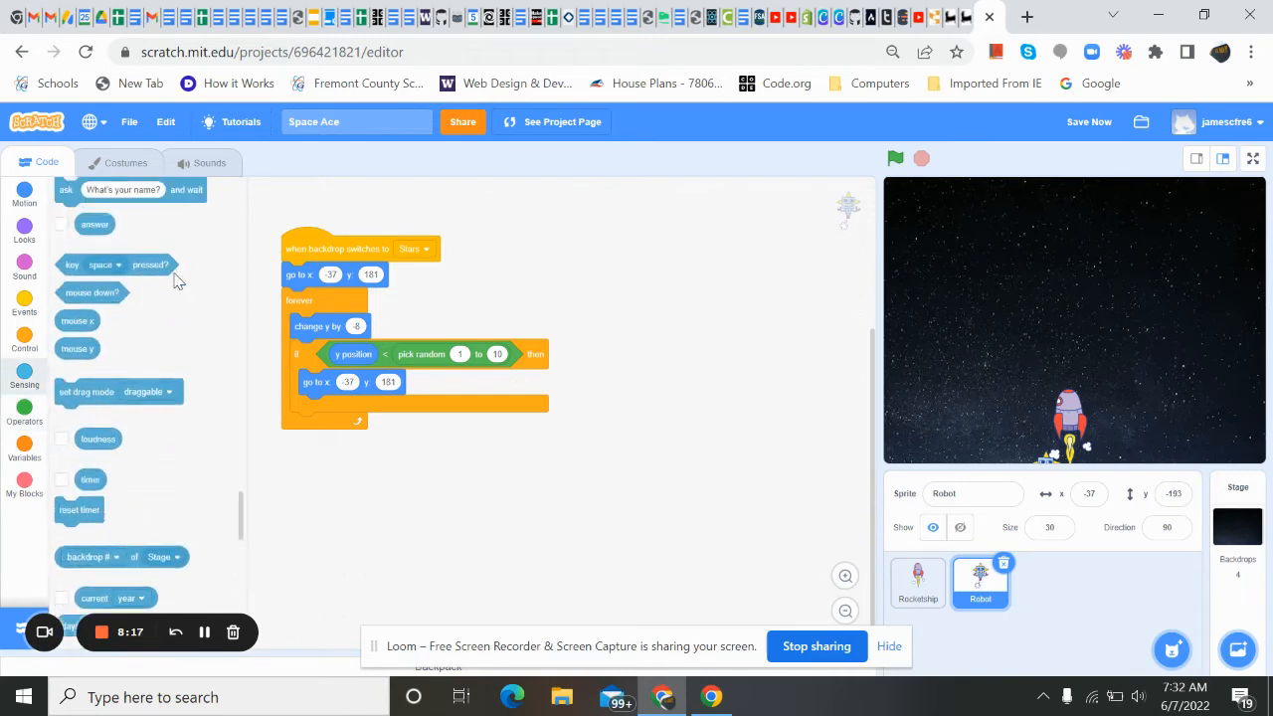
scroll(down, 3)
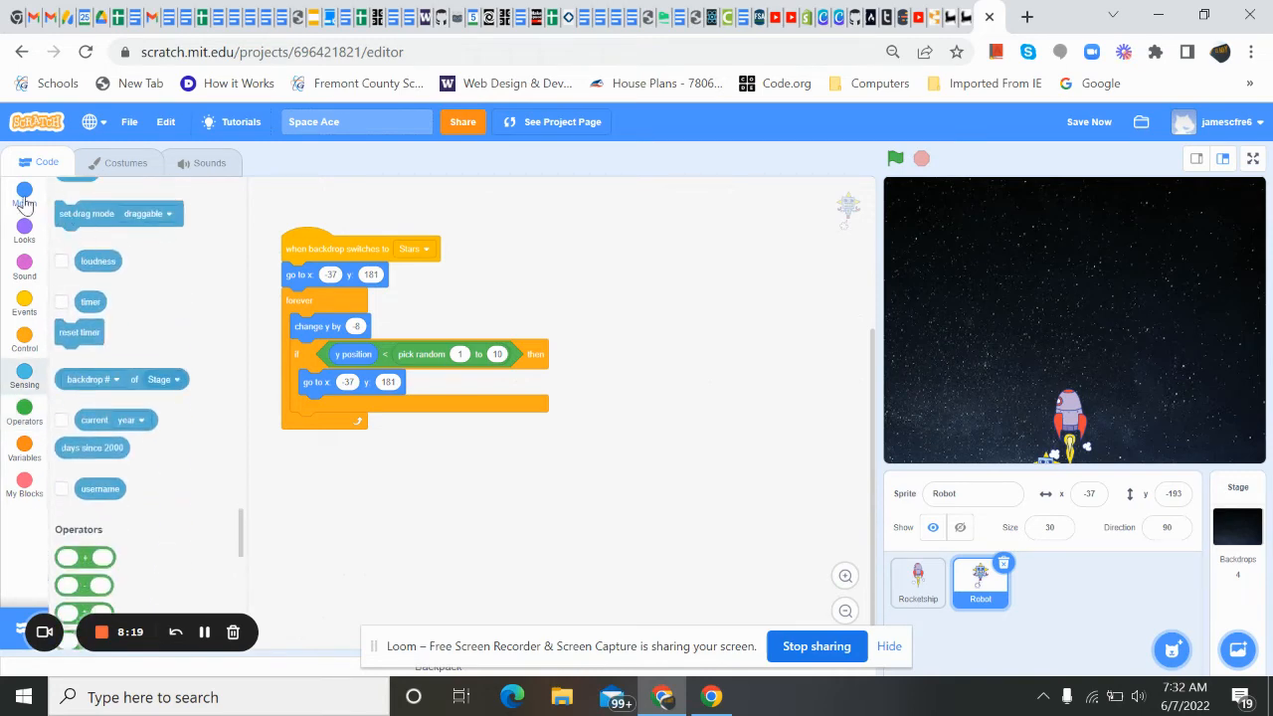
click(24, 194)
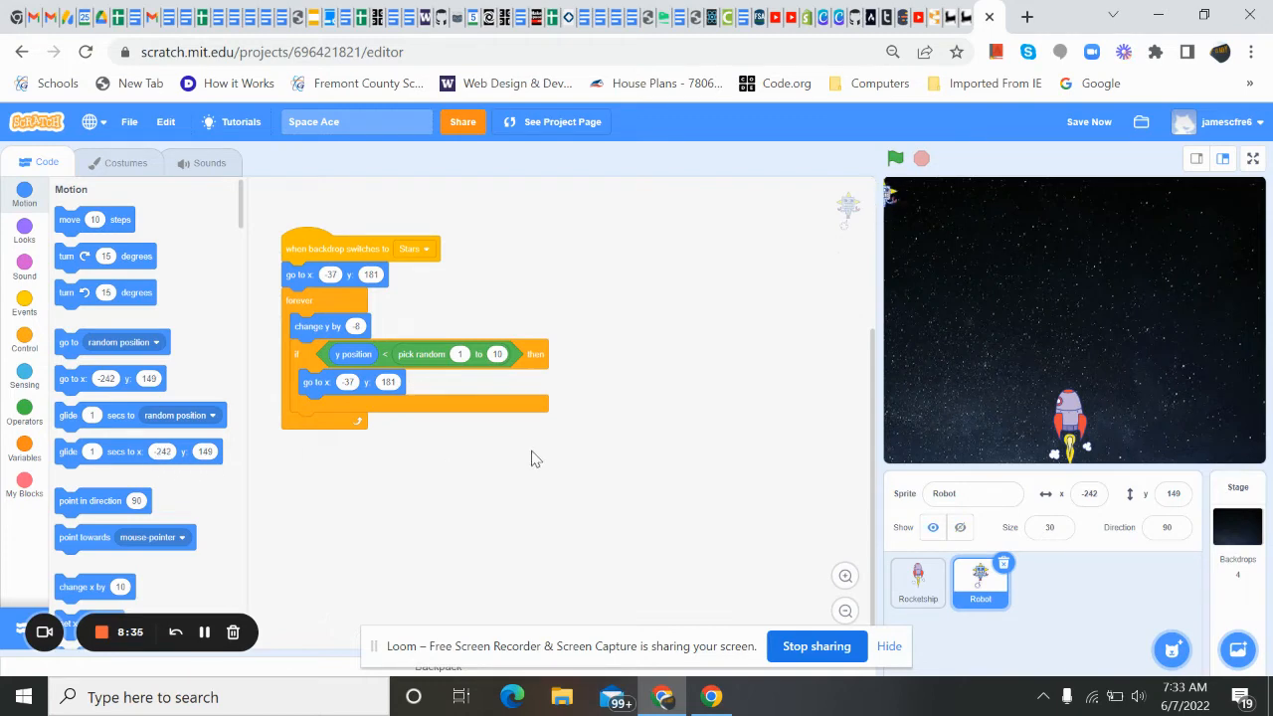
mouse_move(905, 206)
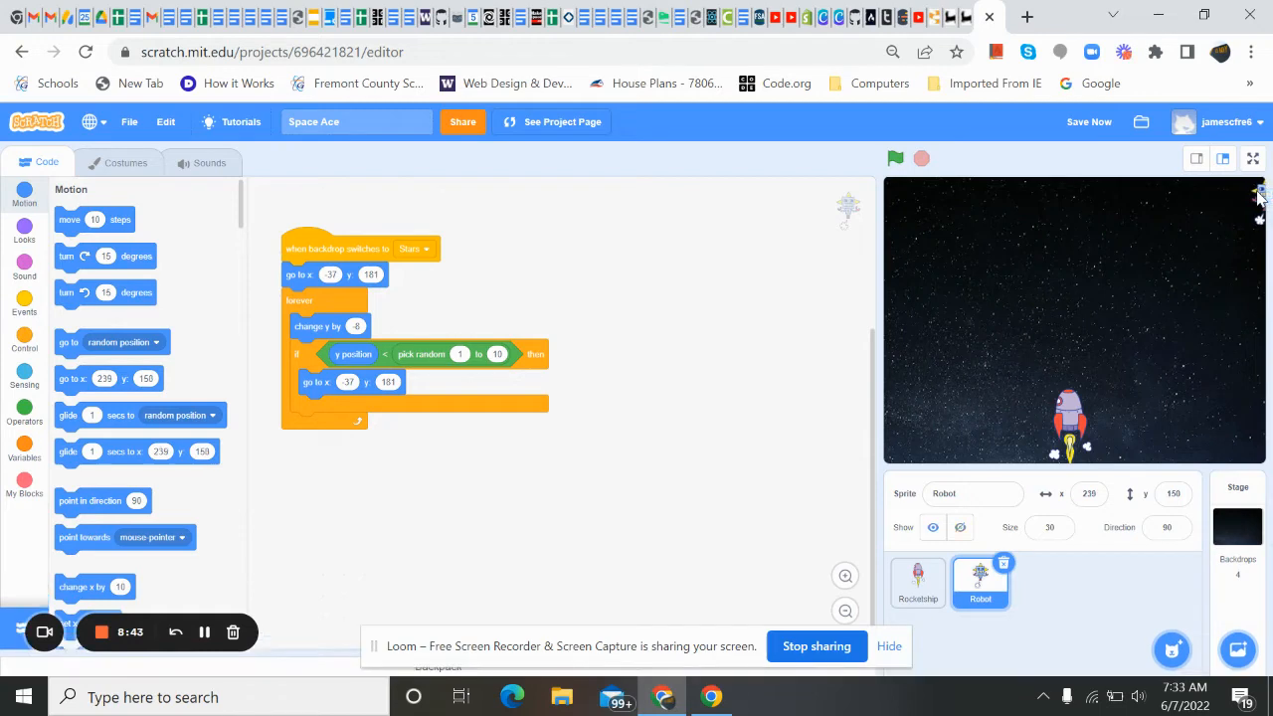
mouse_move(1110, 295)
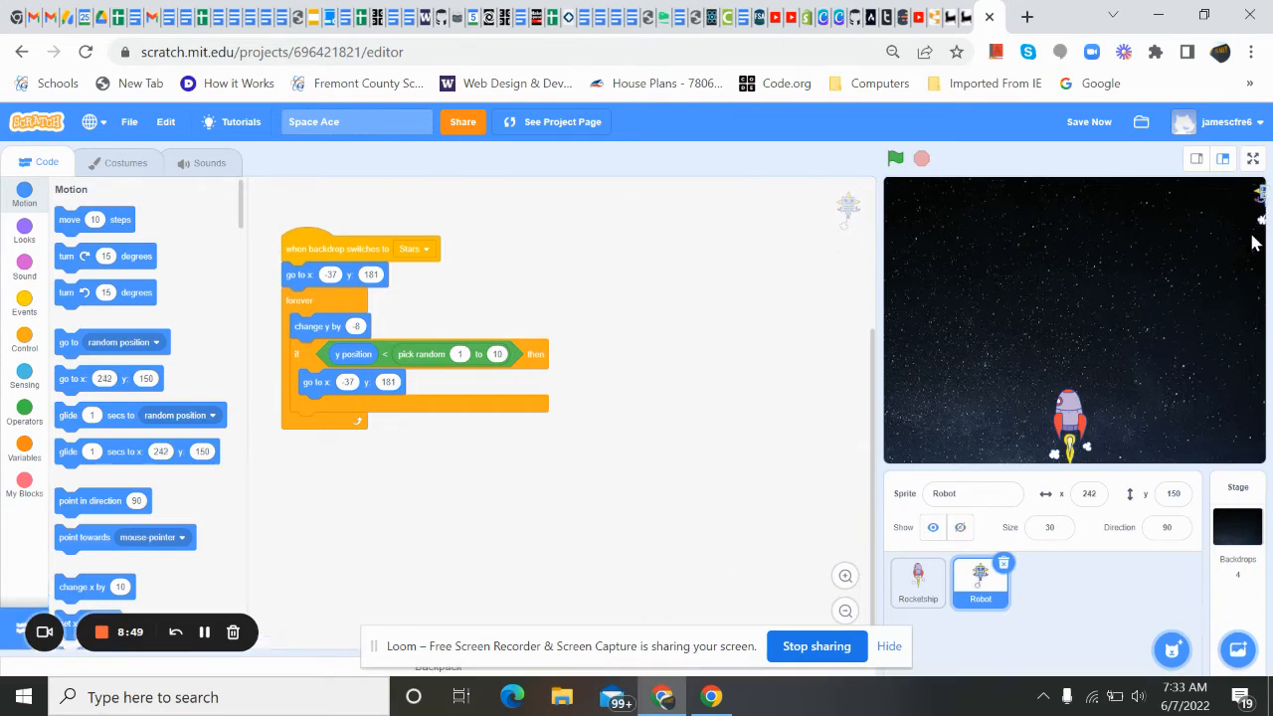
mouse_move(104, 488)
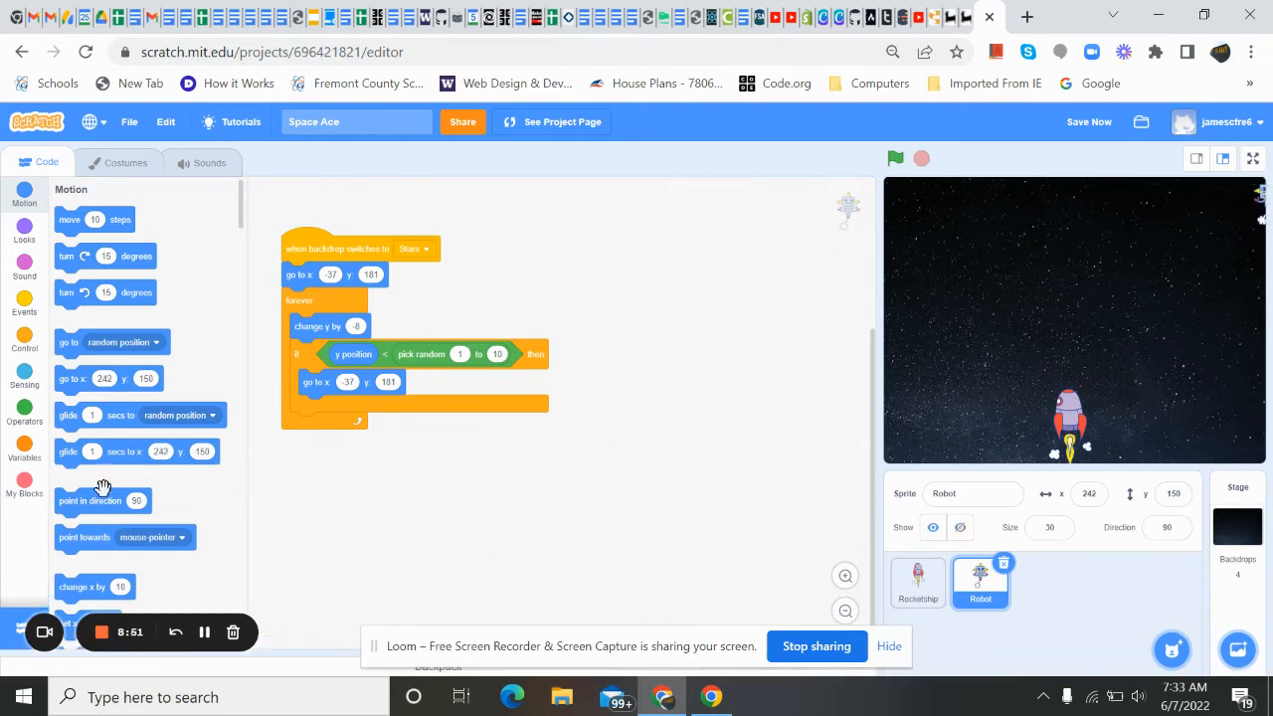
mouse_move(134, 480)
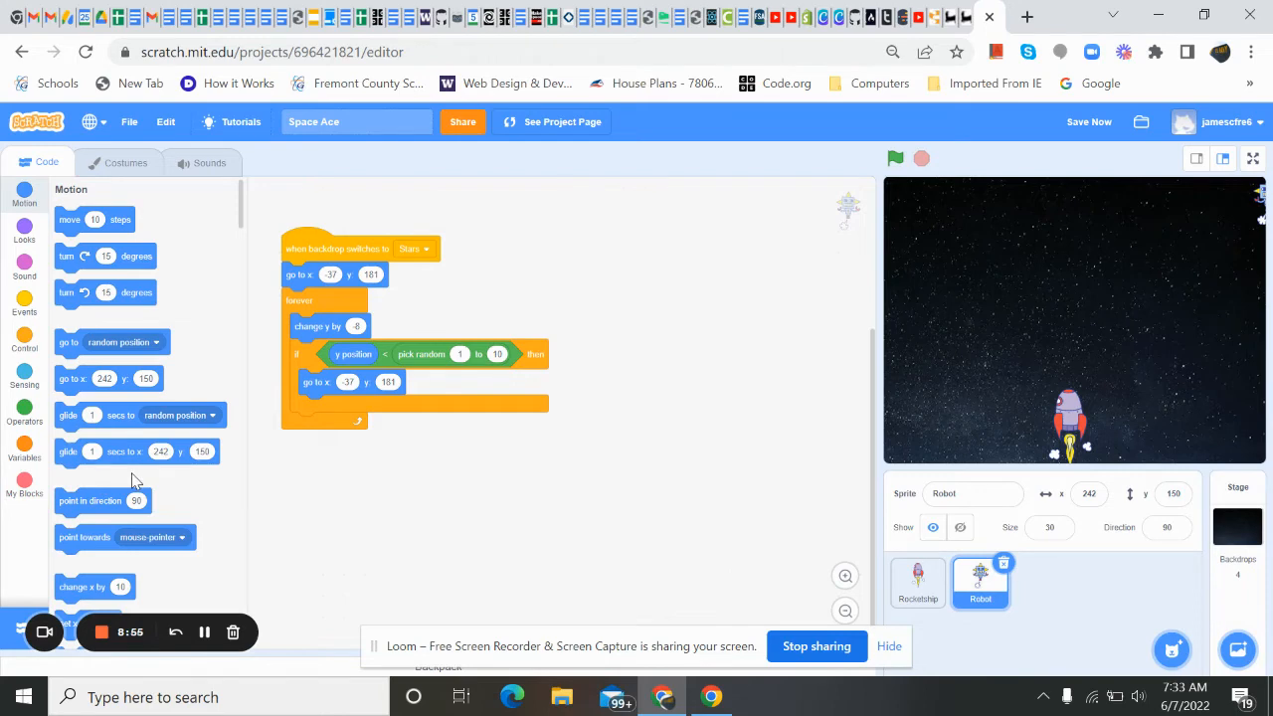
mouse_move(1235, 203)
text(240)
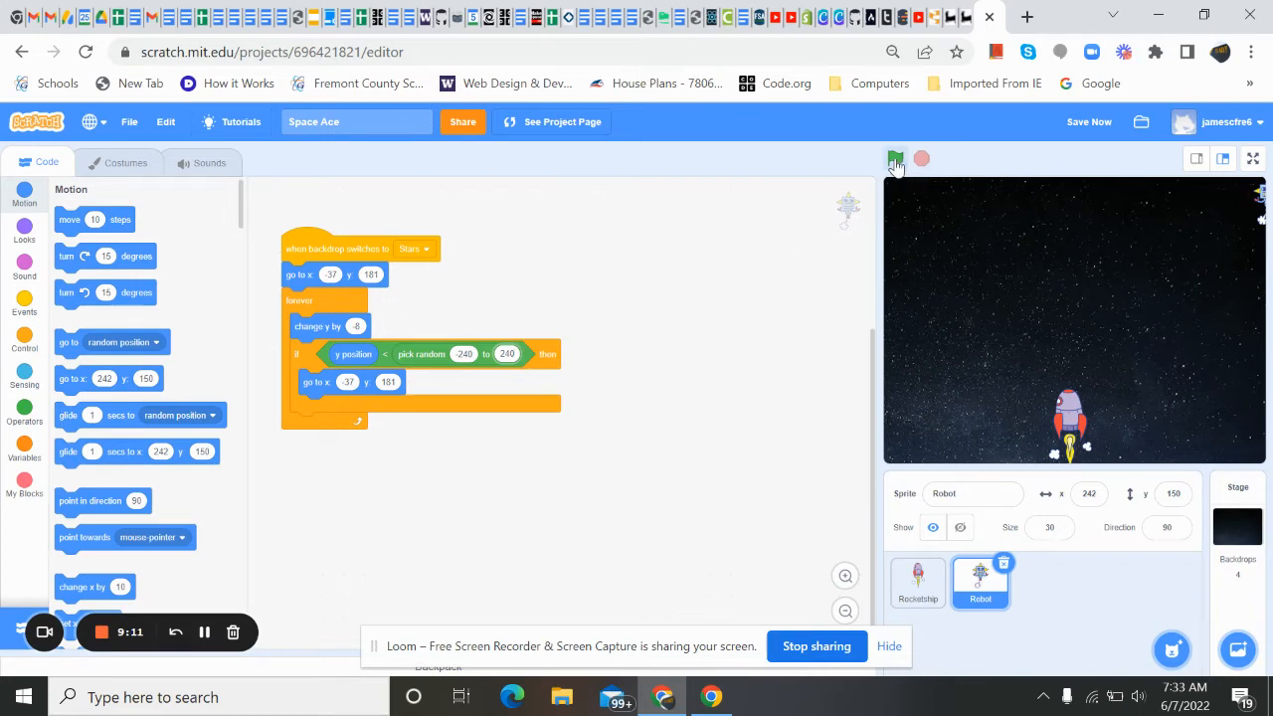
Step: Run the game repeatedly and watch the robot fall on the Stars backdrop
click(894, 159)
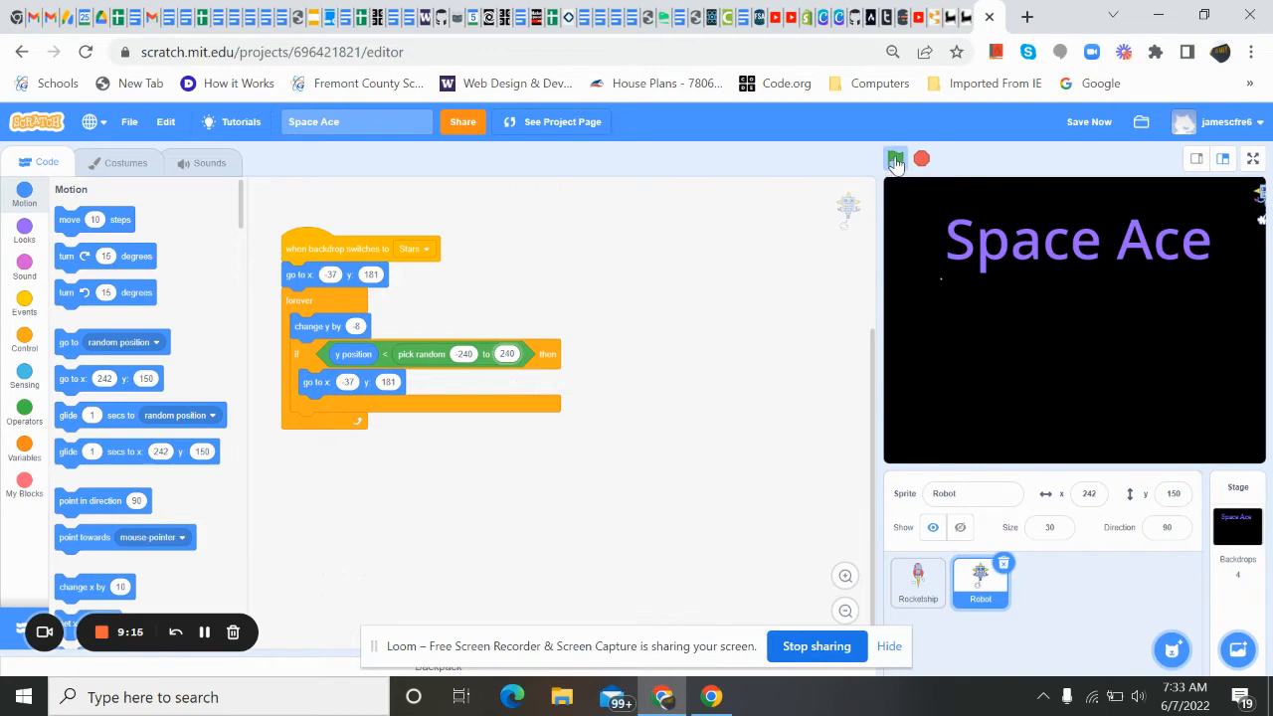
click(895, 159)
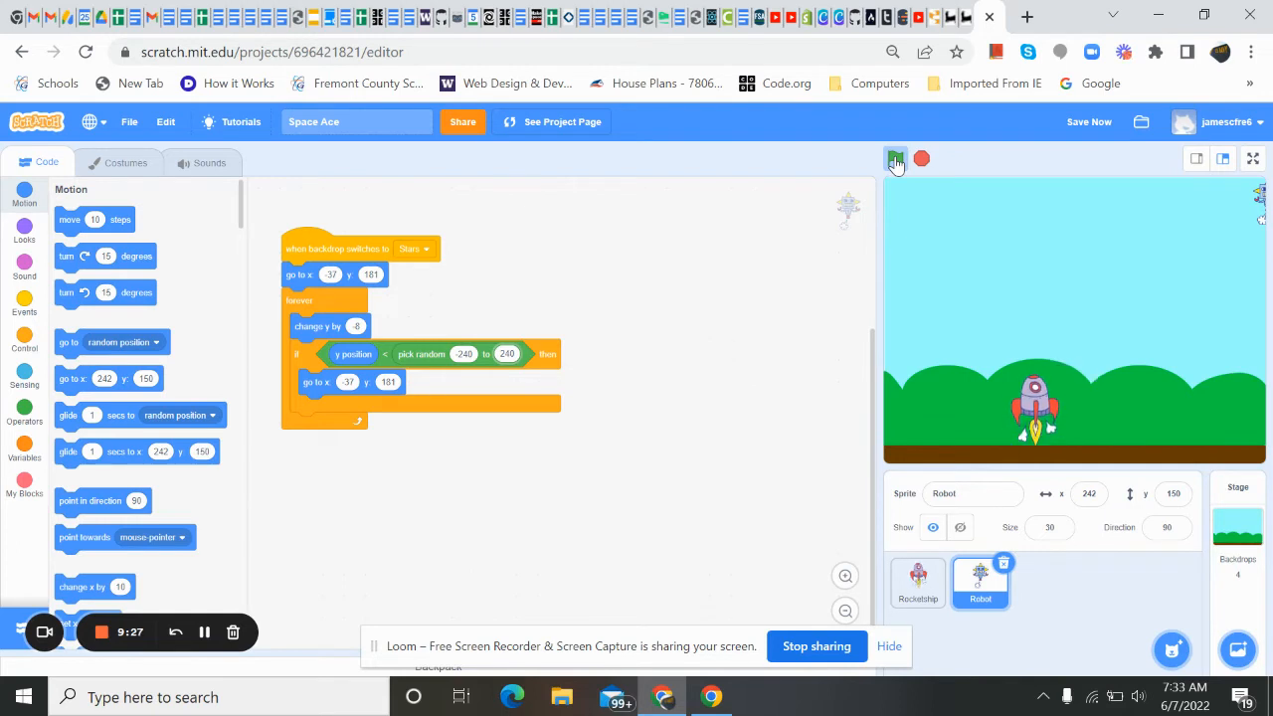
click(896, 159)
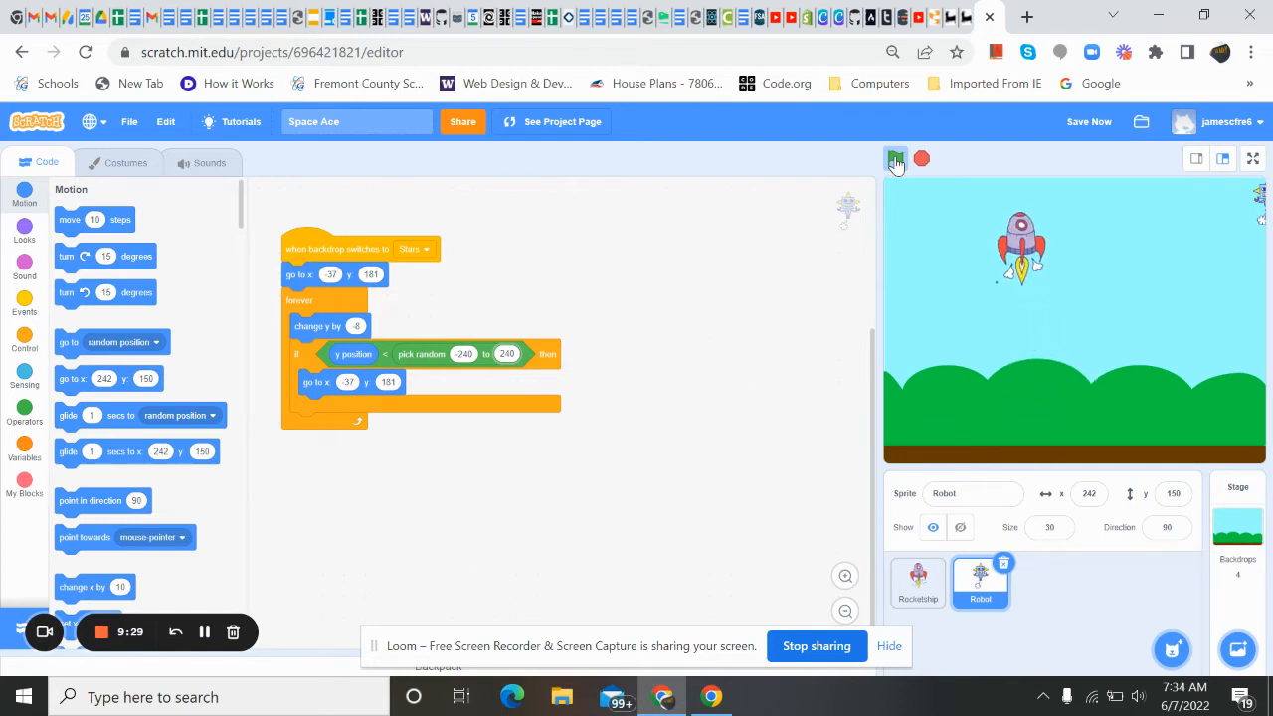
click(895, 159)
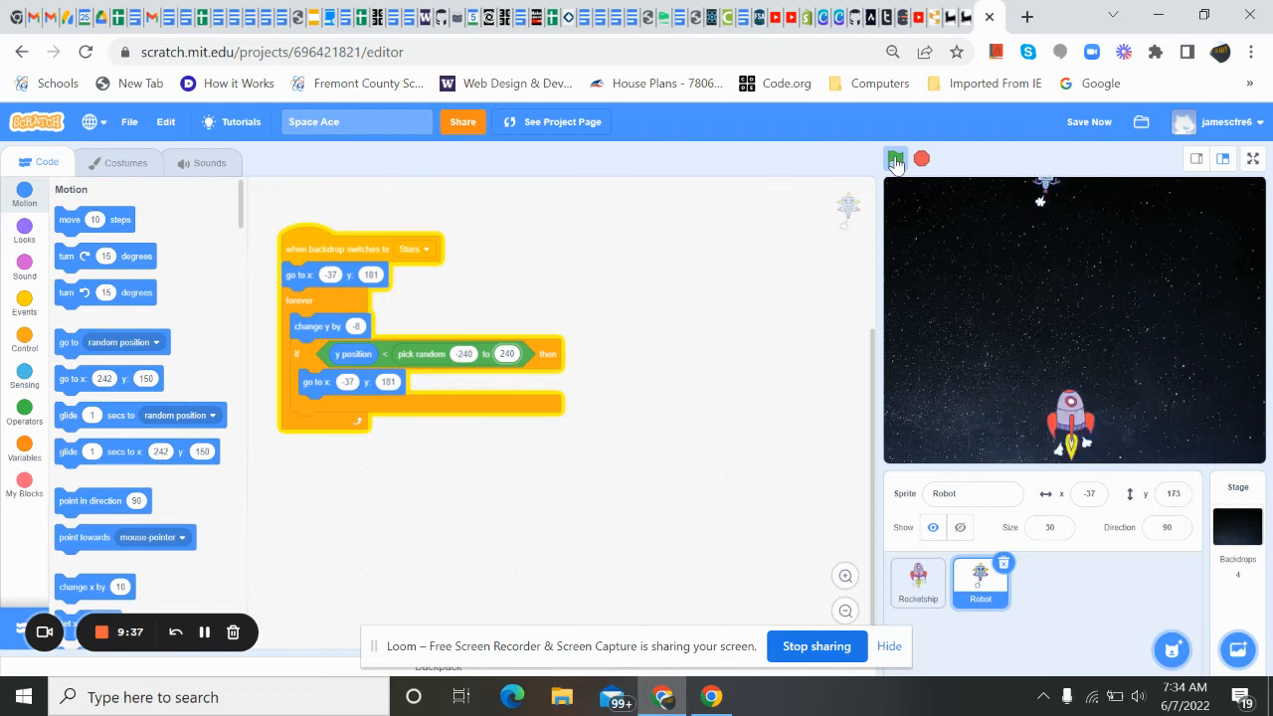
click(894, 158)
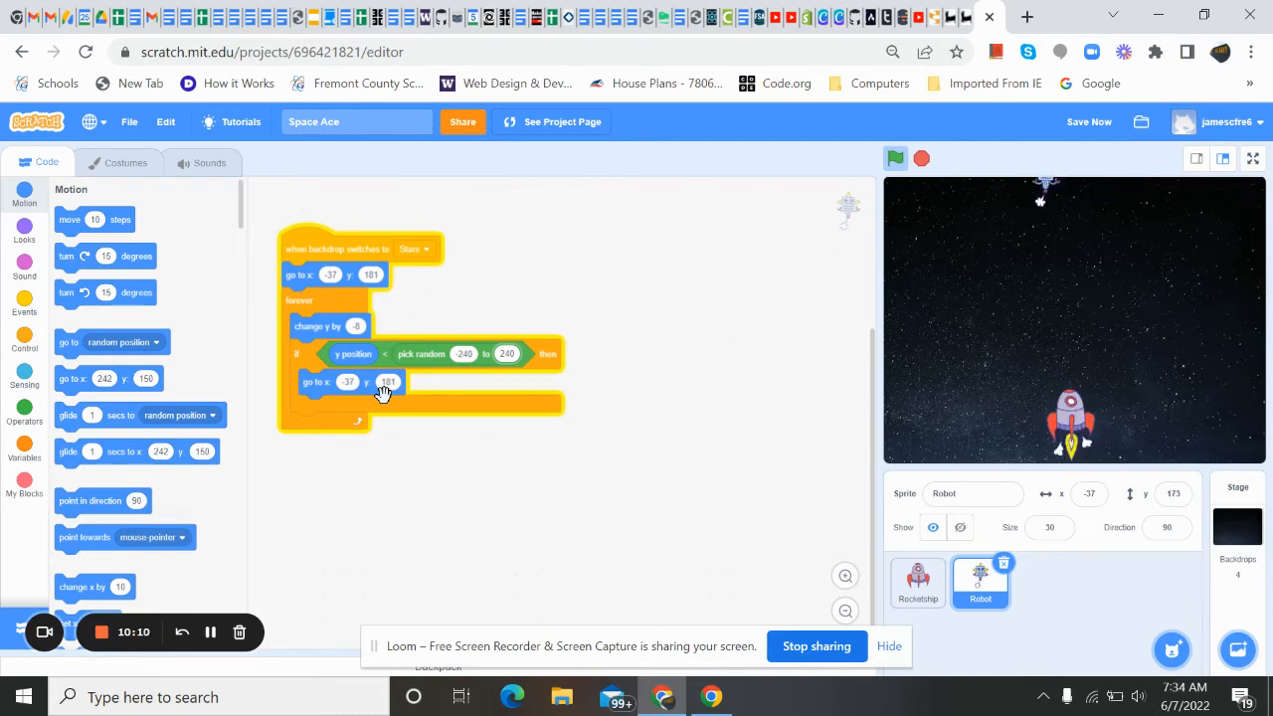
Step: Put pick random -240 to 240 into the respawn x slot, then stop the game
click(1087, 121)
text(-192)
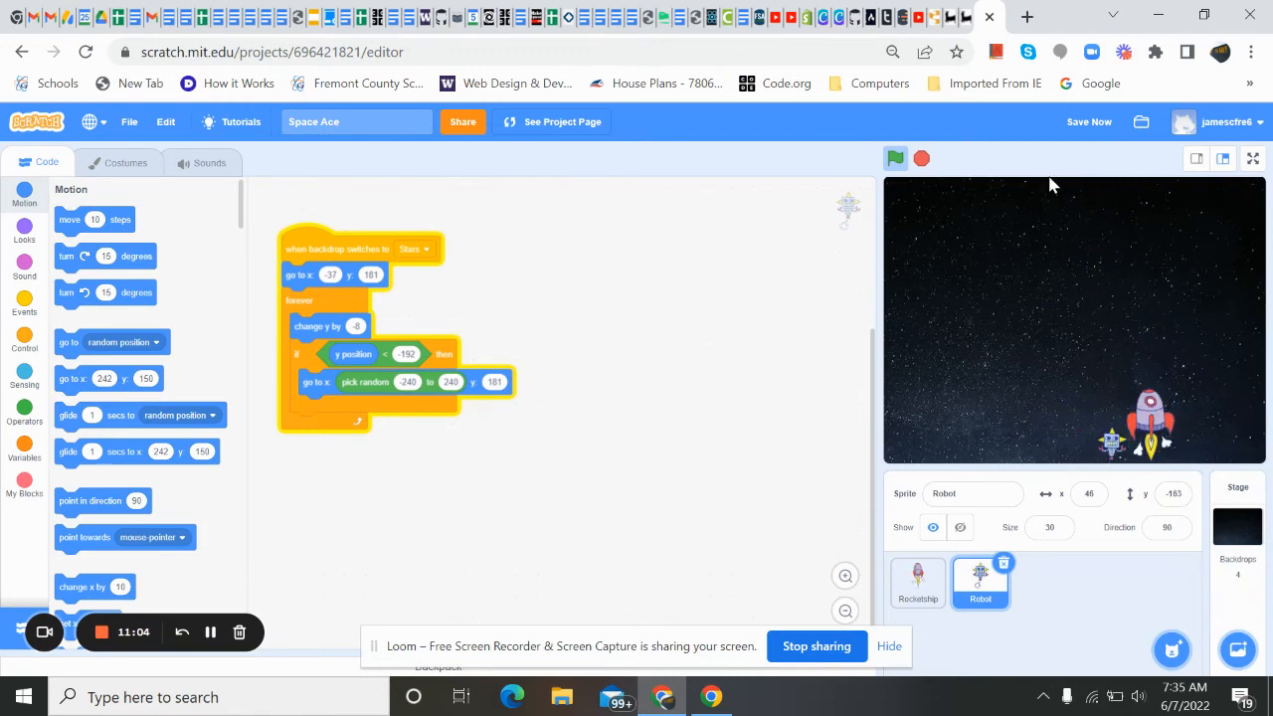
click(894, 159)
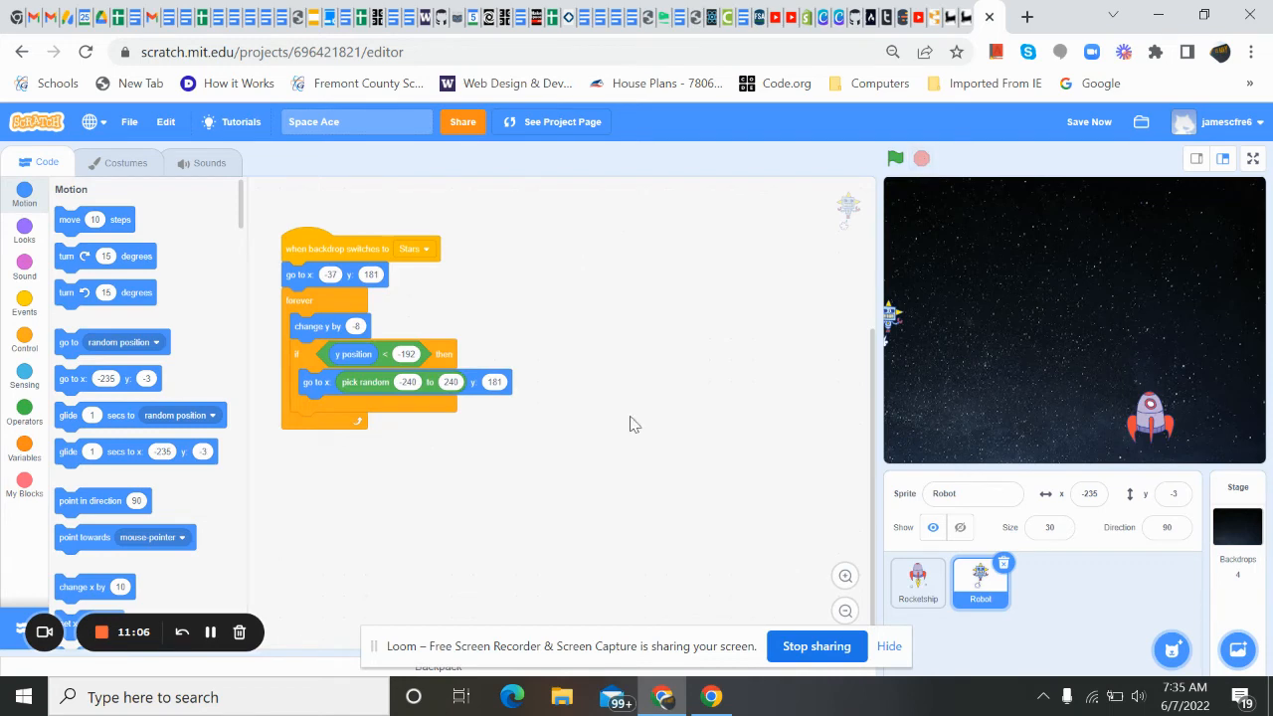
mouse_move(690, 439)
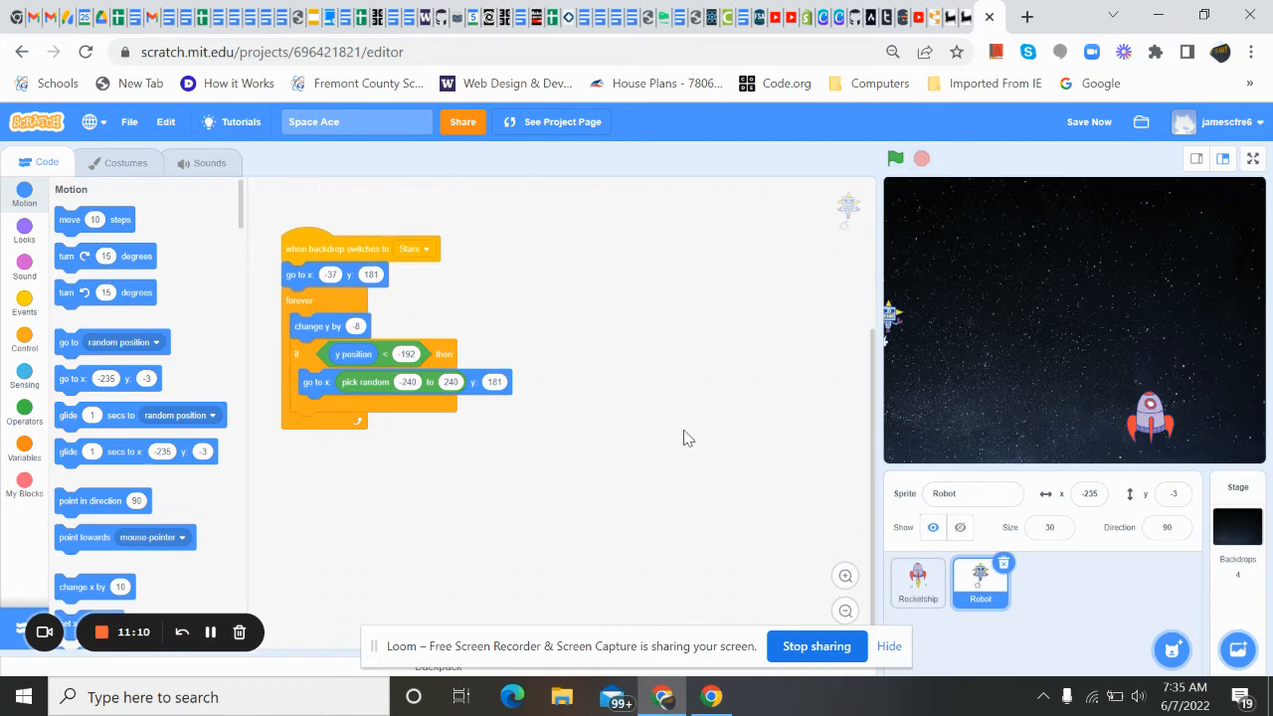
Step: Add a 'when q key pressed' trigger to the Robot's scripts
click(154, 342)
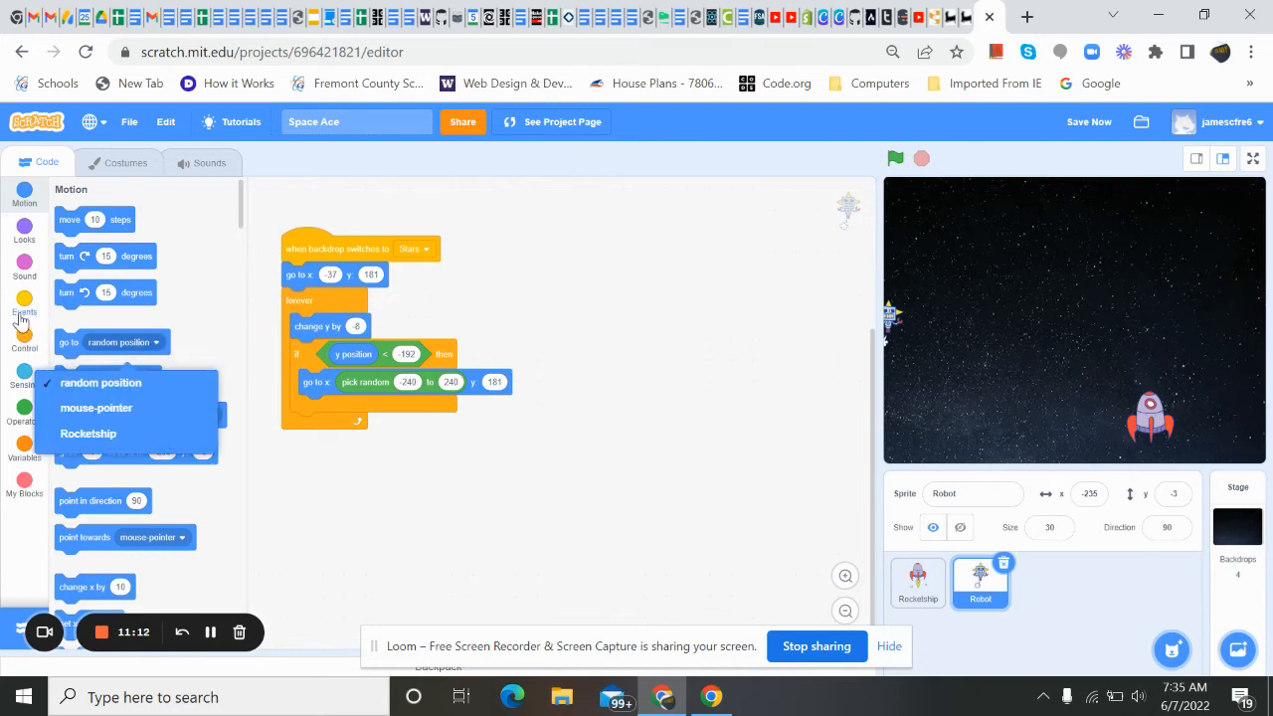
click(24, 312)
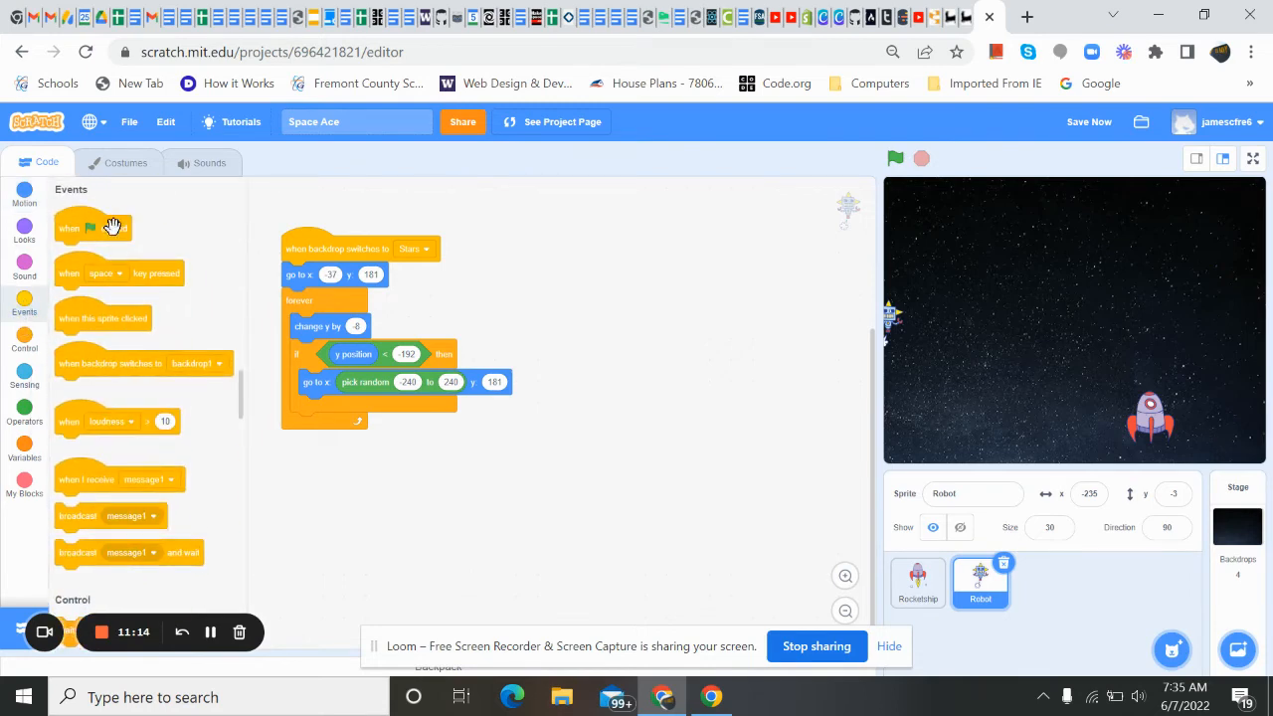
mouse_move(66, 275)
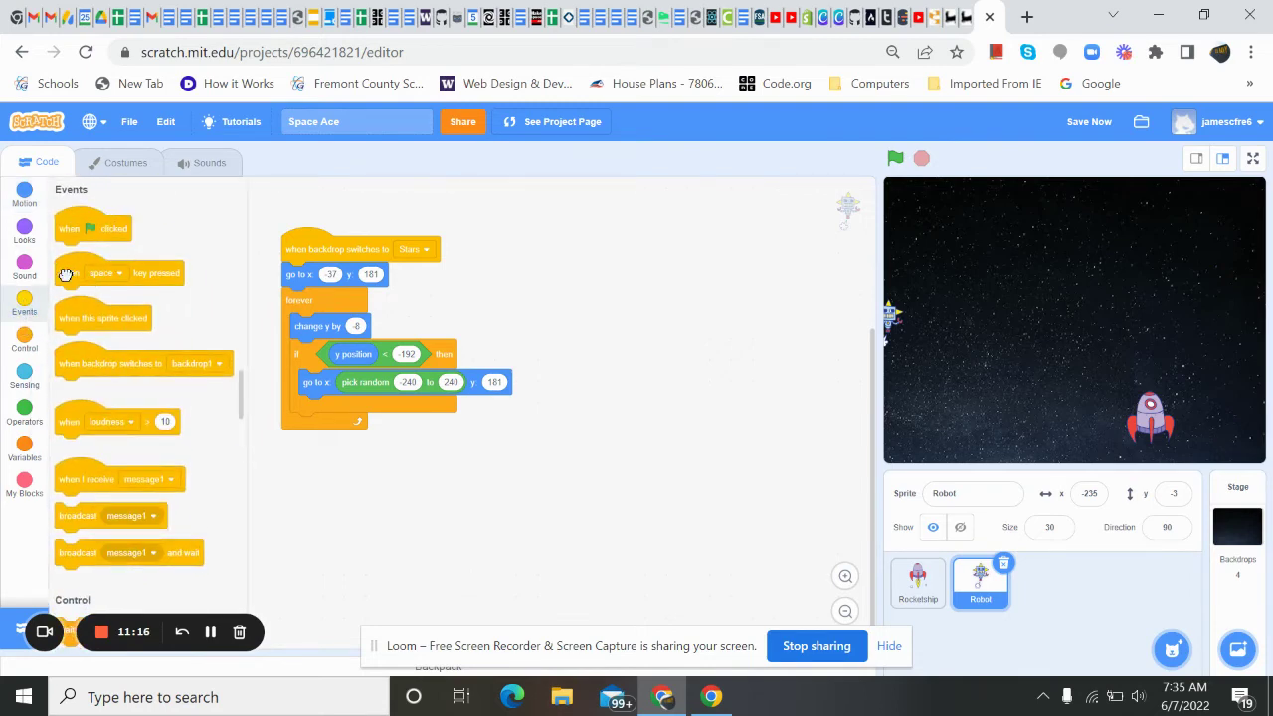
drag(92, 273, 714, 280)
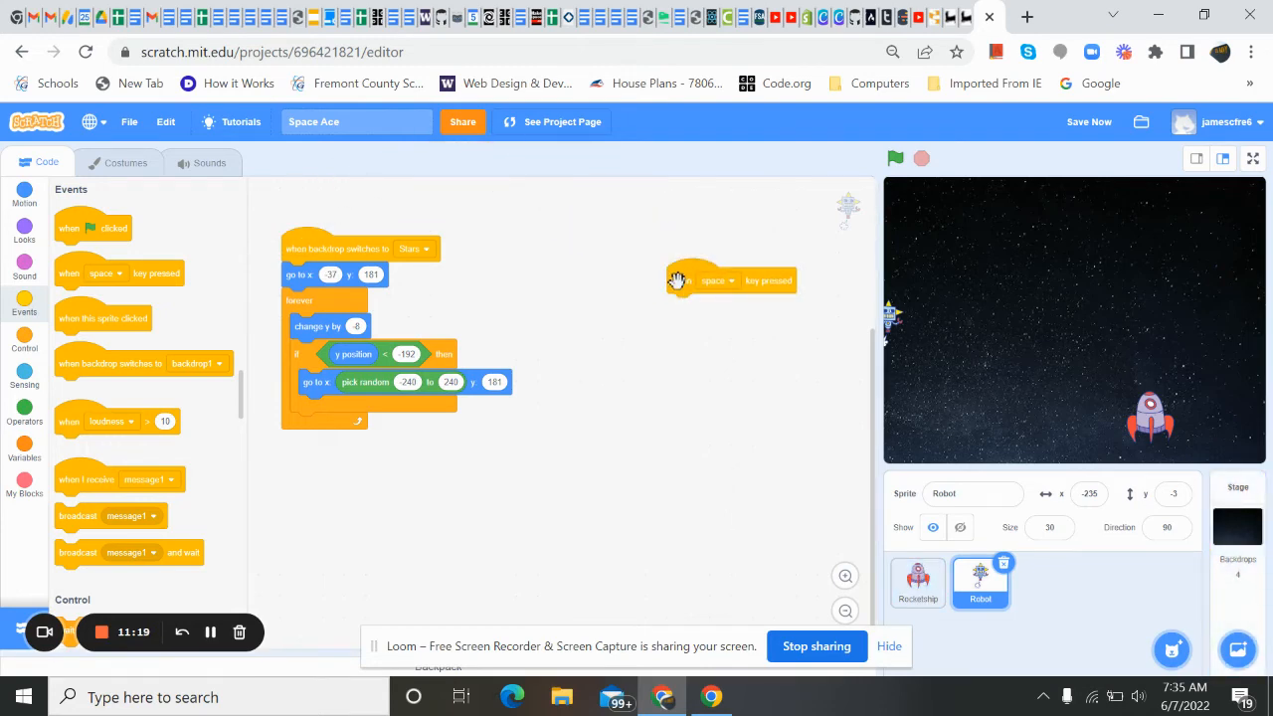
click(716, 280)
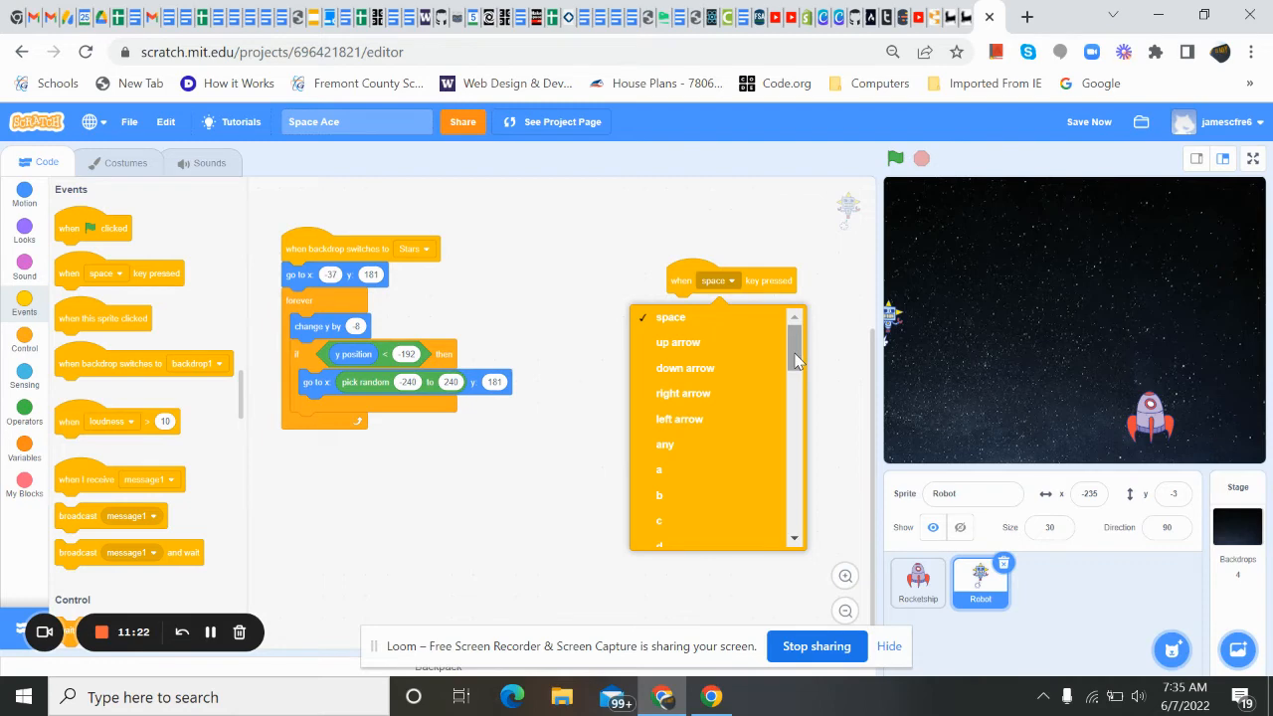
scroll(down, 3)
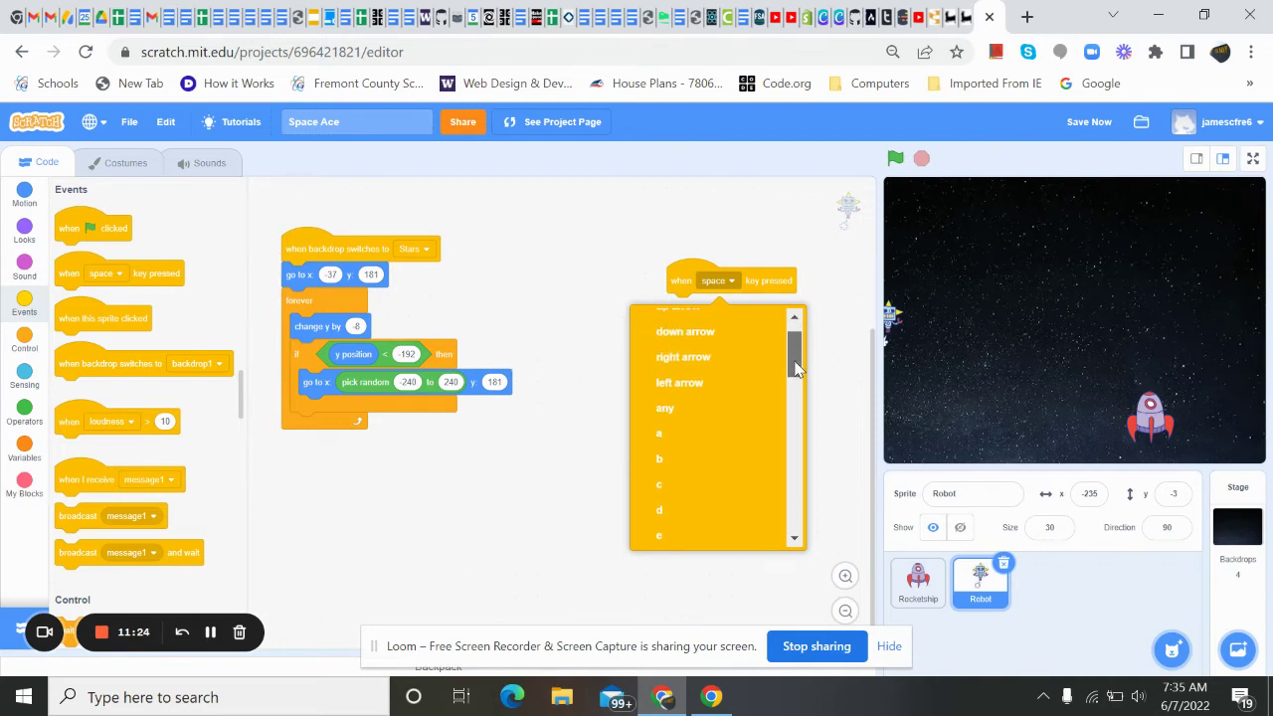
scroll(down, 3)
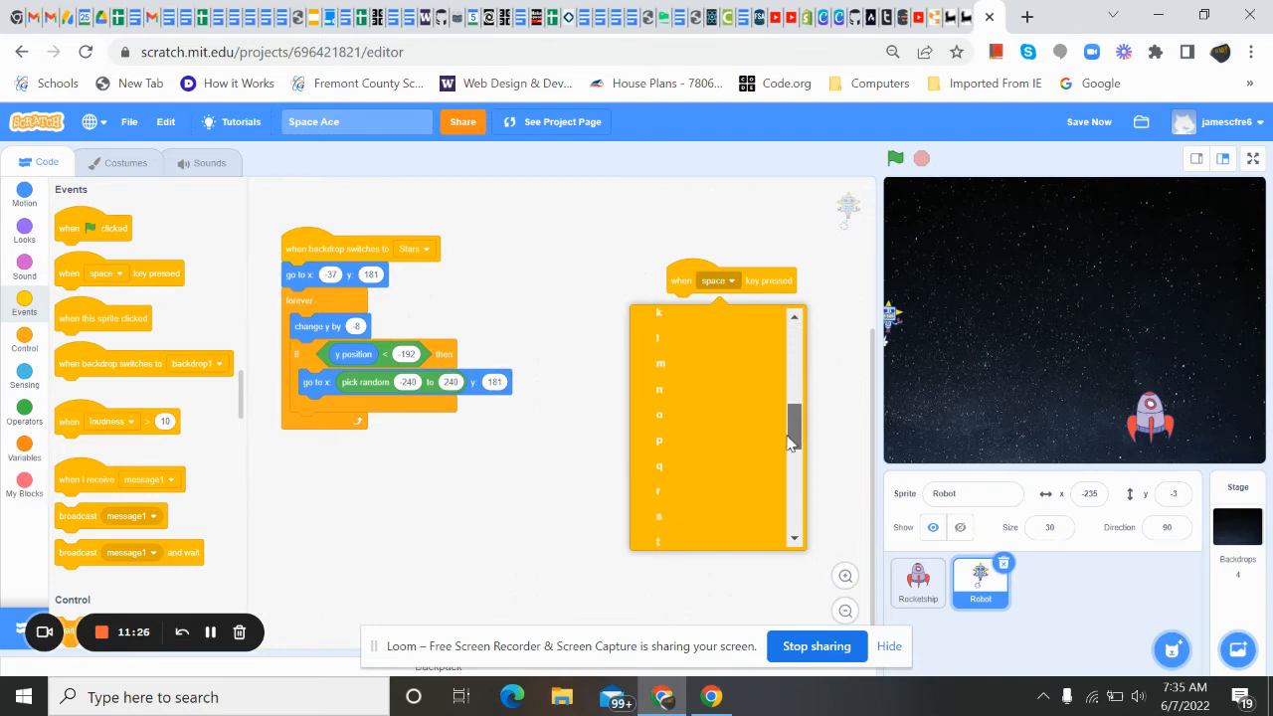
scroll(down, 3)
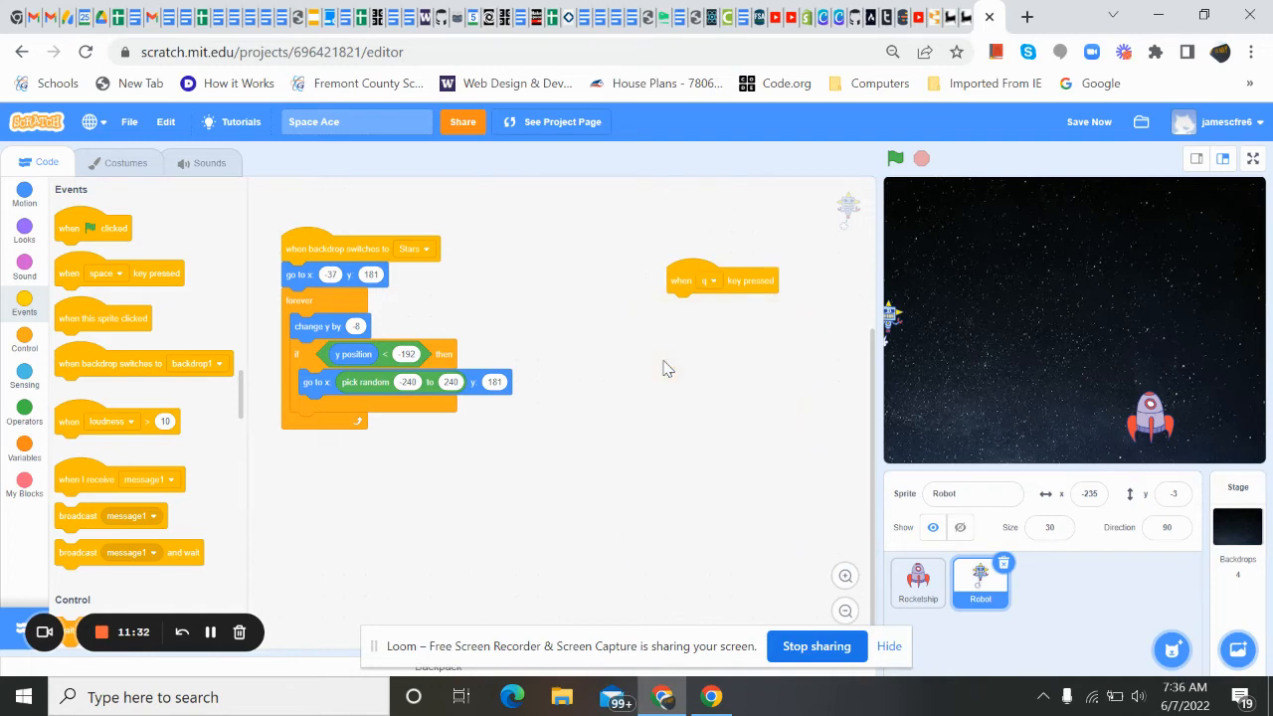
mouse_move(622, 303)
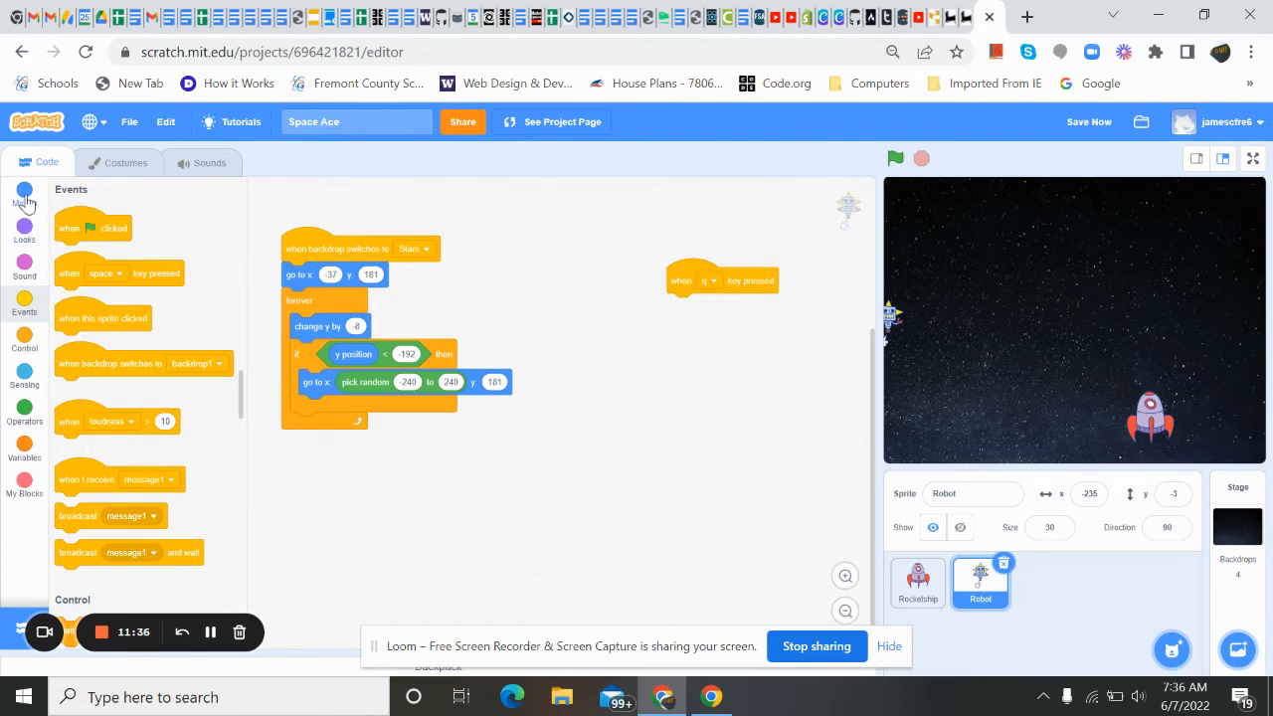
Step: Attach 'switch backdrop to Stars' under the q key trigger
click(24, 229)
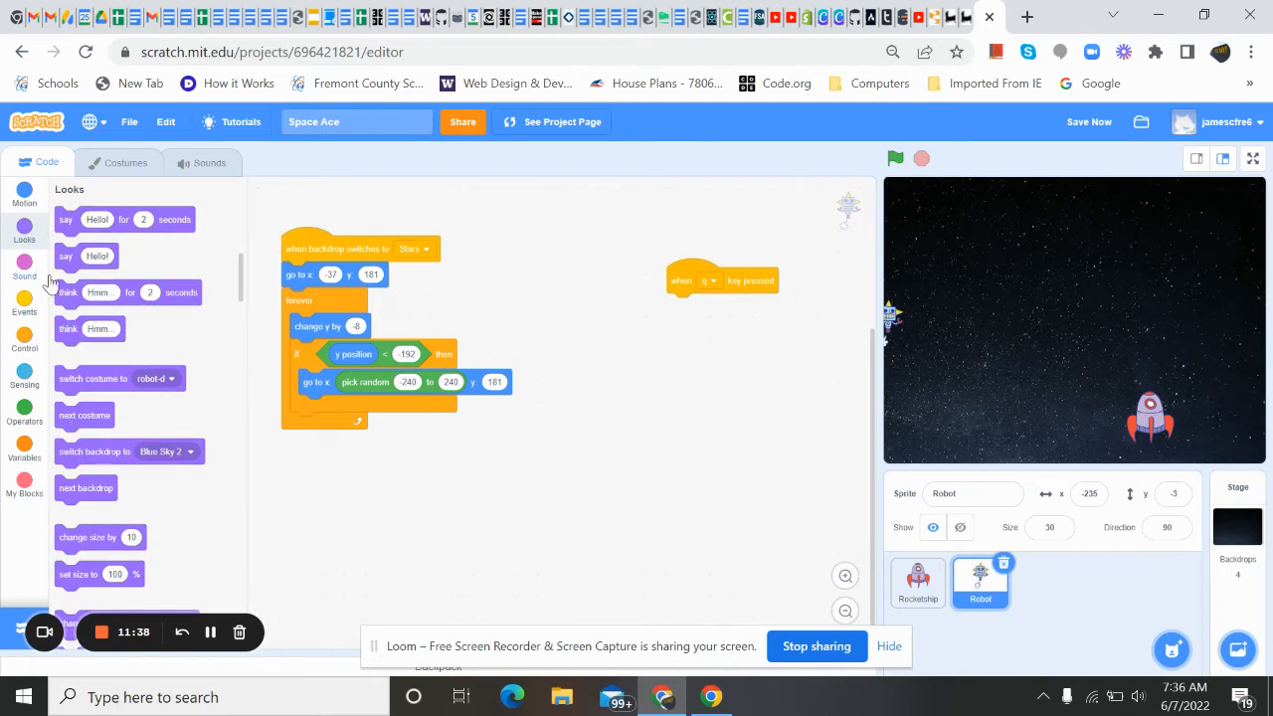
drag(94, 450, 585, 296)
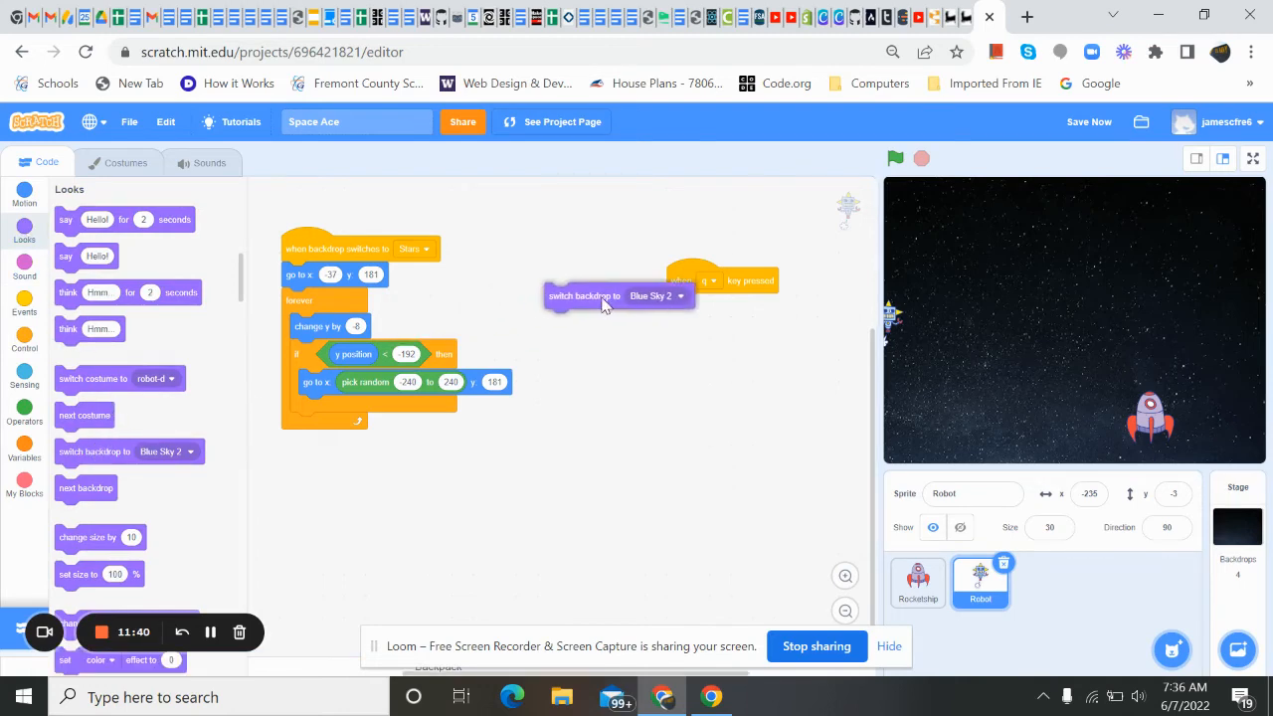
drag(584, 295, 706, 306)
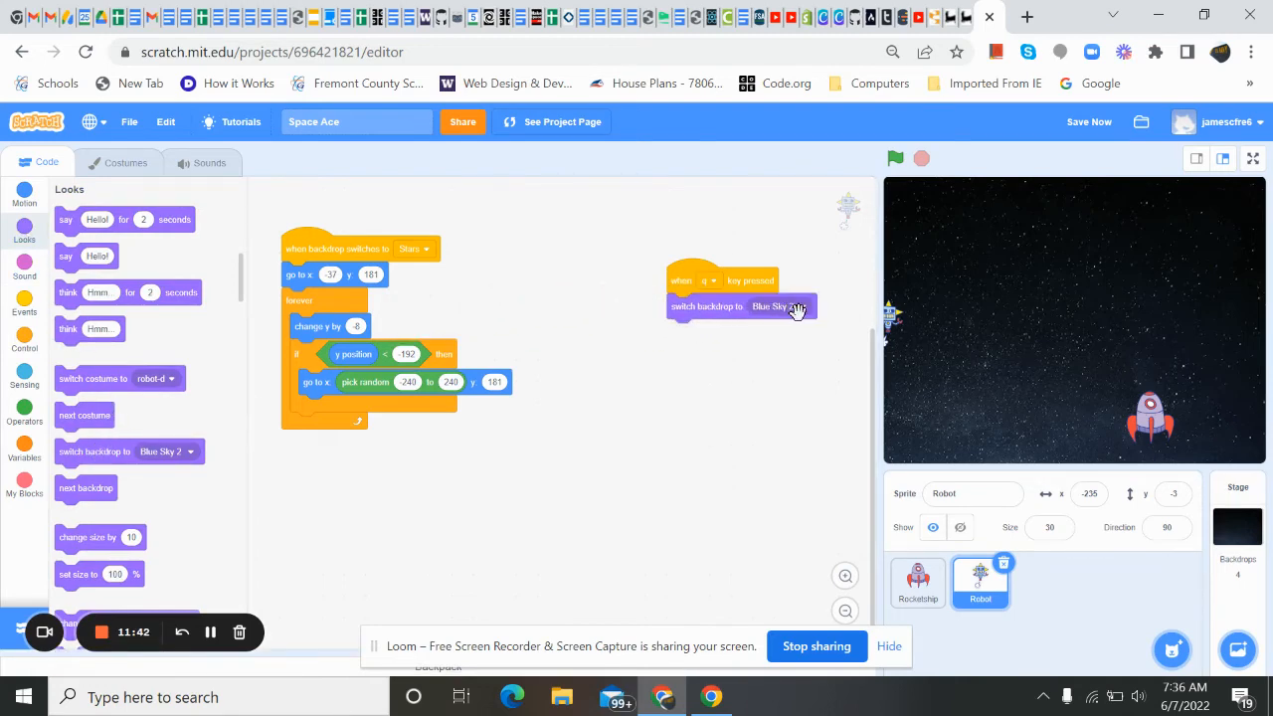
click(780, 306)
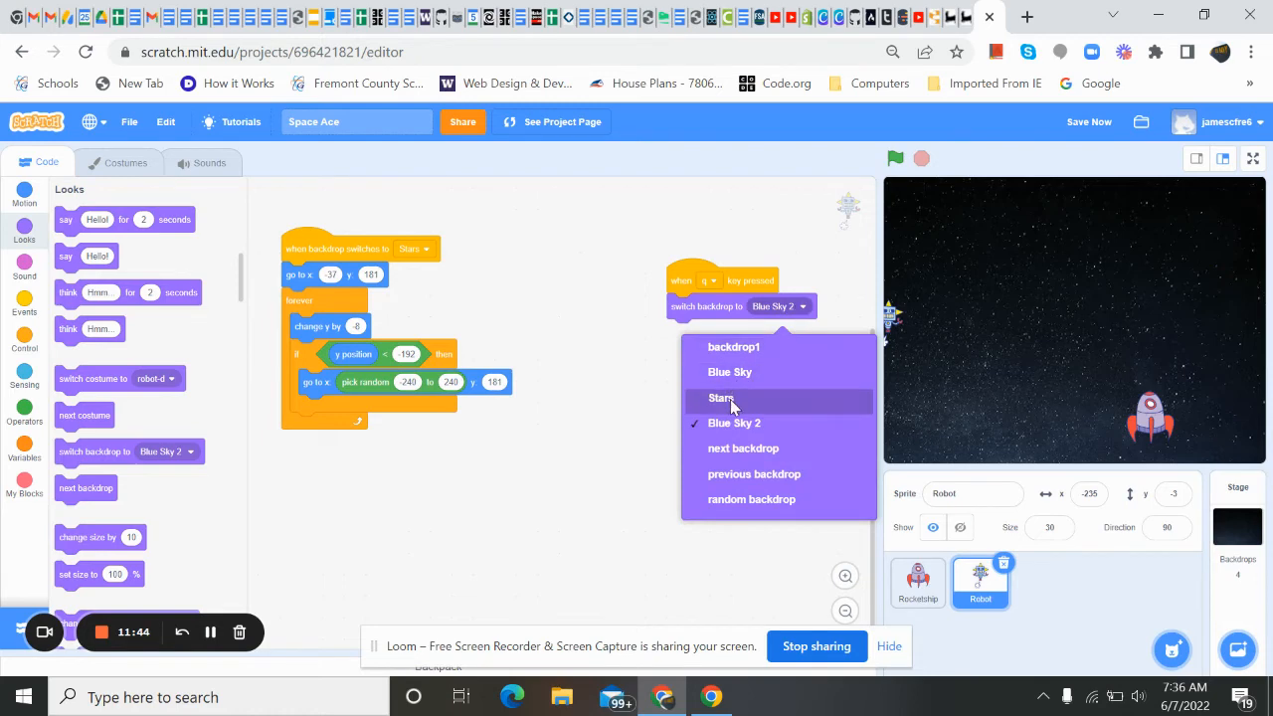
click(721, 397)
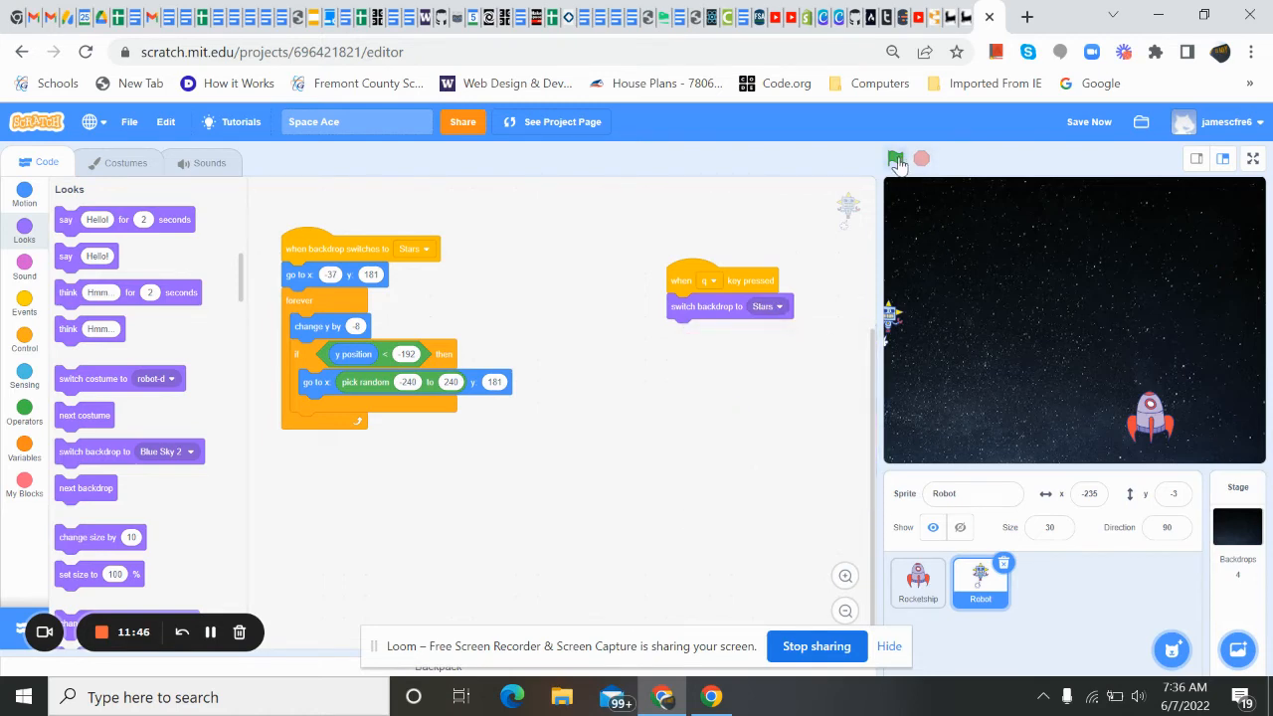
Step: Test the q cheat, watch the robot fall on Stars, then stop the game
click(896, 160)
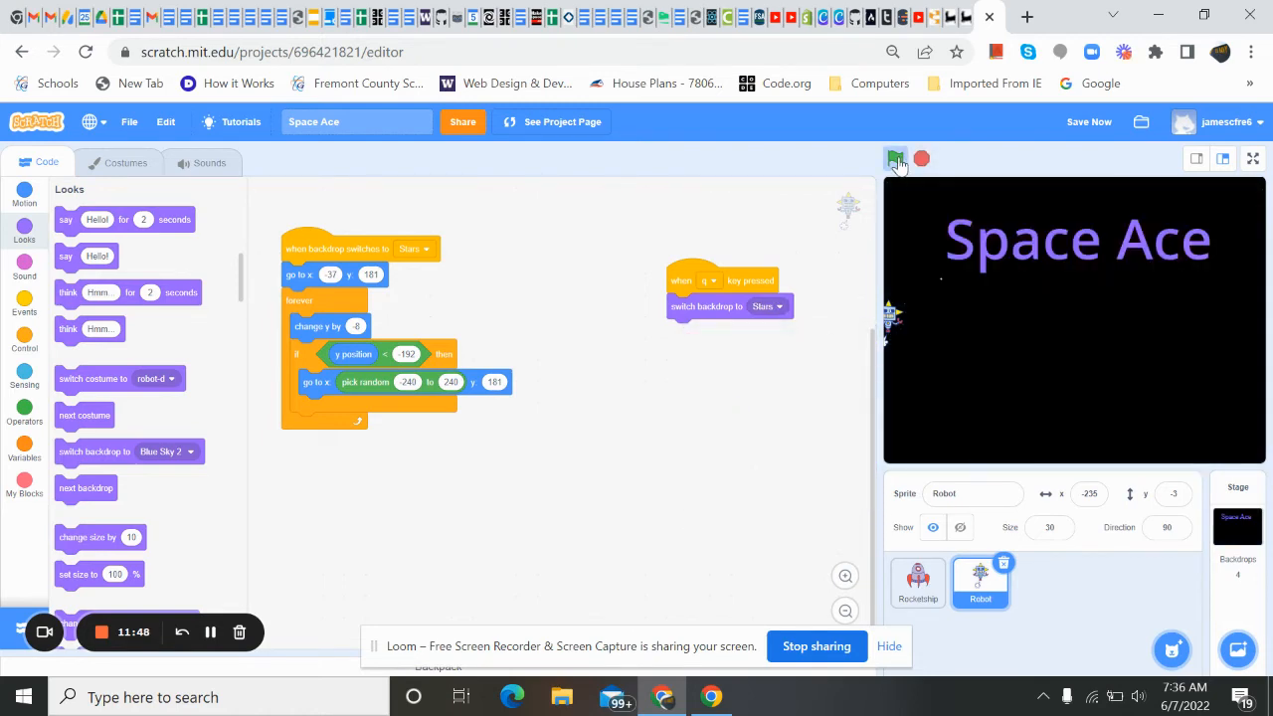
click(894, 158)
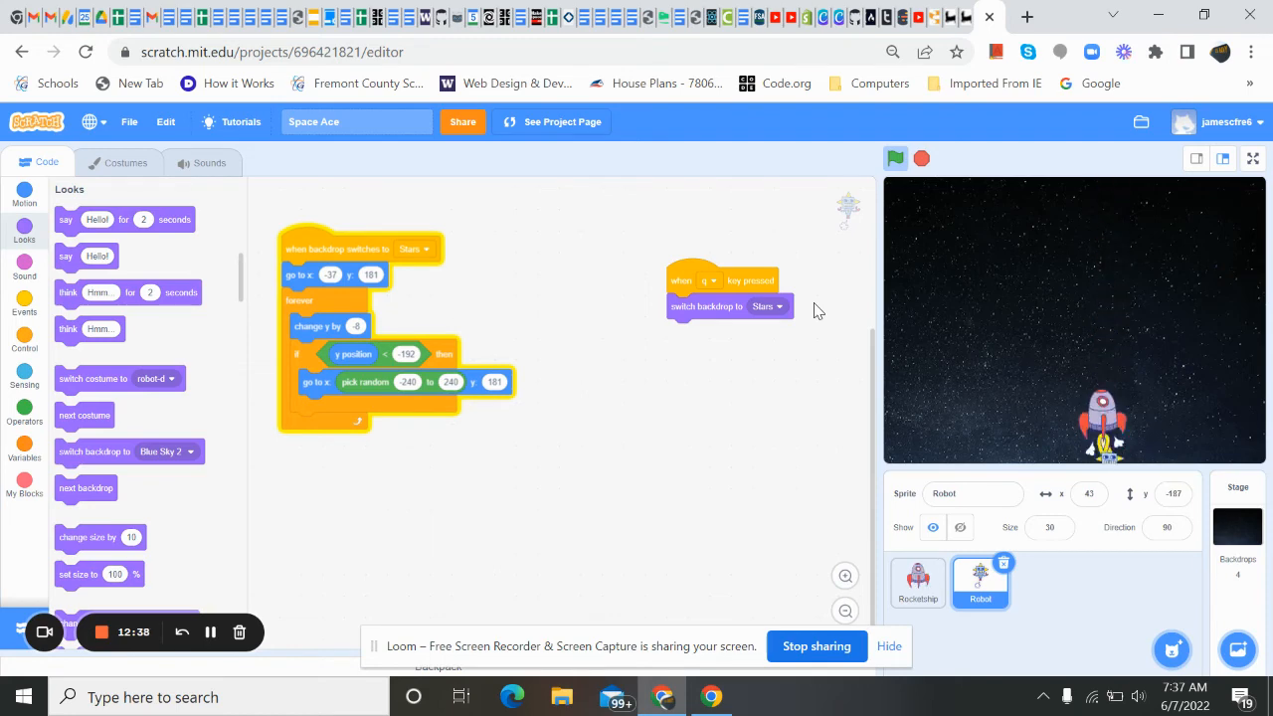
click(920, 158)
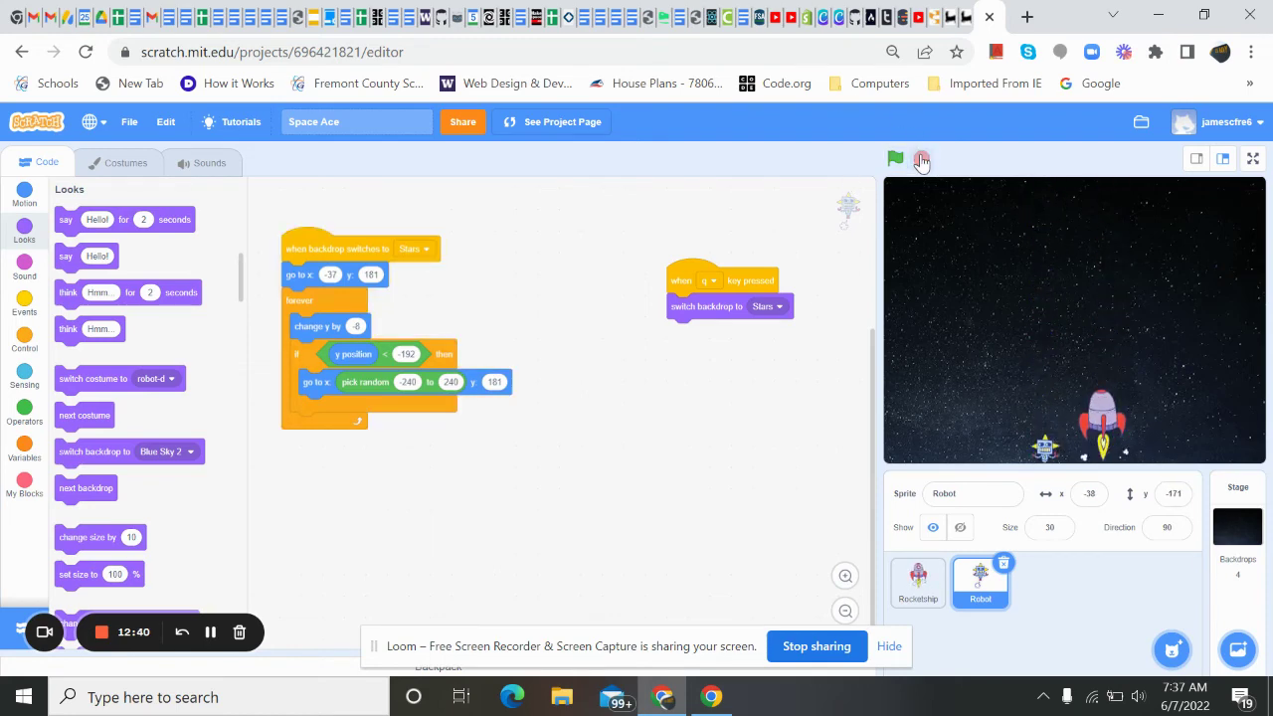
Step: Stop the test run and scroll the Looks palette toward the show block
click(895, 160)
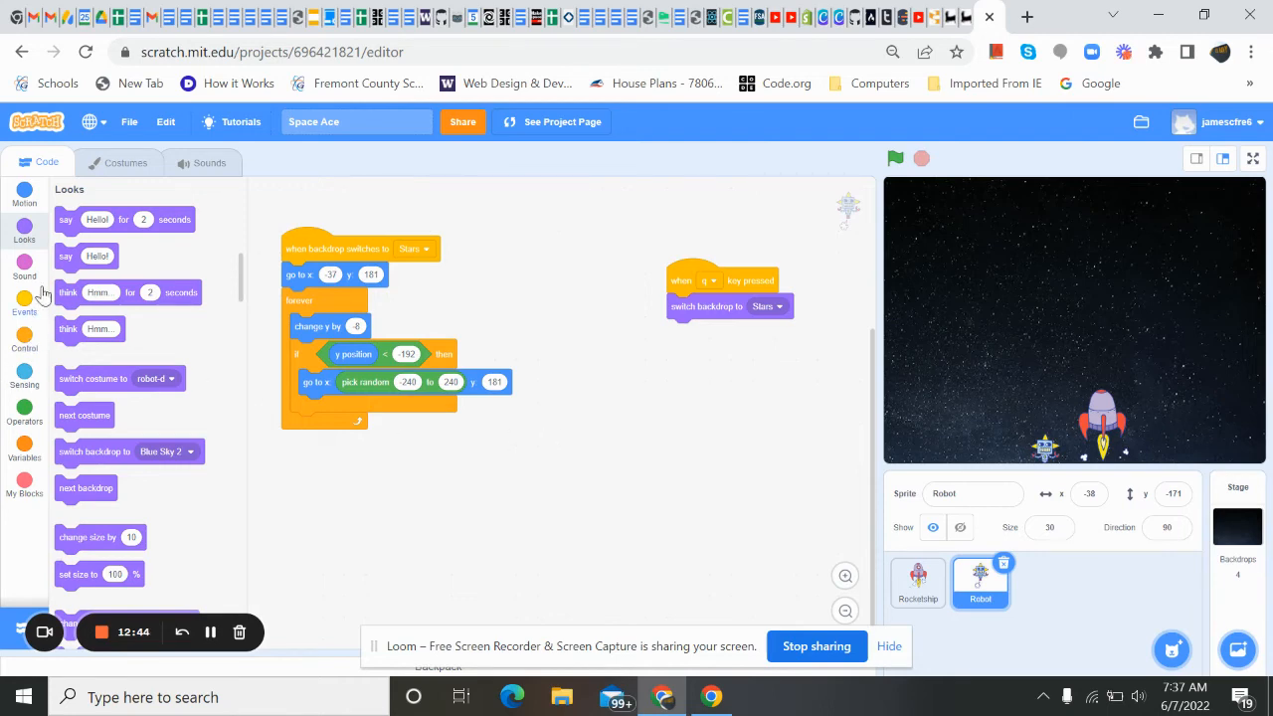
mouse_move(98, 375)
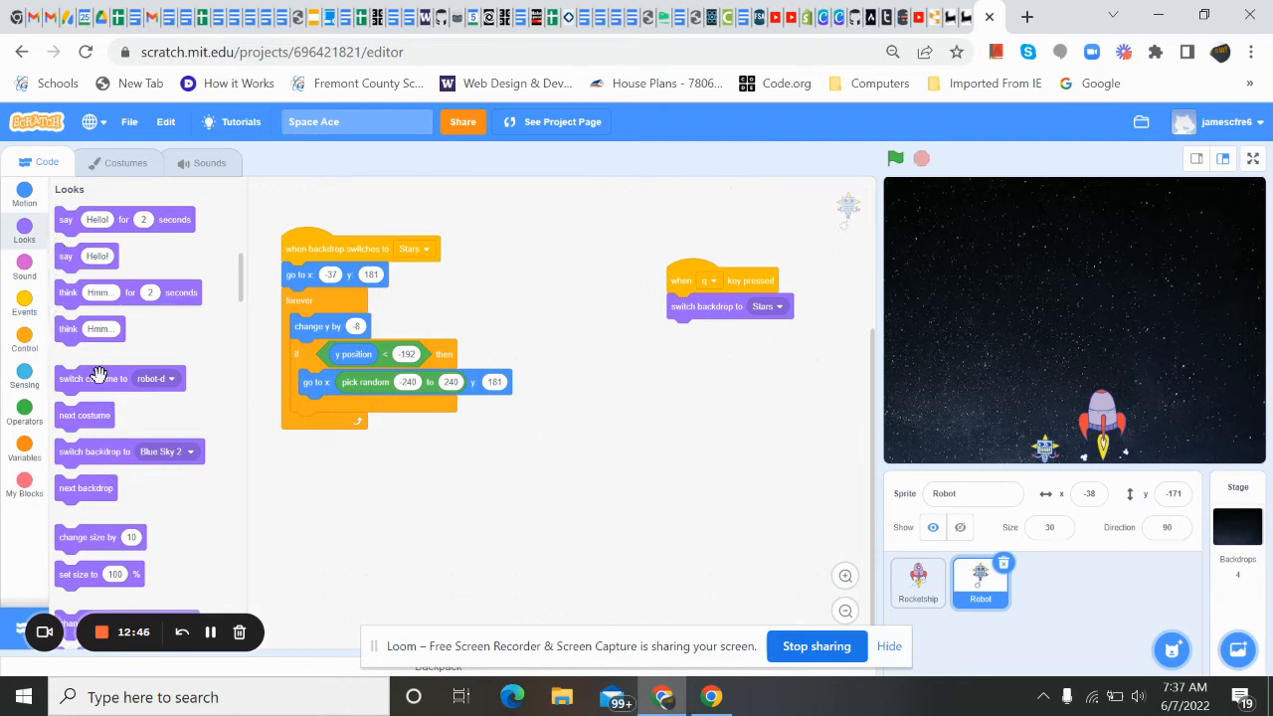
scroll(down, 3)
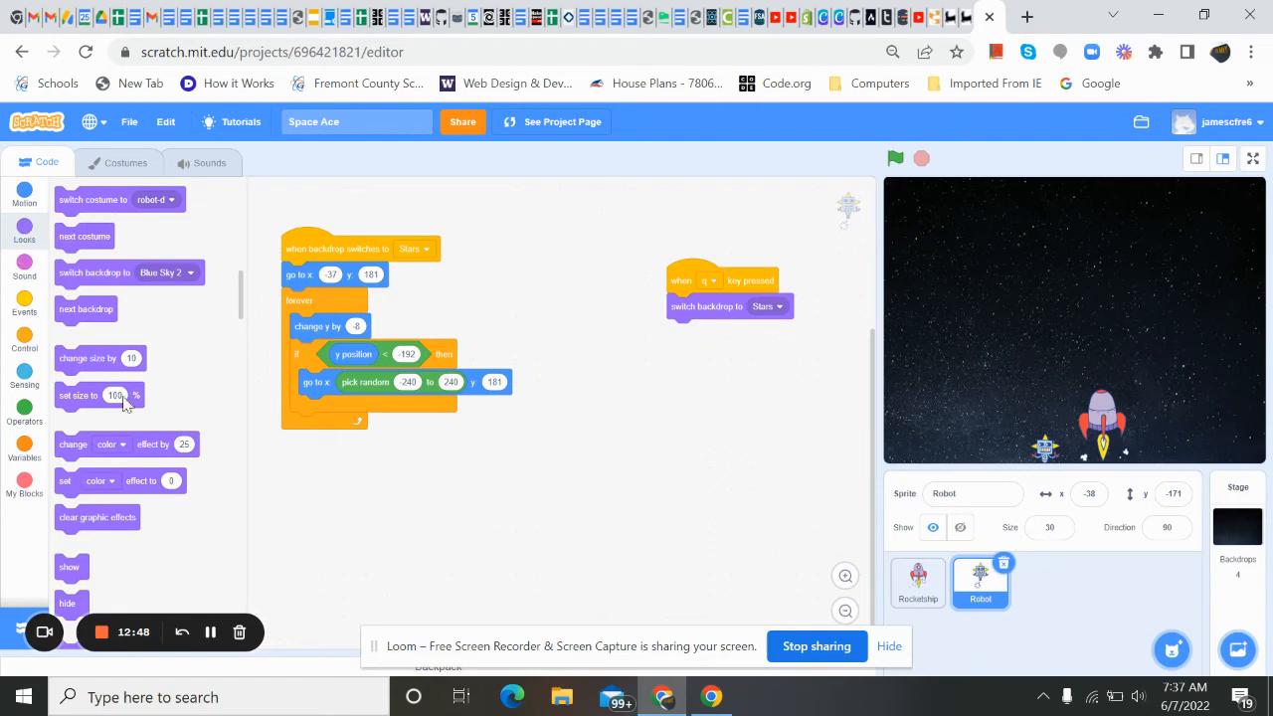
scroll(down, 3)
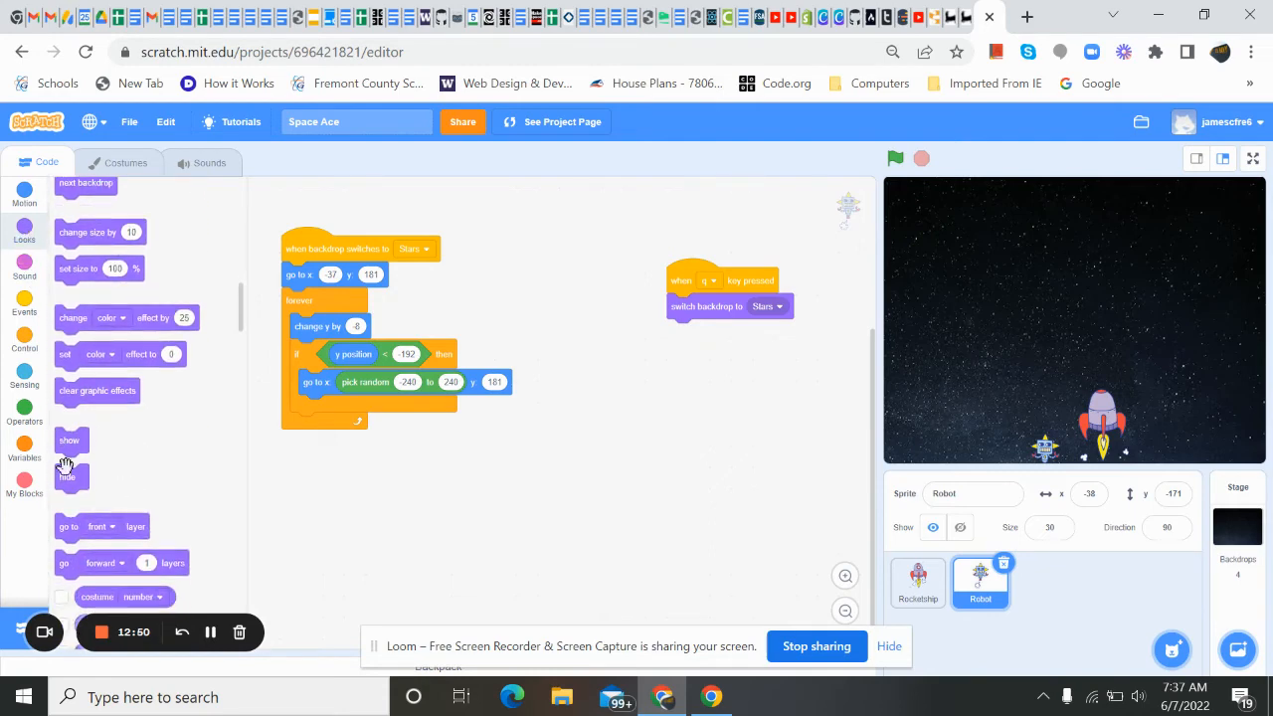
mouse_move(69, 482)
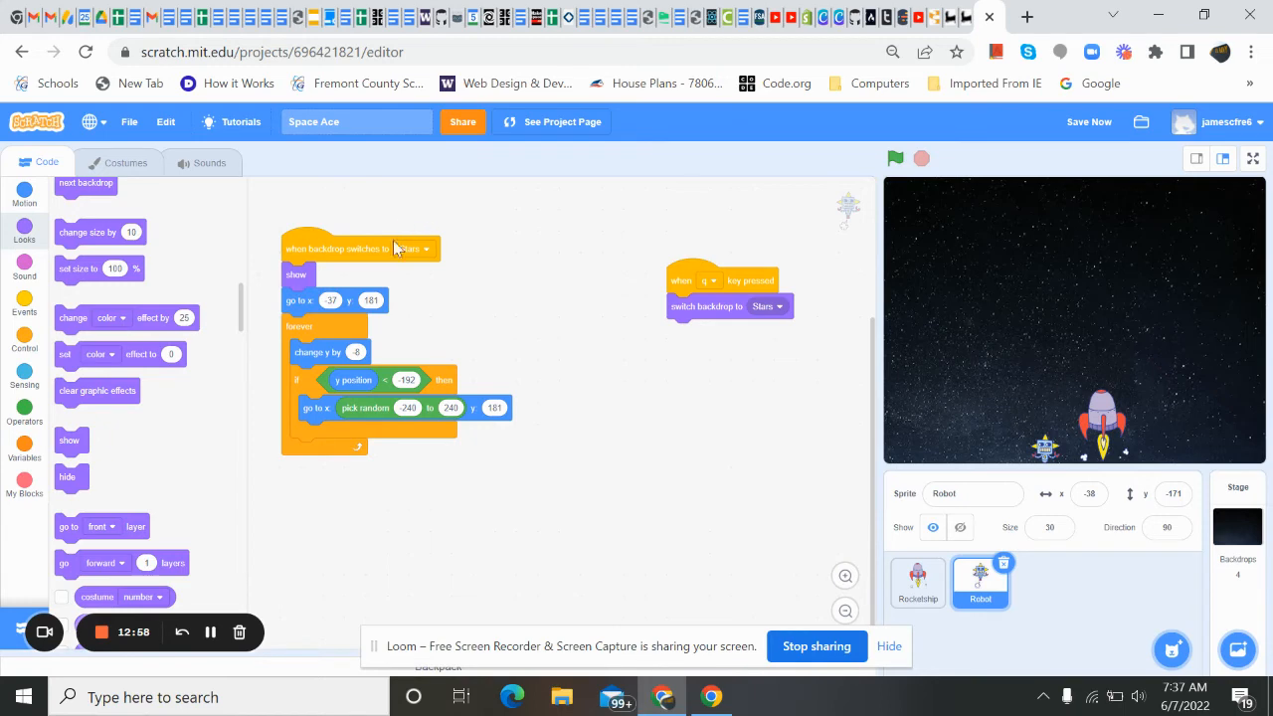
mouse_move(473, 329)
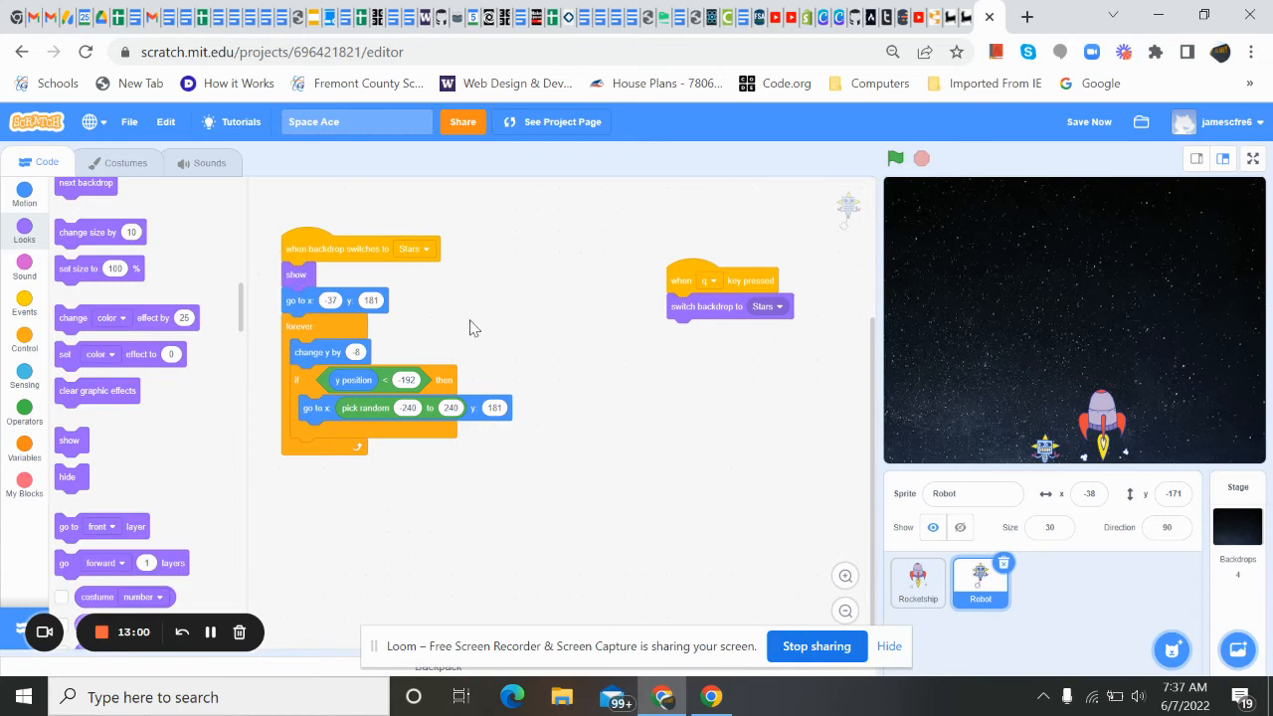
mouse_move(850, 223)
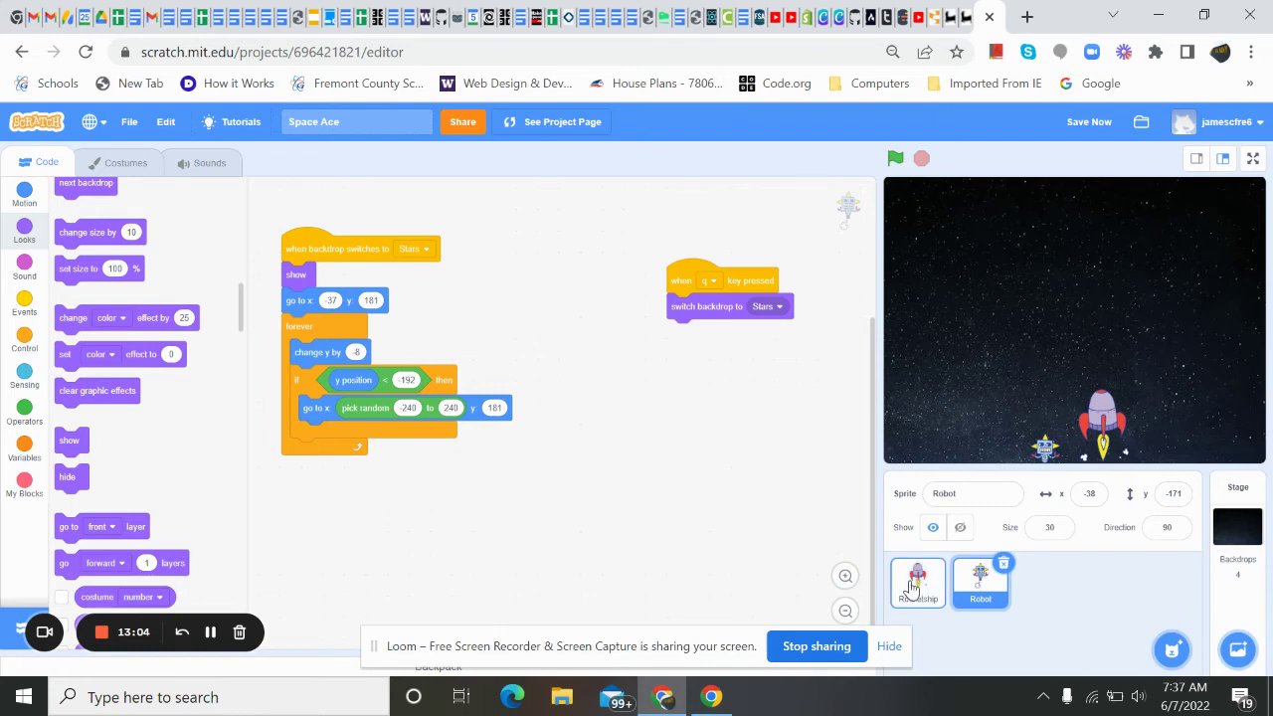
Step: Select the Robot sprite thumbnail to display its falling loop and Q cheat scripts
click(916, 582)
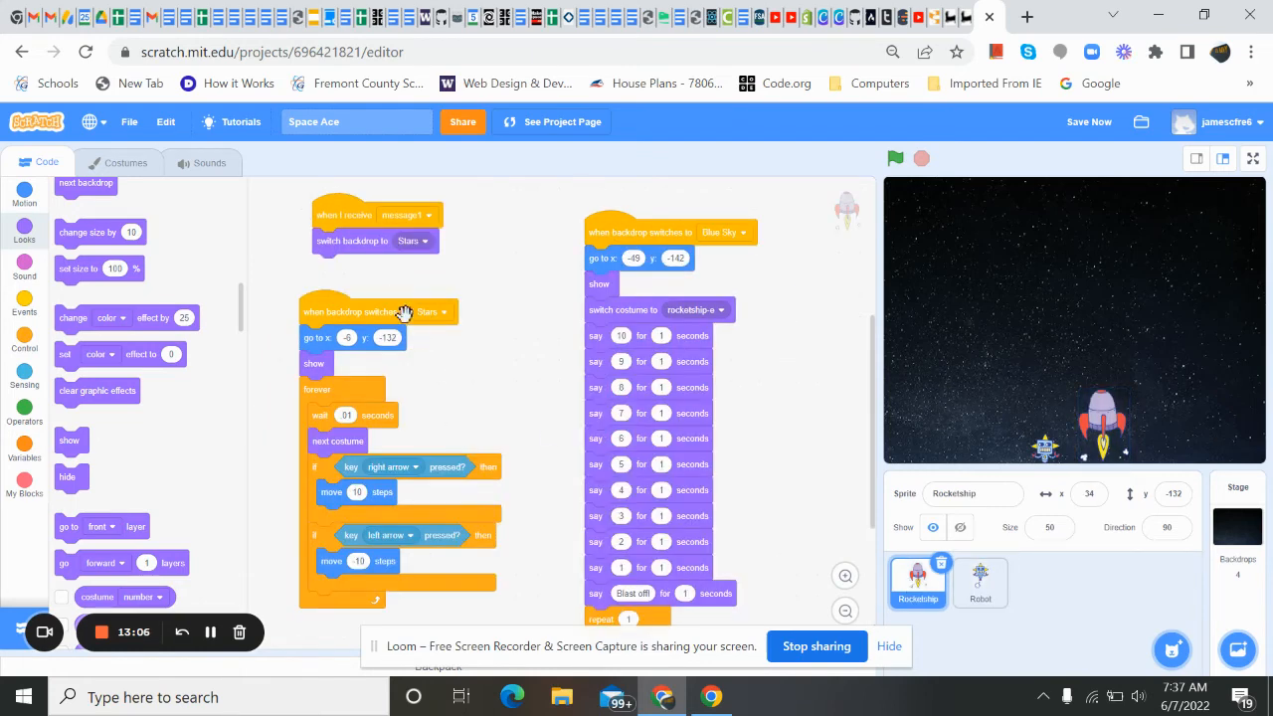
mouse_move(490, 281)
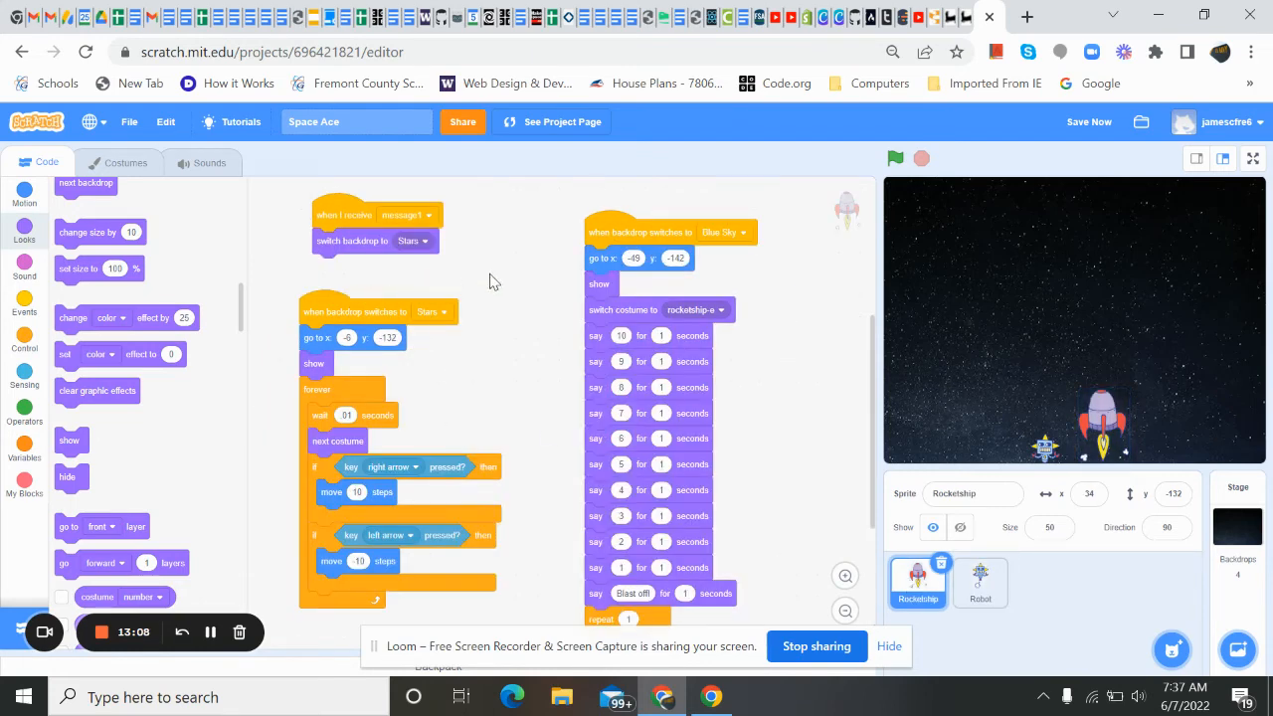
scroll(up, 3)
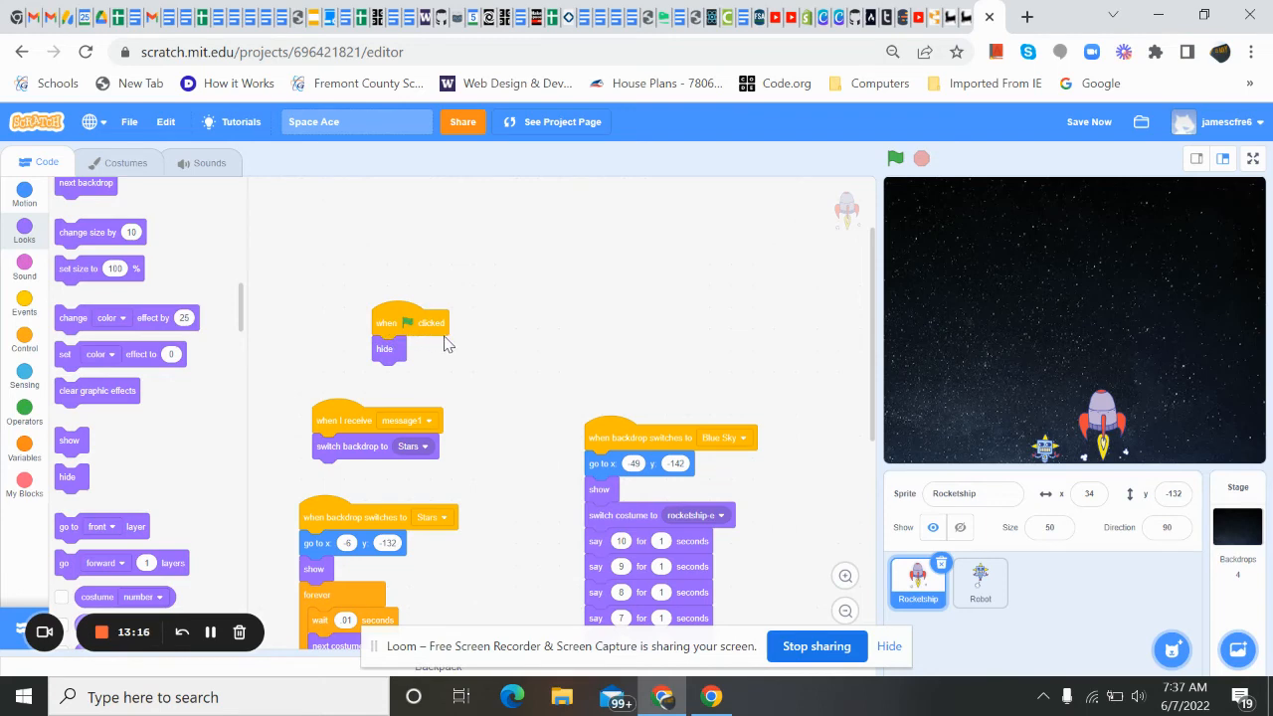
mouse_move(731, 475)
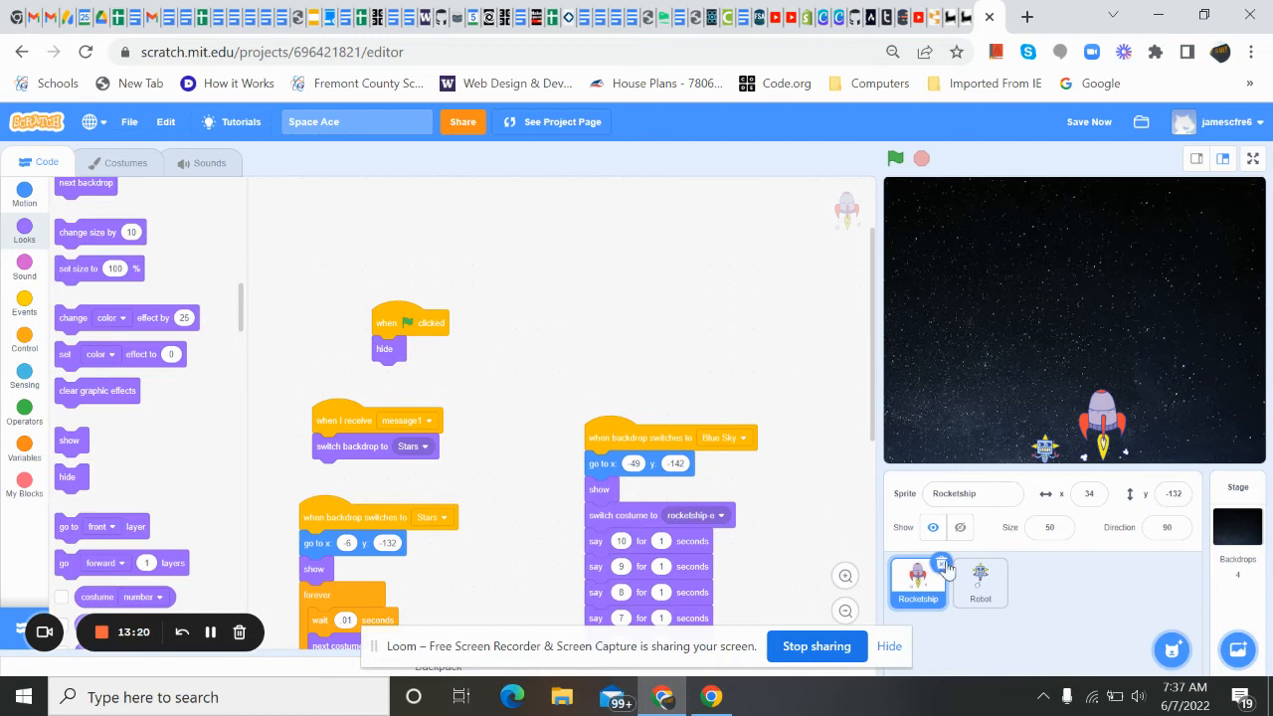
click(979, 582)
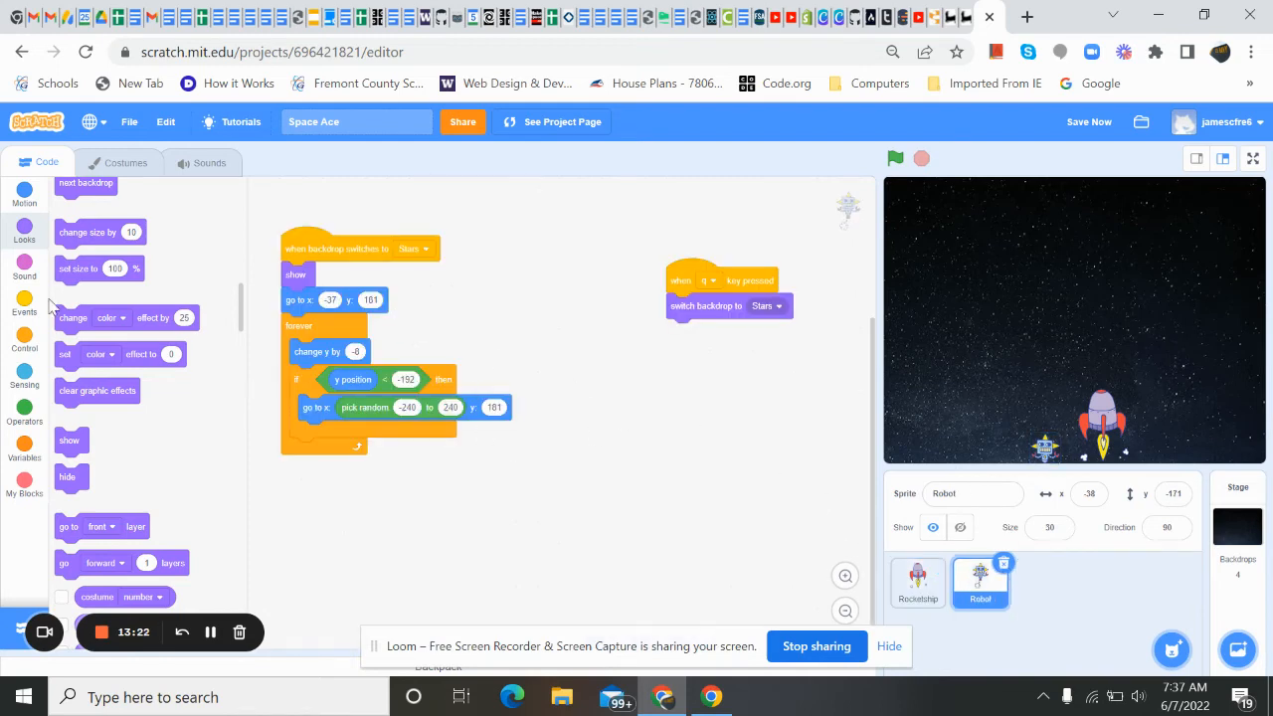
Step: Add a 'when green flag clicked' script and find the hide block in Looks
click(24, 305)
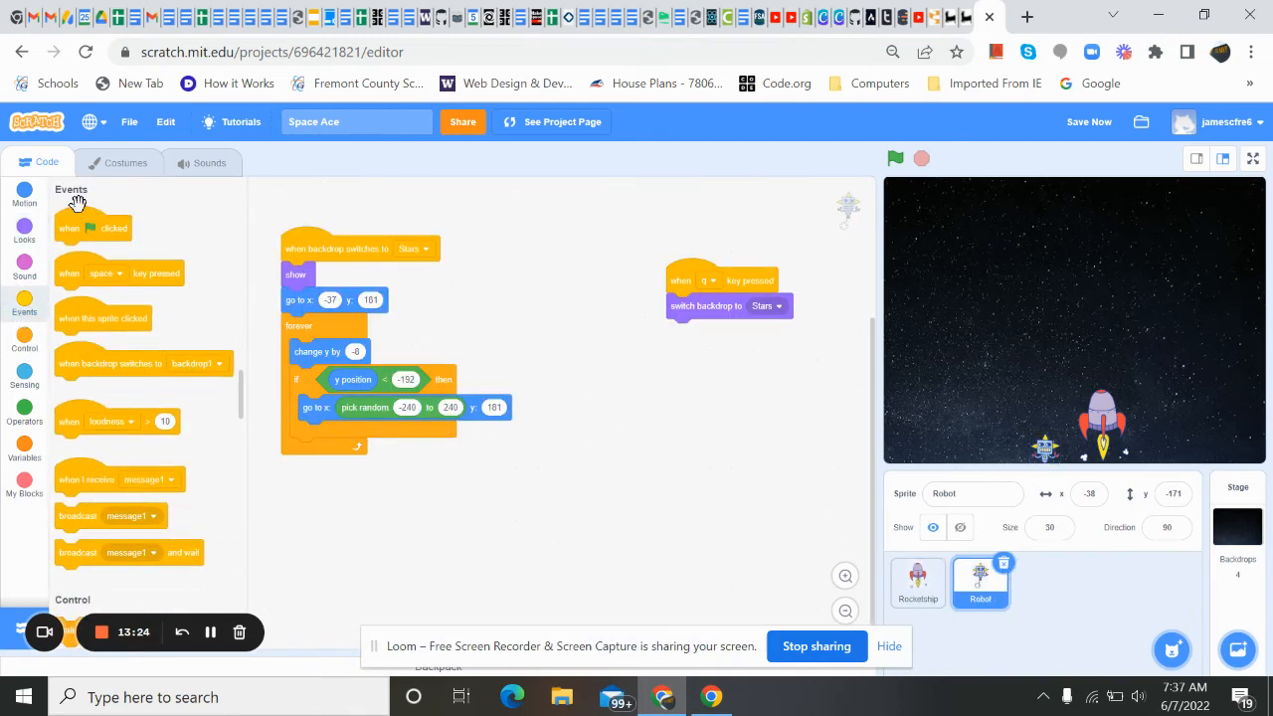
drag(92, 228, 582, 216)
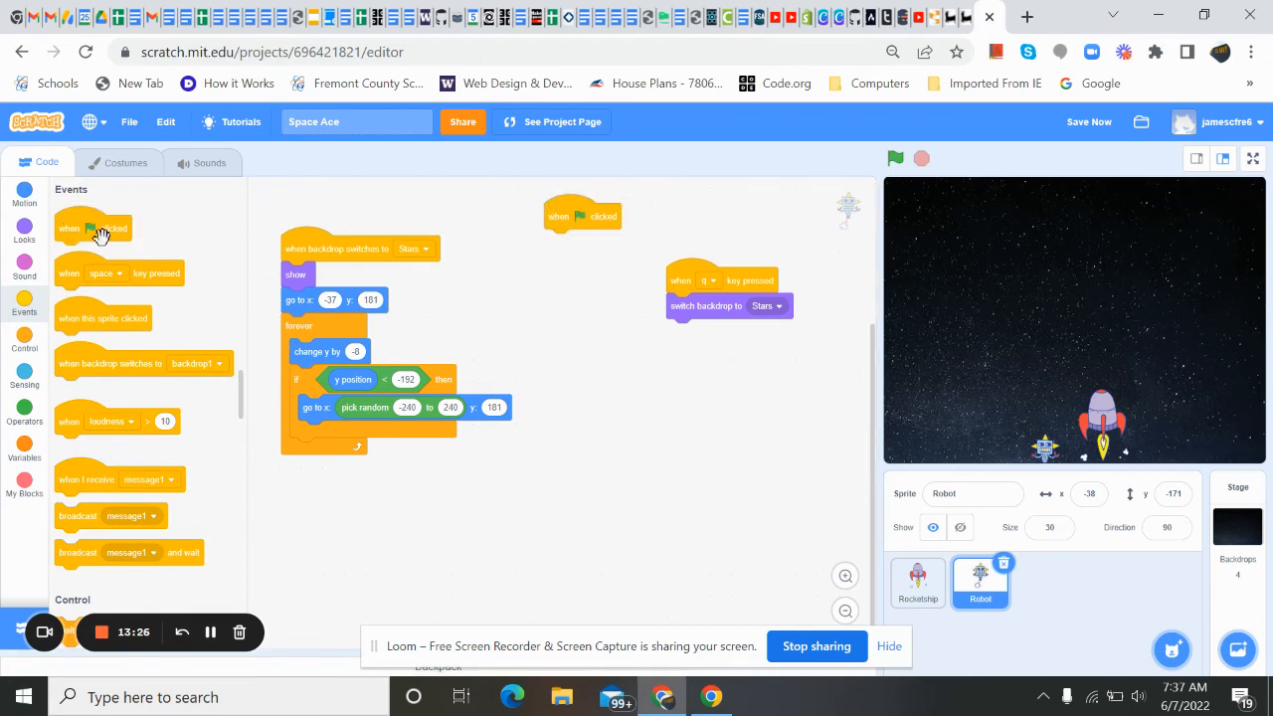
click(24, 234)
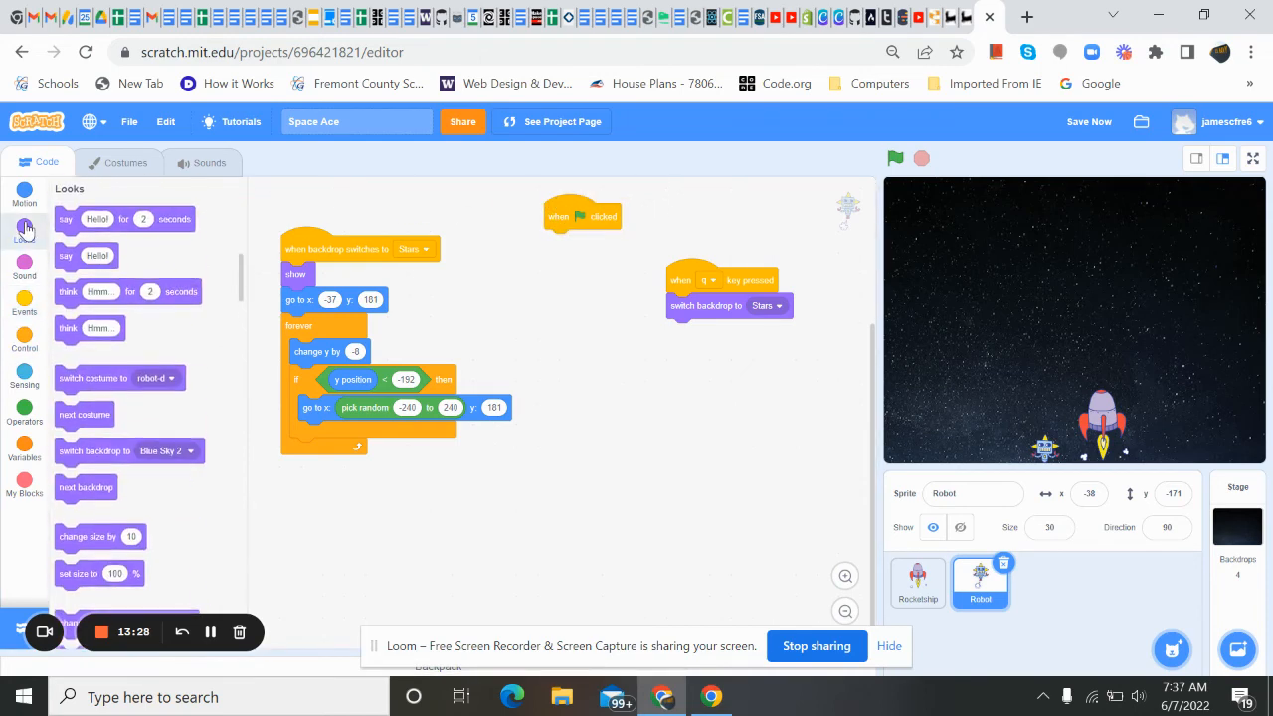
scroll(down, 3)
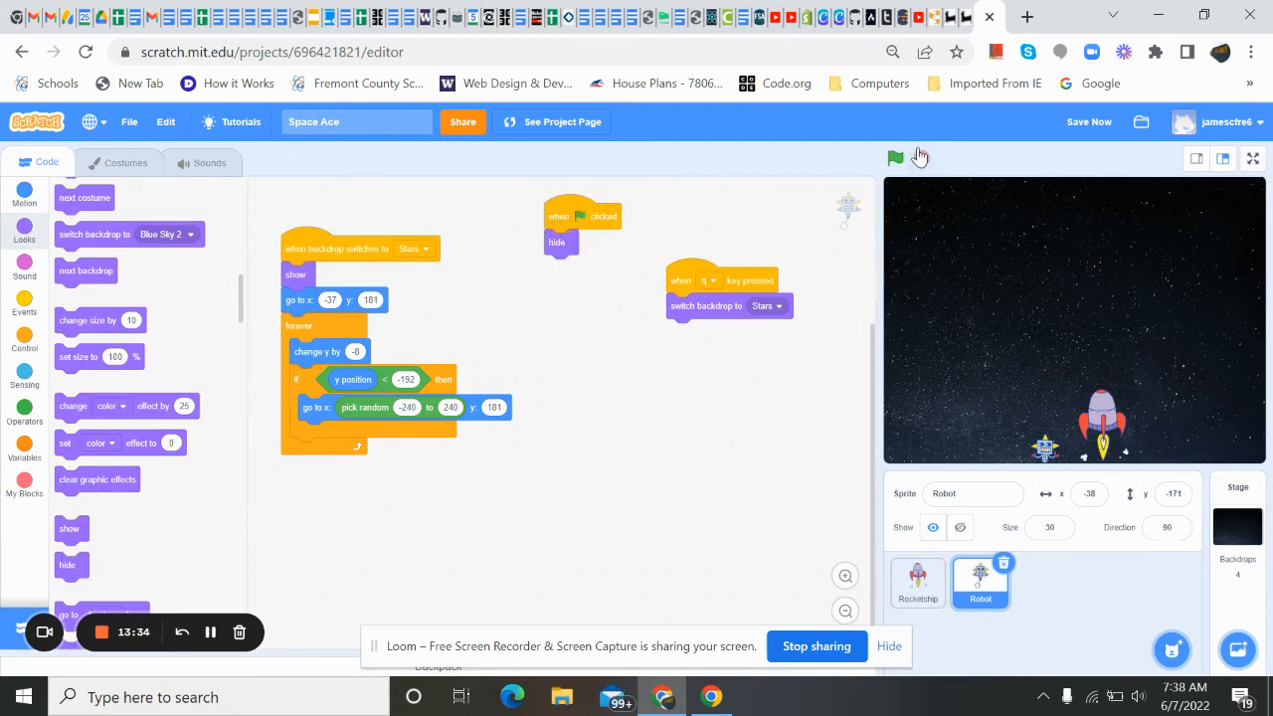
Step: Start the game with the green flag and focus the stage for the Q cheat
click(893, 158)
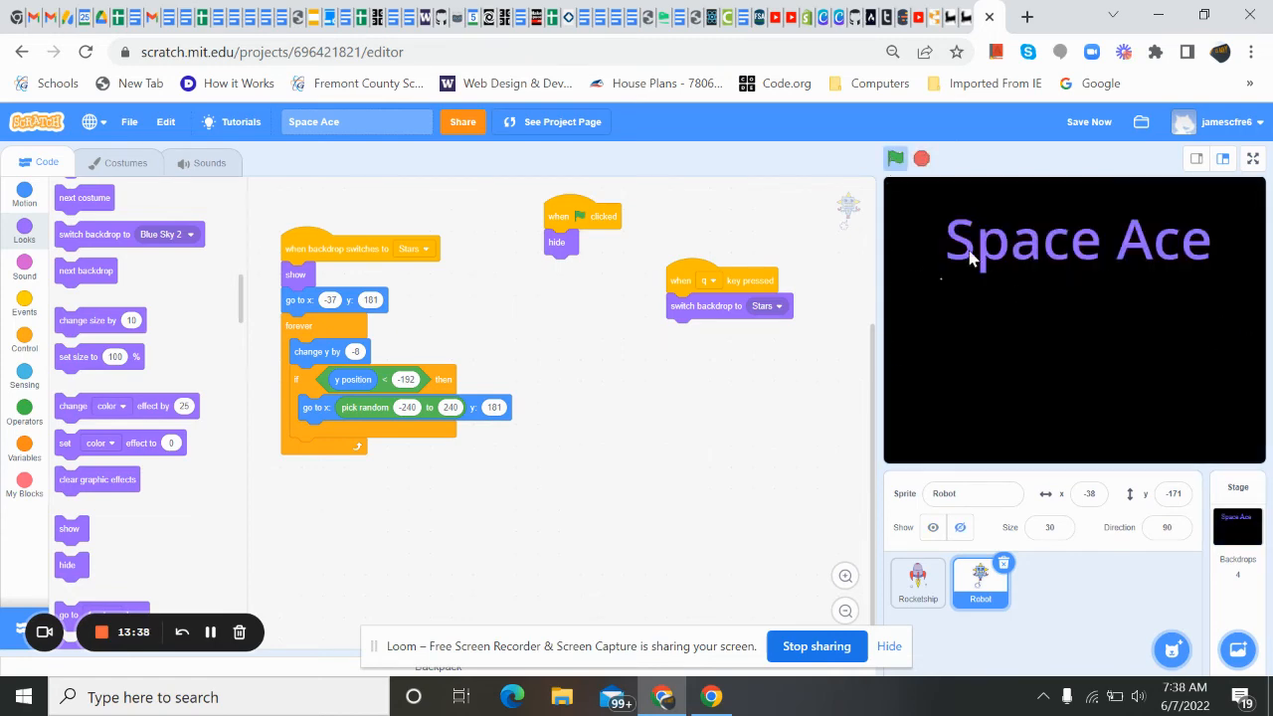
click(894, 158)
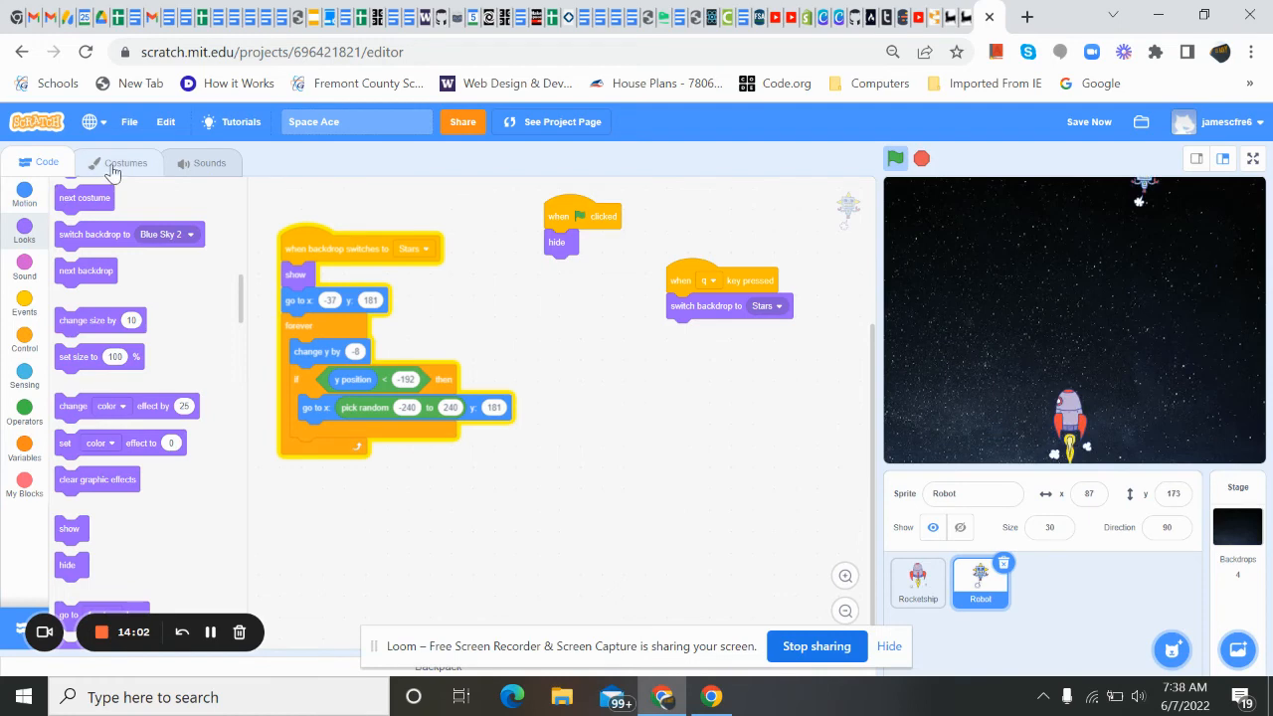
Step: Browse the Robot's costumes, switching from robot-d to robot-a and back to robot-d
click(125, 162)
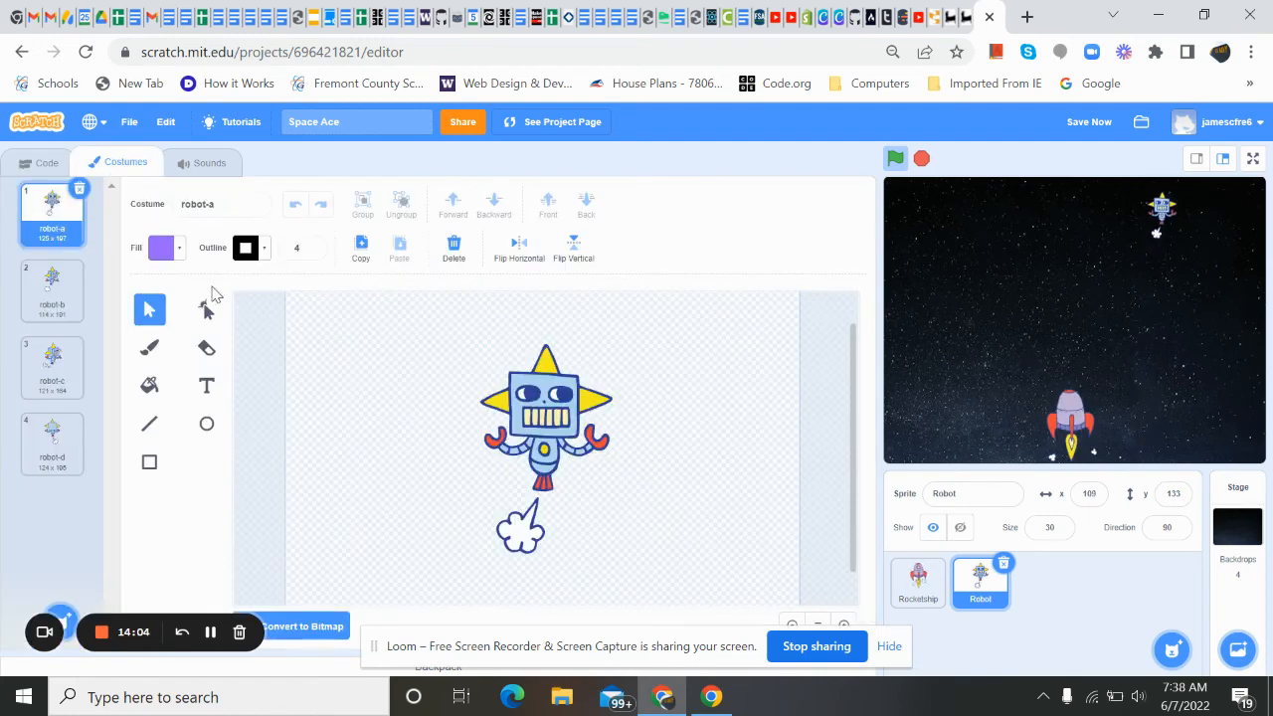
click(52, 442)
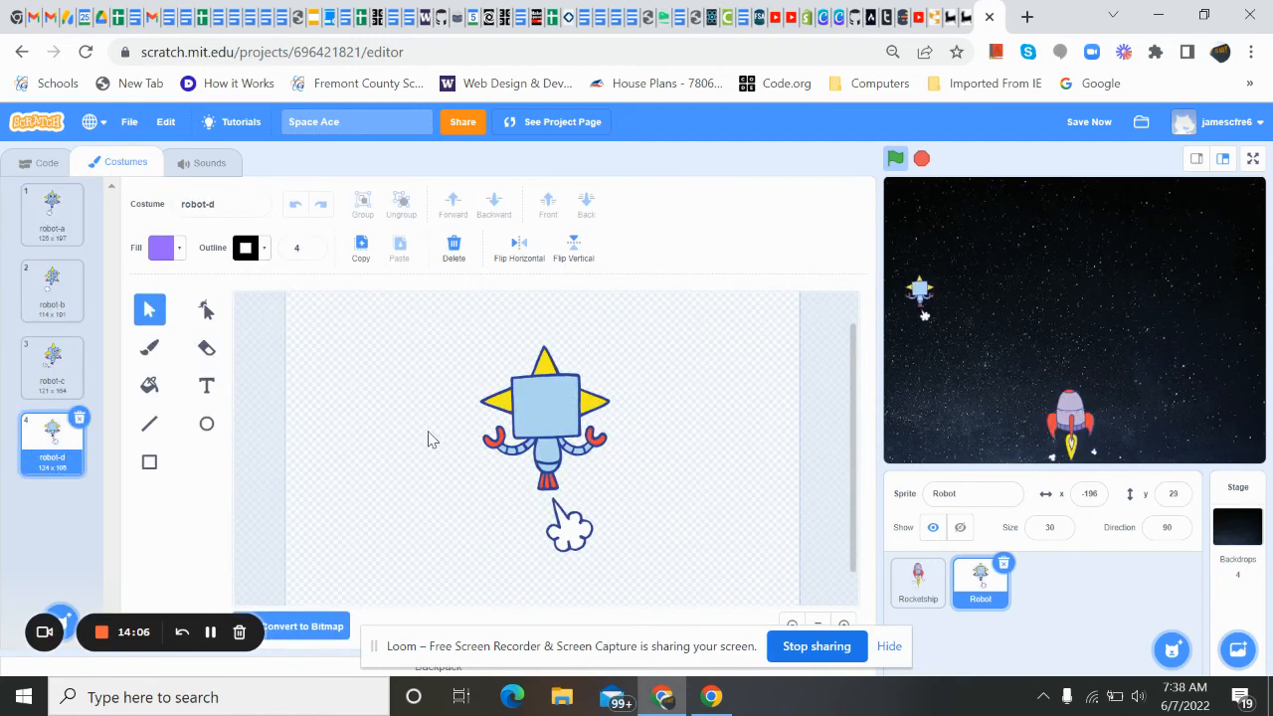
click(51, 214)
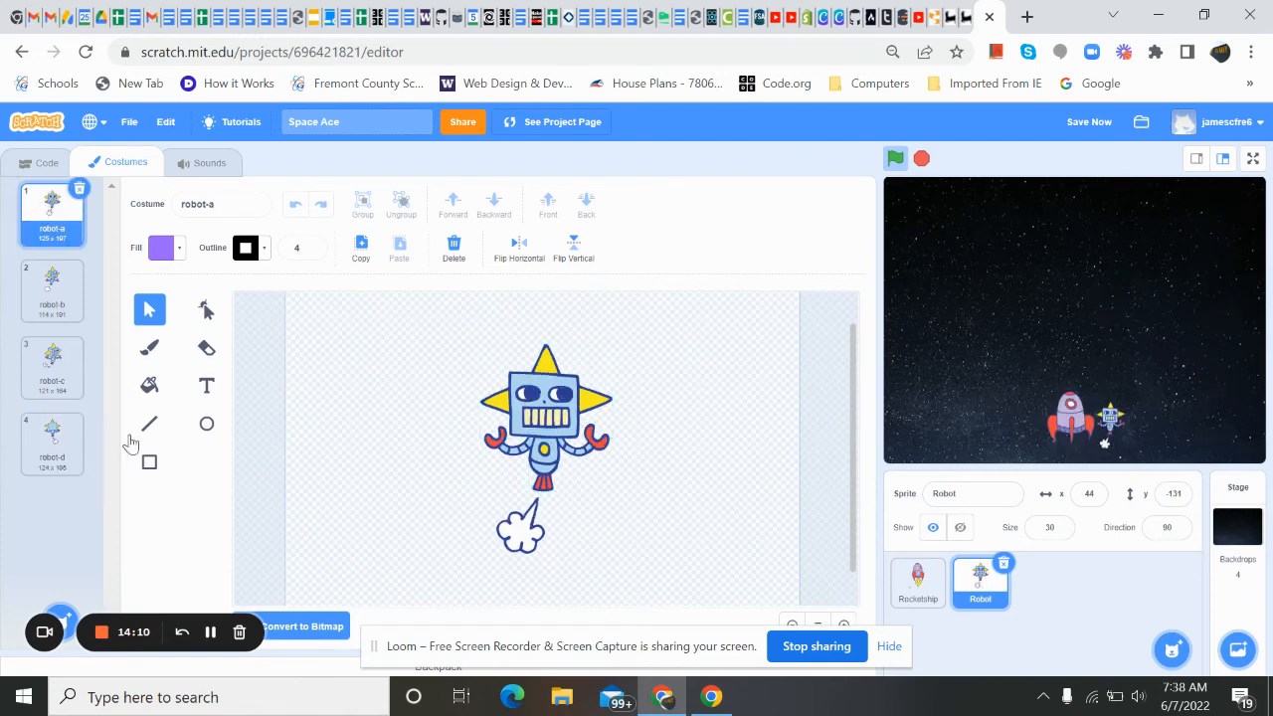
click(51, 444)
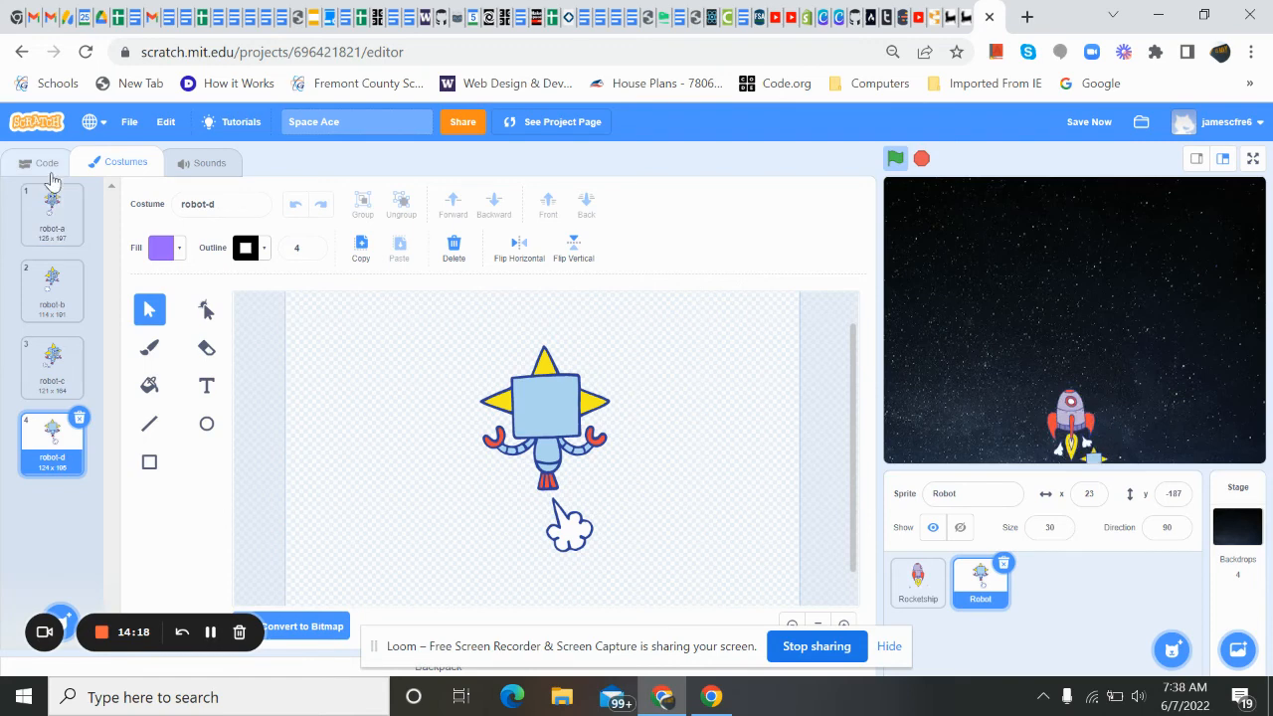
Step: Return to the Robot's scripts and pull a Motion 'point in direction' block into the workspace
click(46, 162)
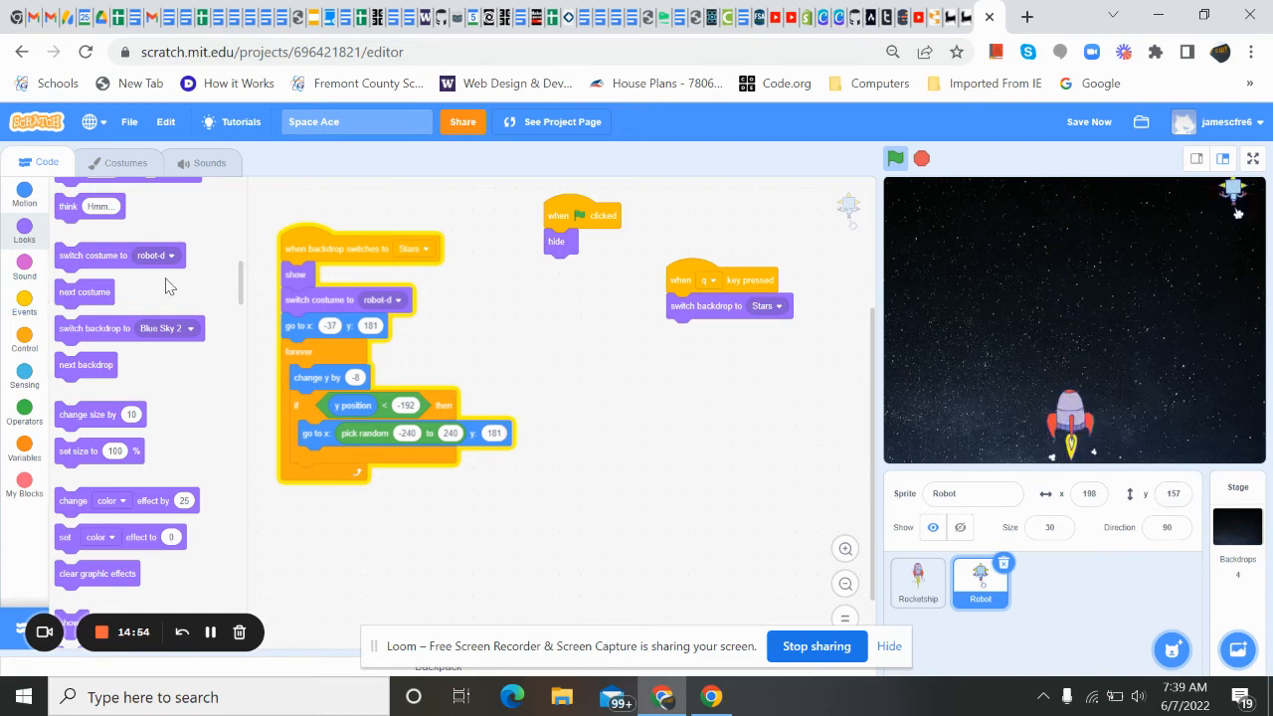
click(24, 195)
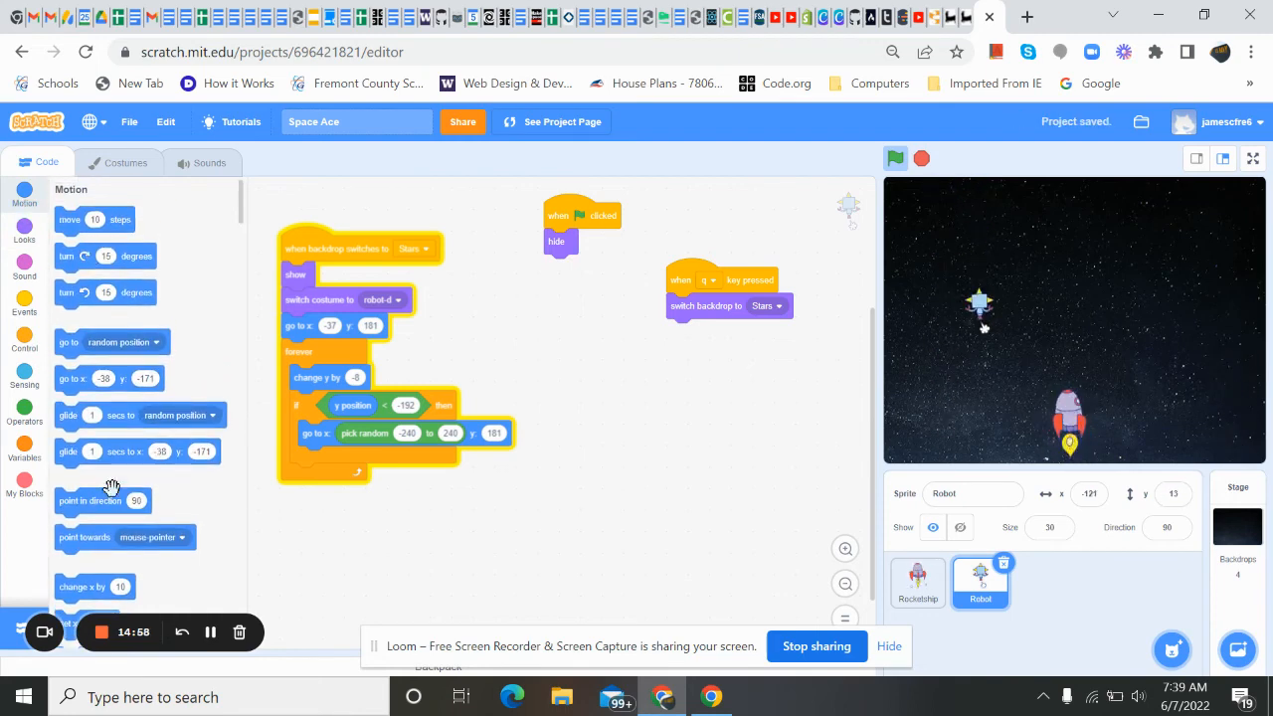
drag(104, 500, 397, 279)
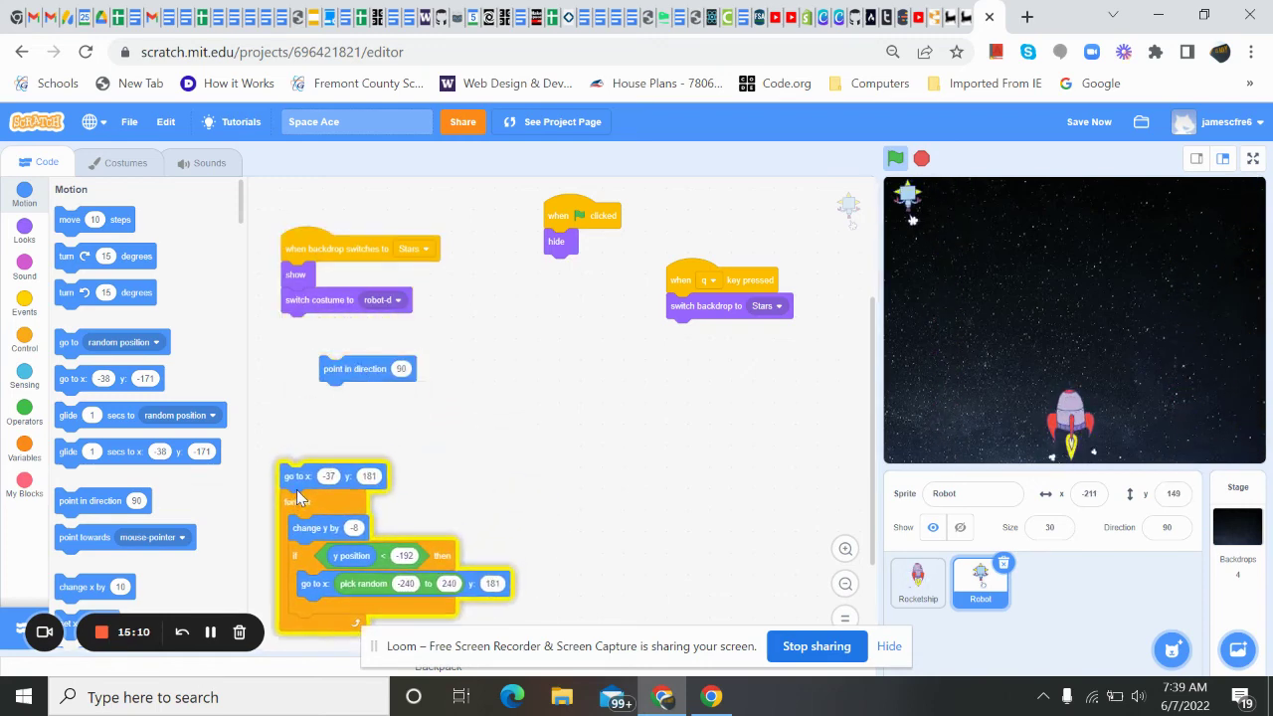
Step: Rejoin the falling loop and put 'point in direction' right under the Stars hat, editing its angle
drag(368, 369, 592, 358)
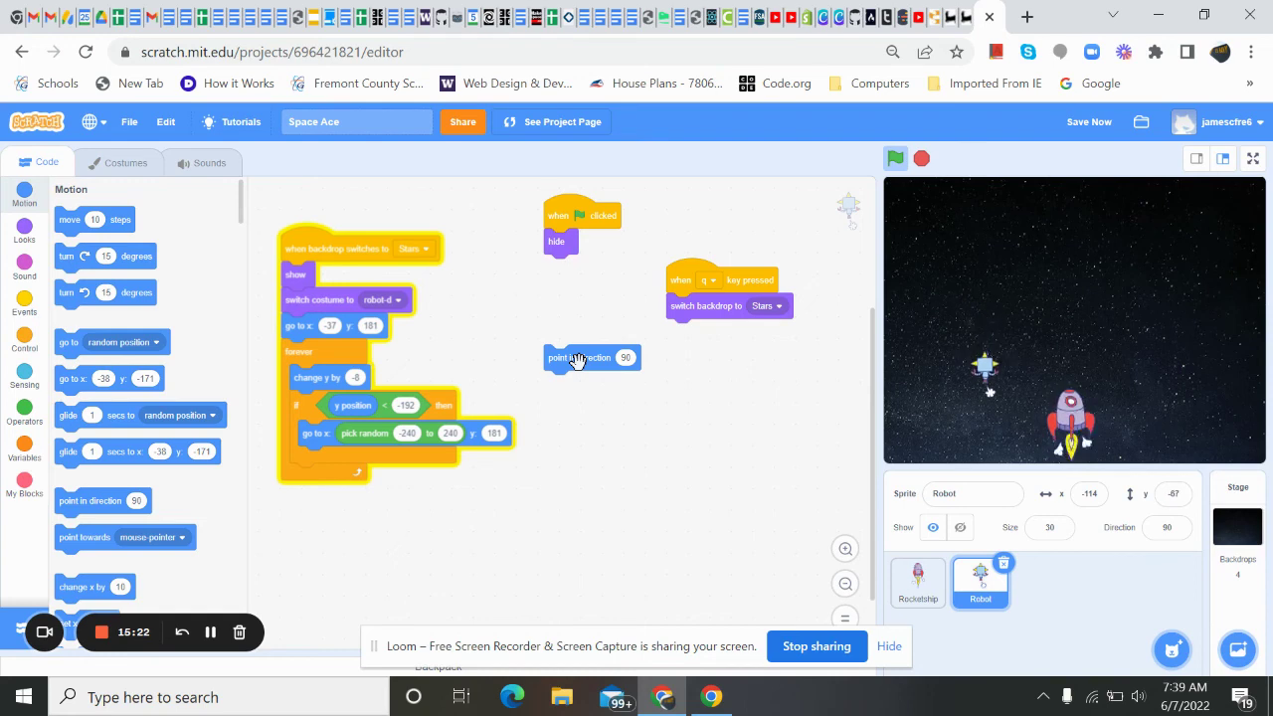
drag(592, 358, 318, 275)
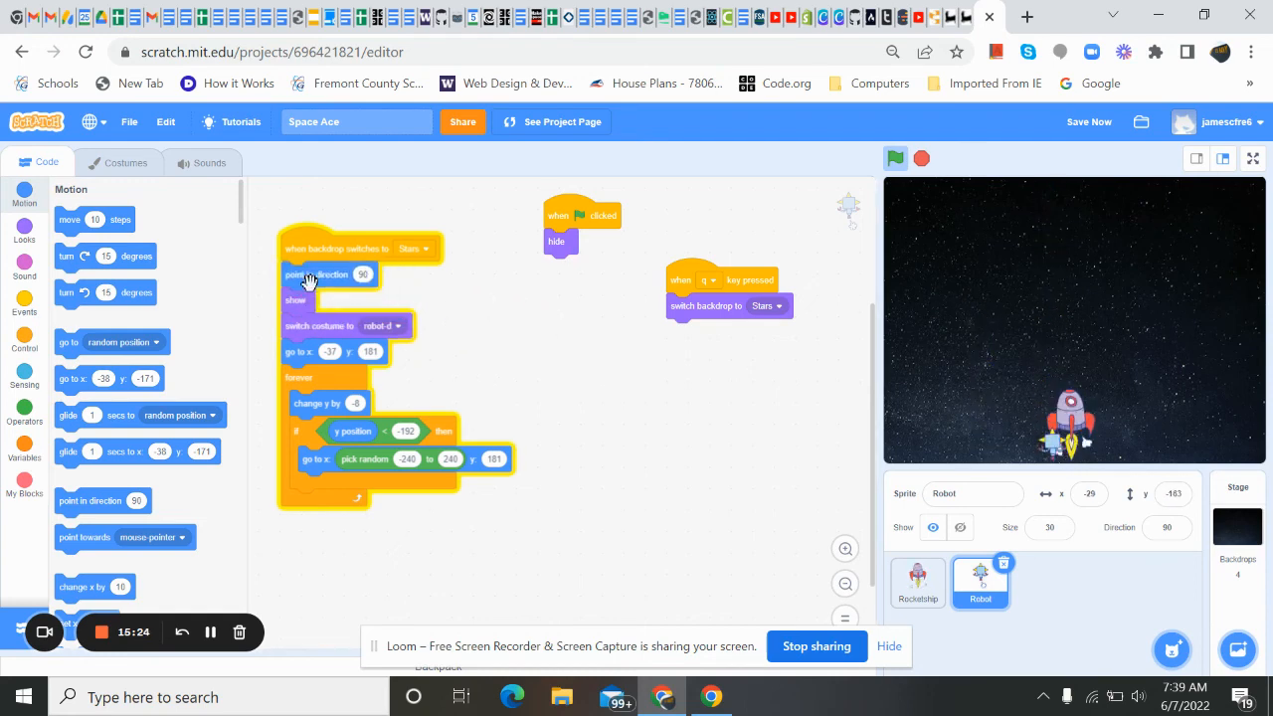
click(358, 274)
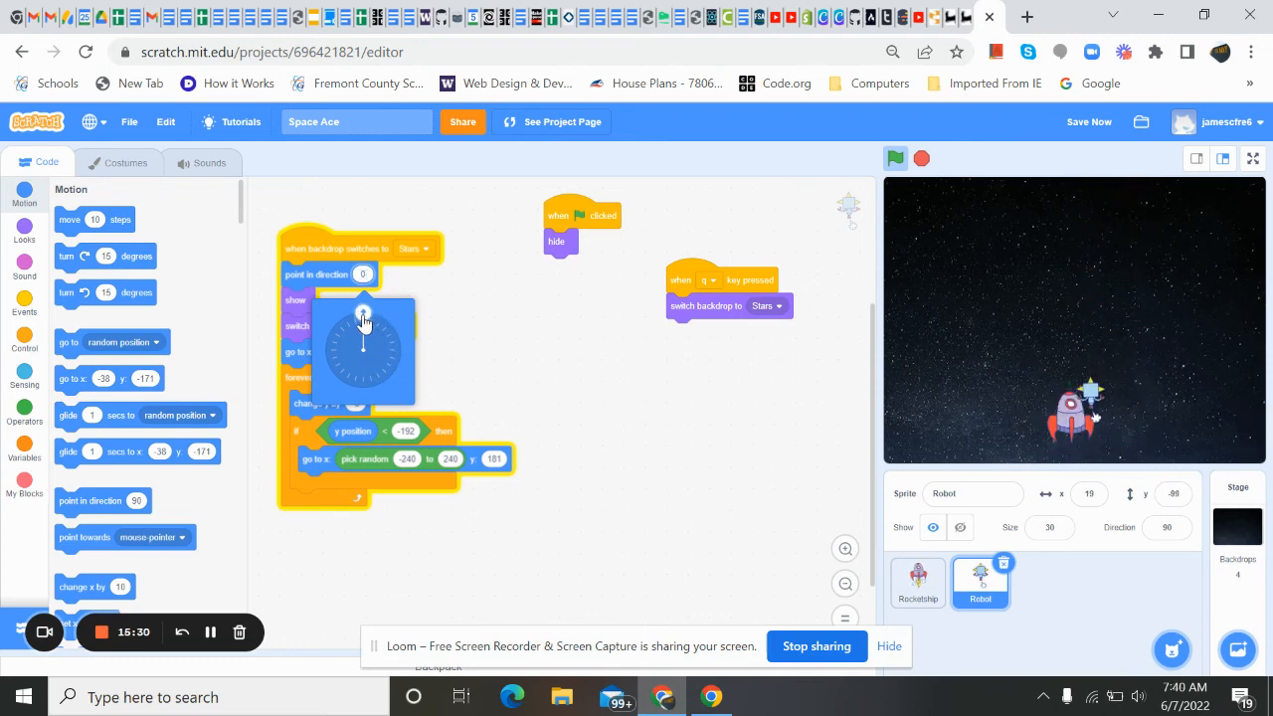
Step: Adjust the robot's starting direction on the dial and test-run the game to the Stars backdrop
click(894, 158)
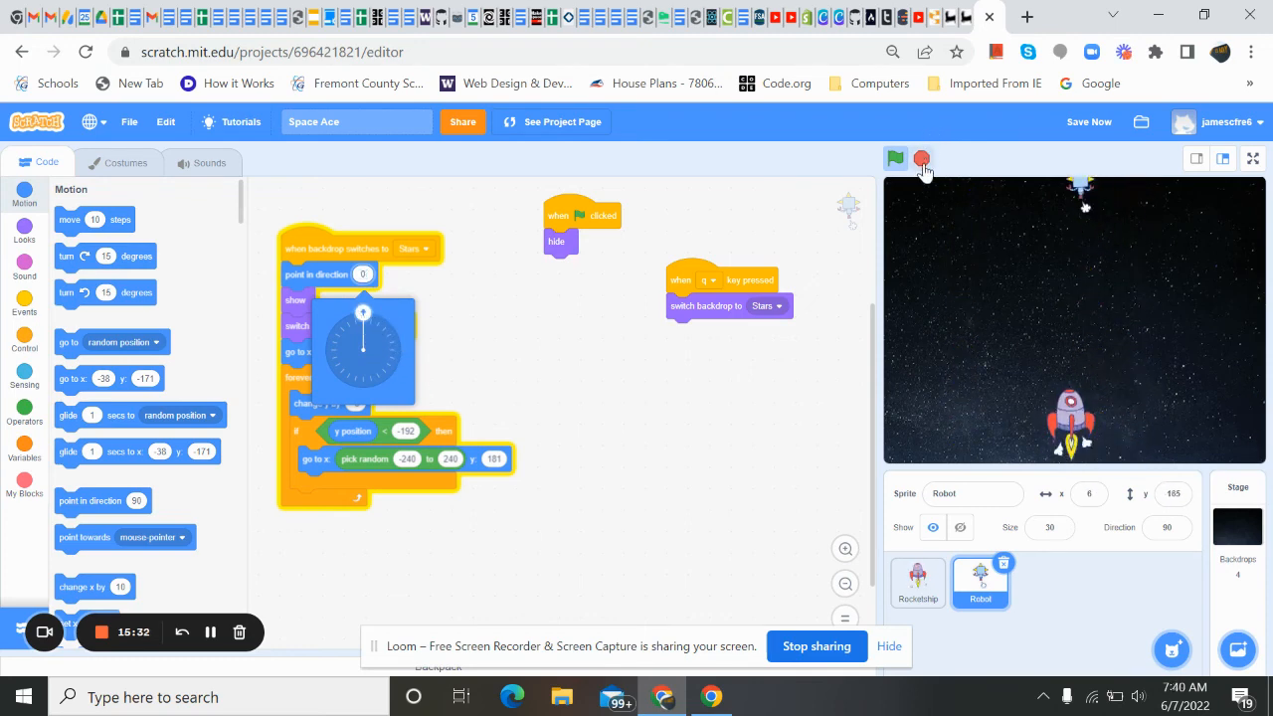
click(894, 159)
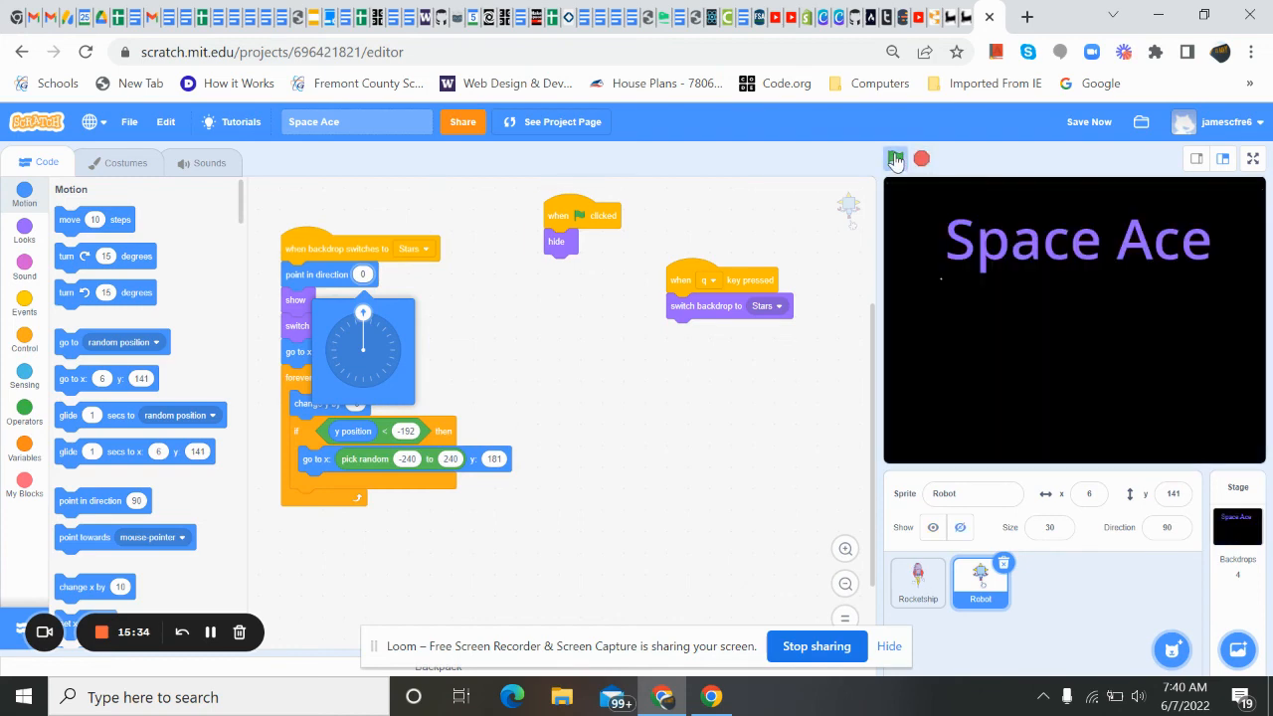
click(894, 160)
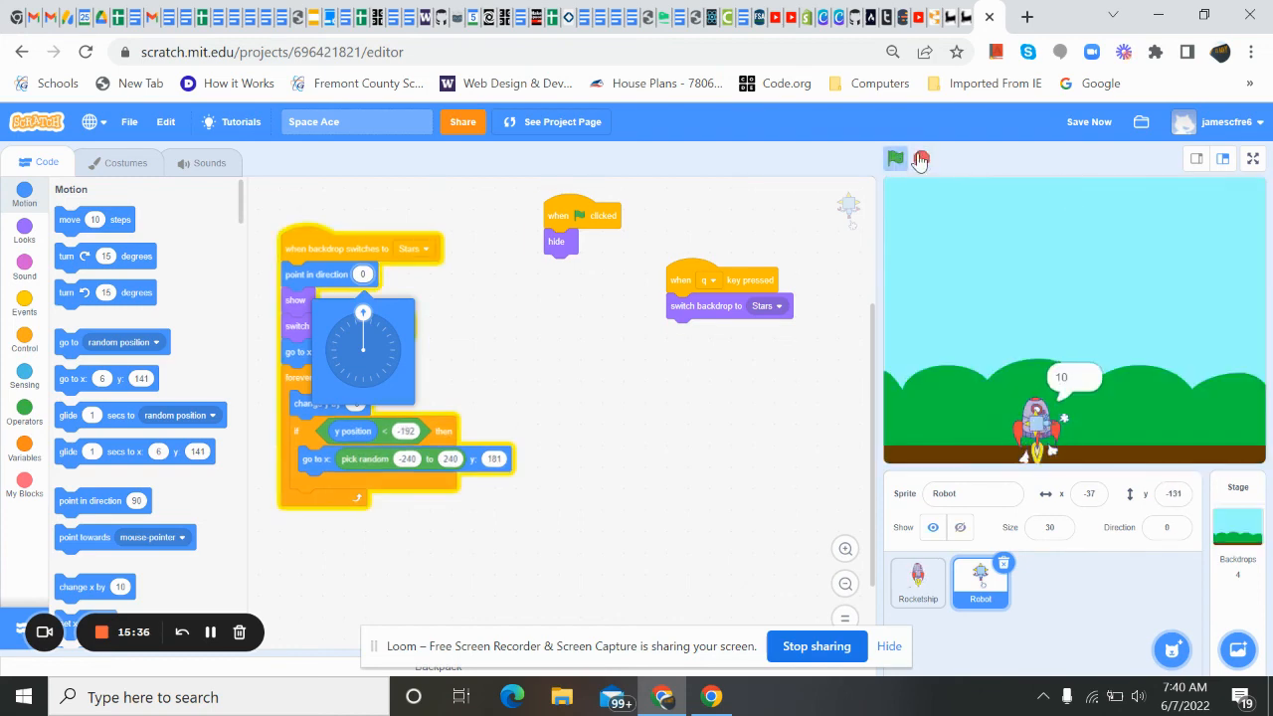
click(894, 159)
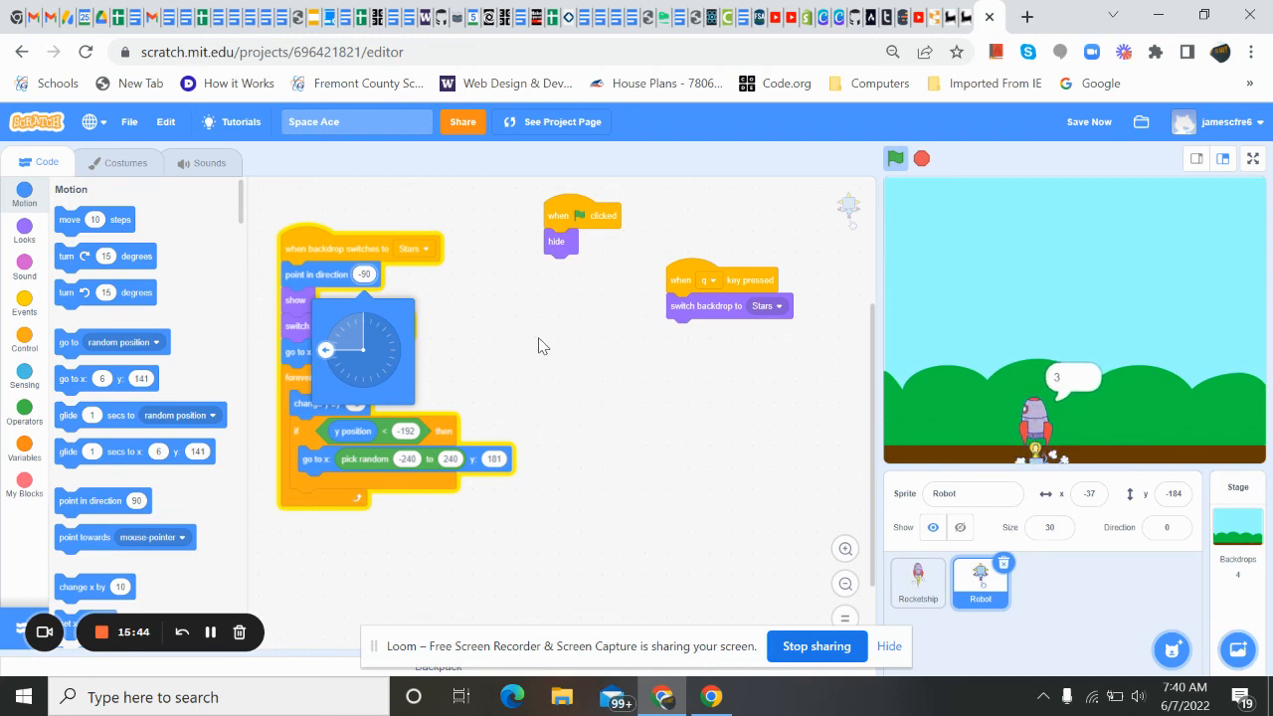
click(920, 159)
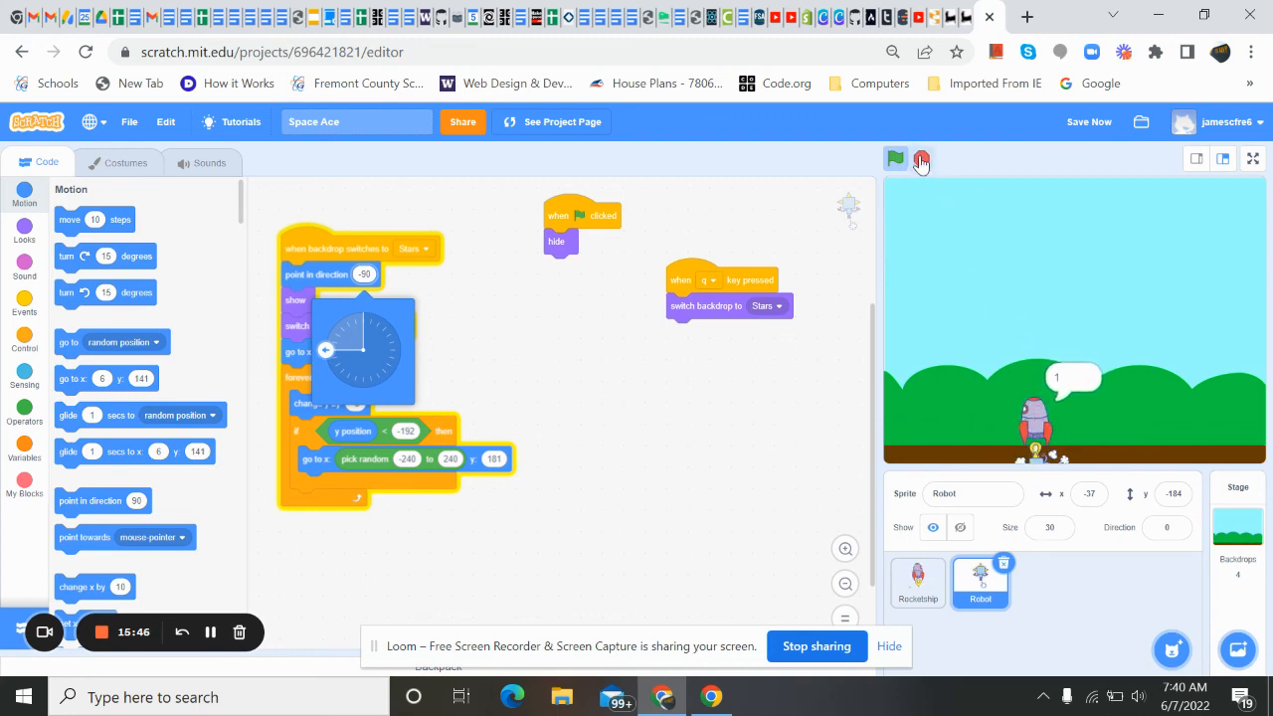
click(921, 159)
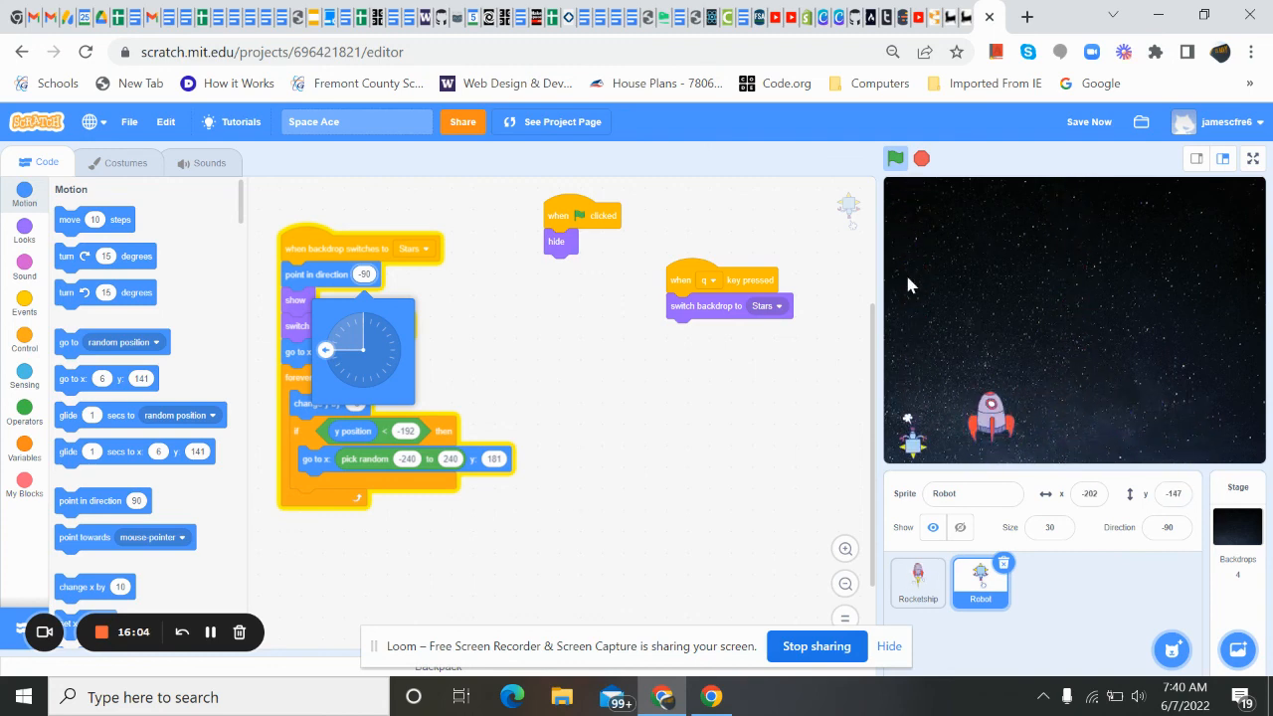
click(894, 159)
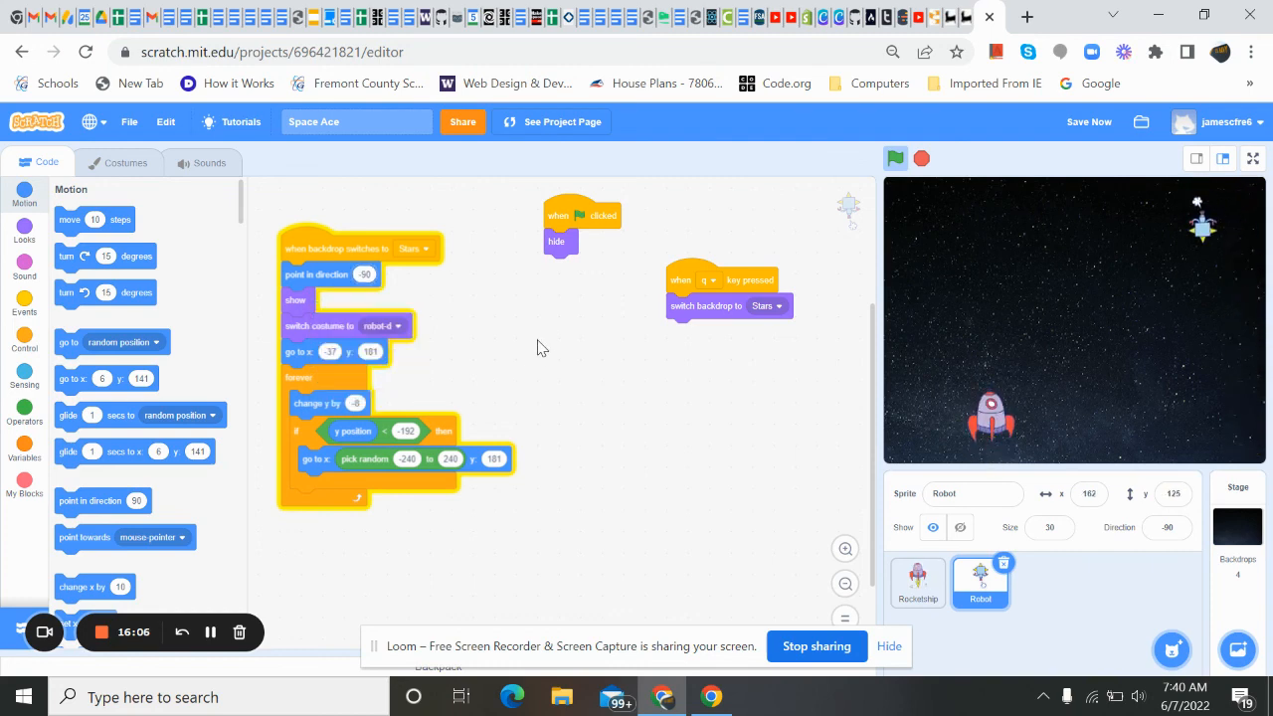